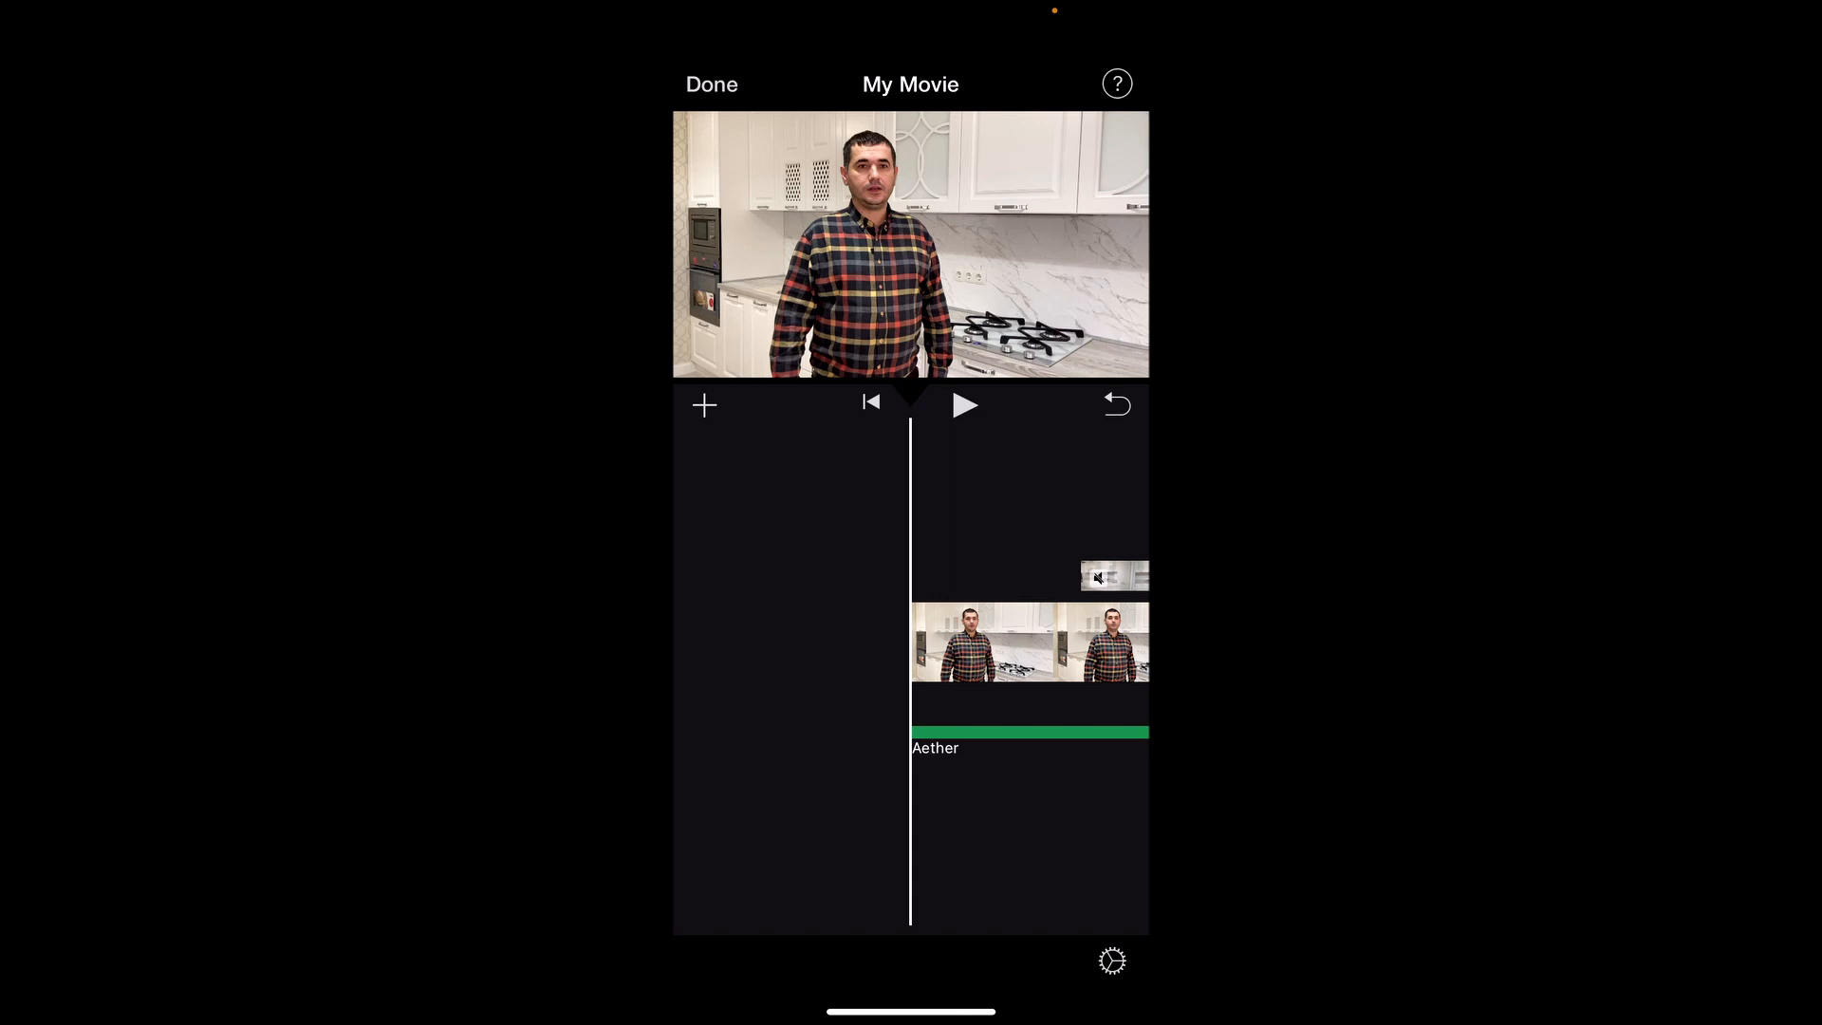
Step: Preview the edited kitchen movie, then finish editing and return to the Projects list
click(965, 404)
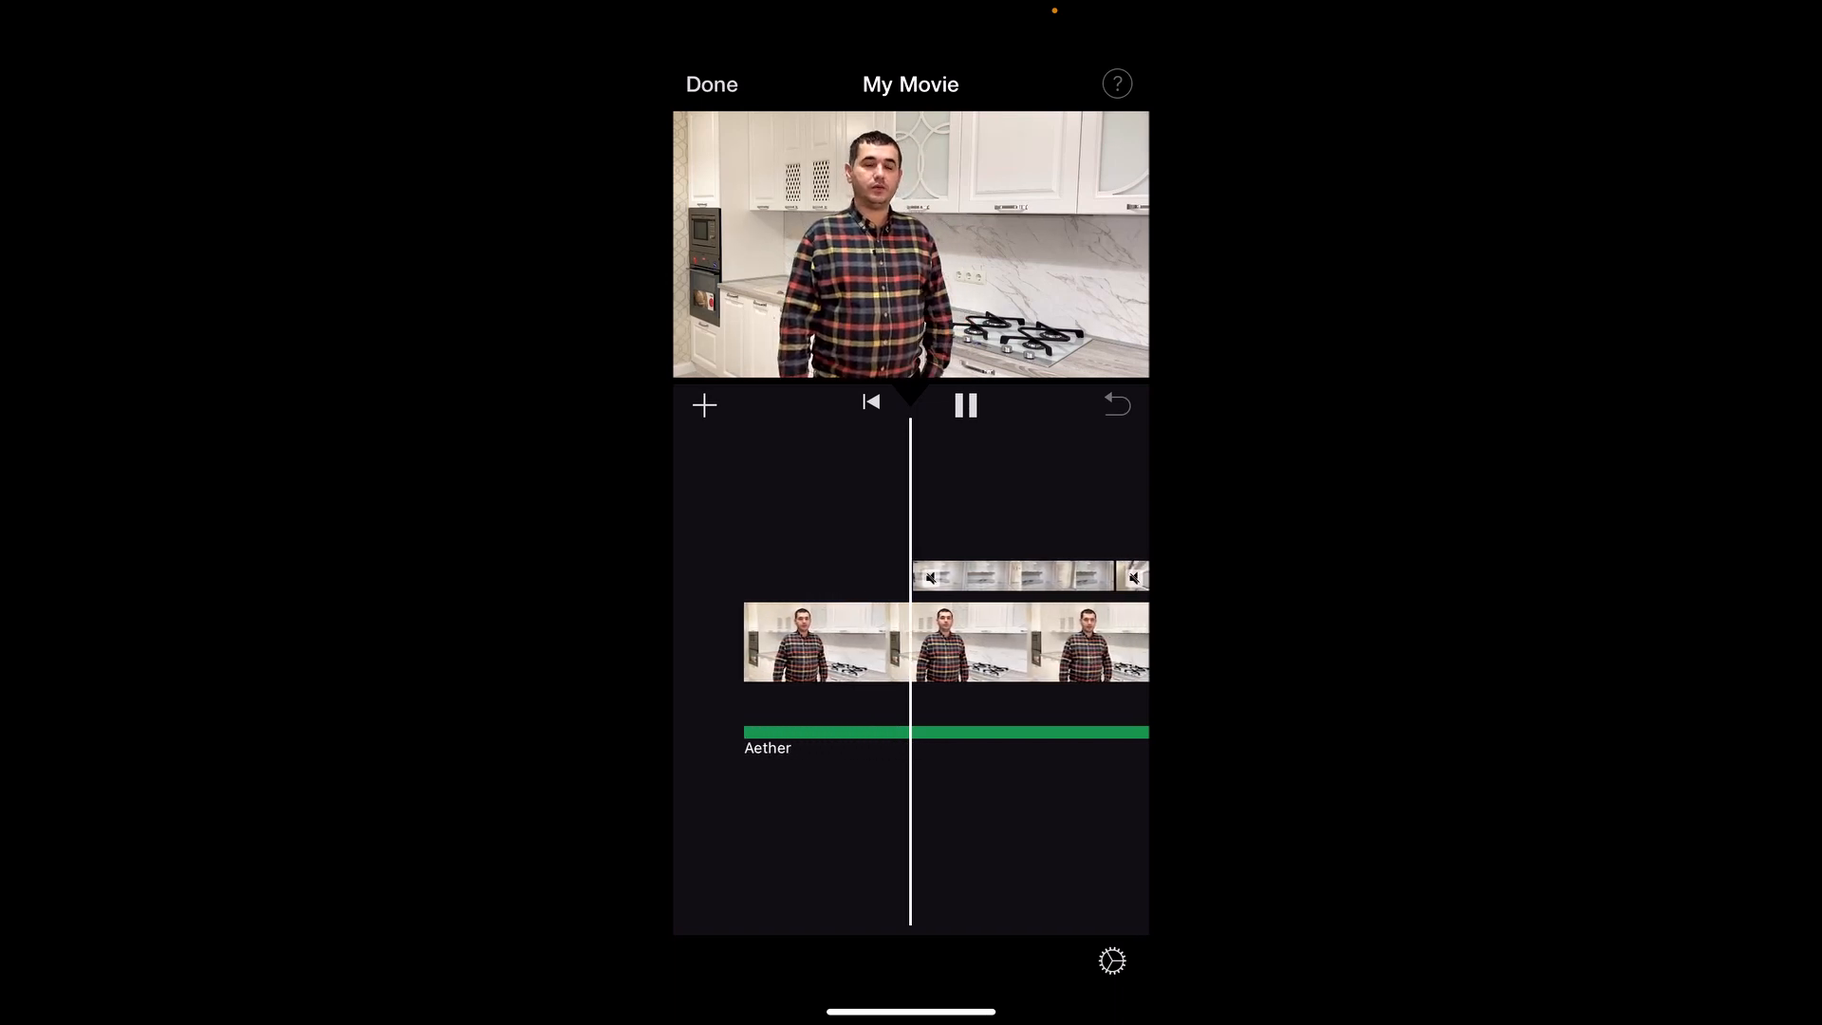
scroll(right, 3)
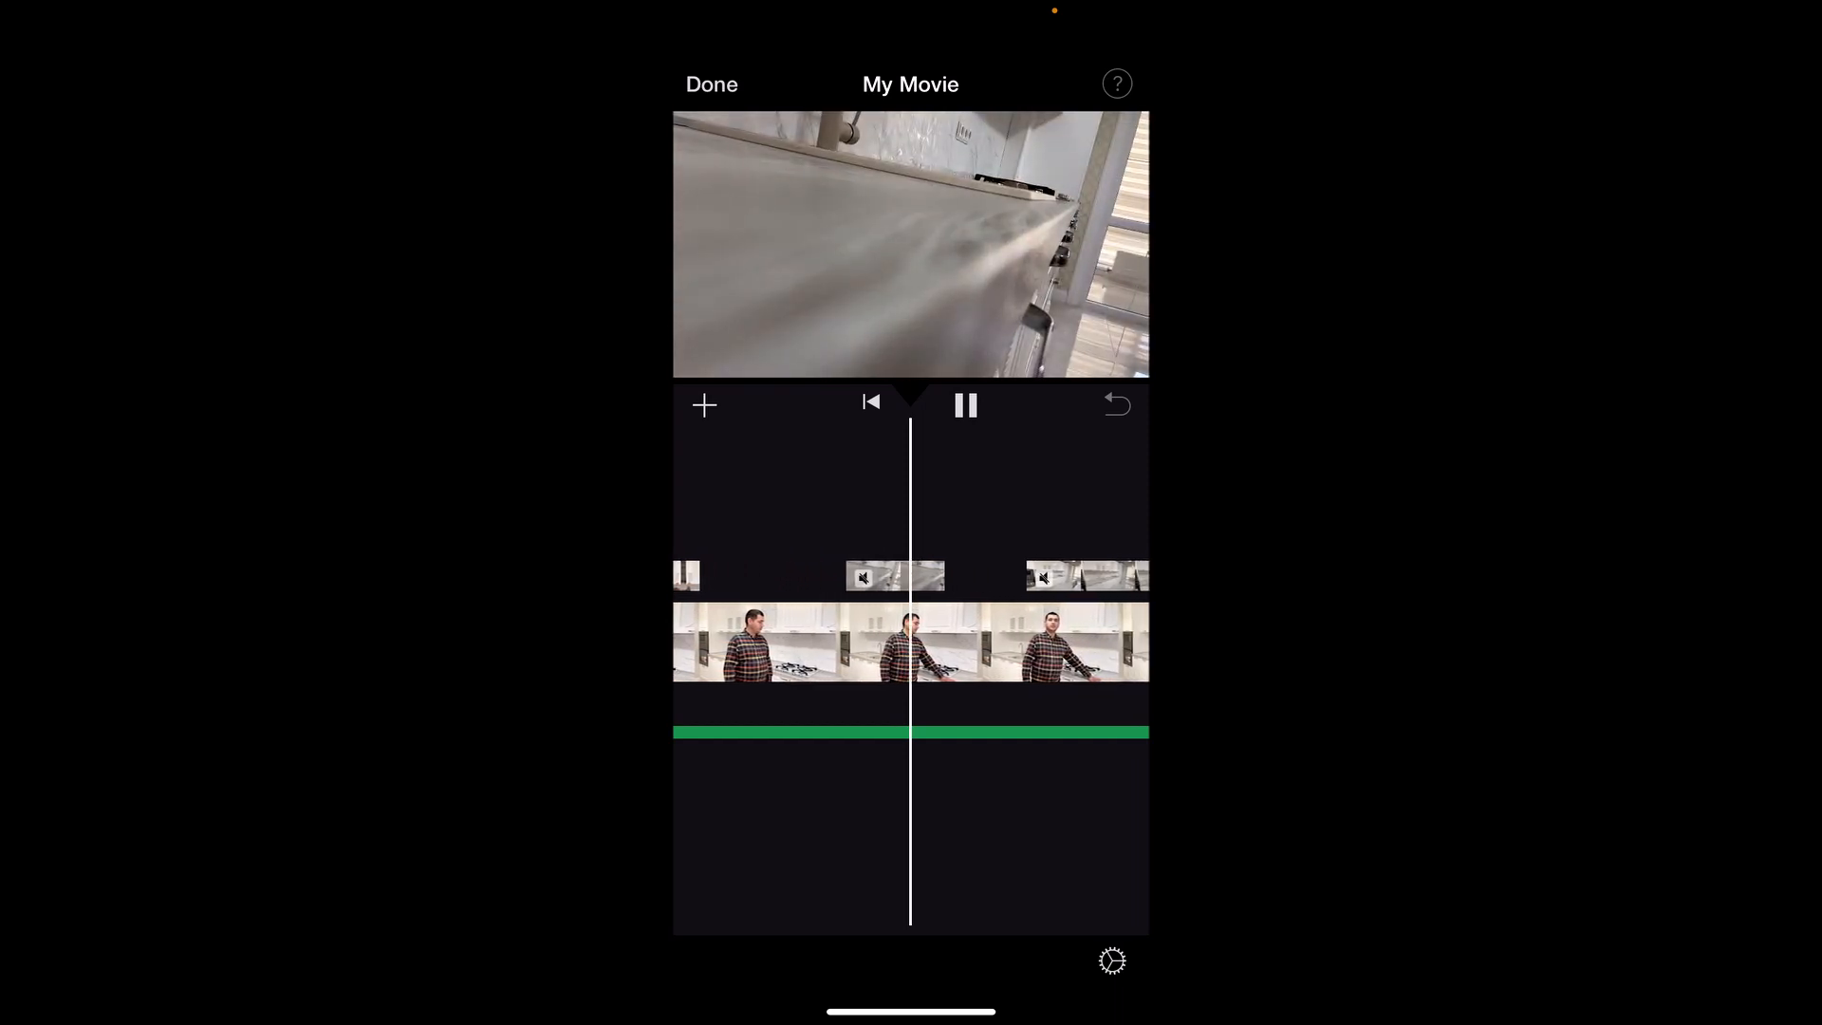
click(964, 404)
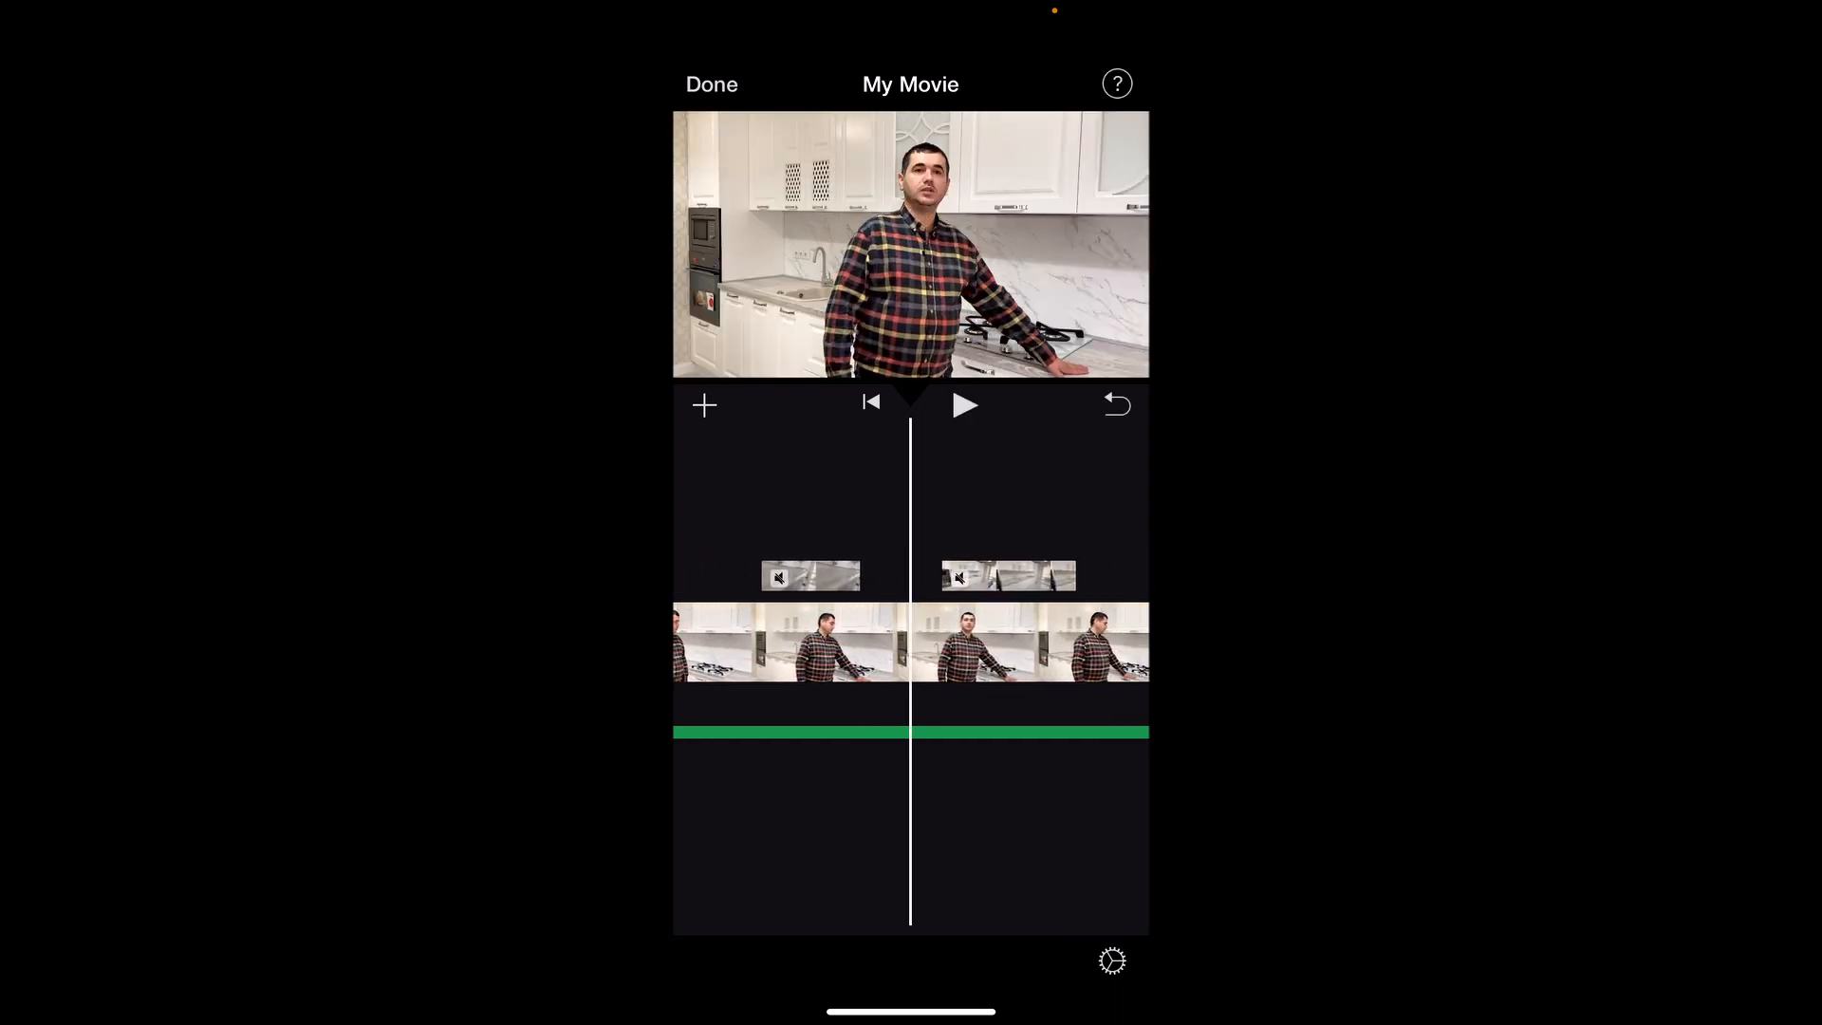
click(712, 86)
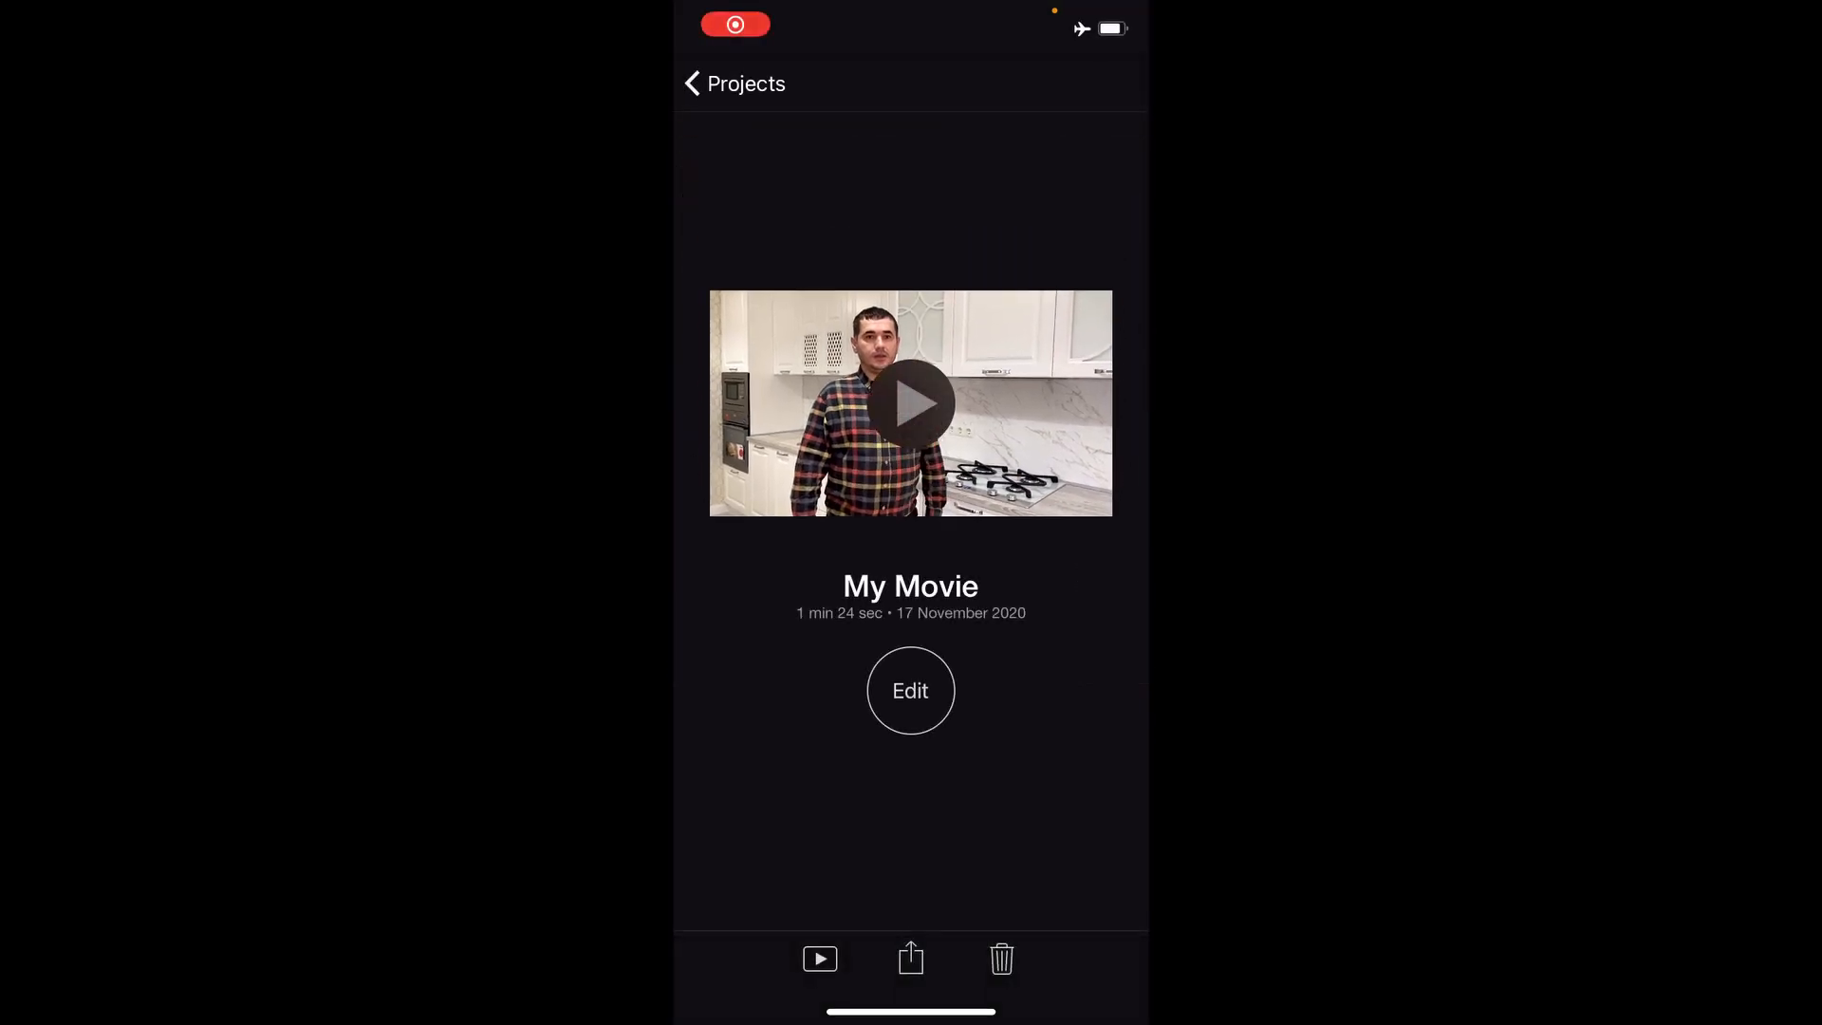
click(695, 84)
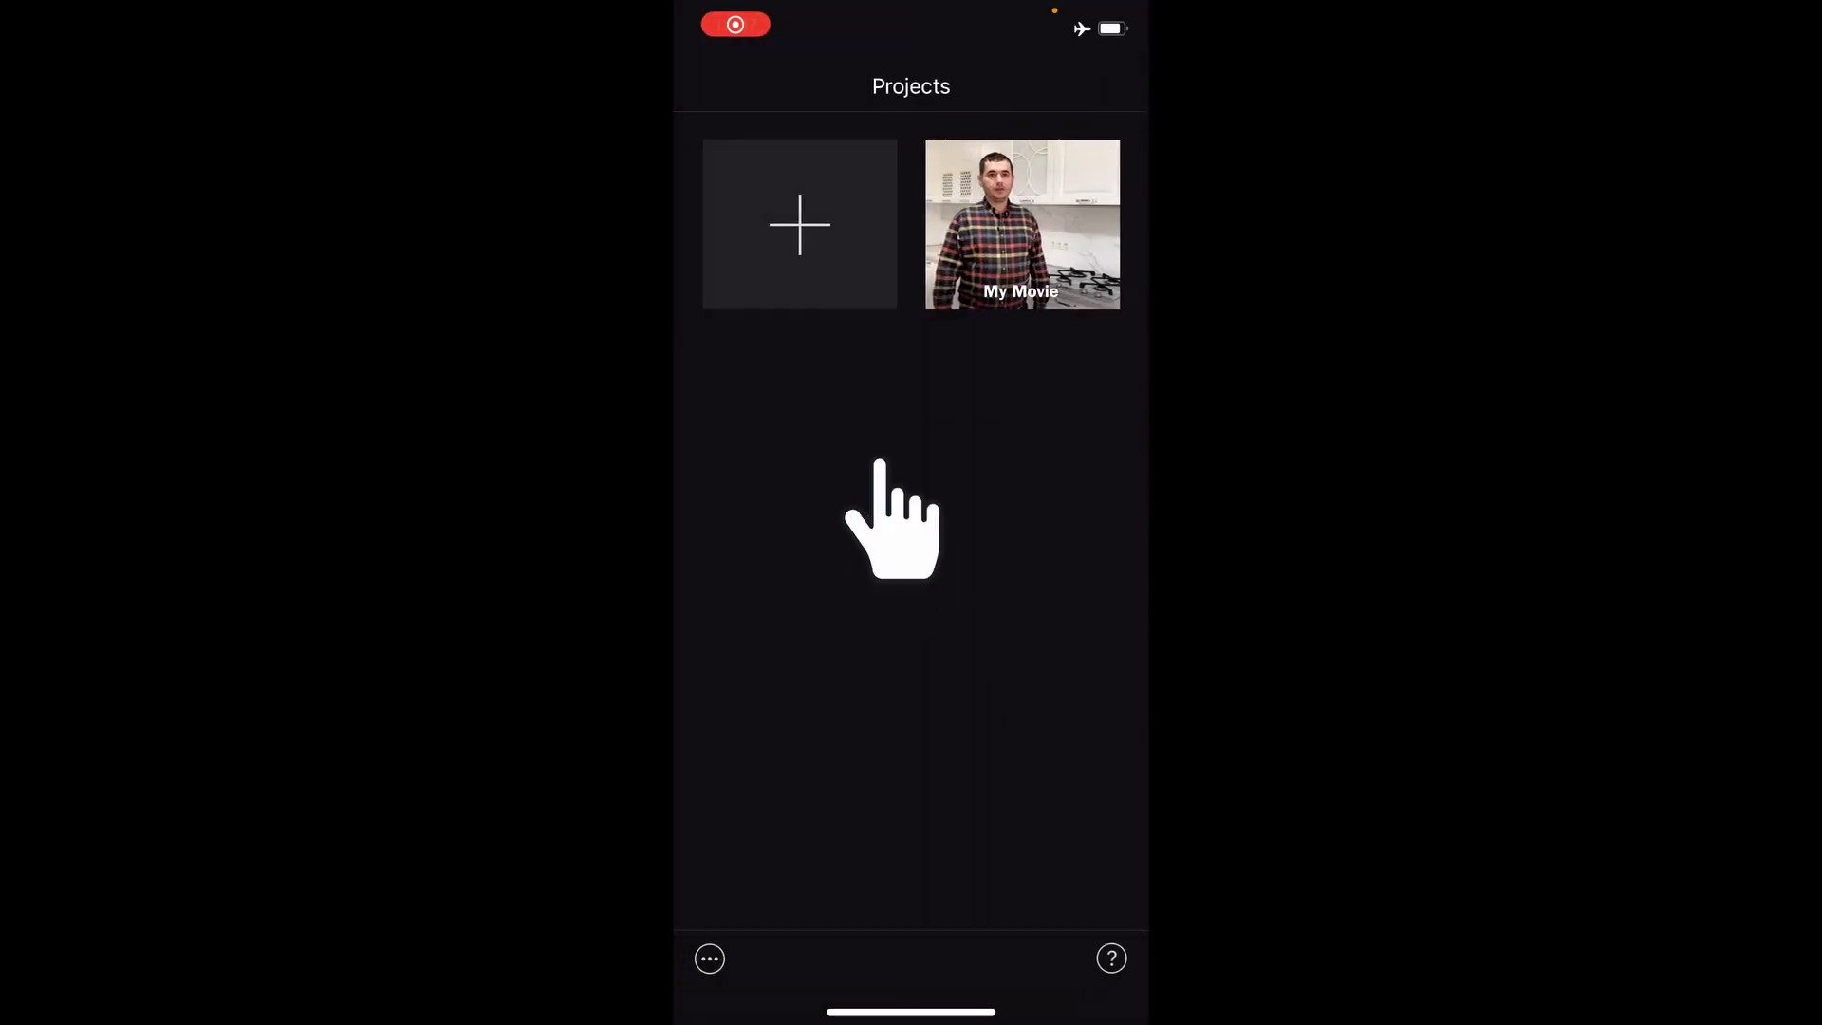
Step: Create a new Movie project from the 1:23 talking-head kitchen clip and preview it
click(799, 224)
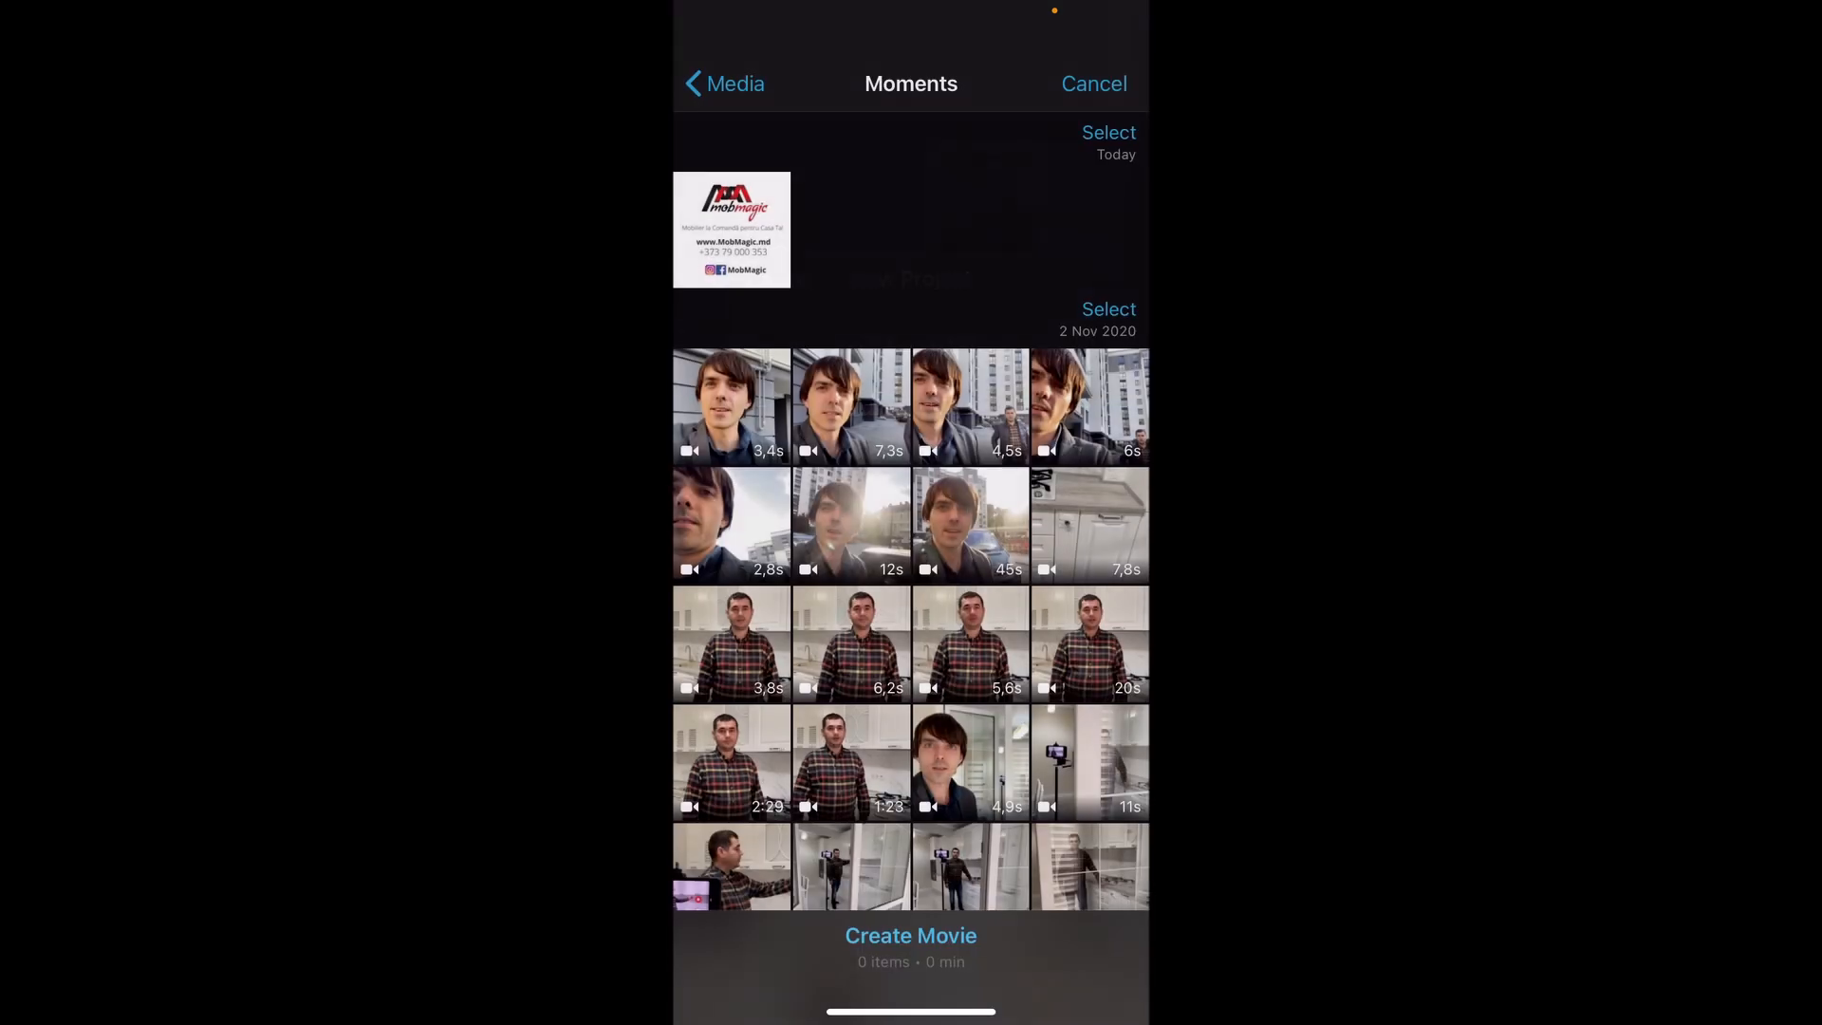
scroll(down, 3)
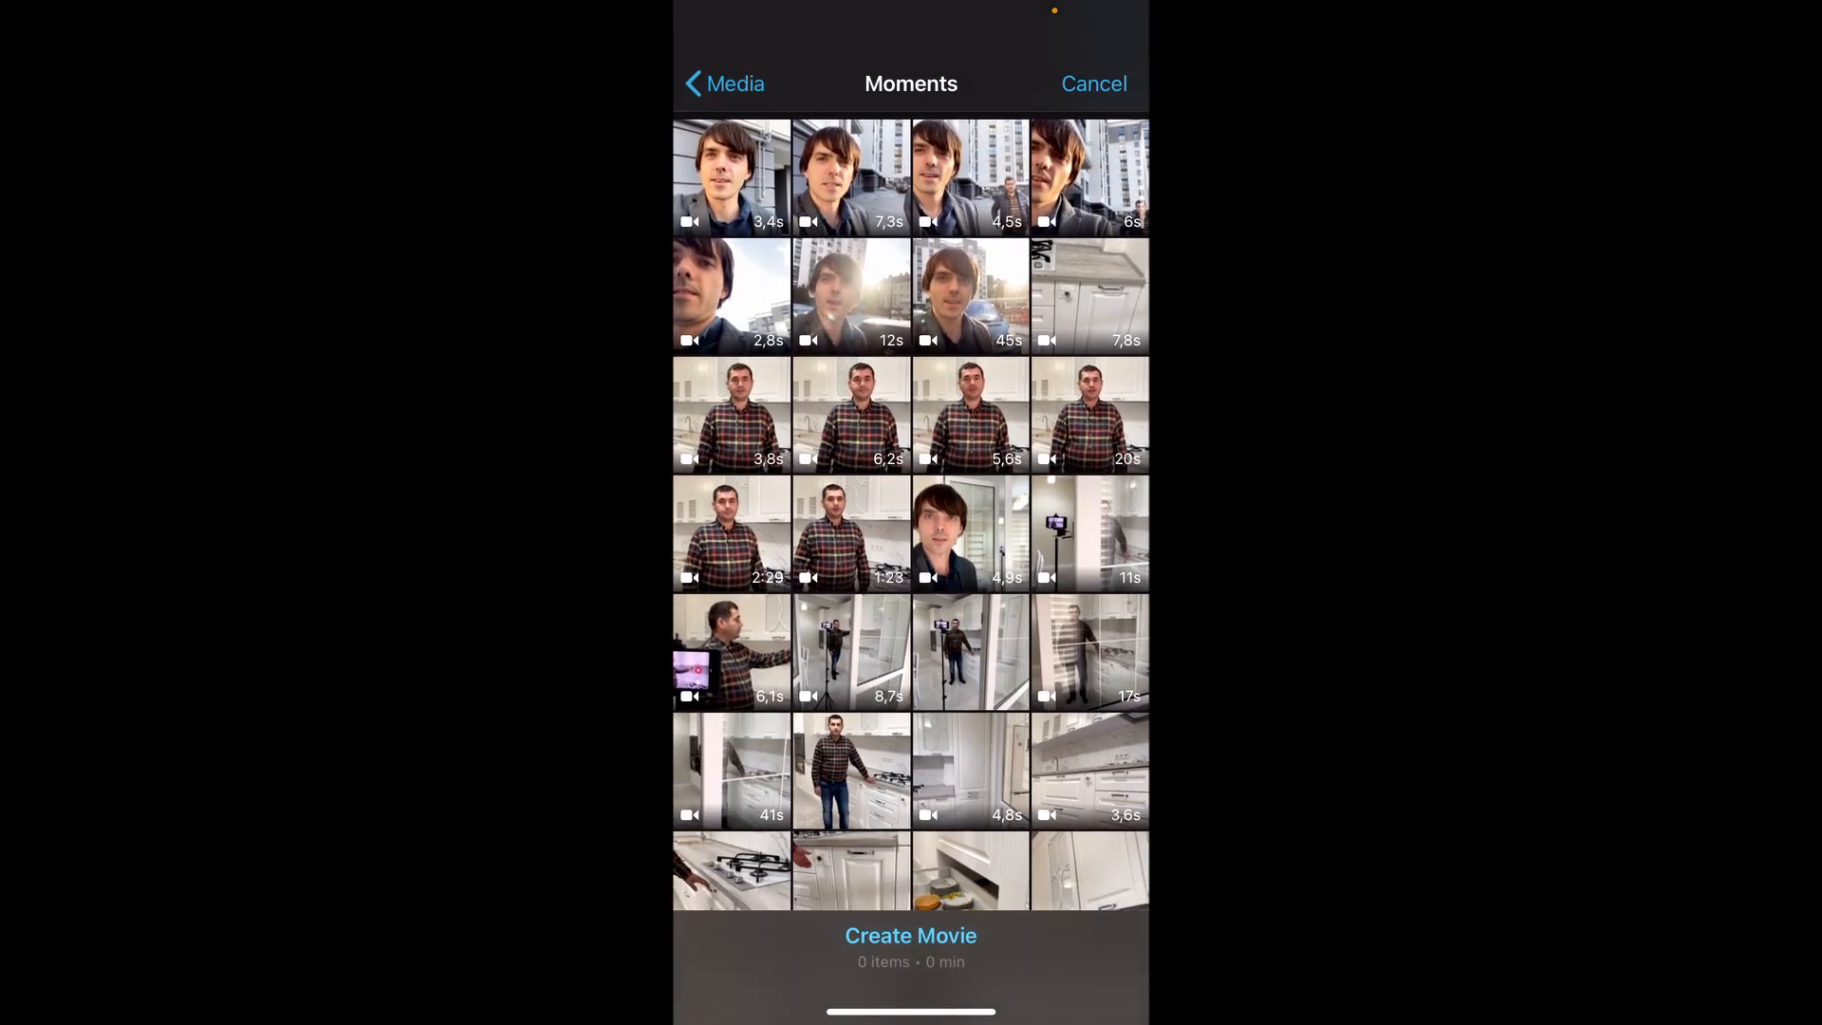
click(851, 534)
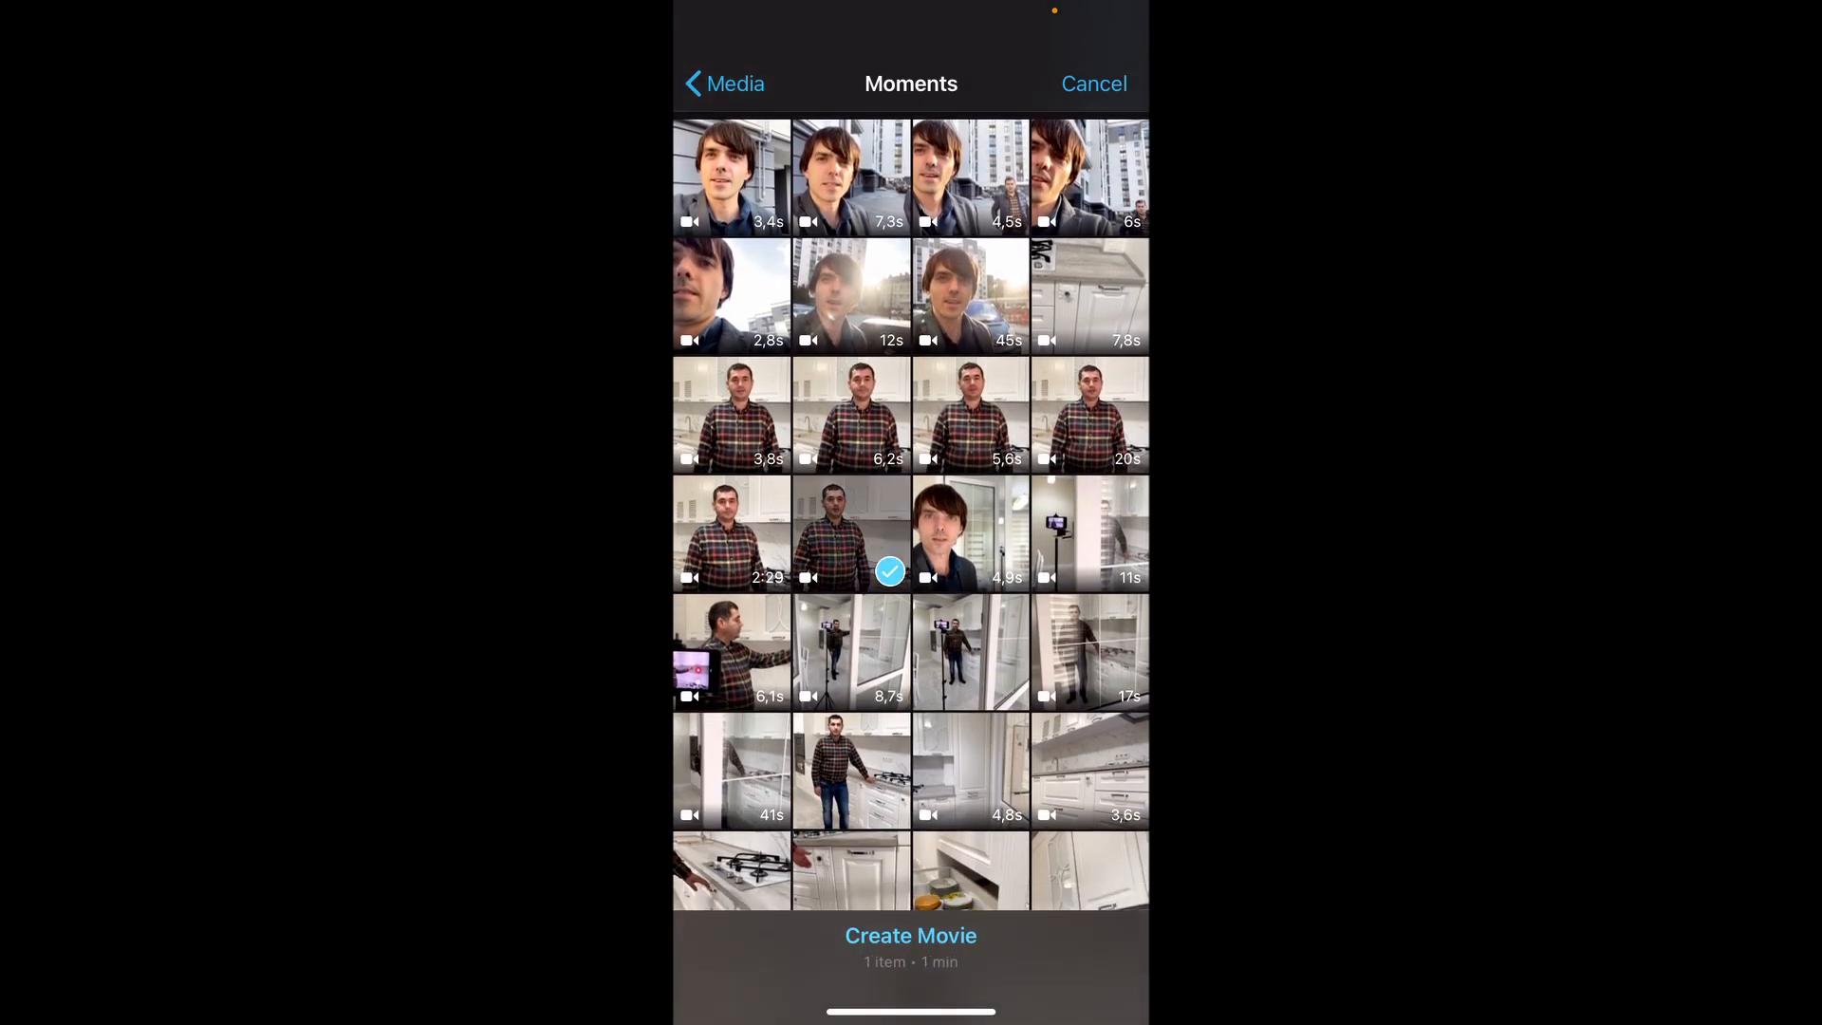
click(909, 934)
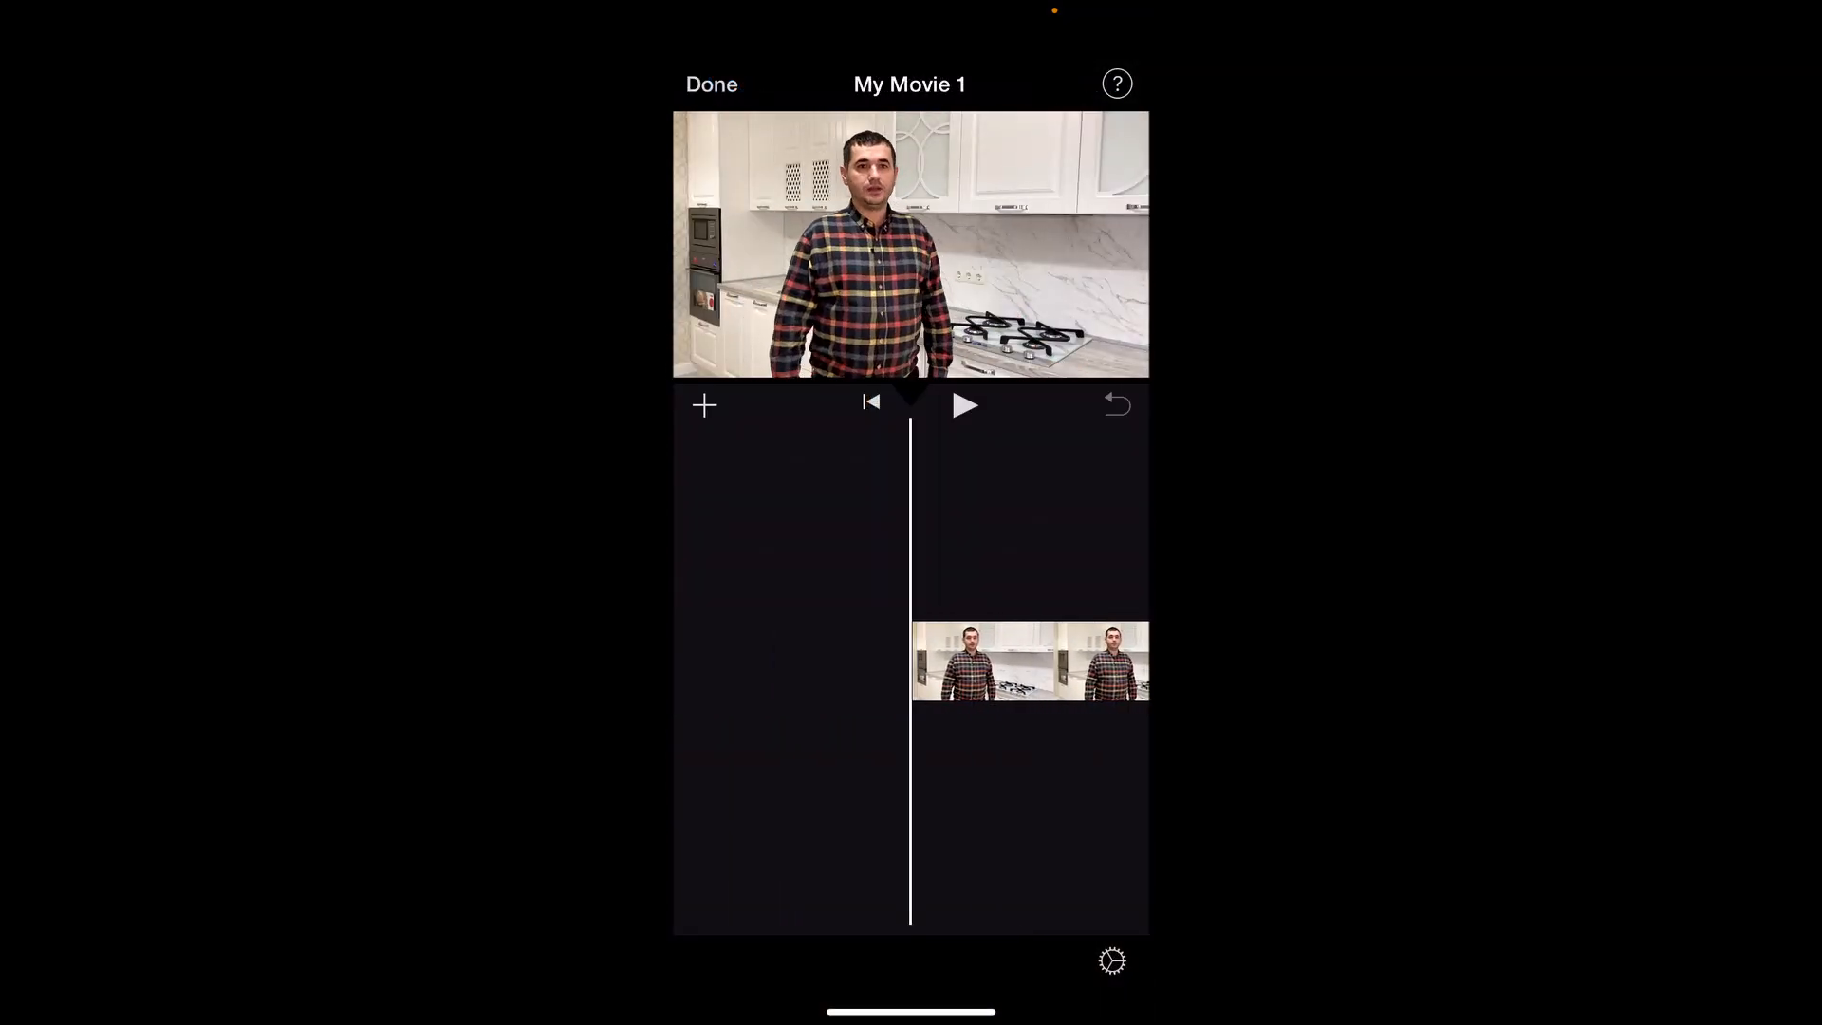
click(1027, 661)
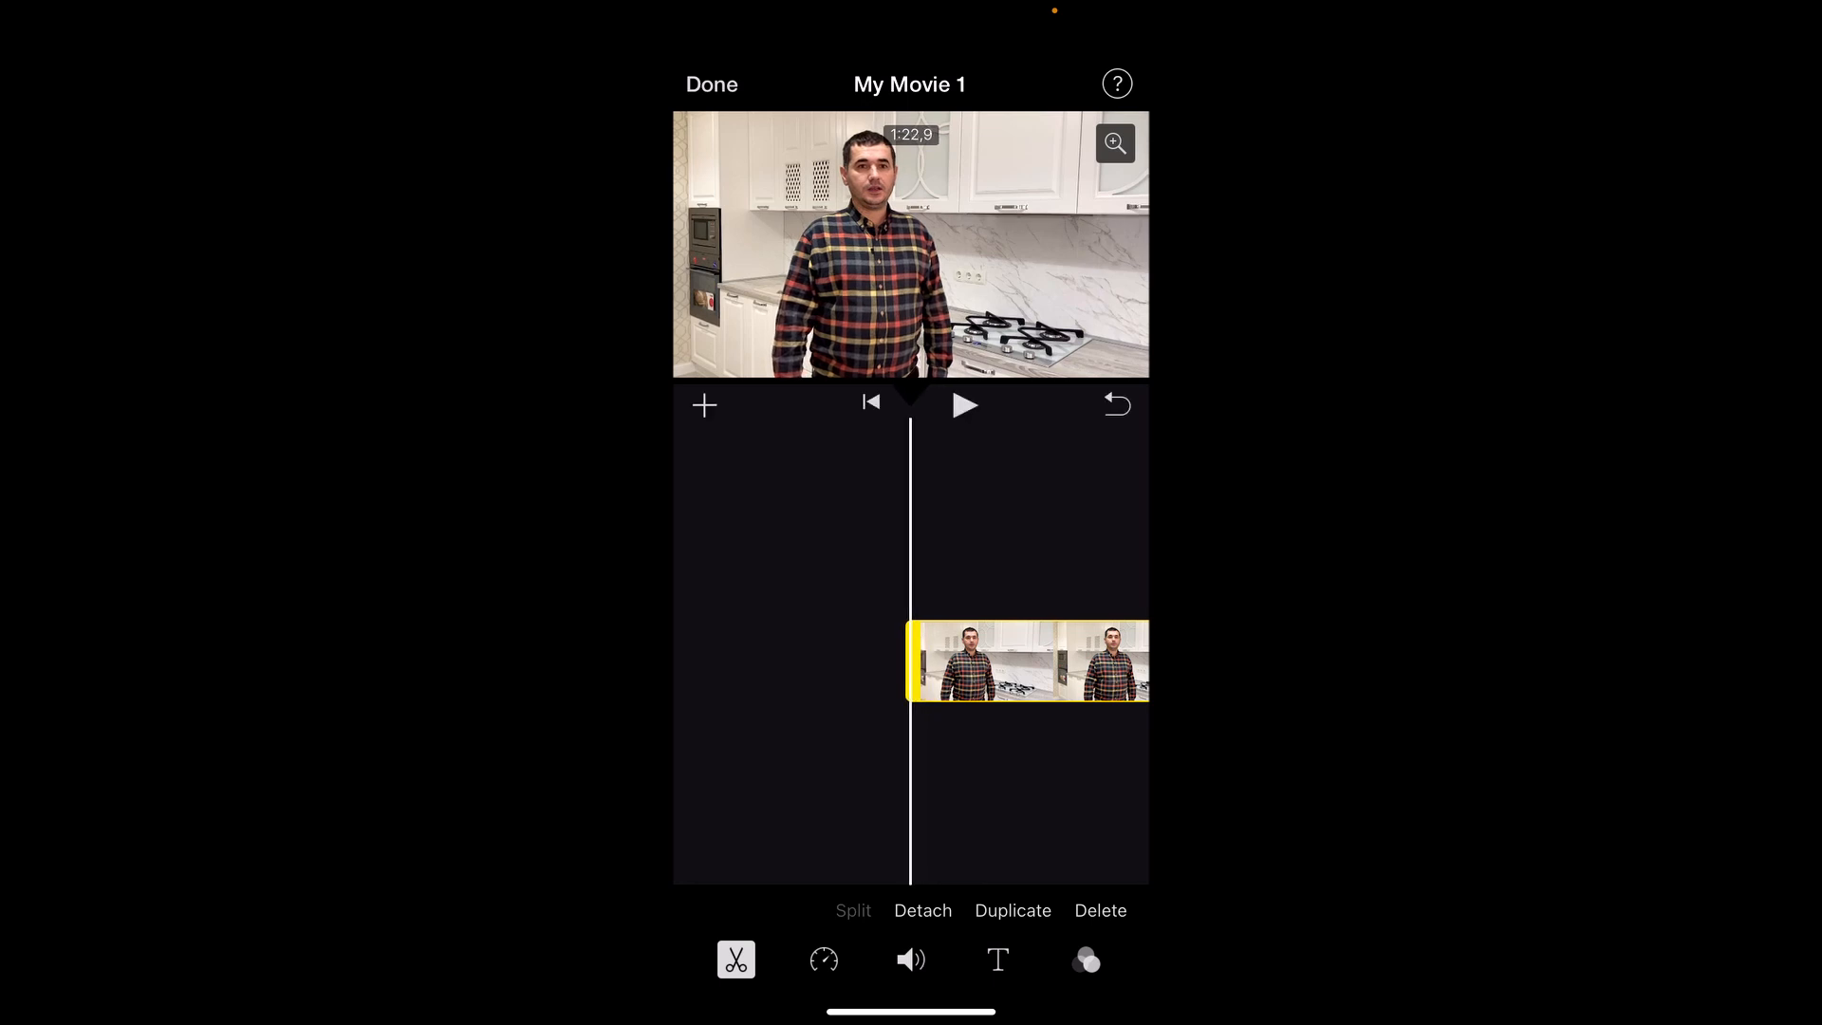
click(965, 404)
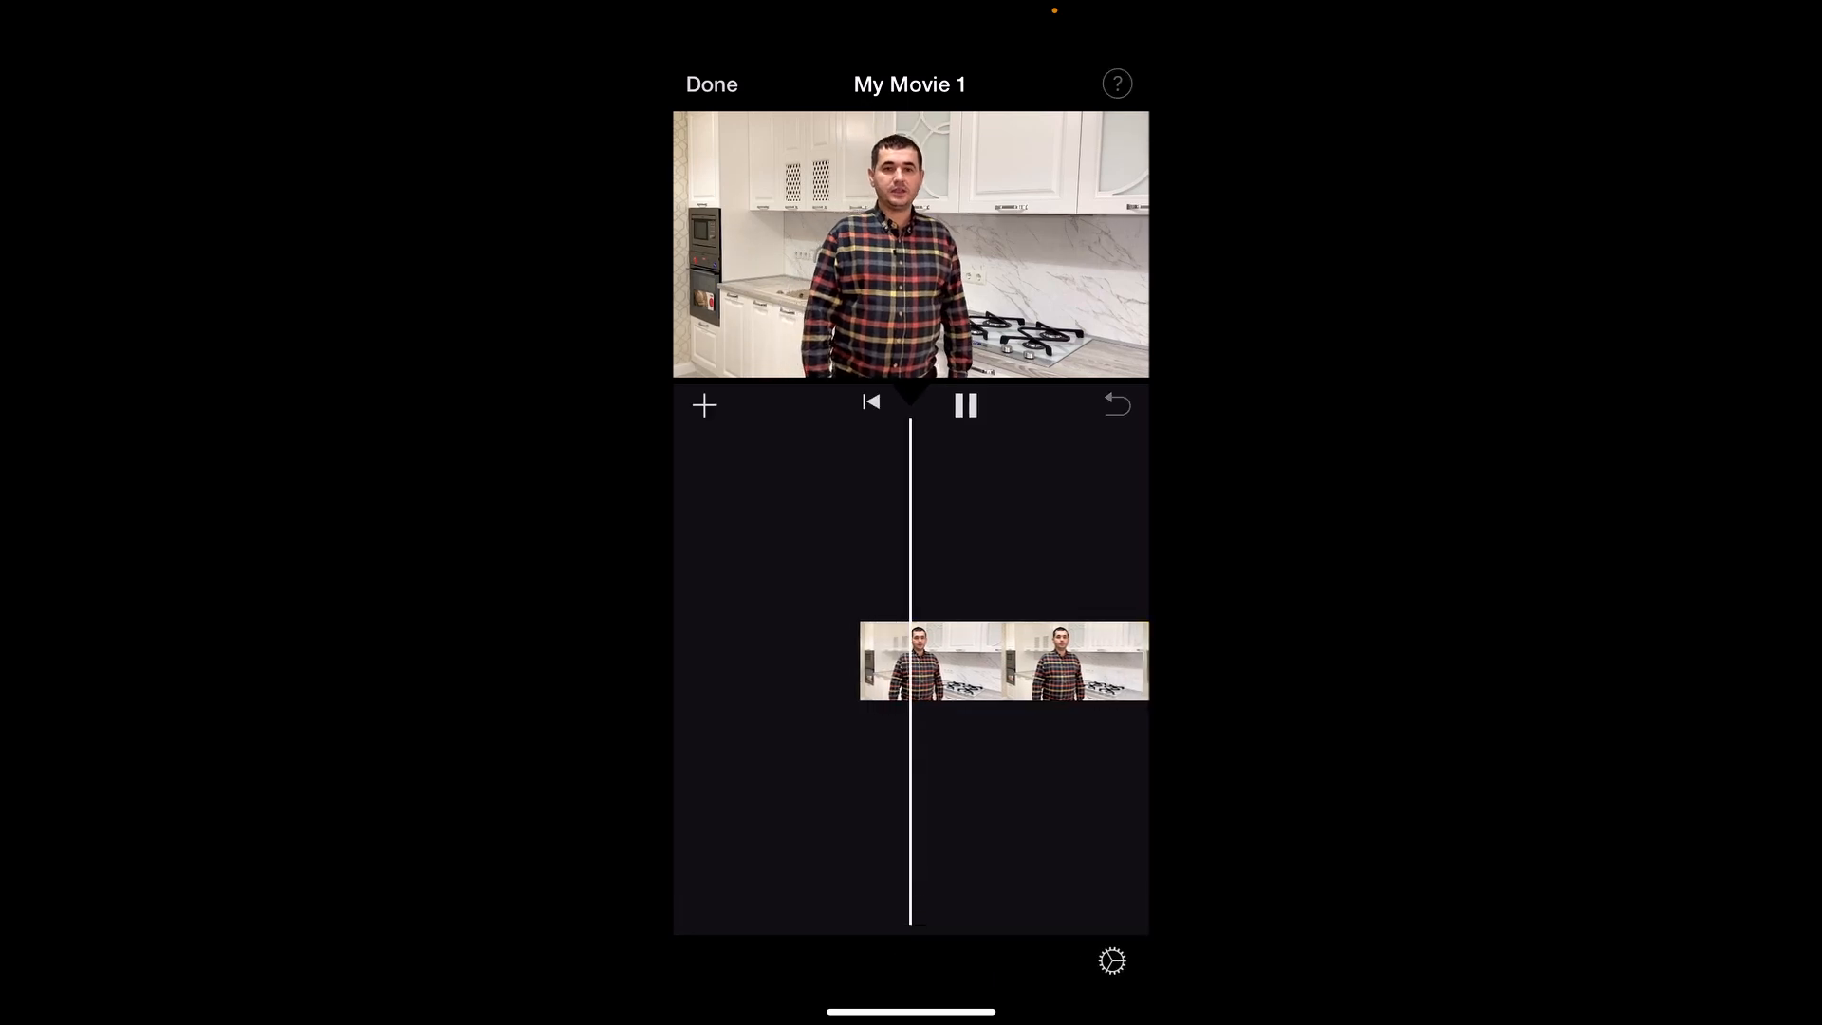
click(965, 404)
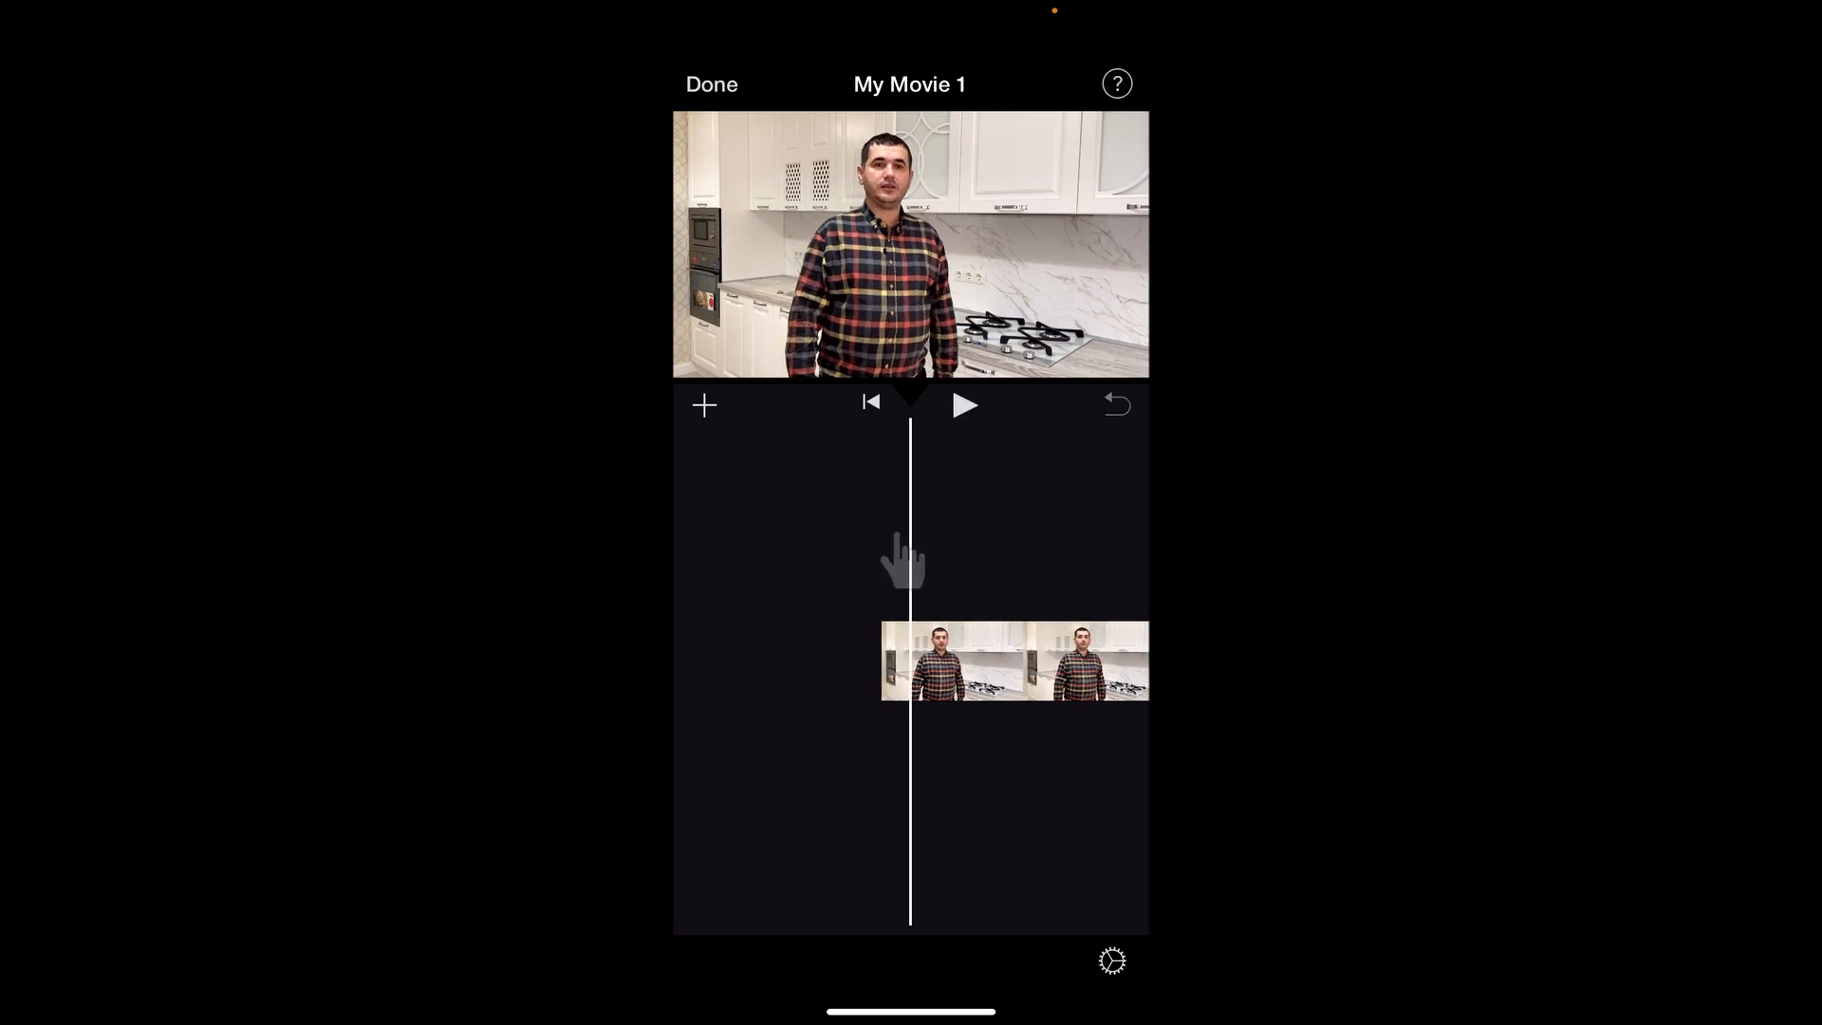
Step: Browse the Pop tracks in the built-in Soundtracks under Audio, then switch to VLLO
click(703, 405)
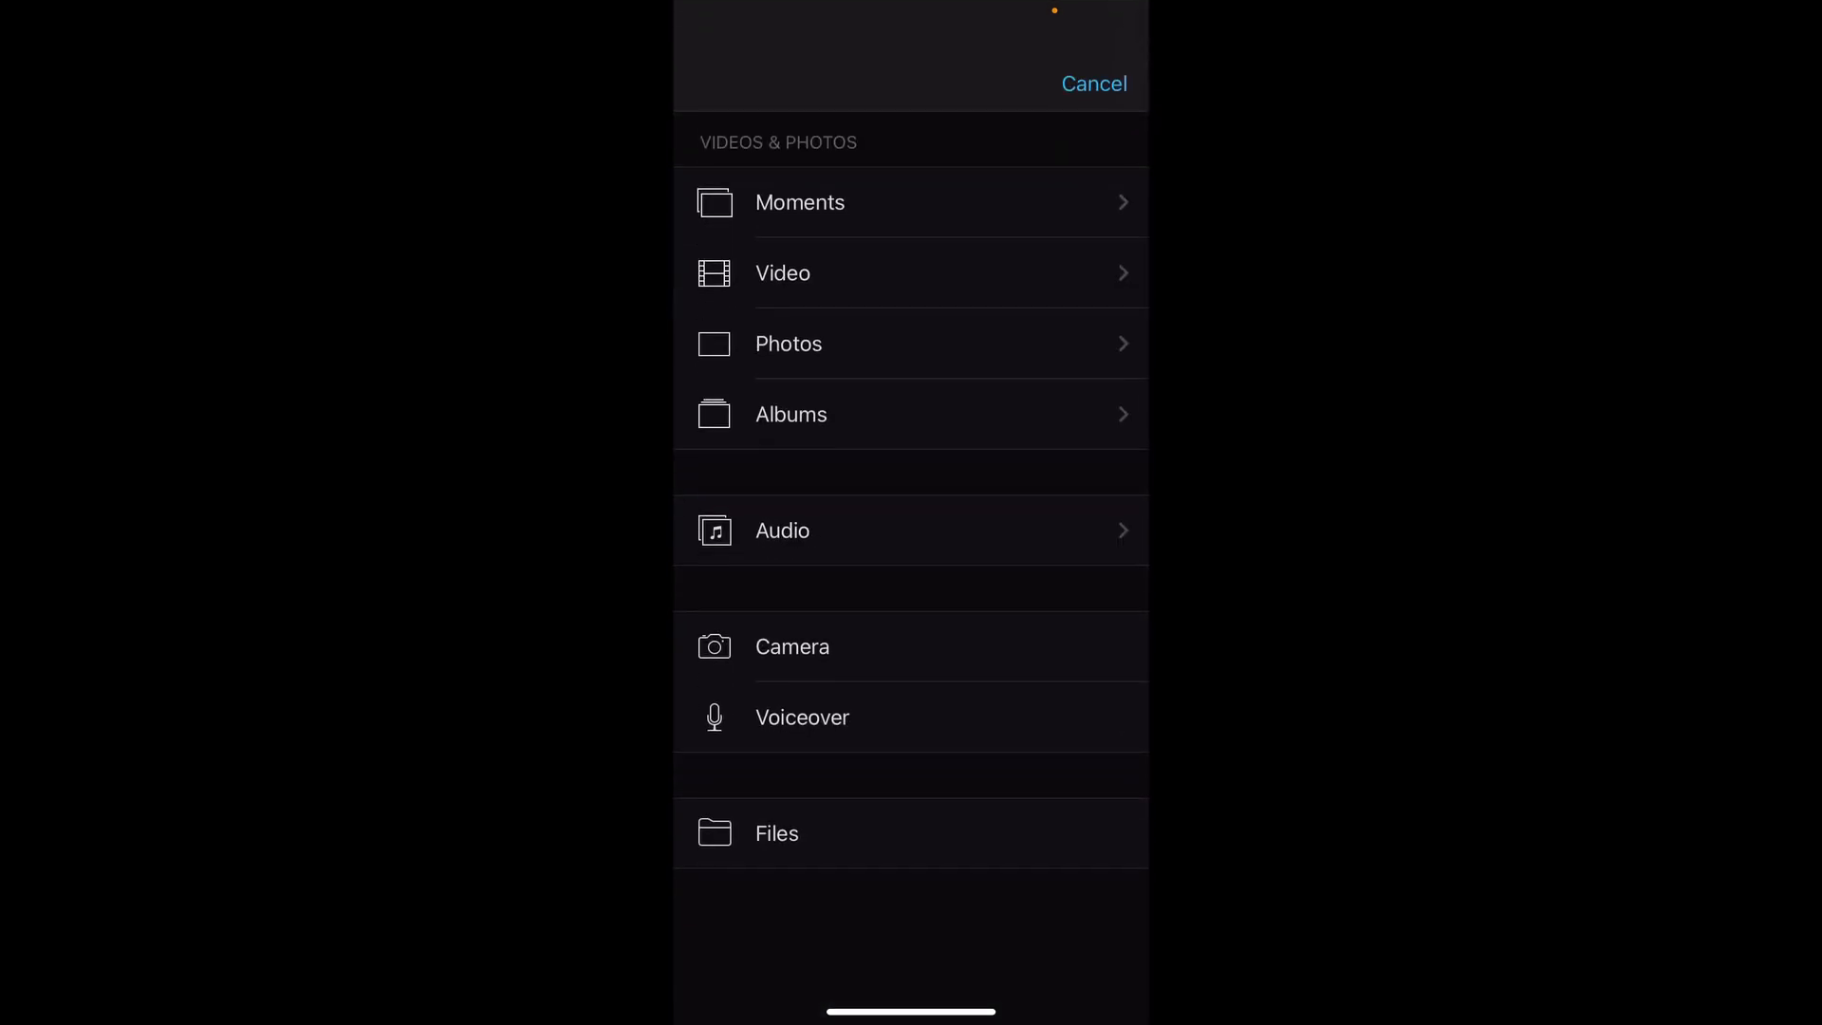
click(911, 531)
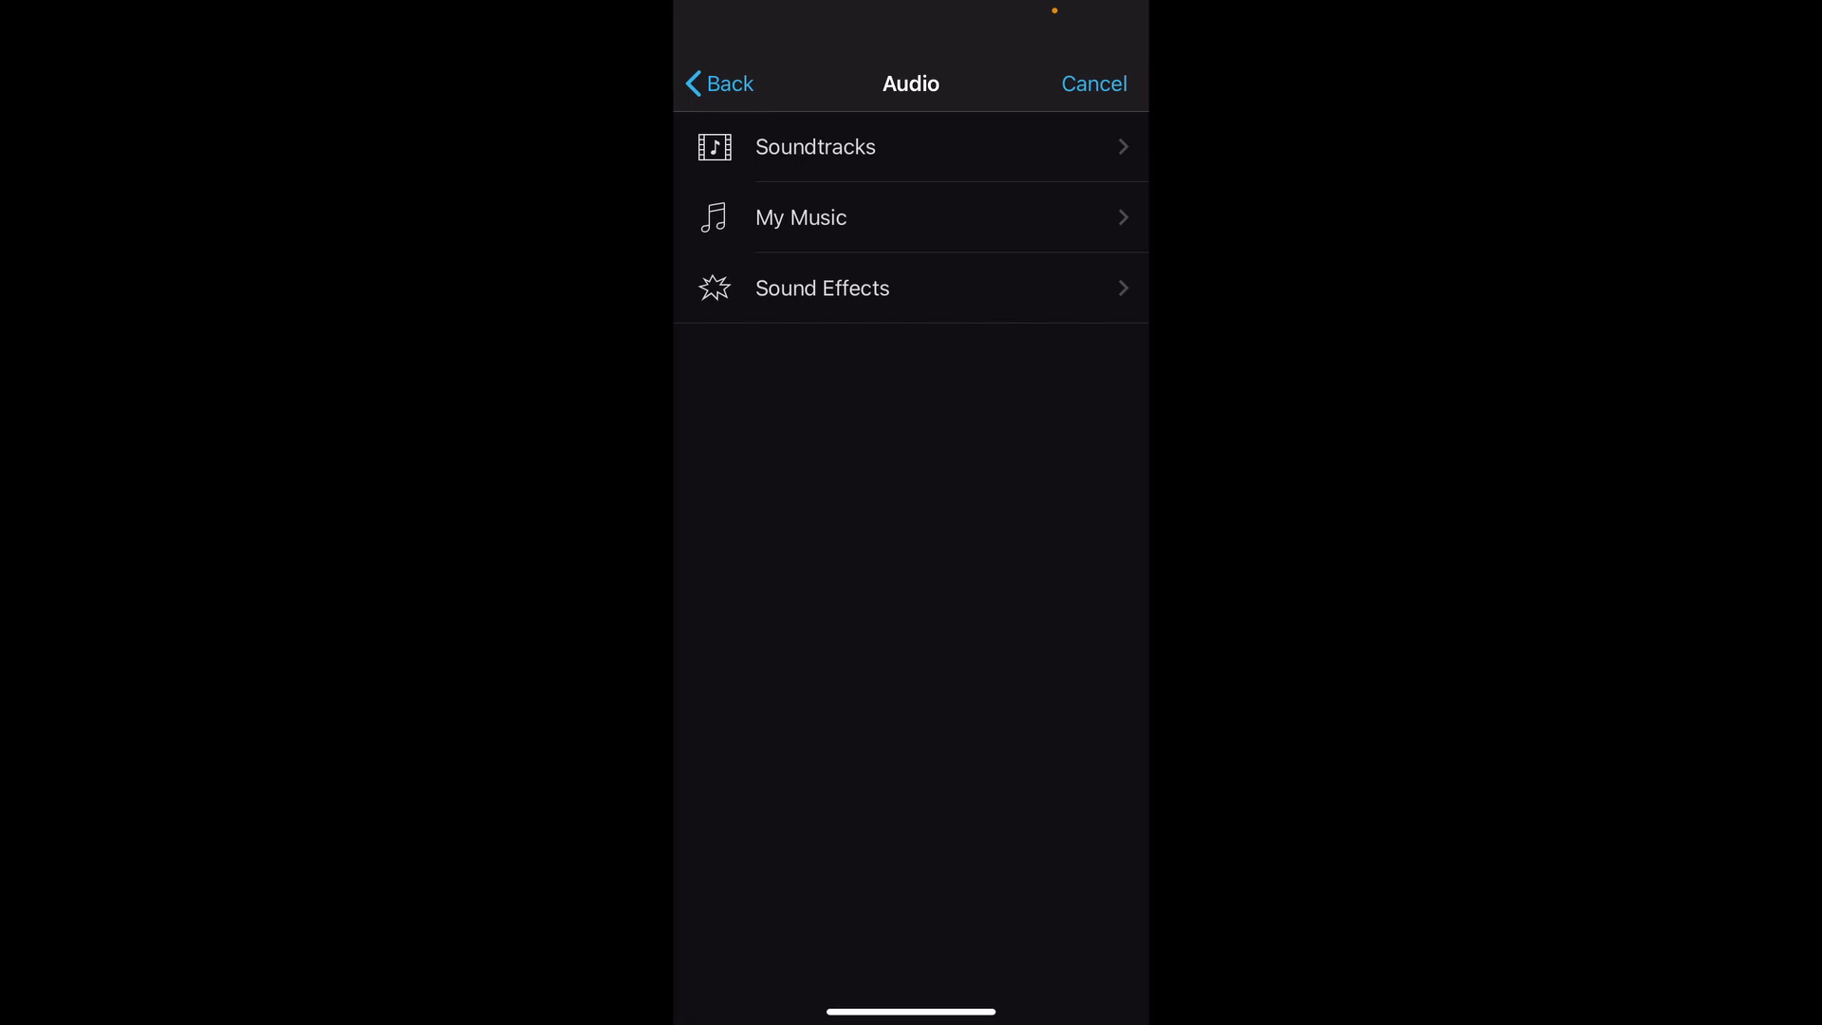
click(817, 148)
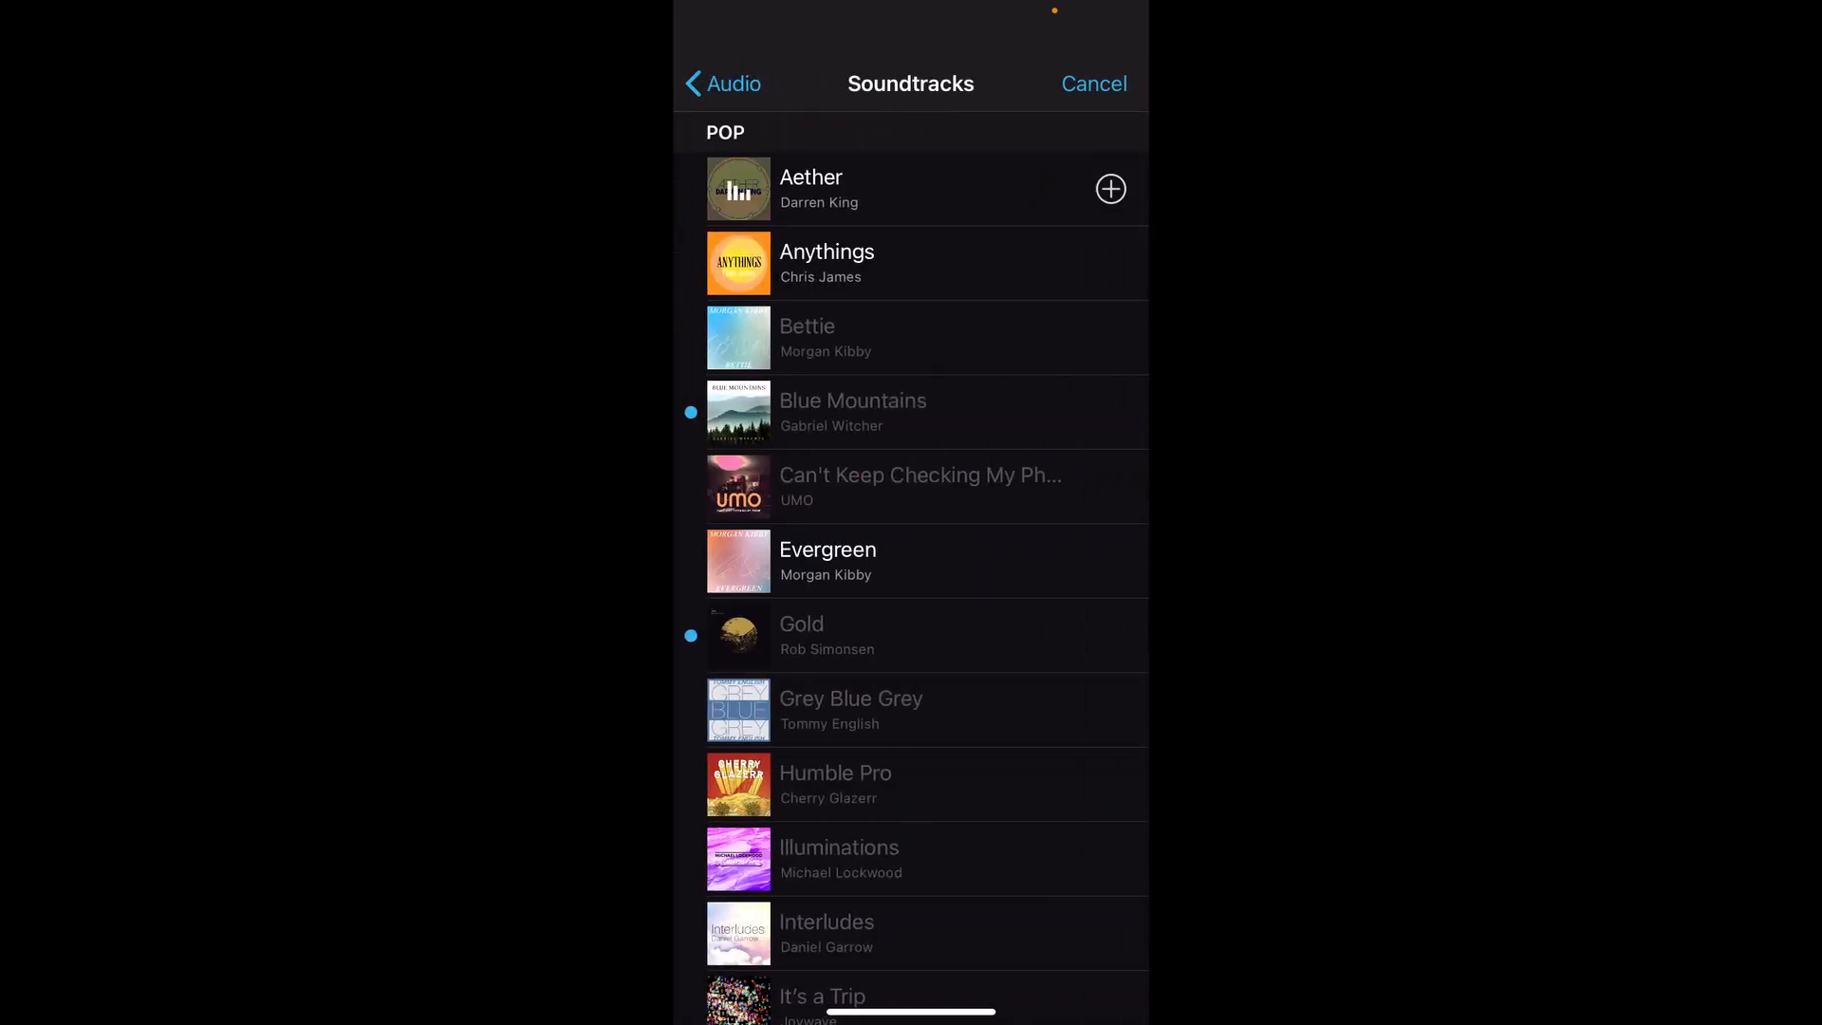
click(1111, 188)
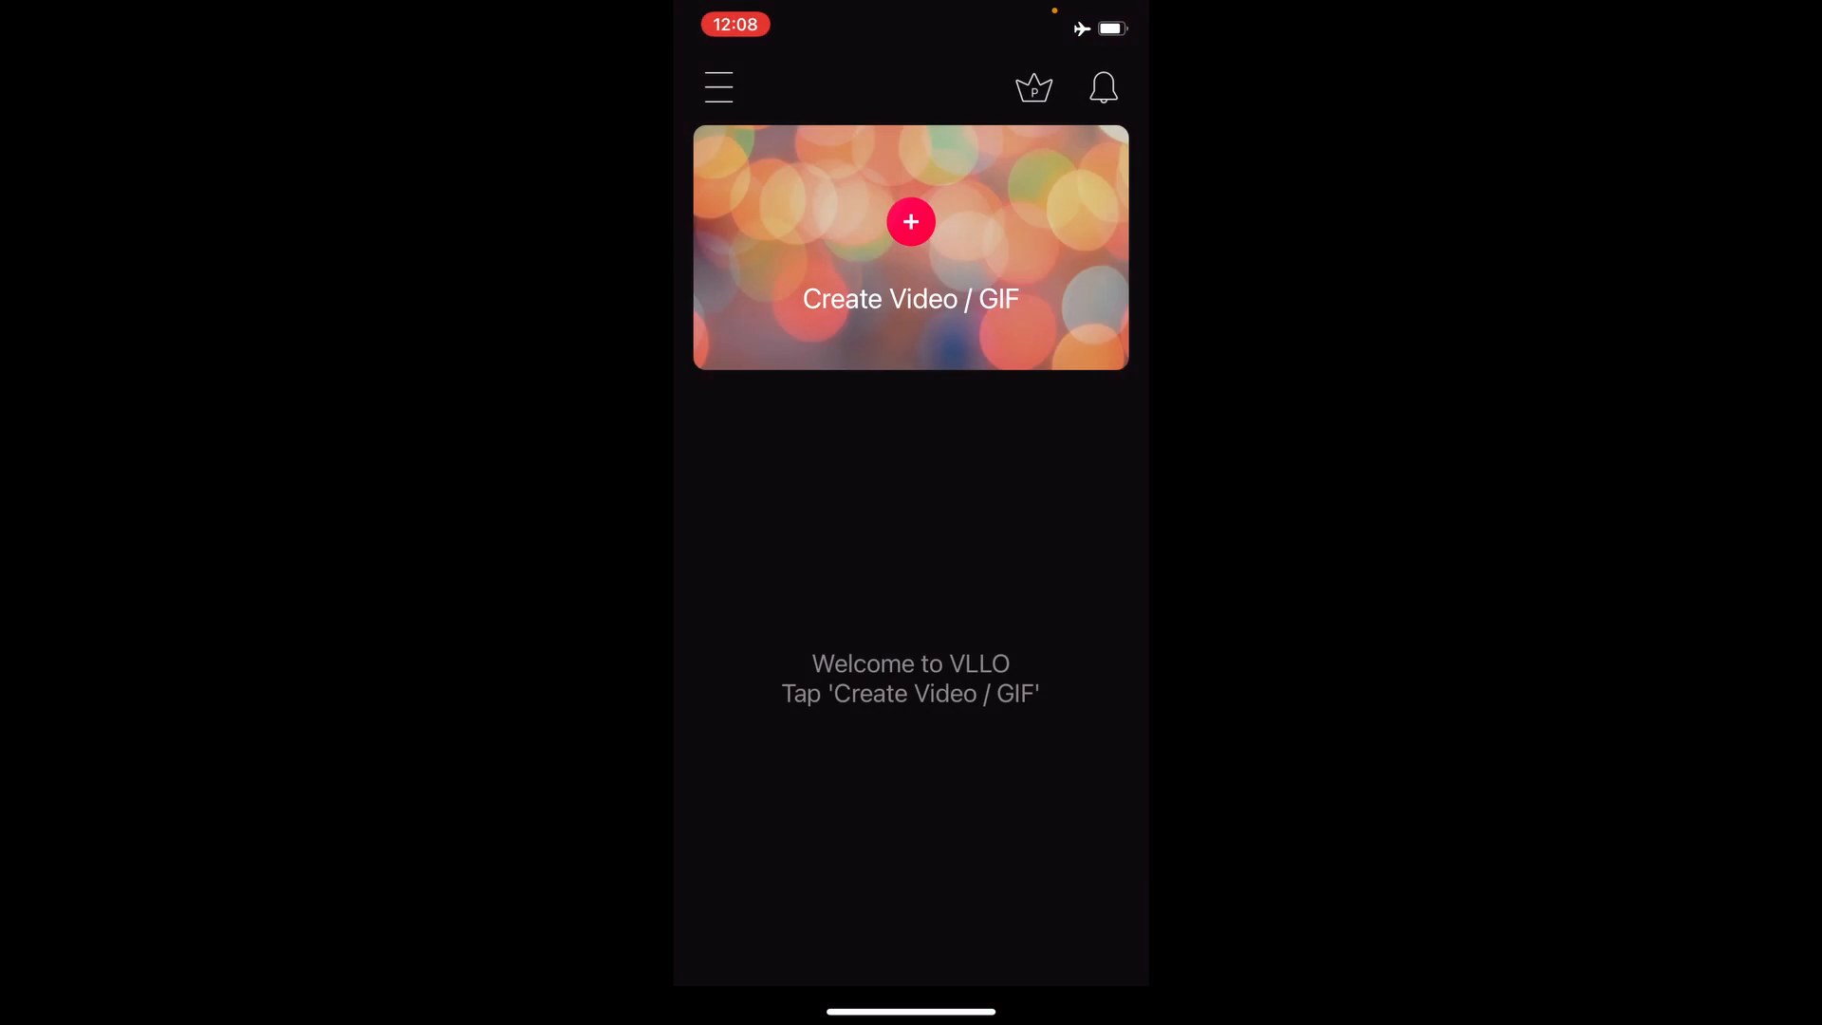
Step: Create a VLLO video project from the 01:23 kitchen clip at 16:9 Fit and enter the editor
click(912, 223)
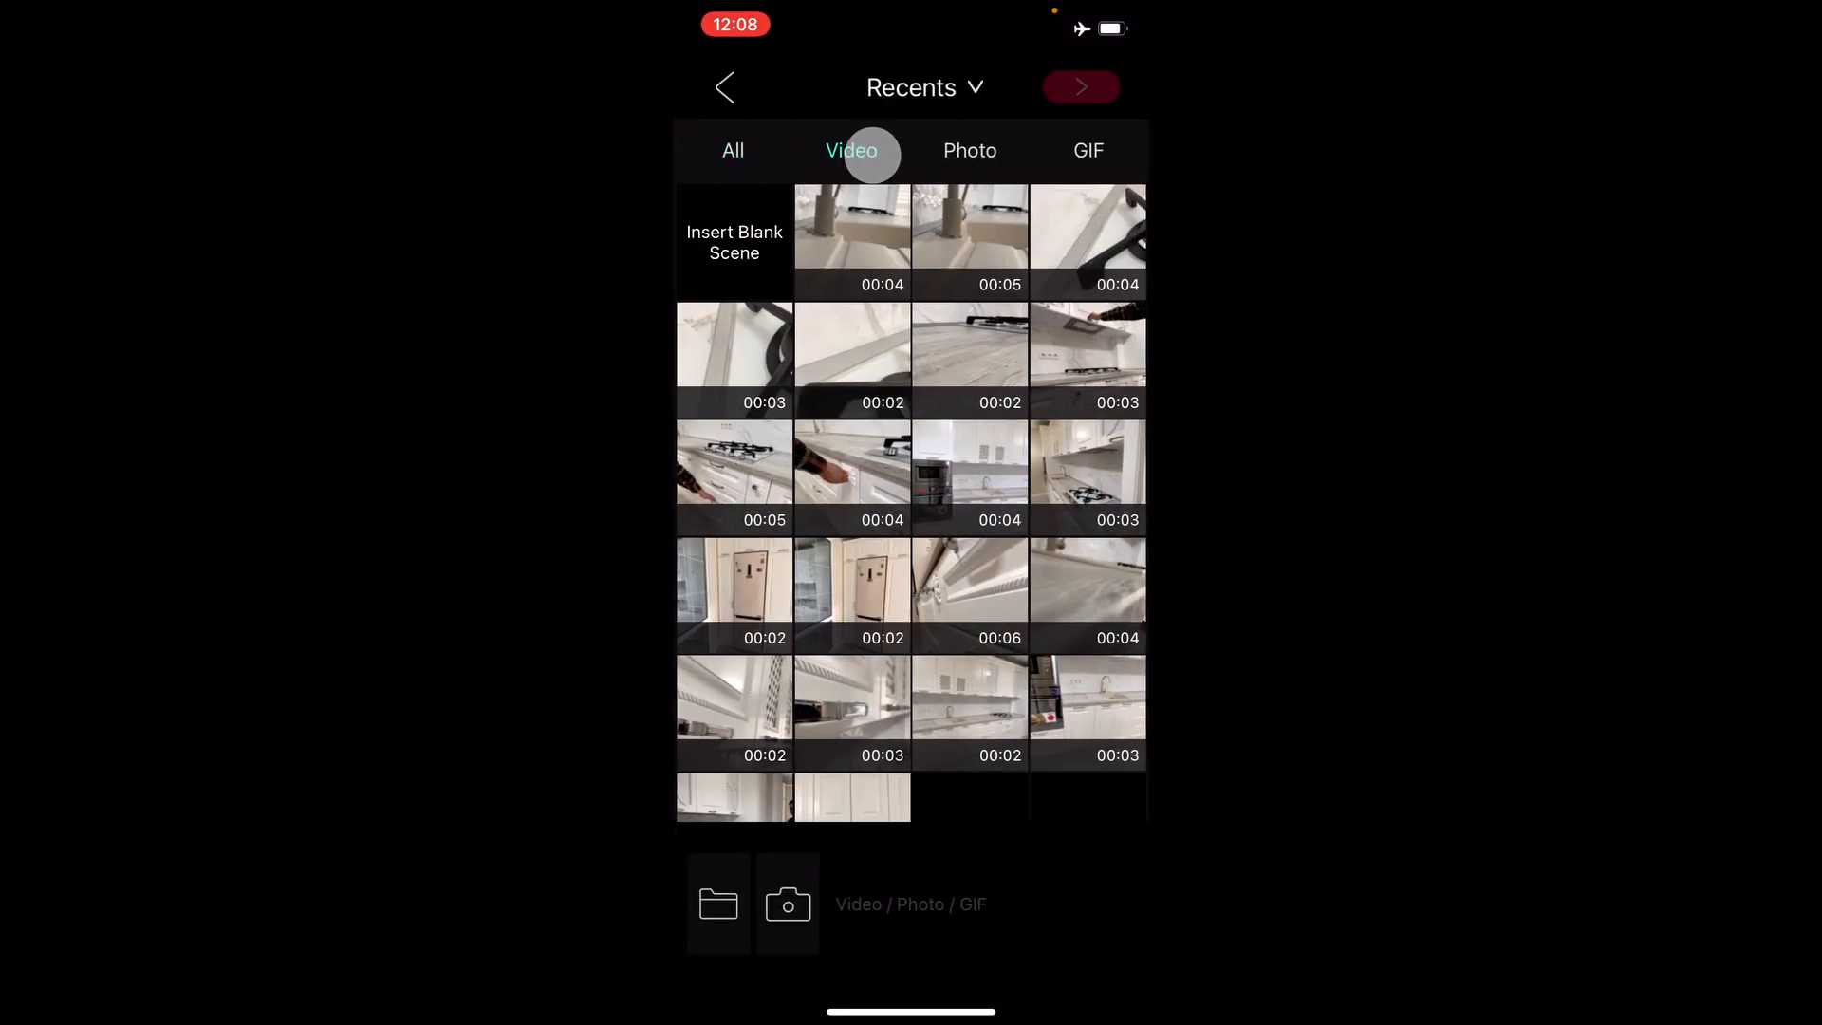
scroll(down, 3)
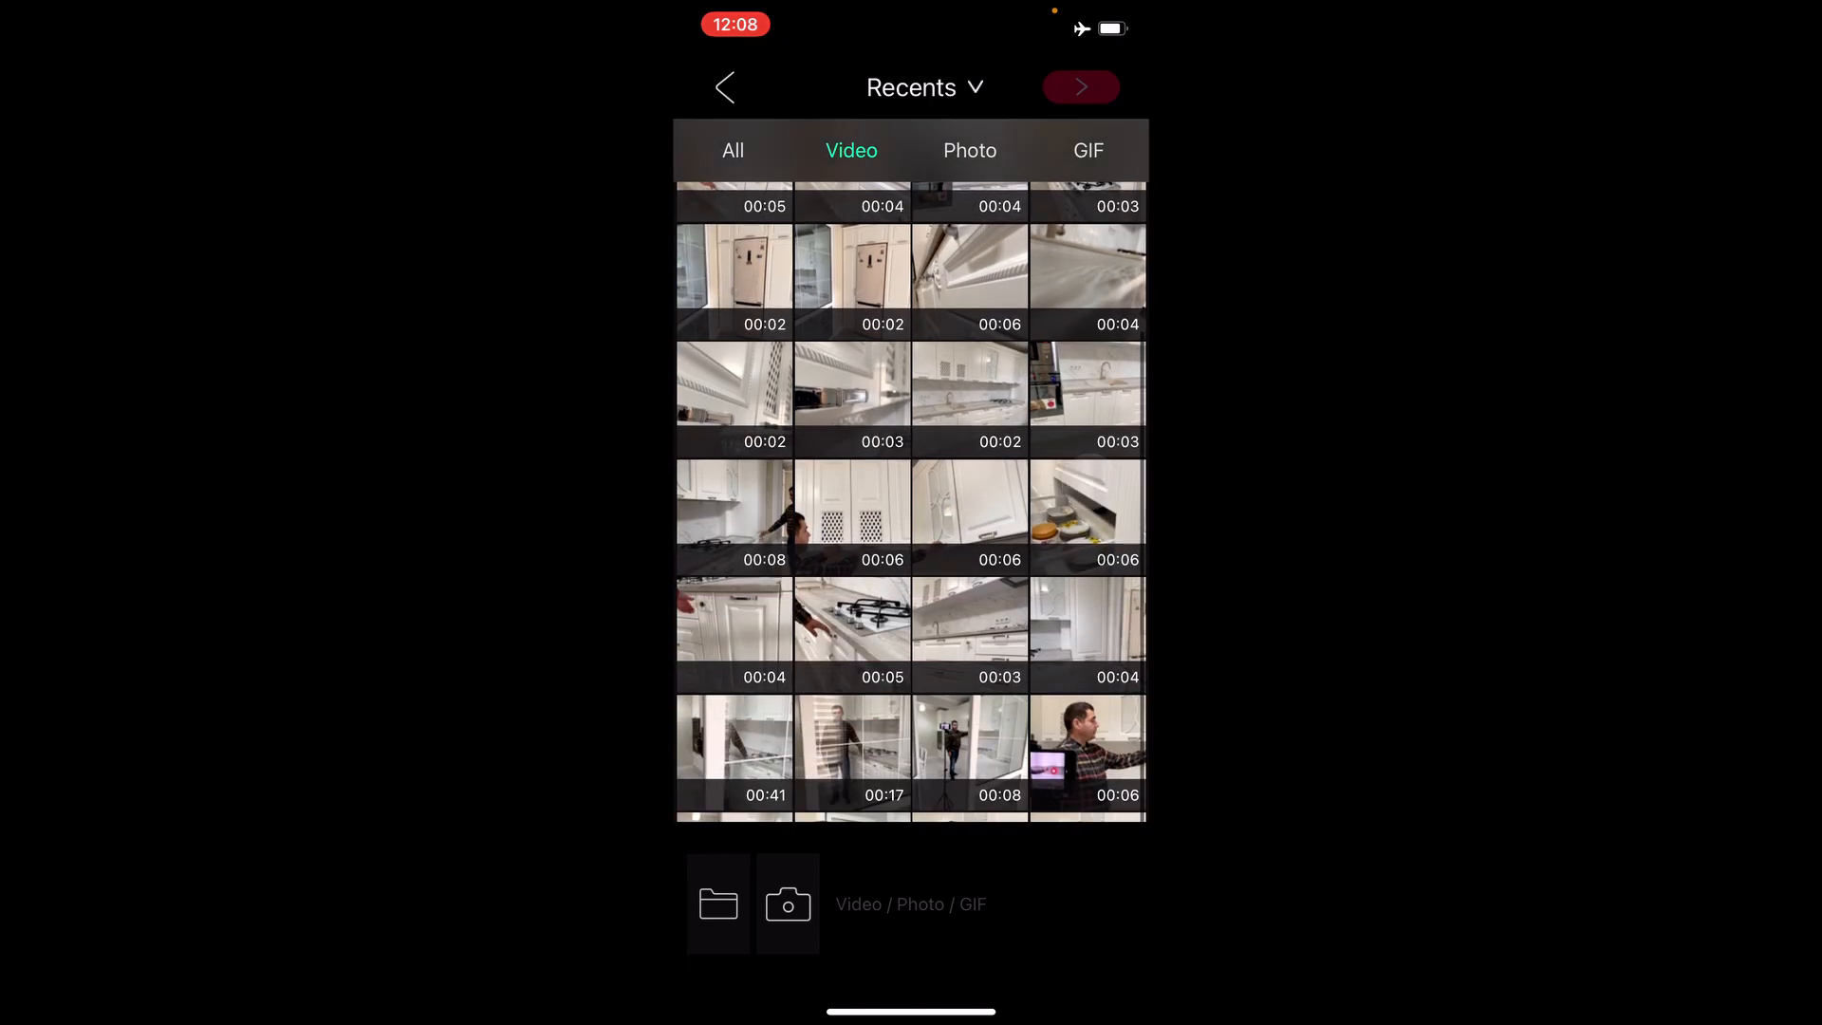
scroll(down, 3)
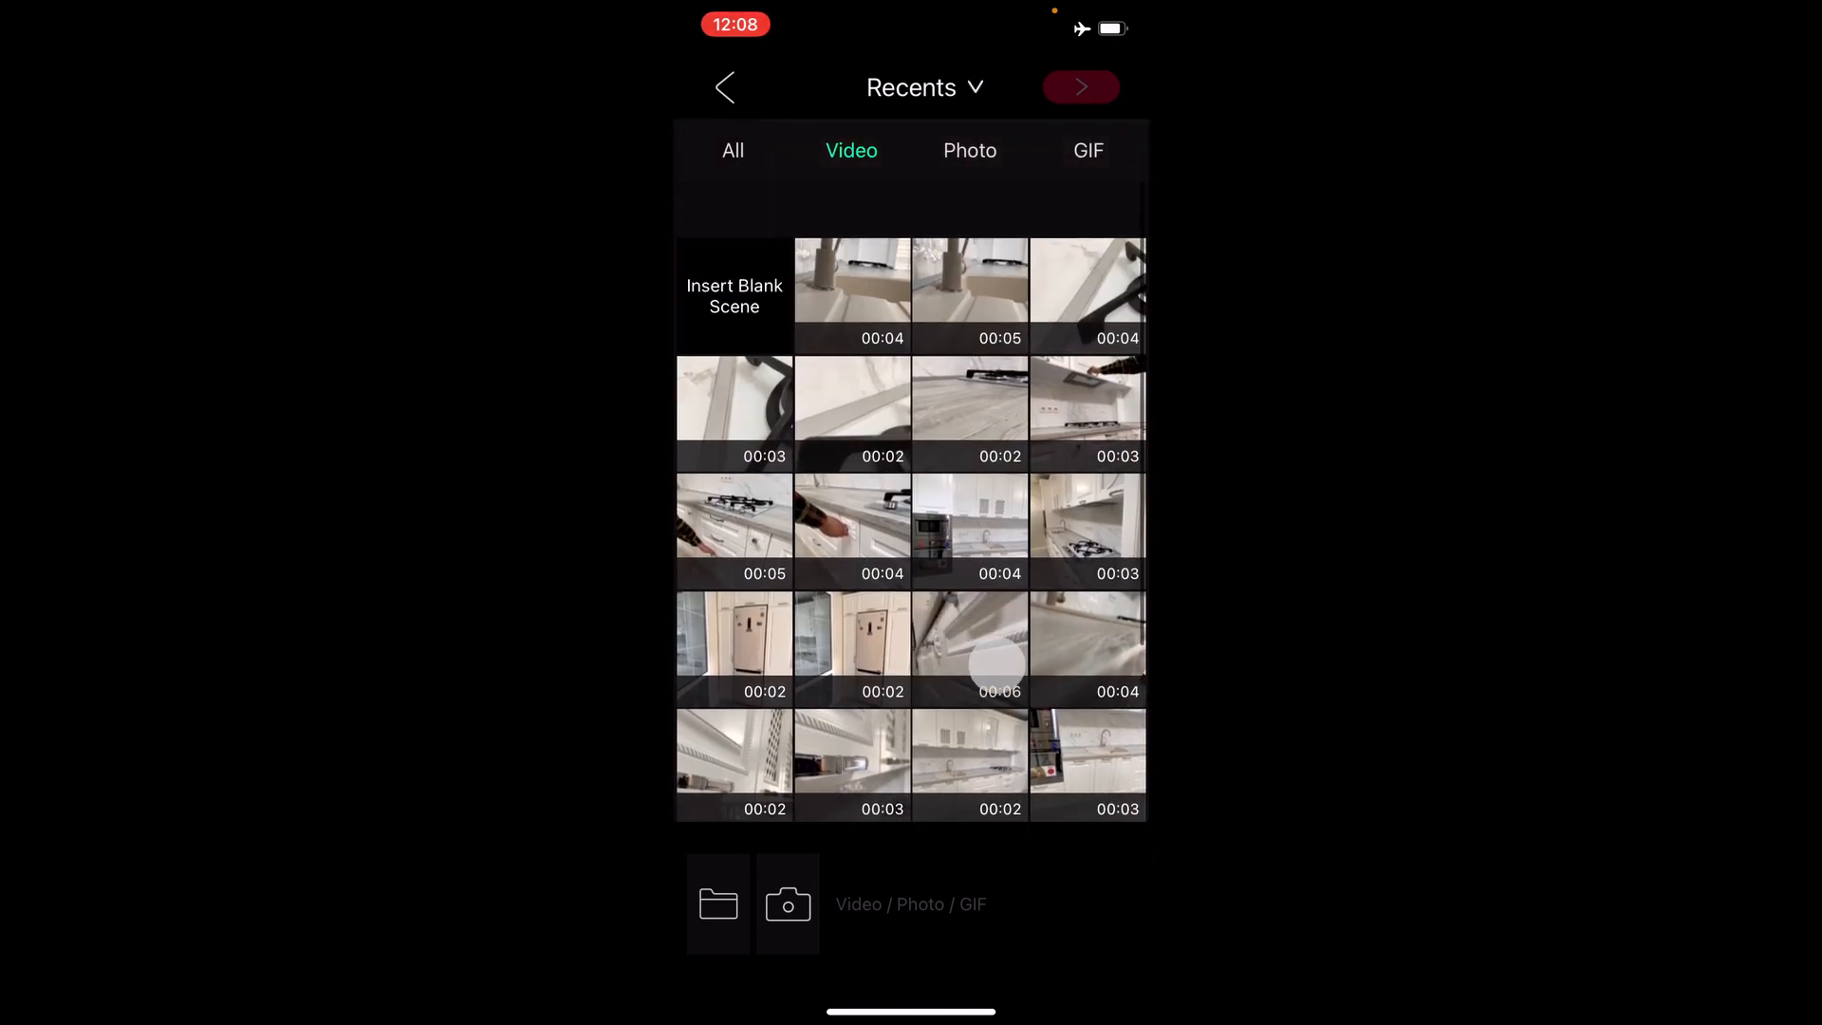
scroll(down, 3)
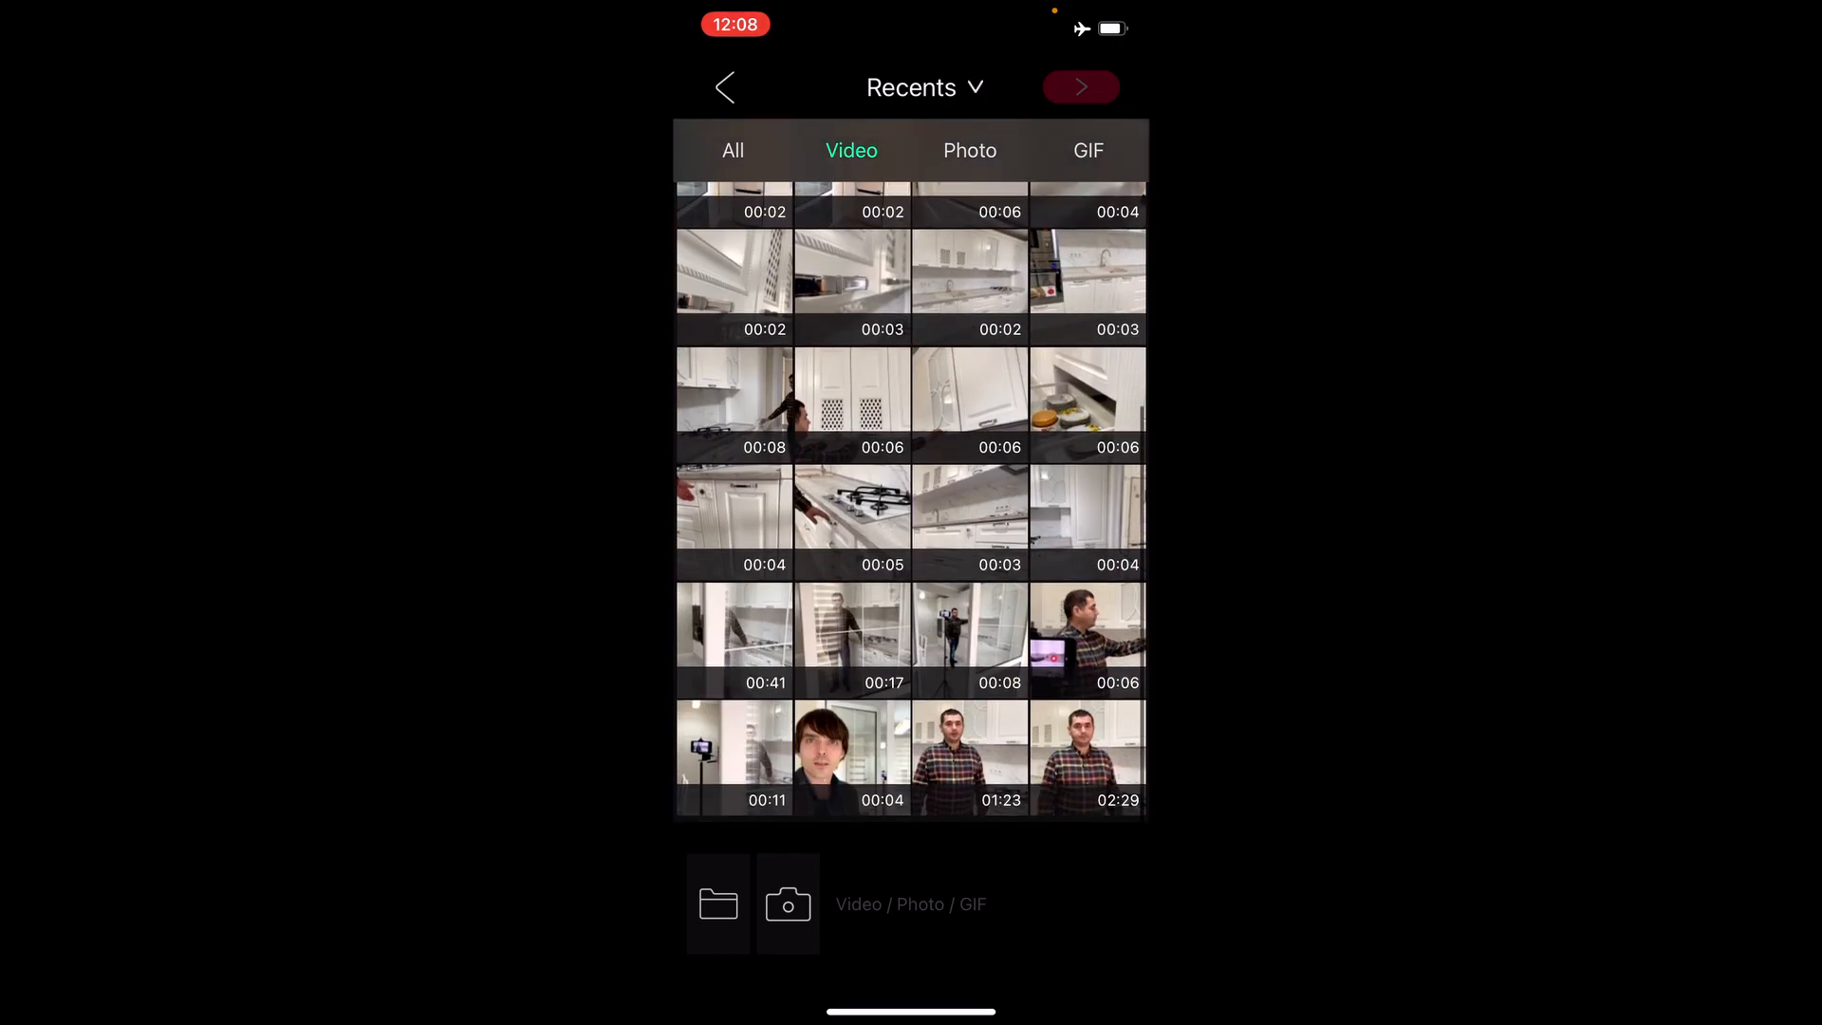
click(1080, 87)
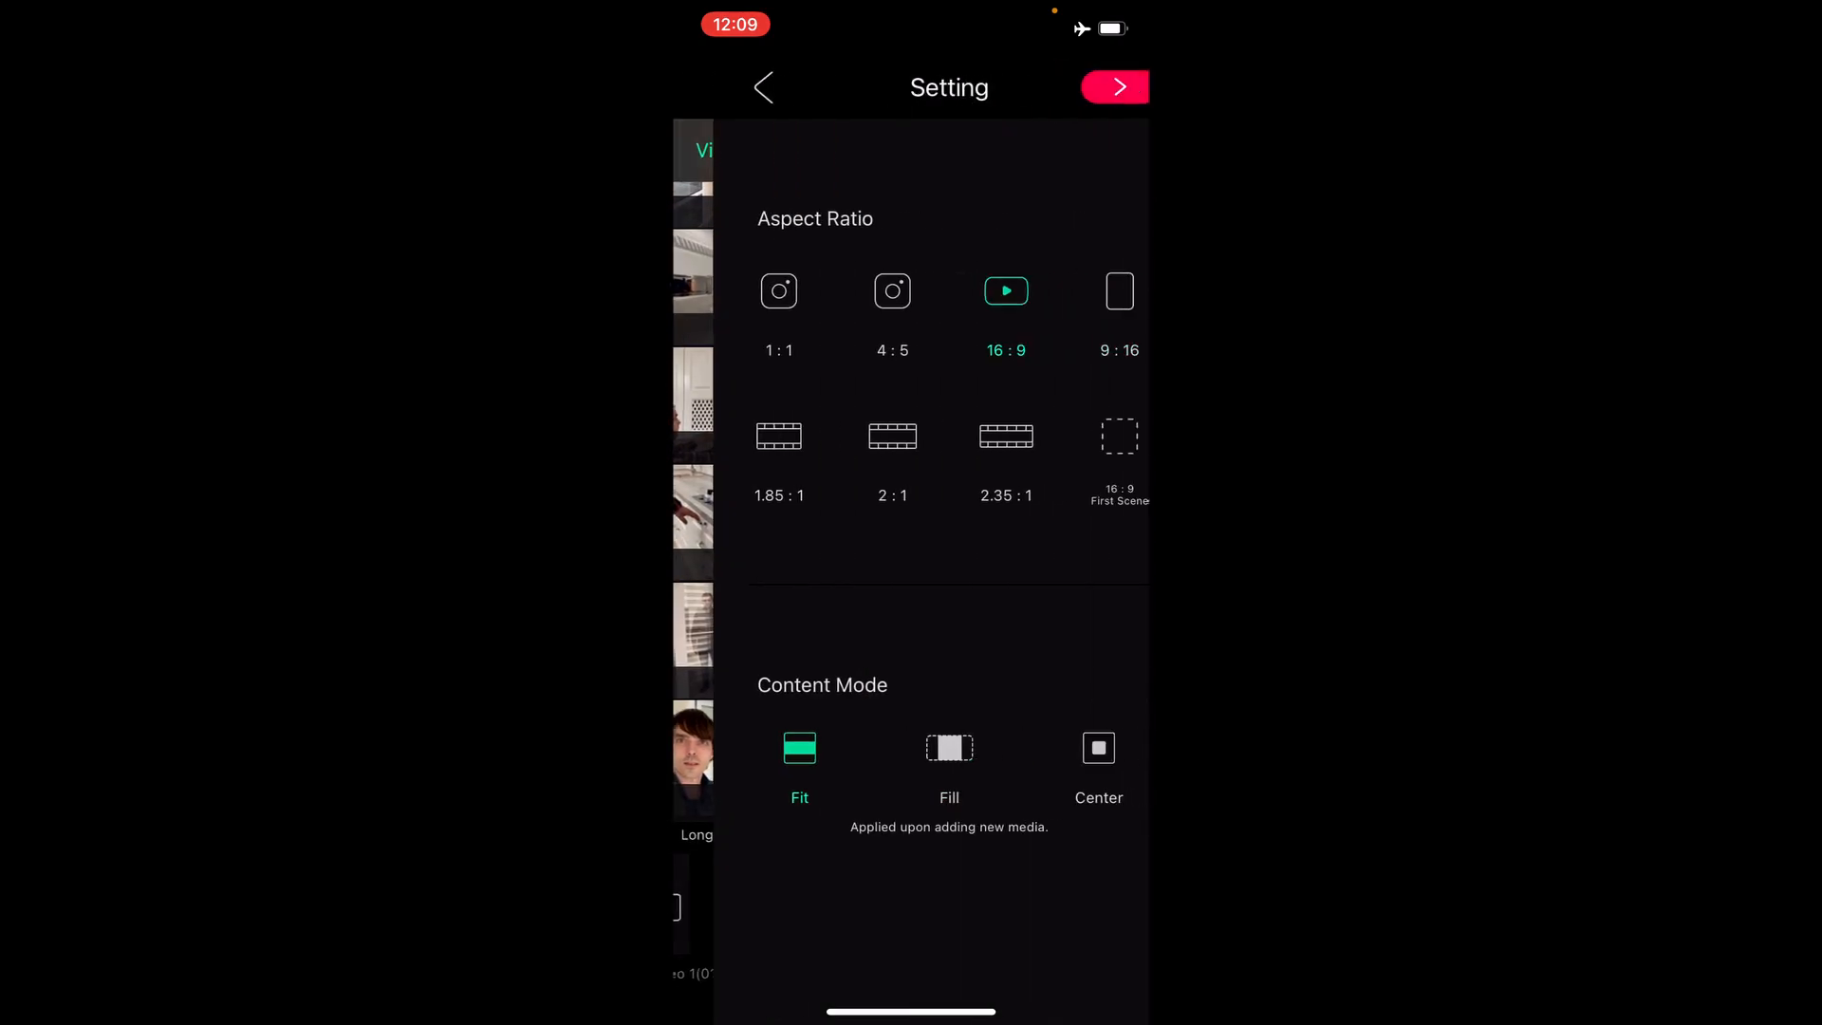
click(1120, 88)
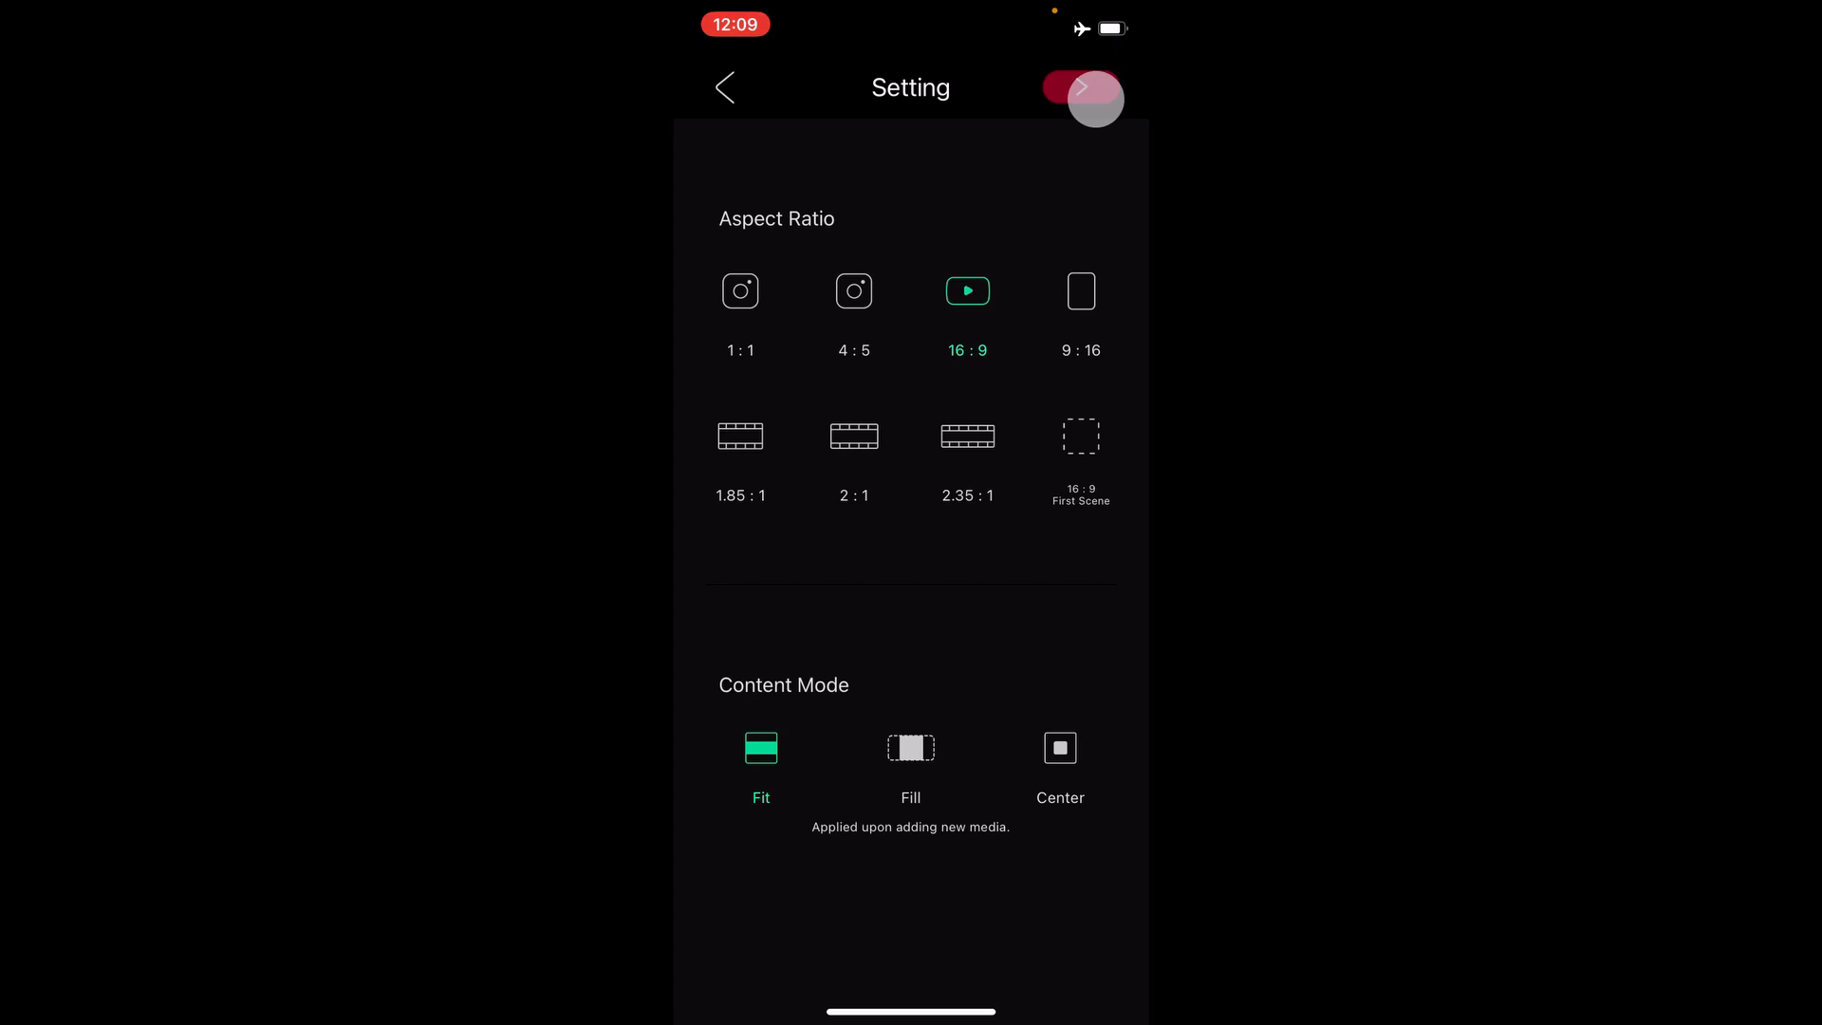
click(721, 87)
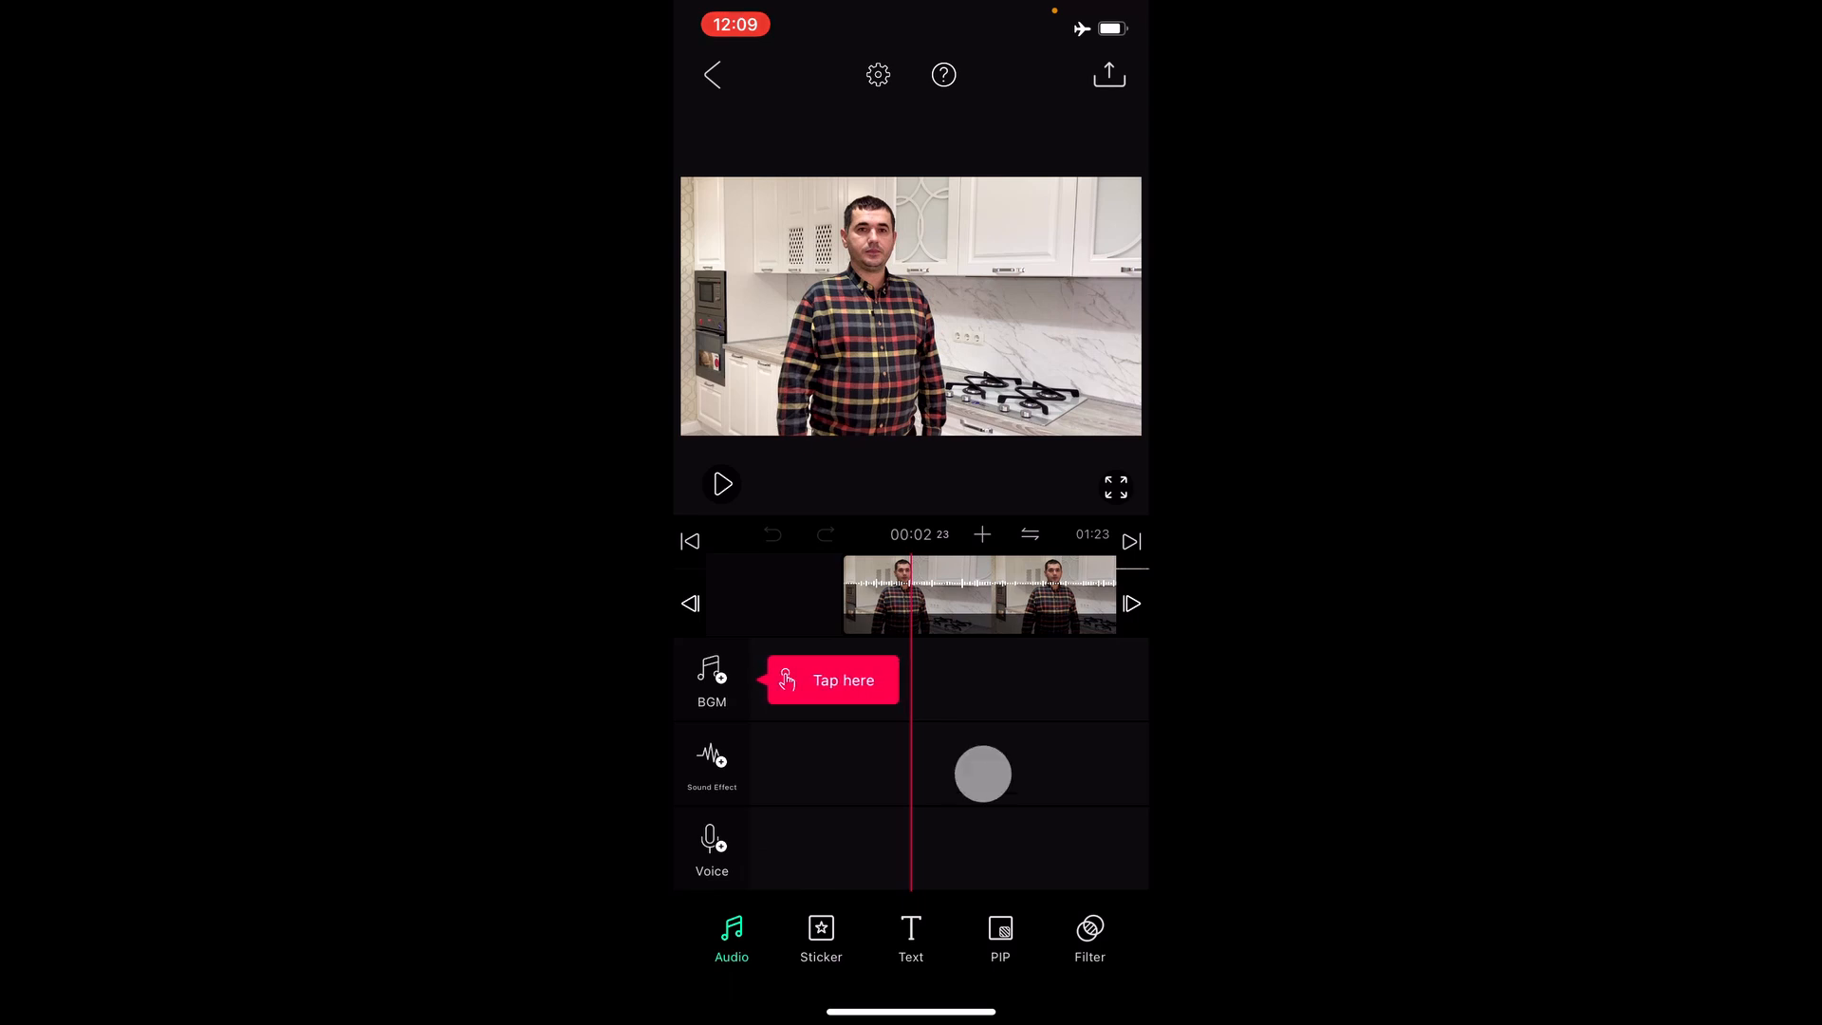
Step: Add a b-roll video as a PIP overlay, preview it, discard it and return to iMovie
scroll(down, 3)
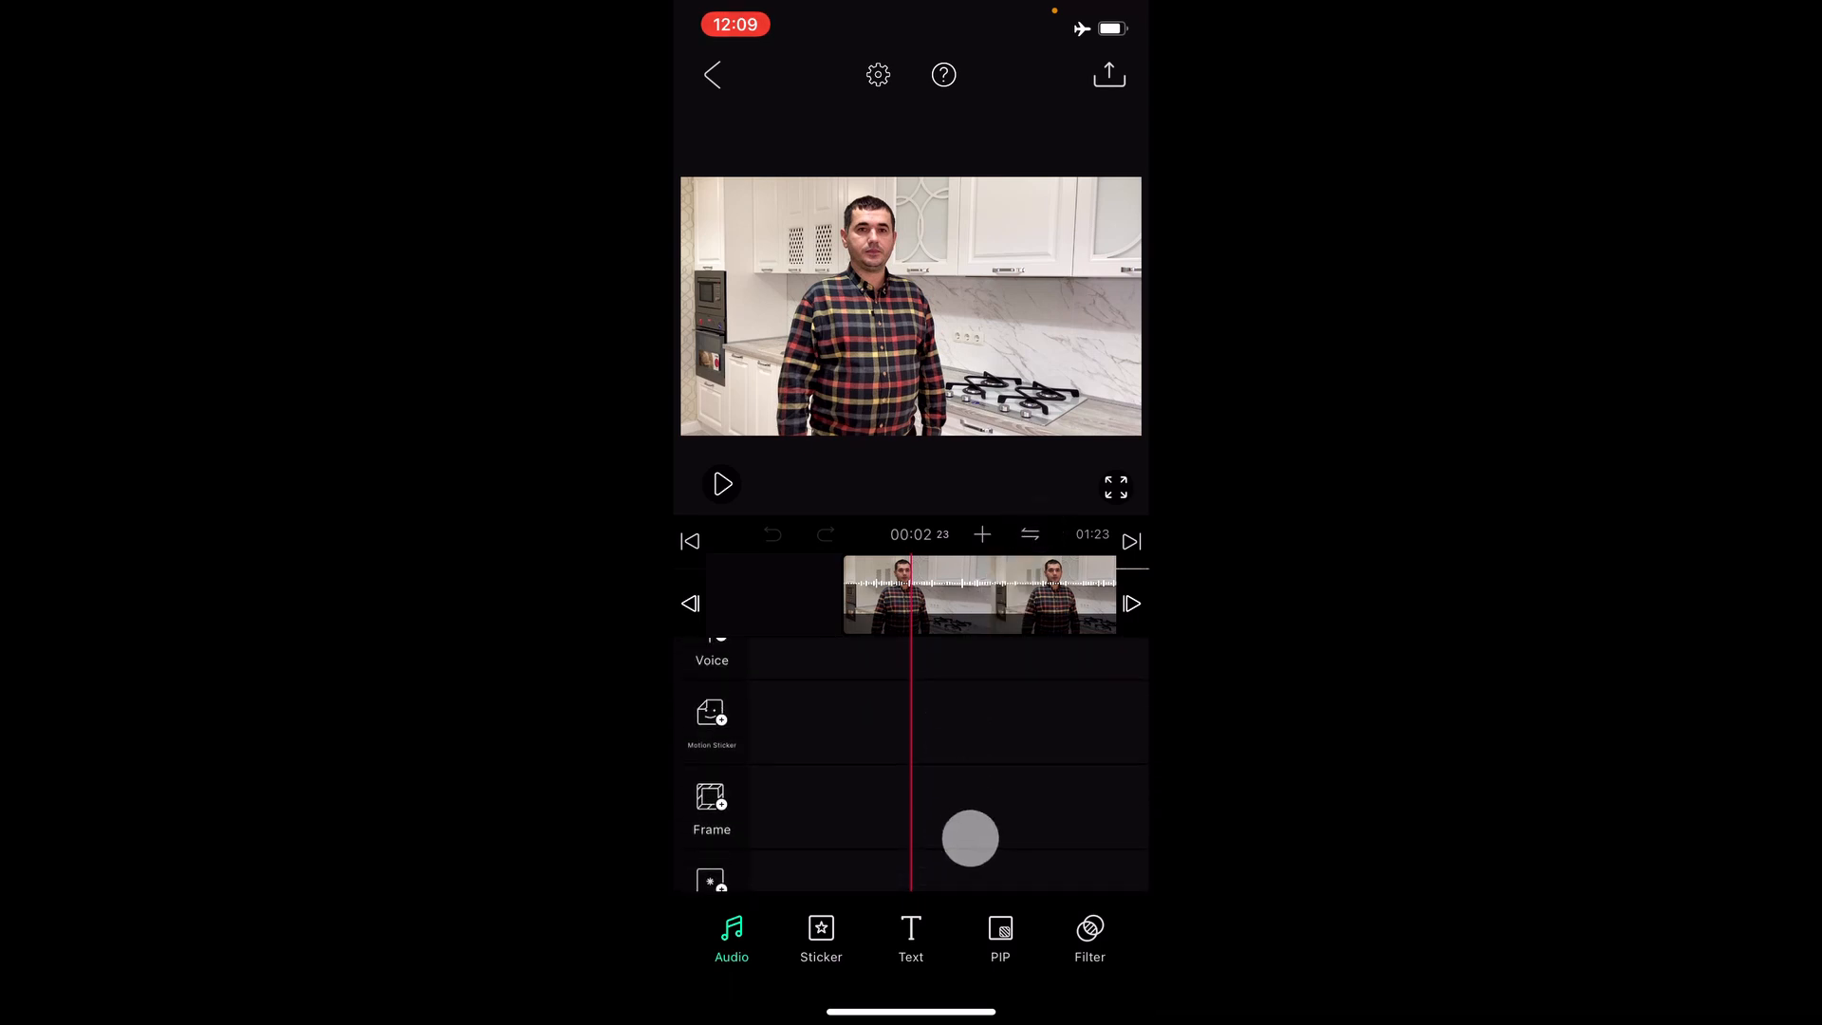
scroll(down, 3)
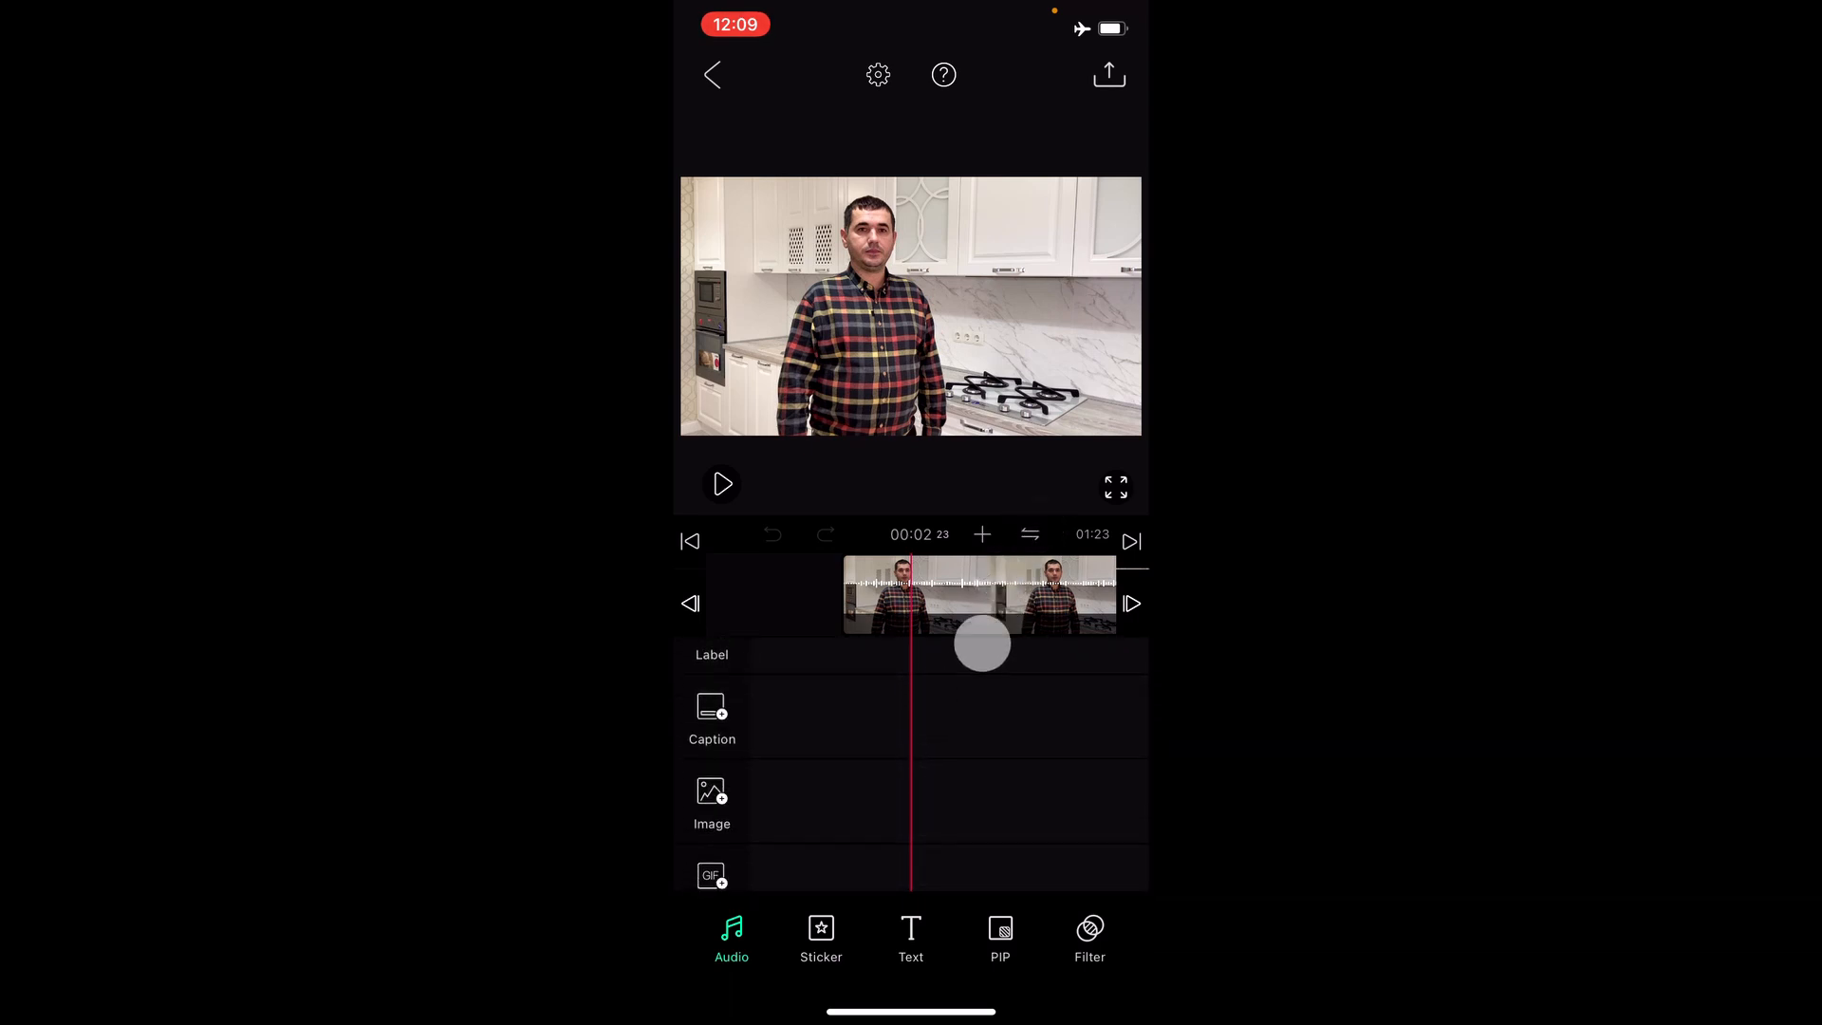
click(1000, 938)
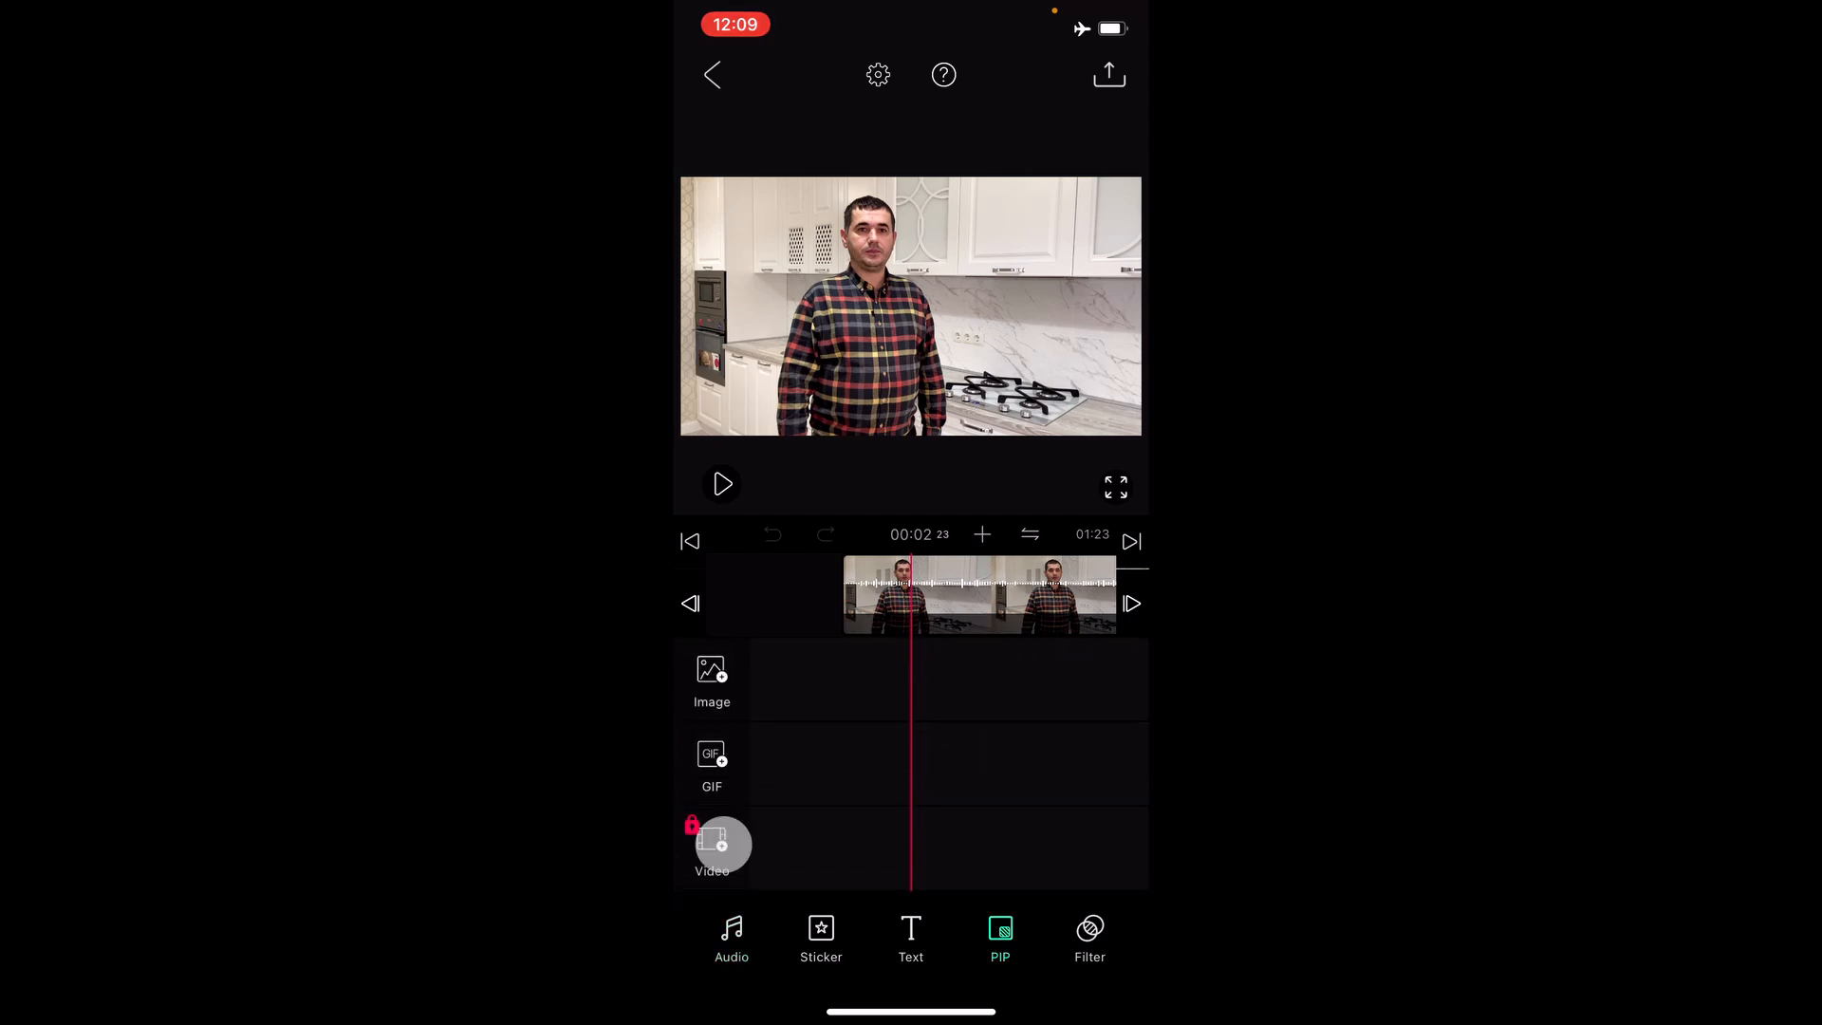
click(710, 848)
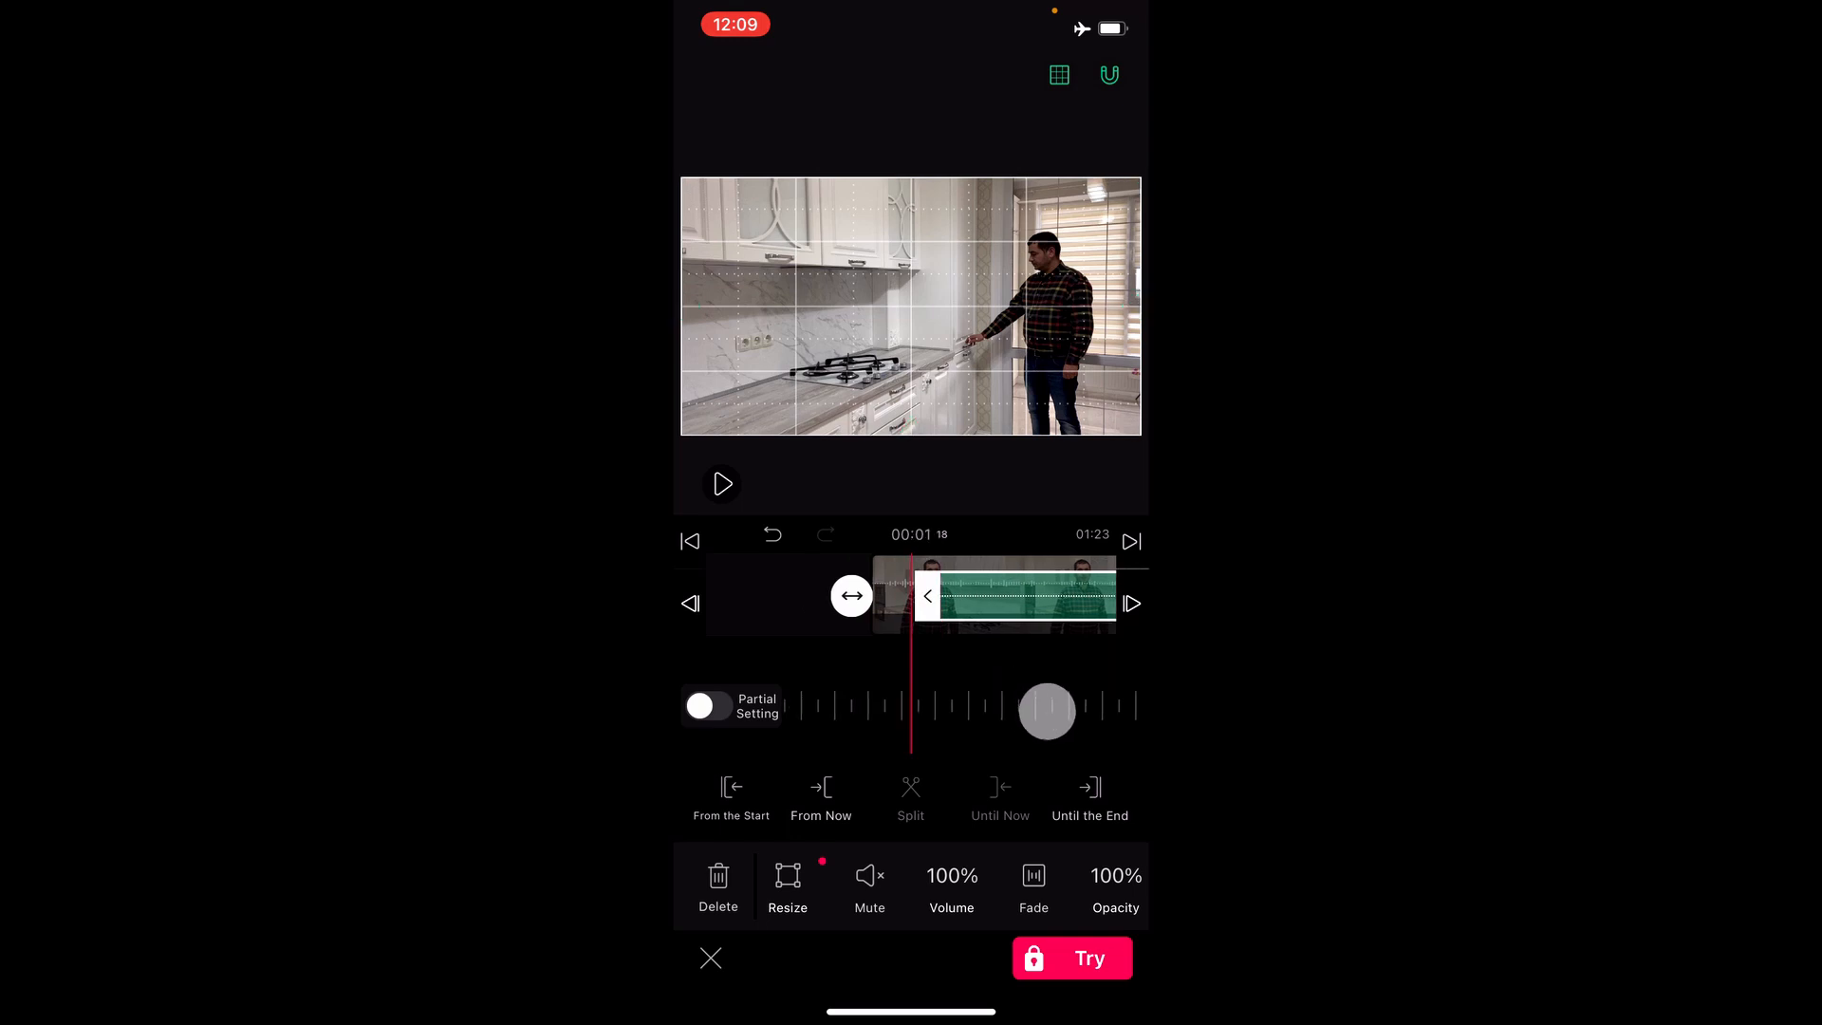
click(722, 484)
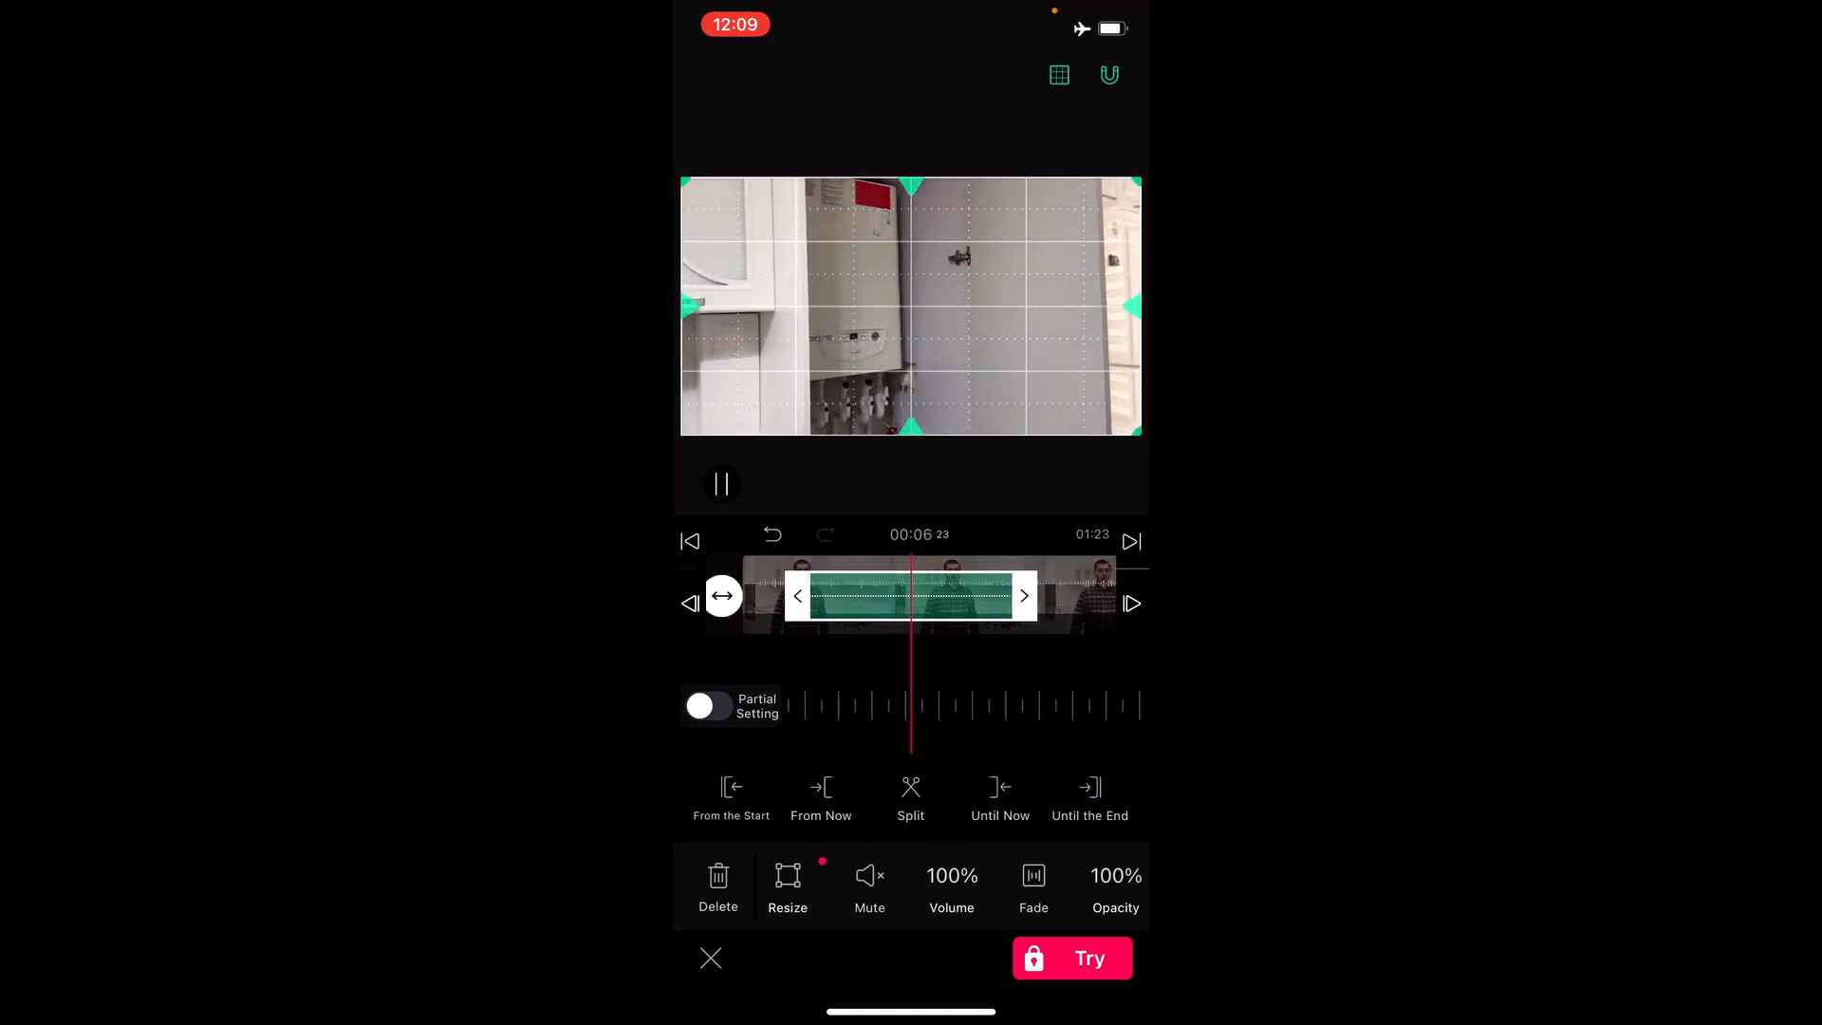
click(710, 957)
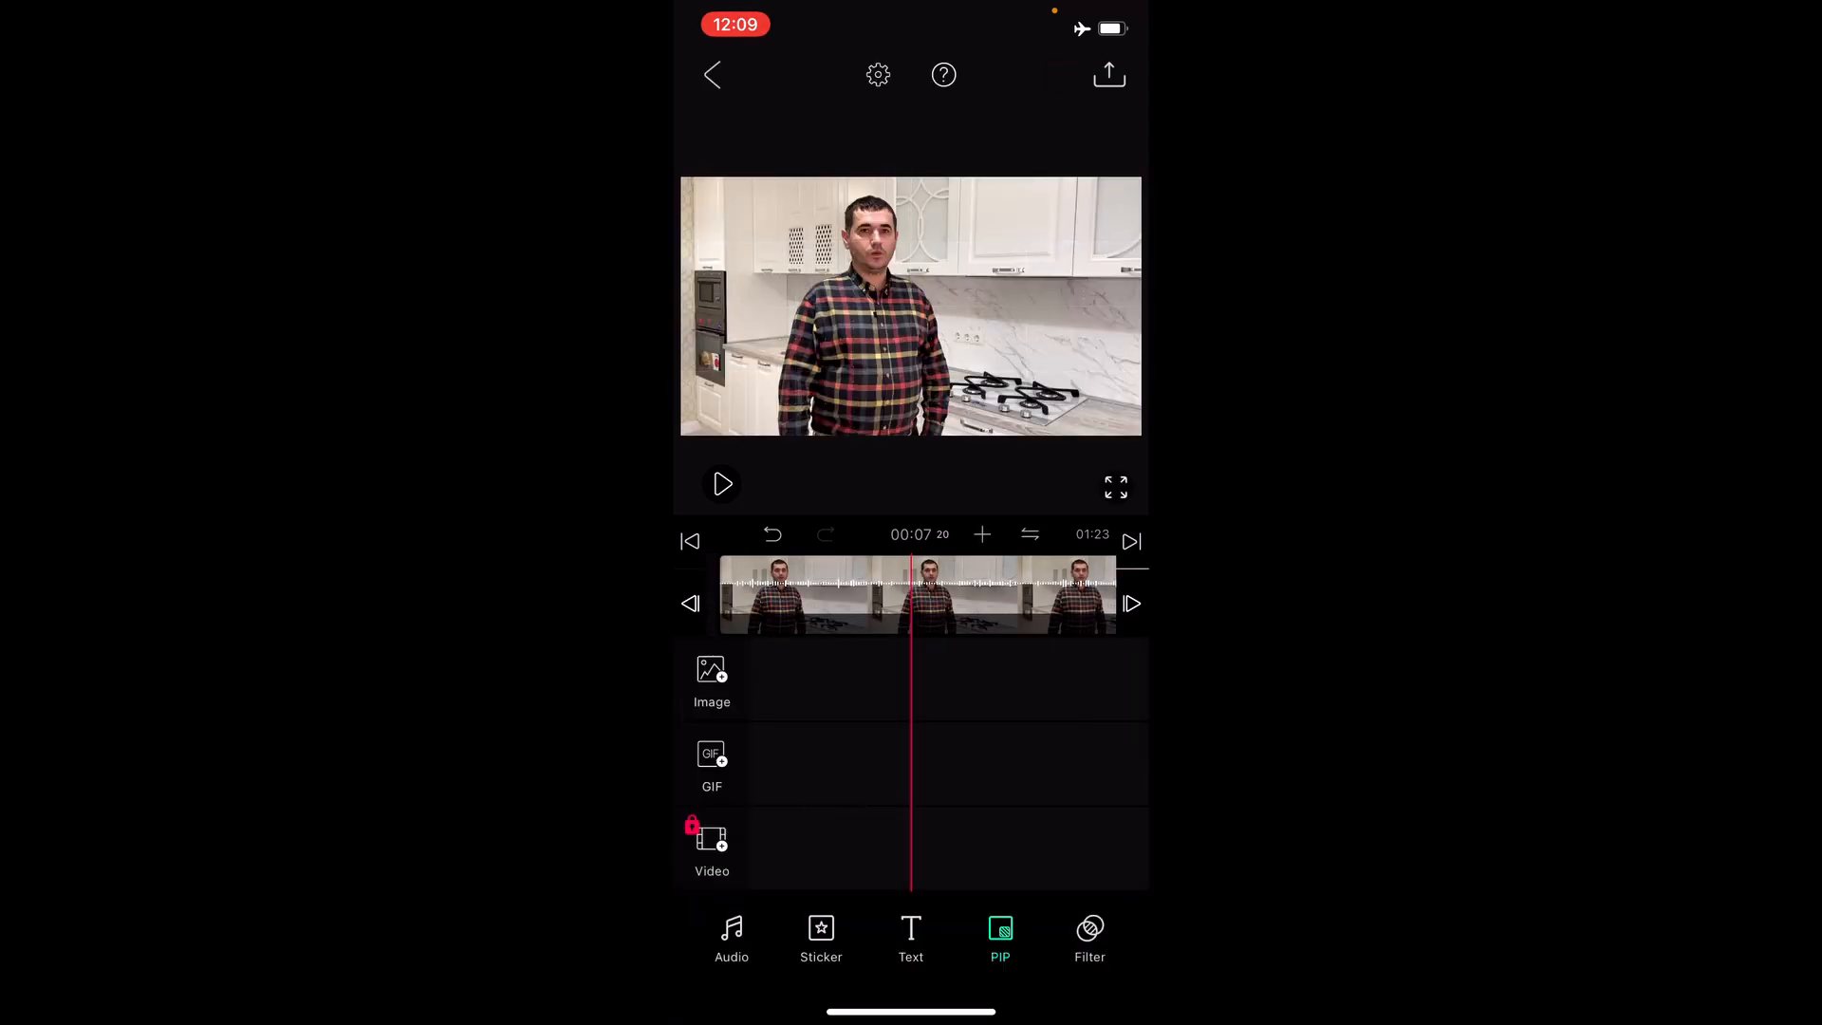
click(711, 74)
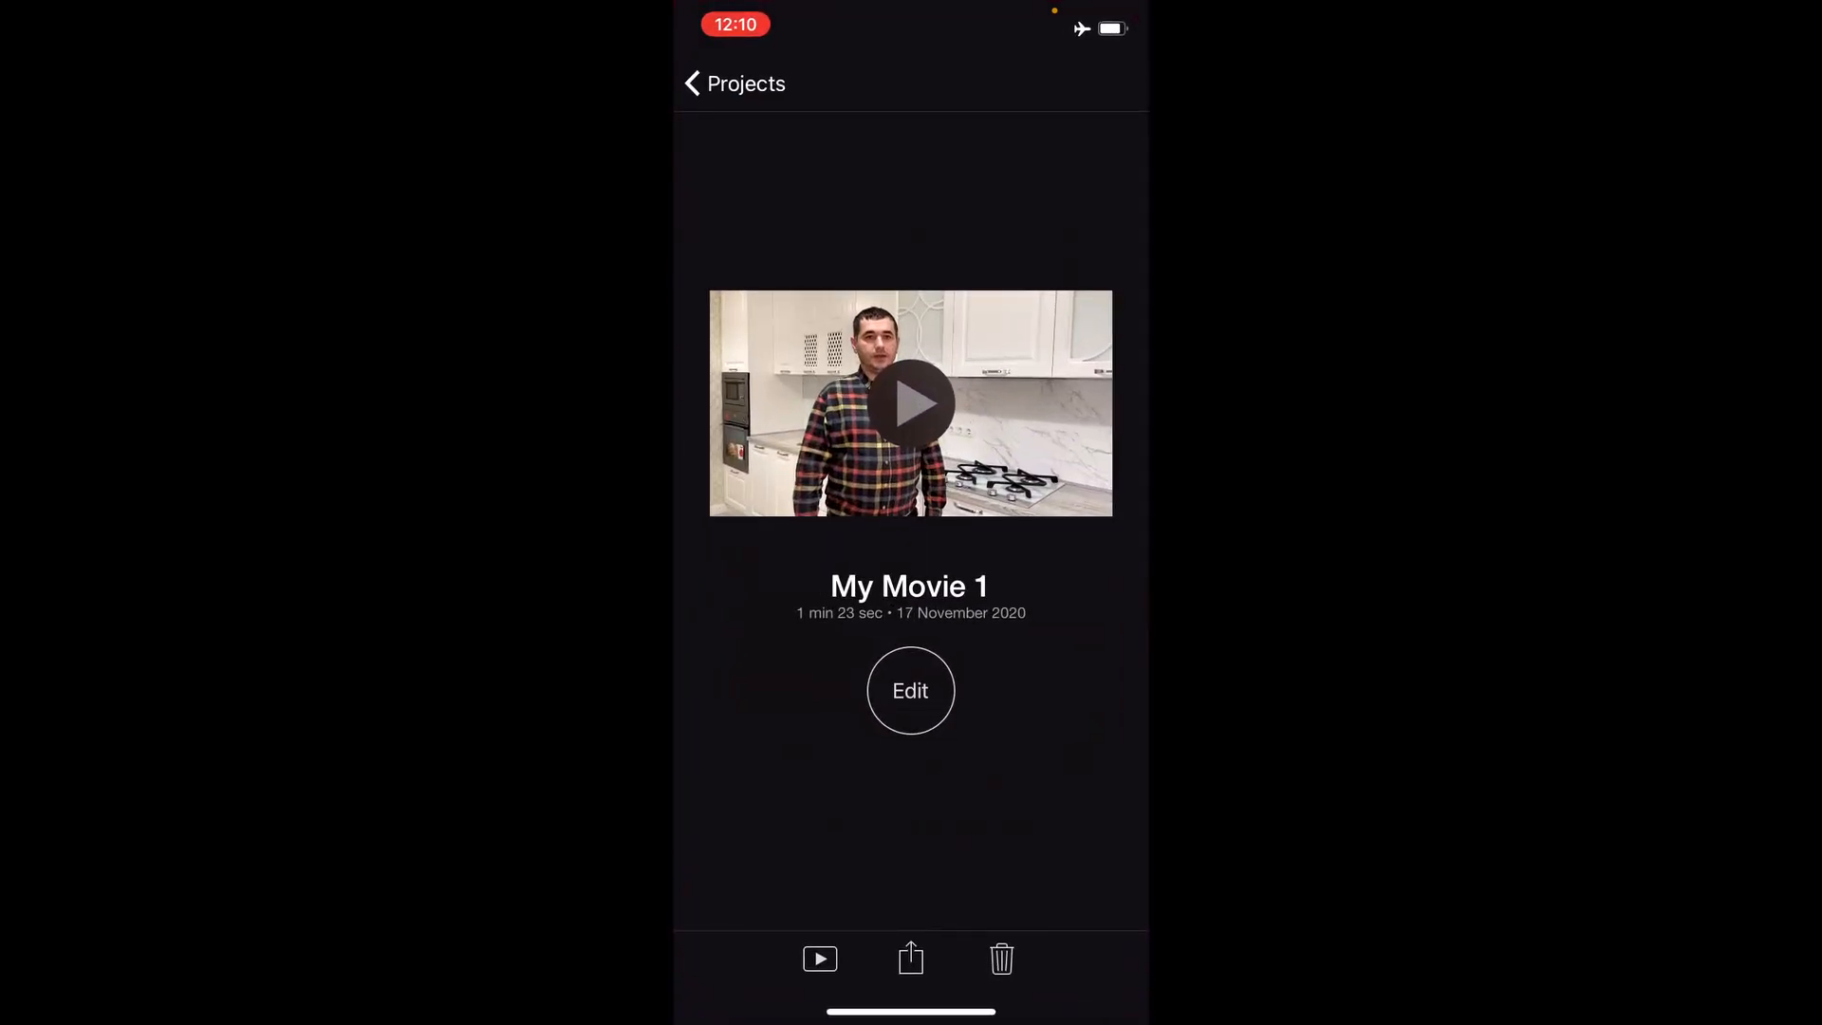
Step: Open My Movie 1 for editing and select the Aether music clip in the timeline
click(693, 81)
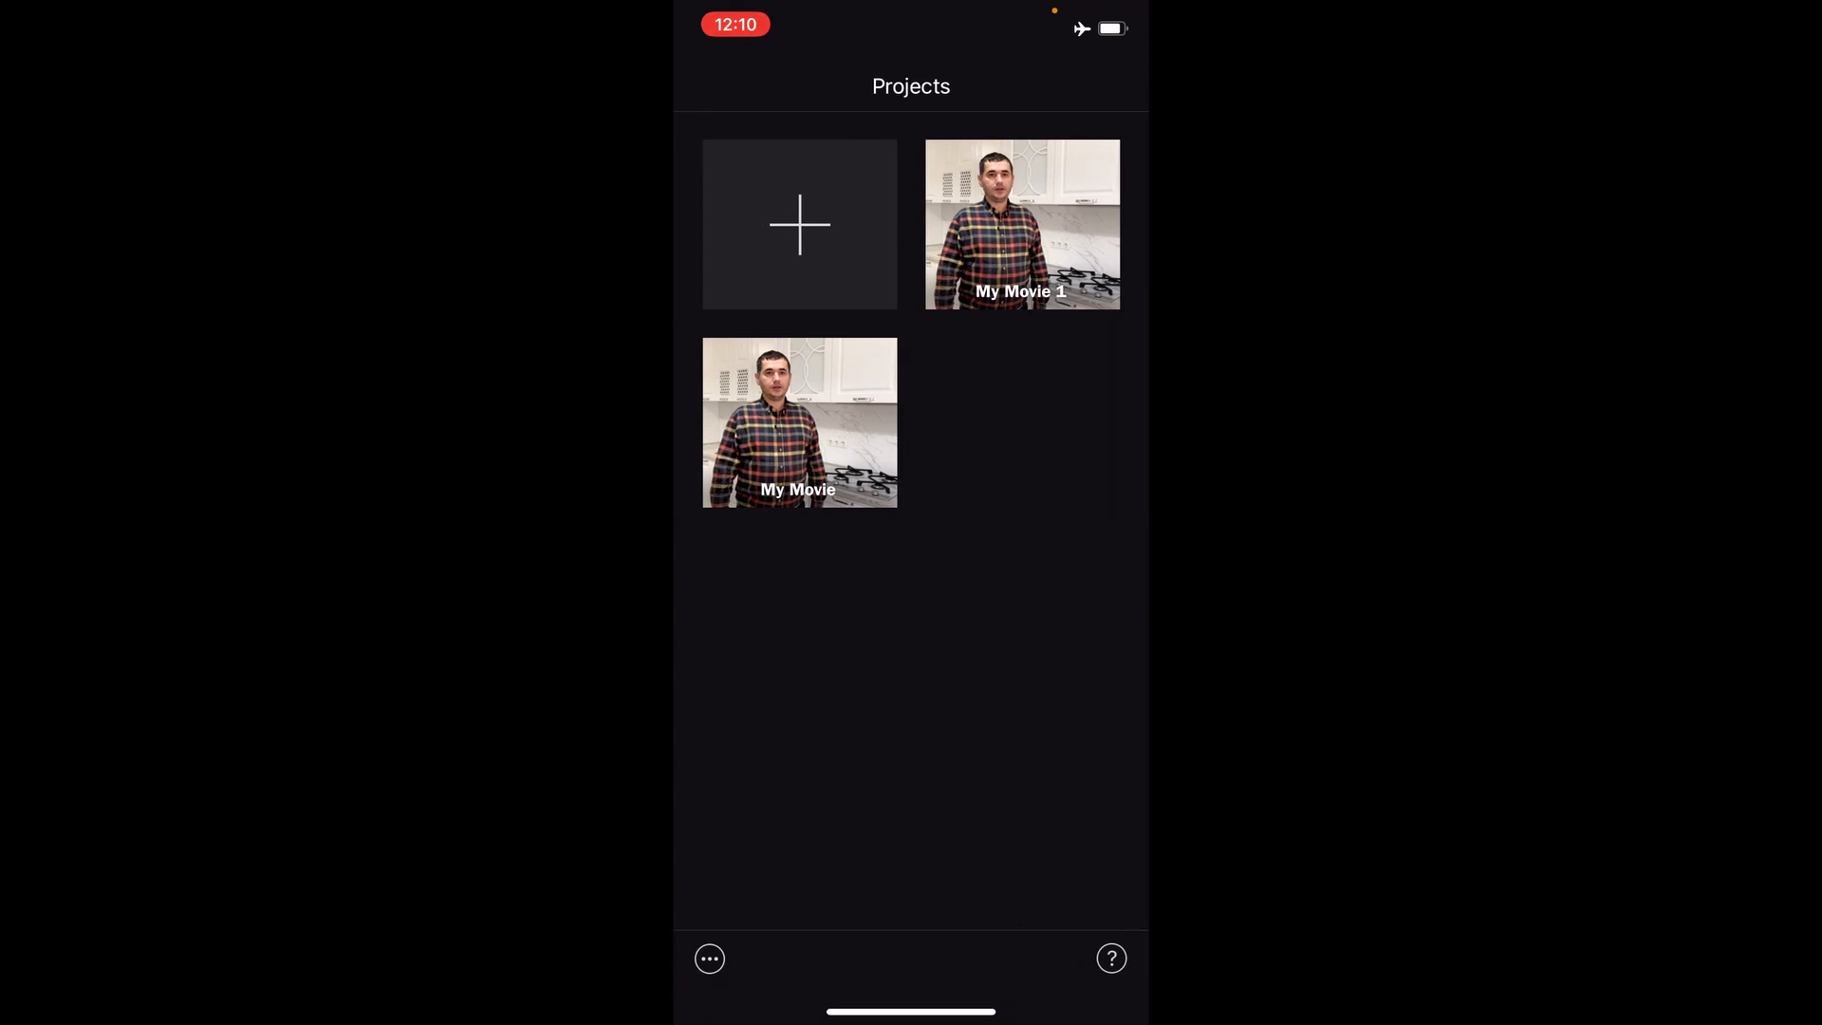
click(1021, 224)
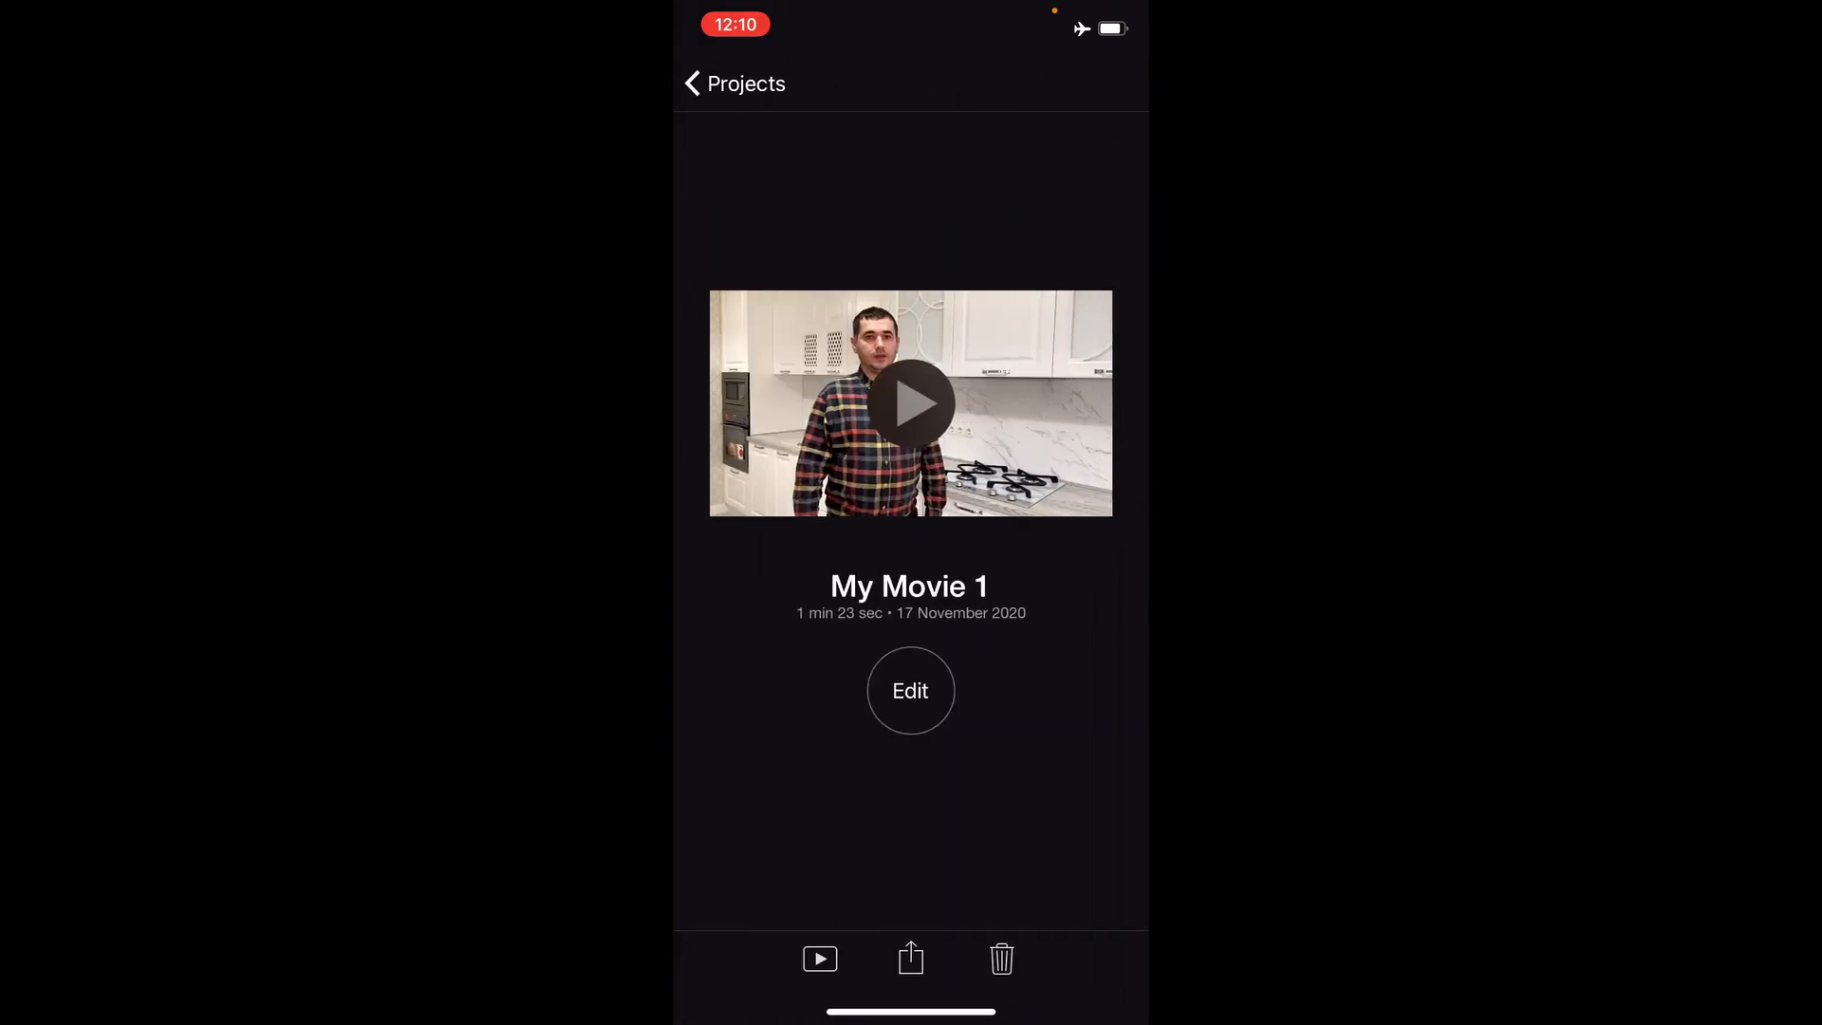
click(911, 691)
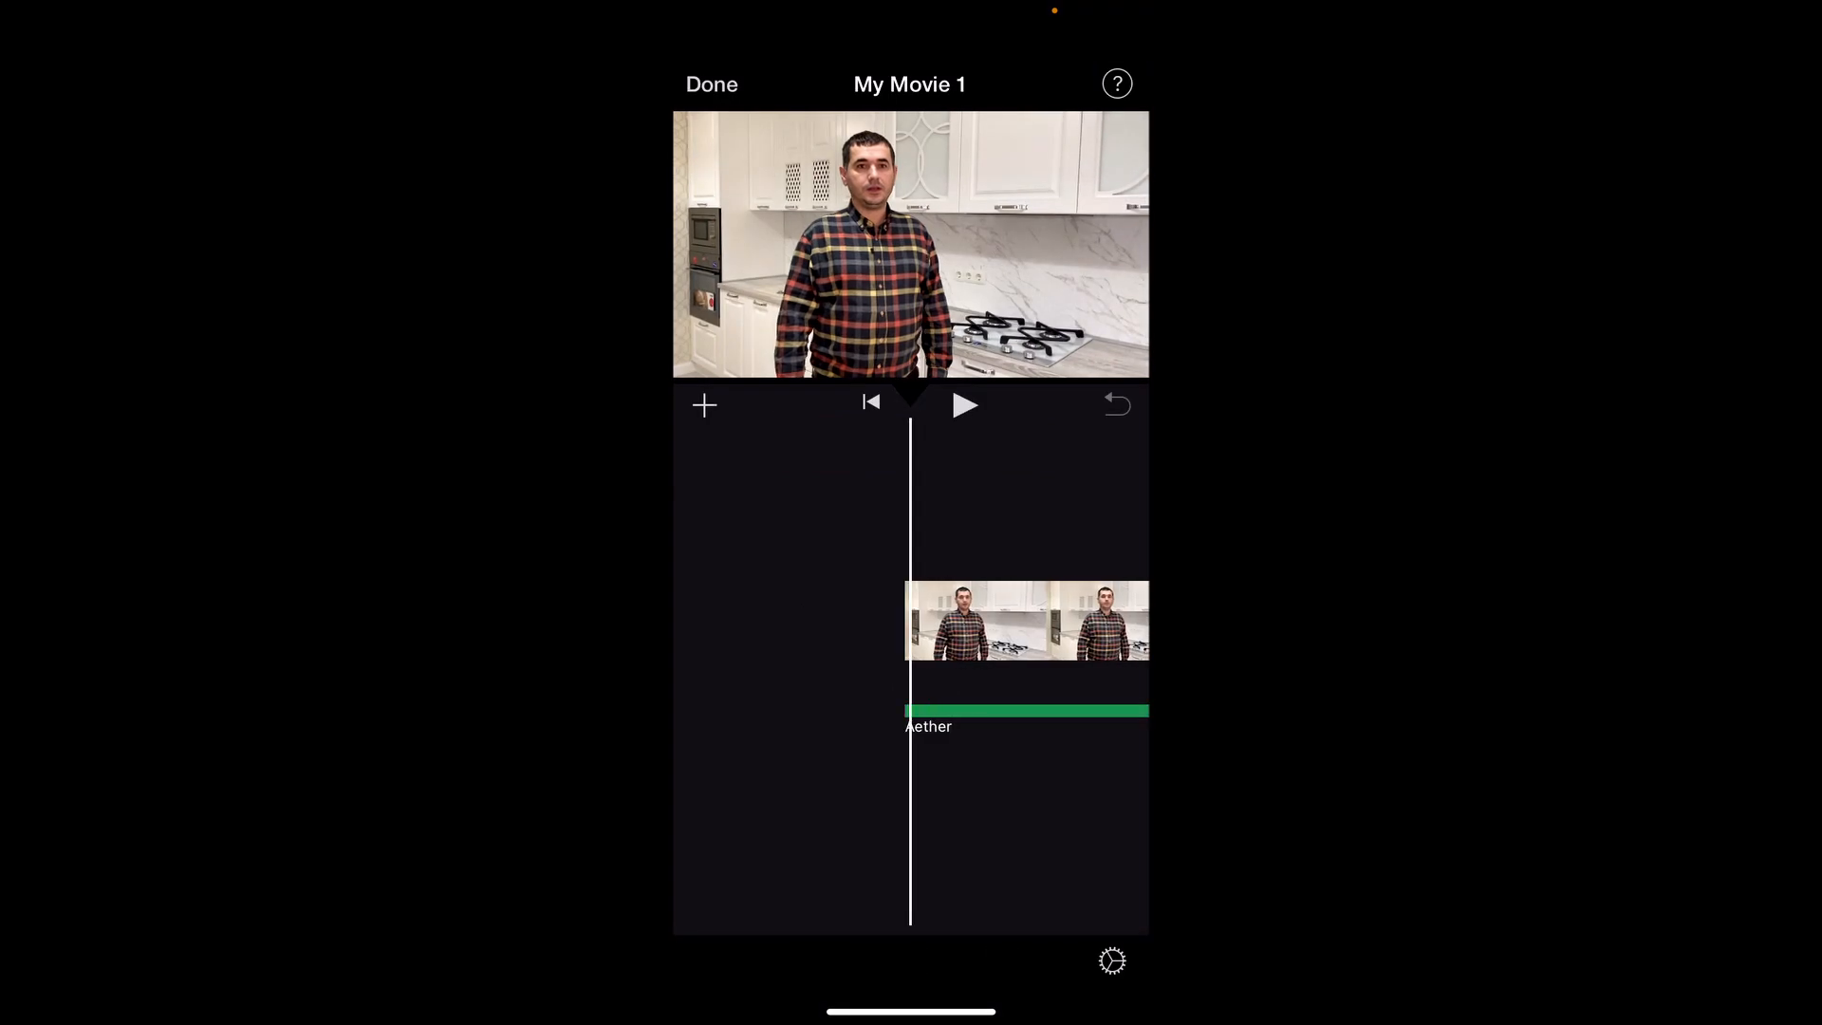
click(1027, 710)
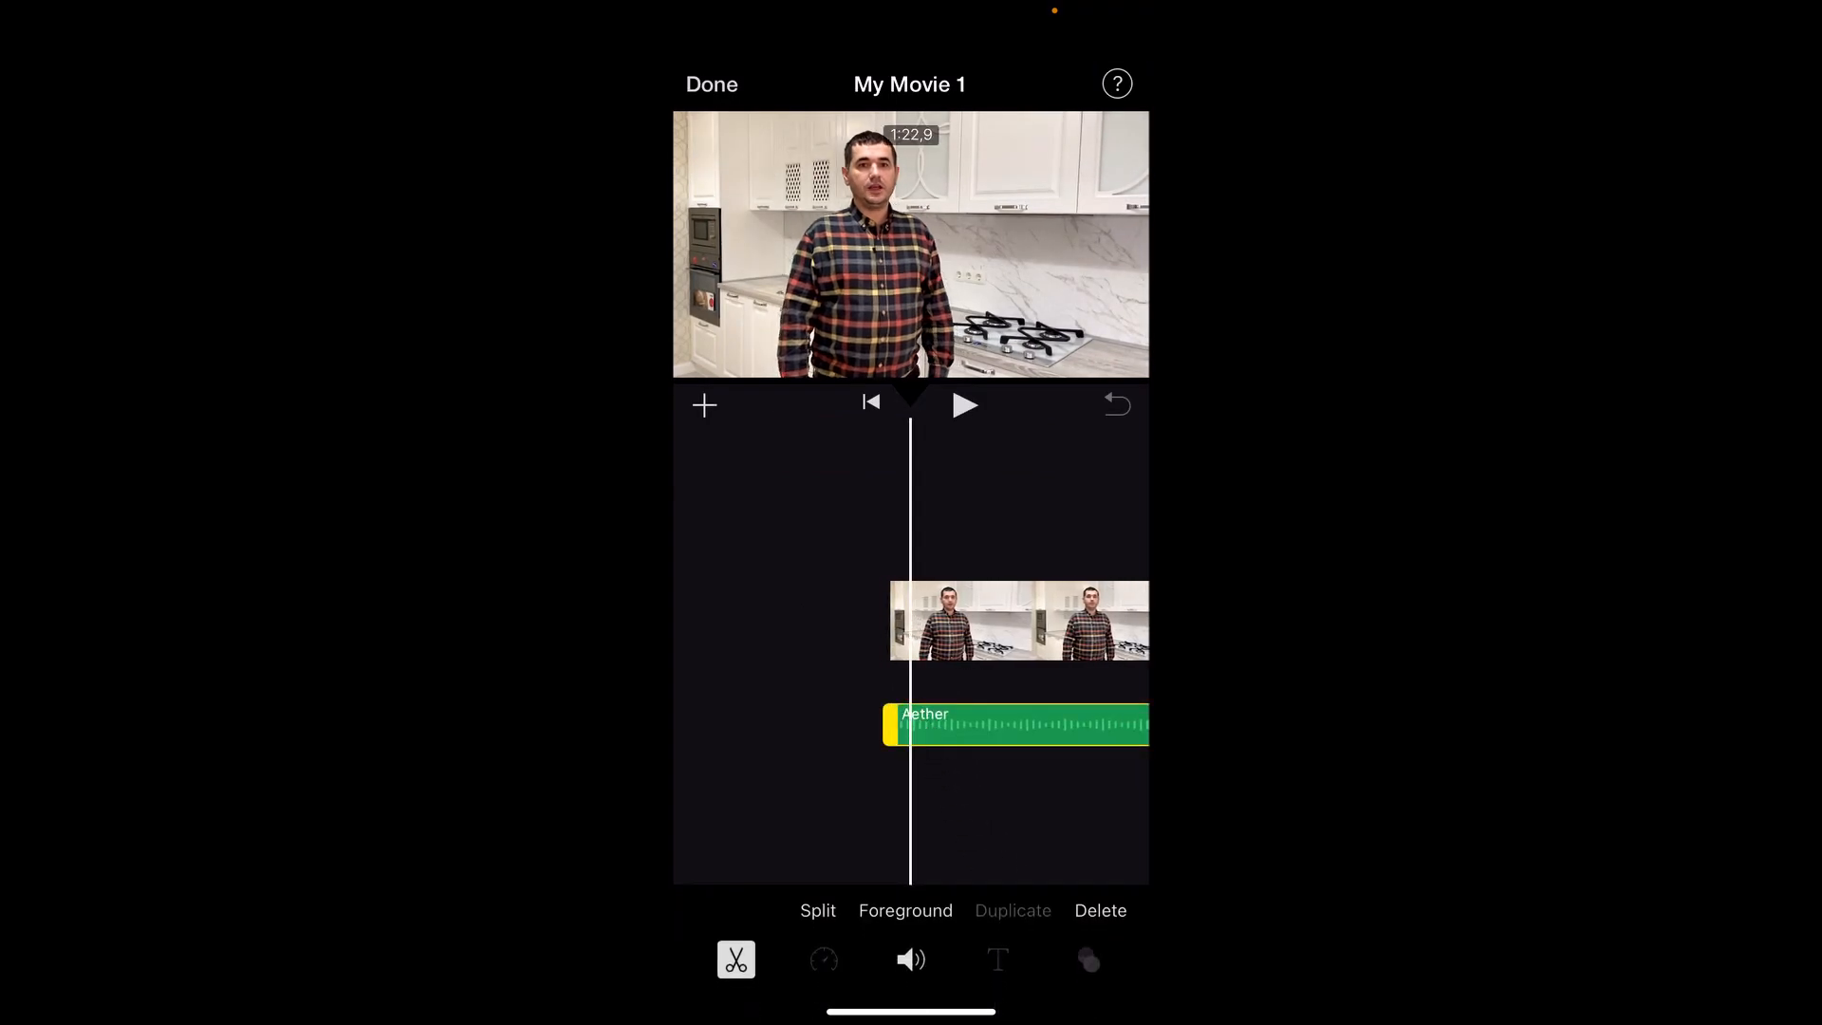
click(911, 960)
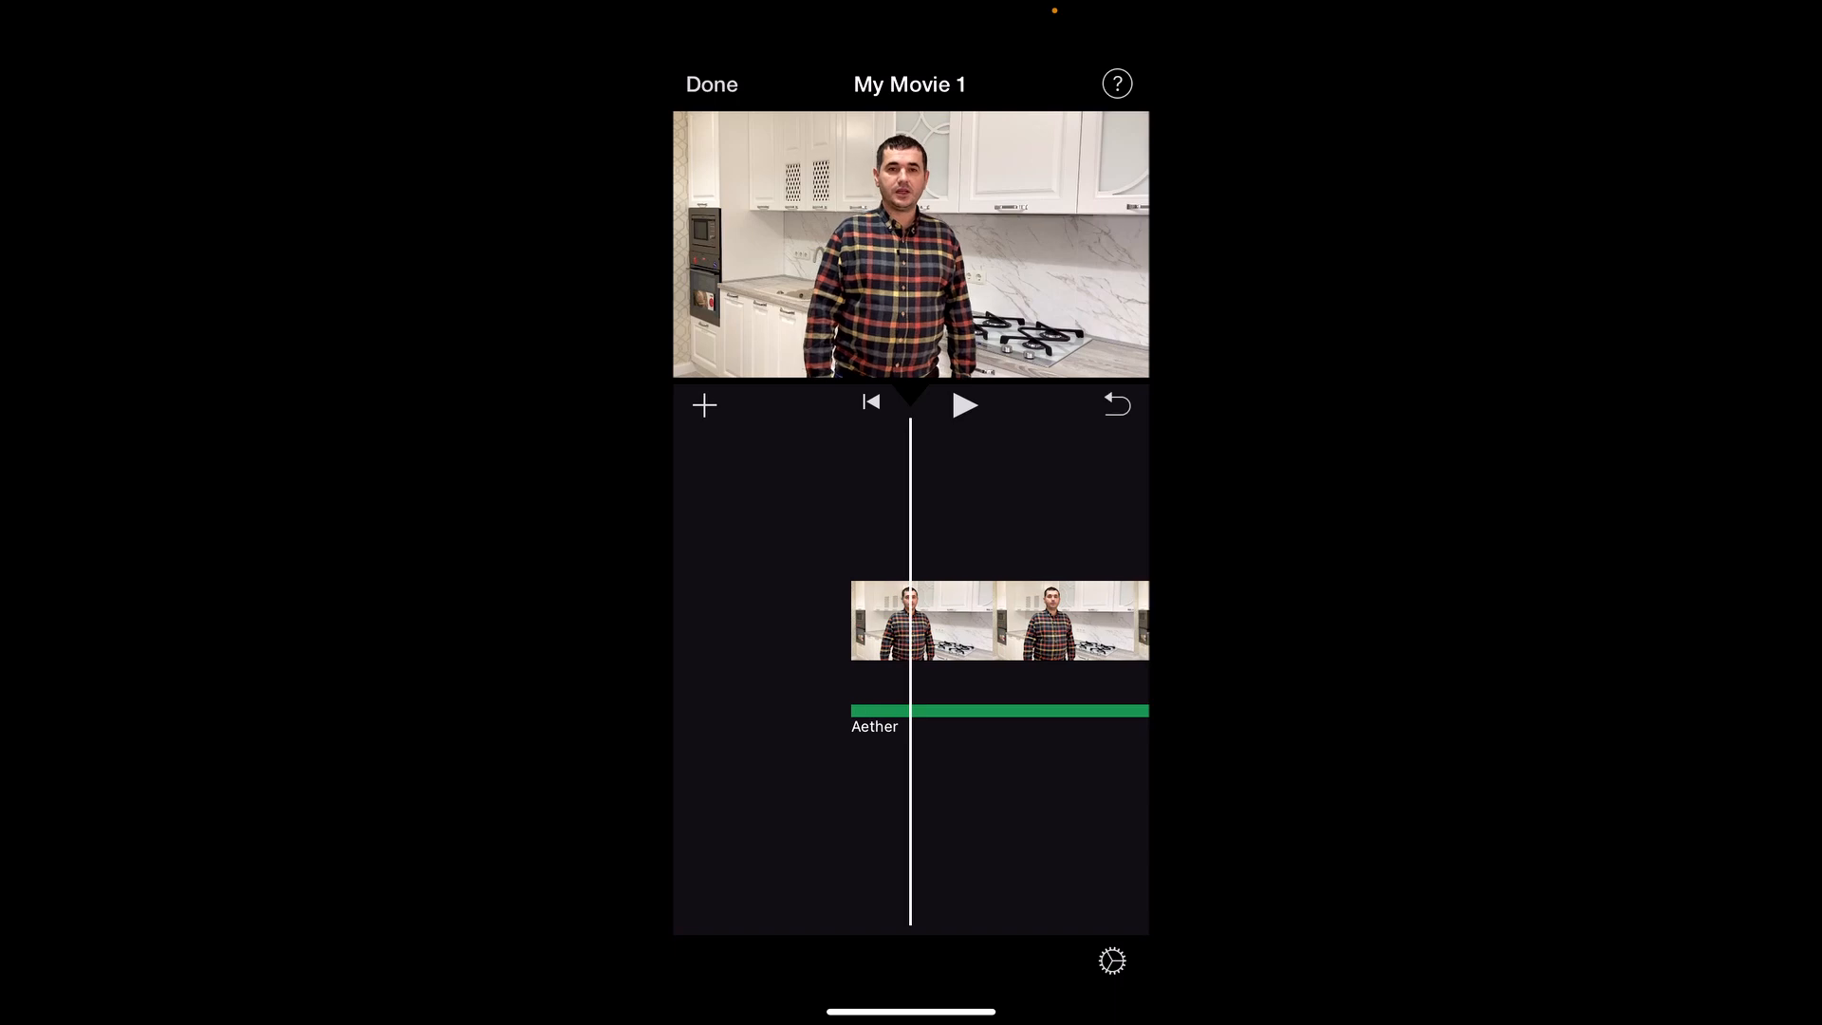
Step: Browse the video library for the cabinet-opening clip to add as a cutaway
click(702, 405)
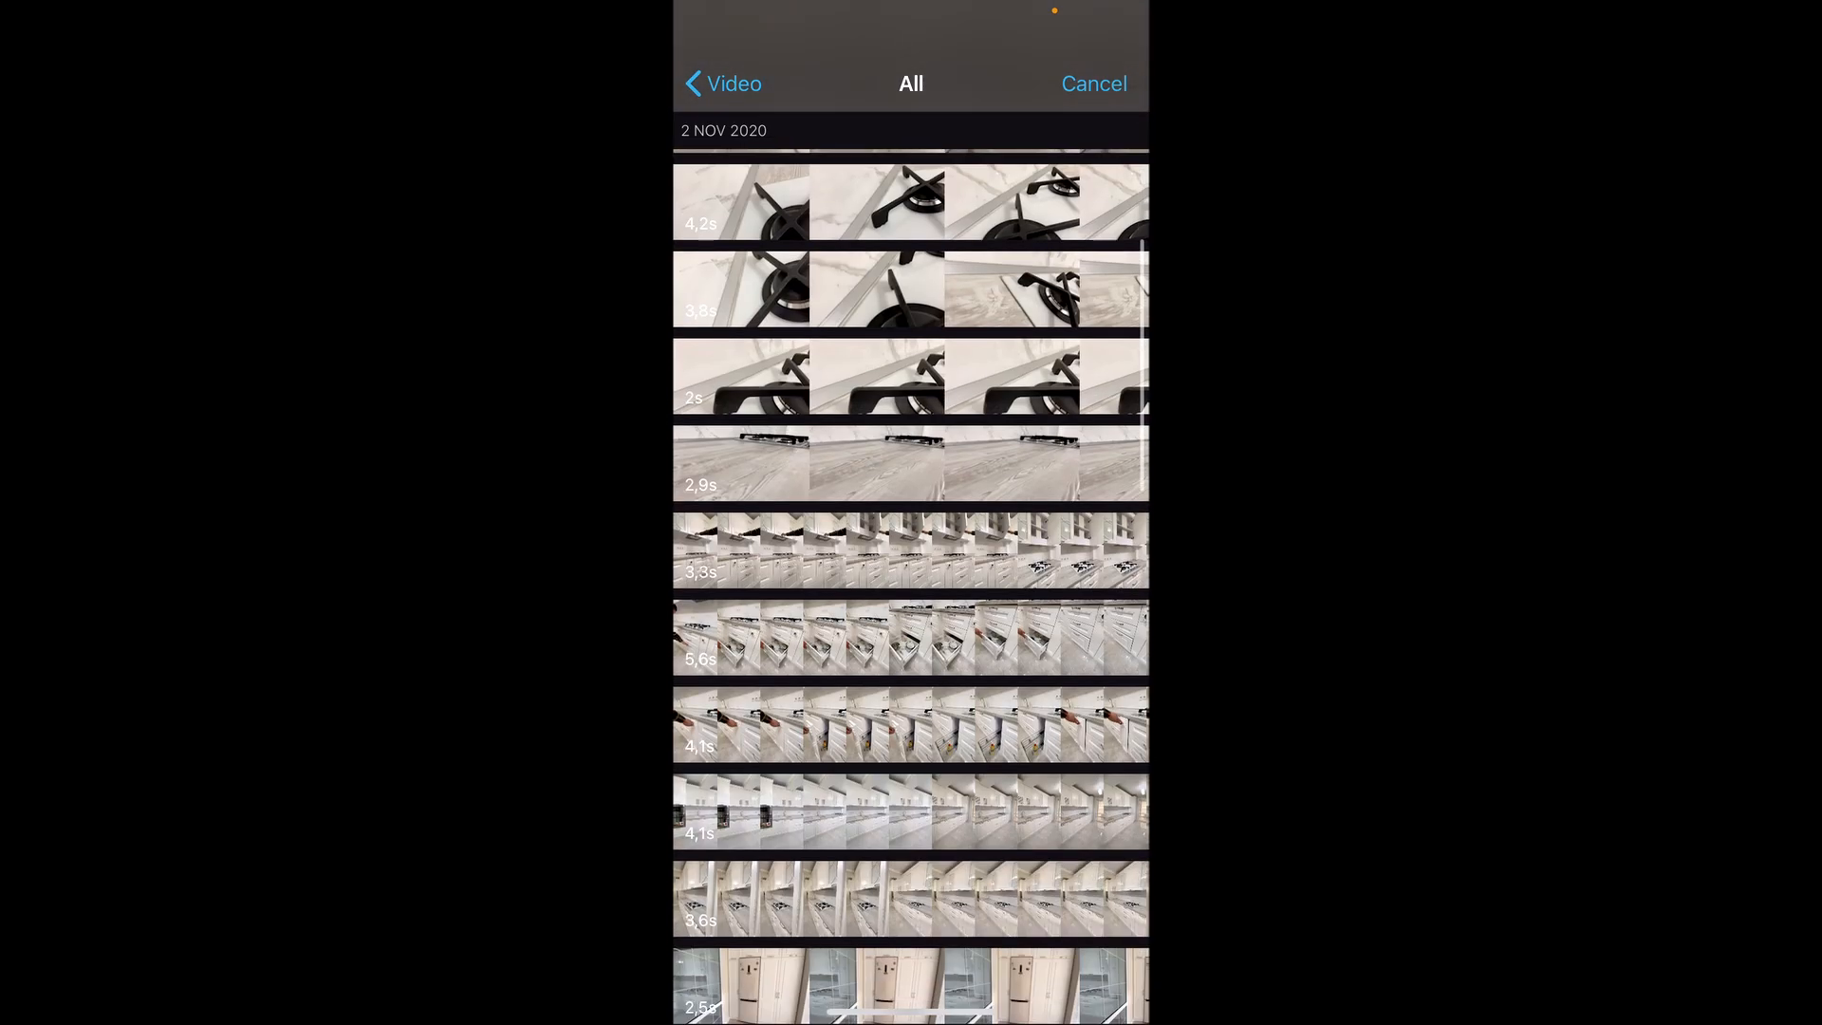
scroll(down, 3)
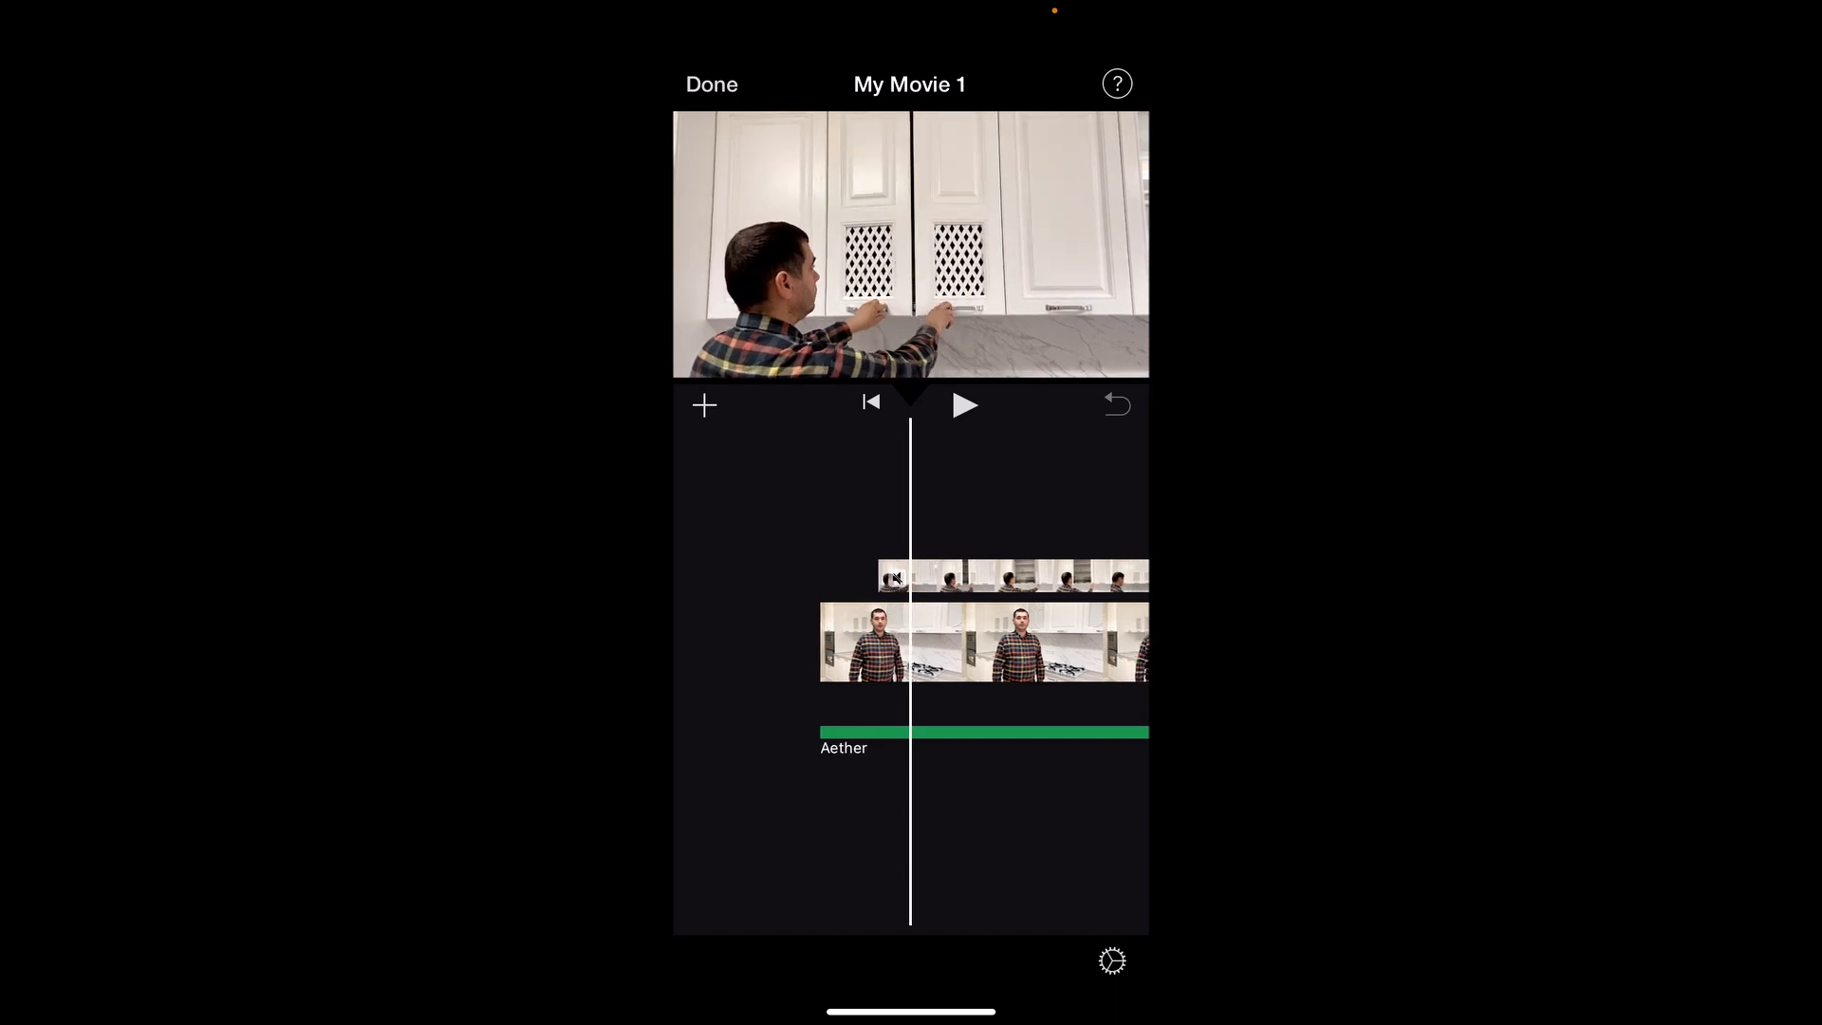
Step: Mute the cabinet cutaway clip and preview the edit
click(1010, 577)
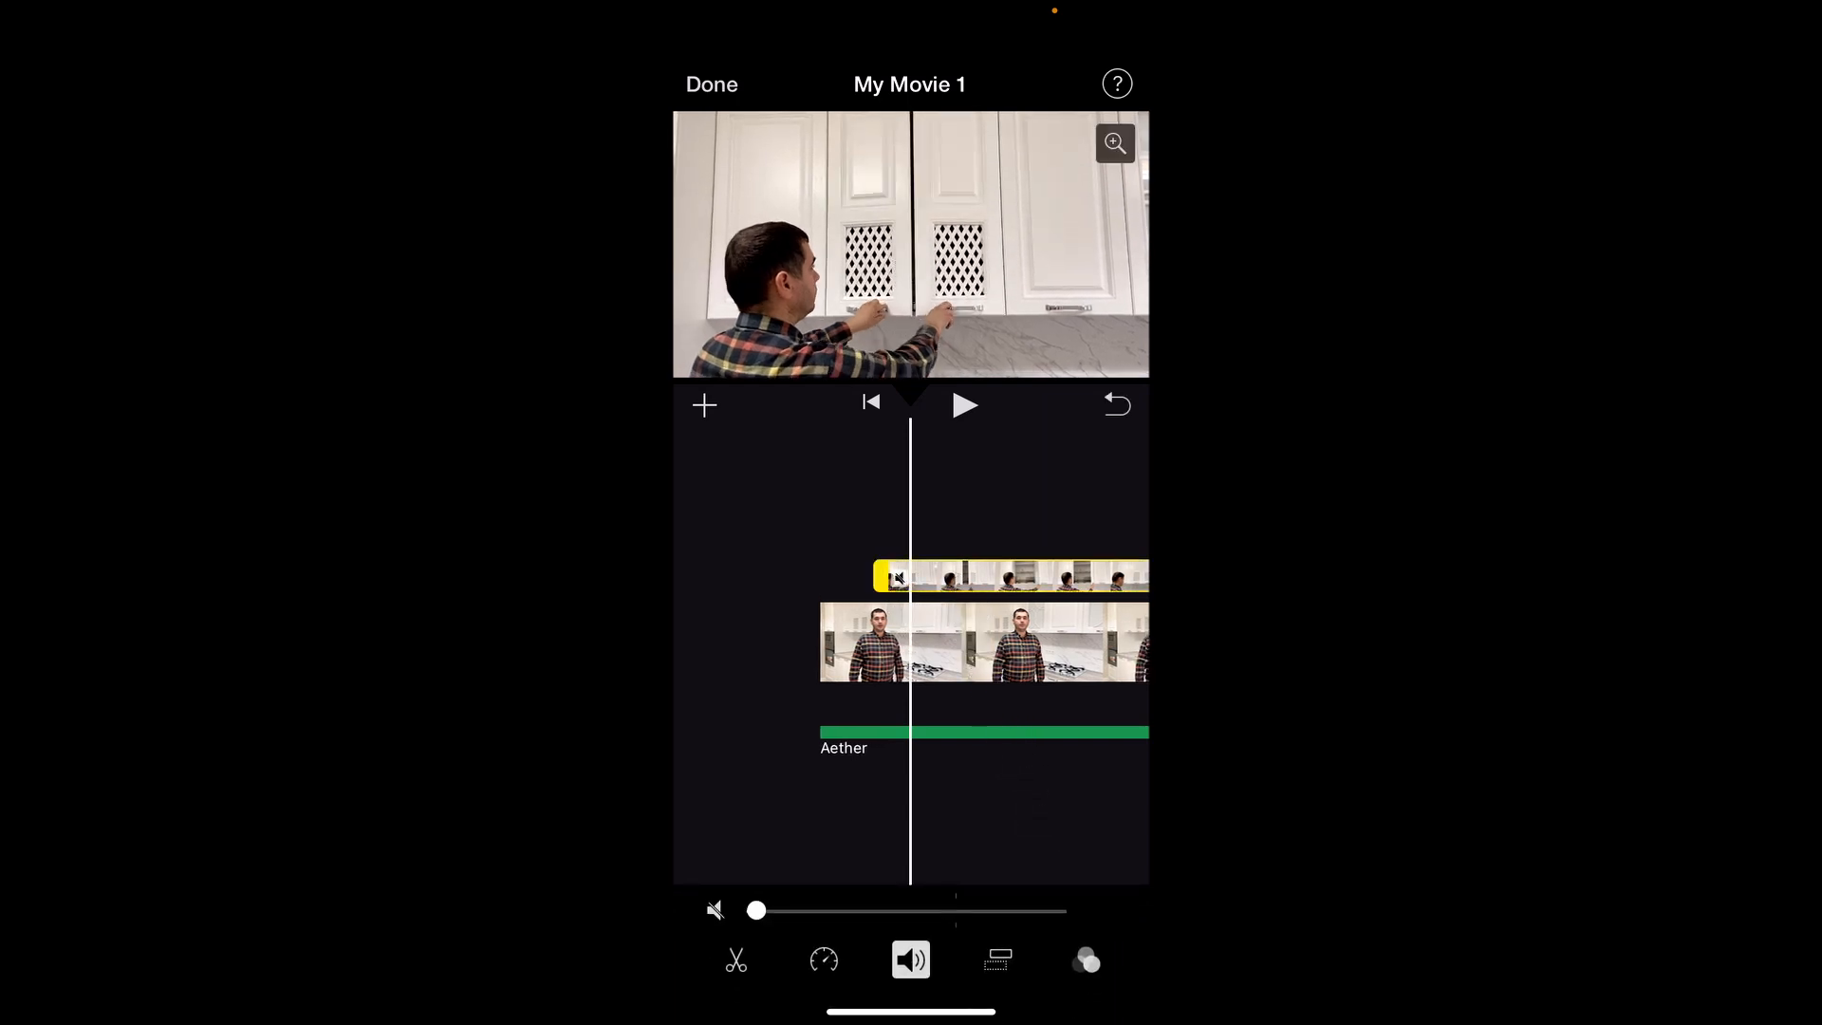
click(736, 960)
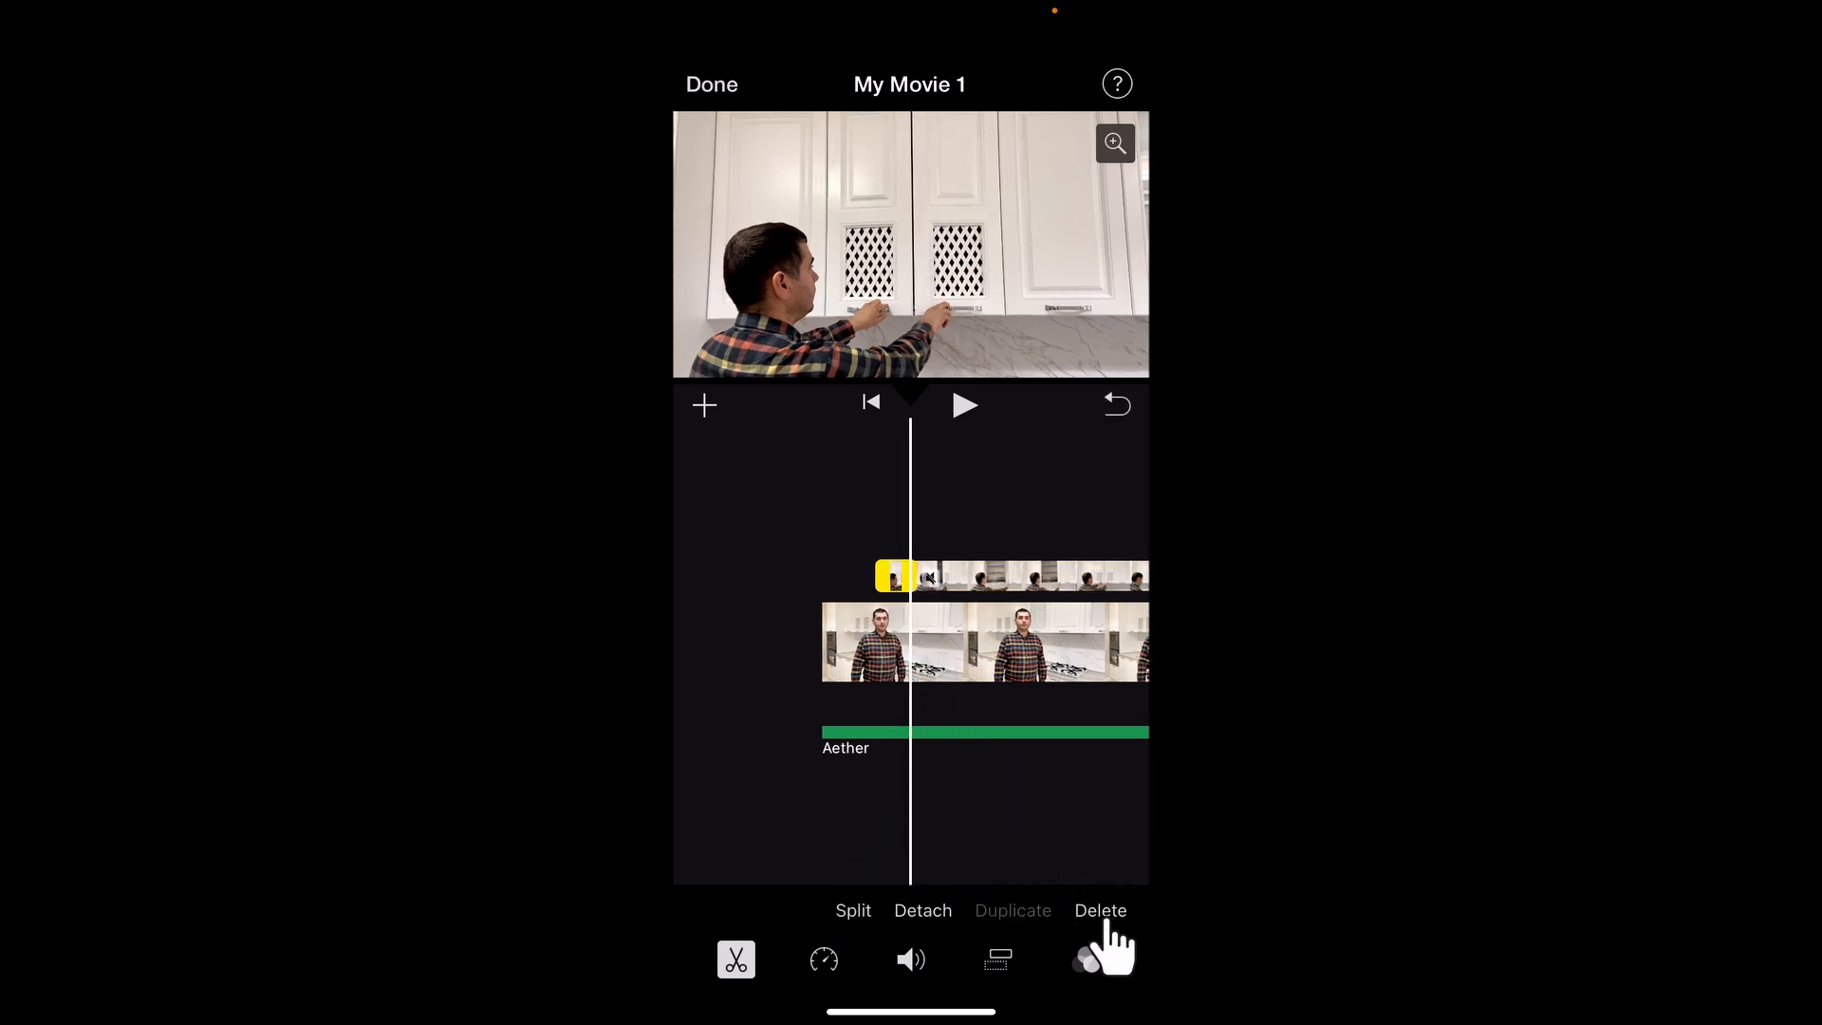
click(1101, 911)
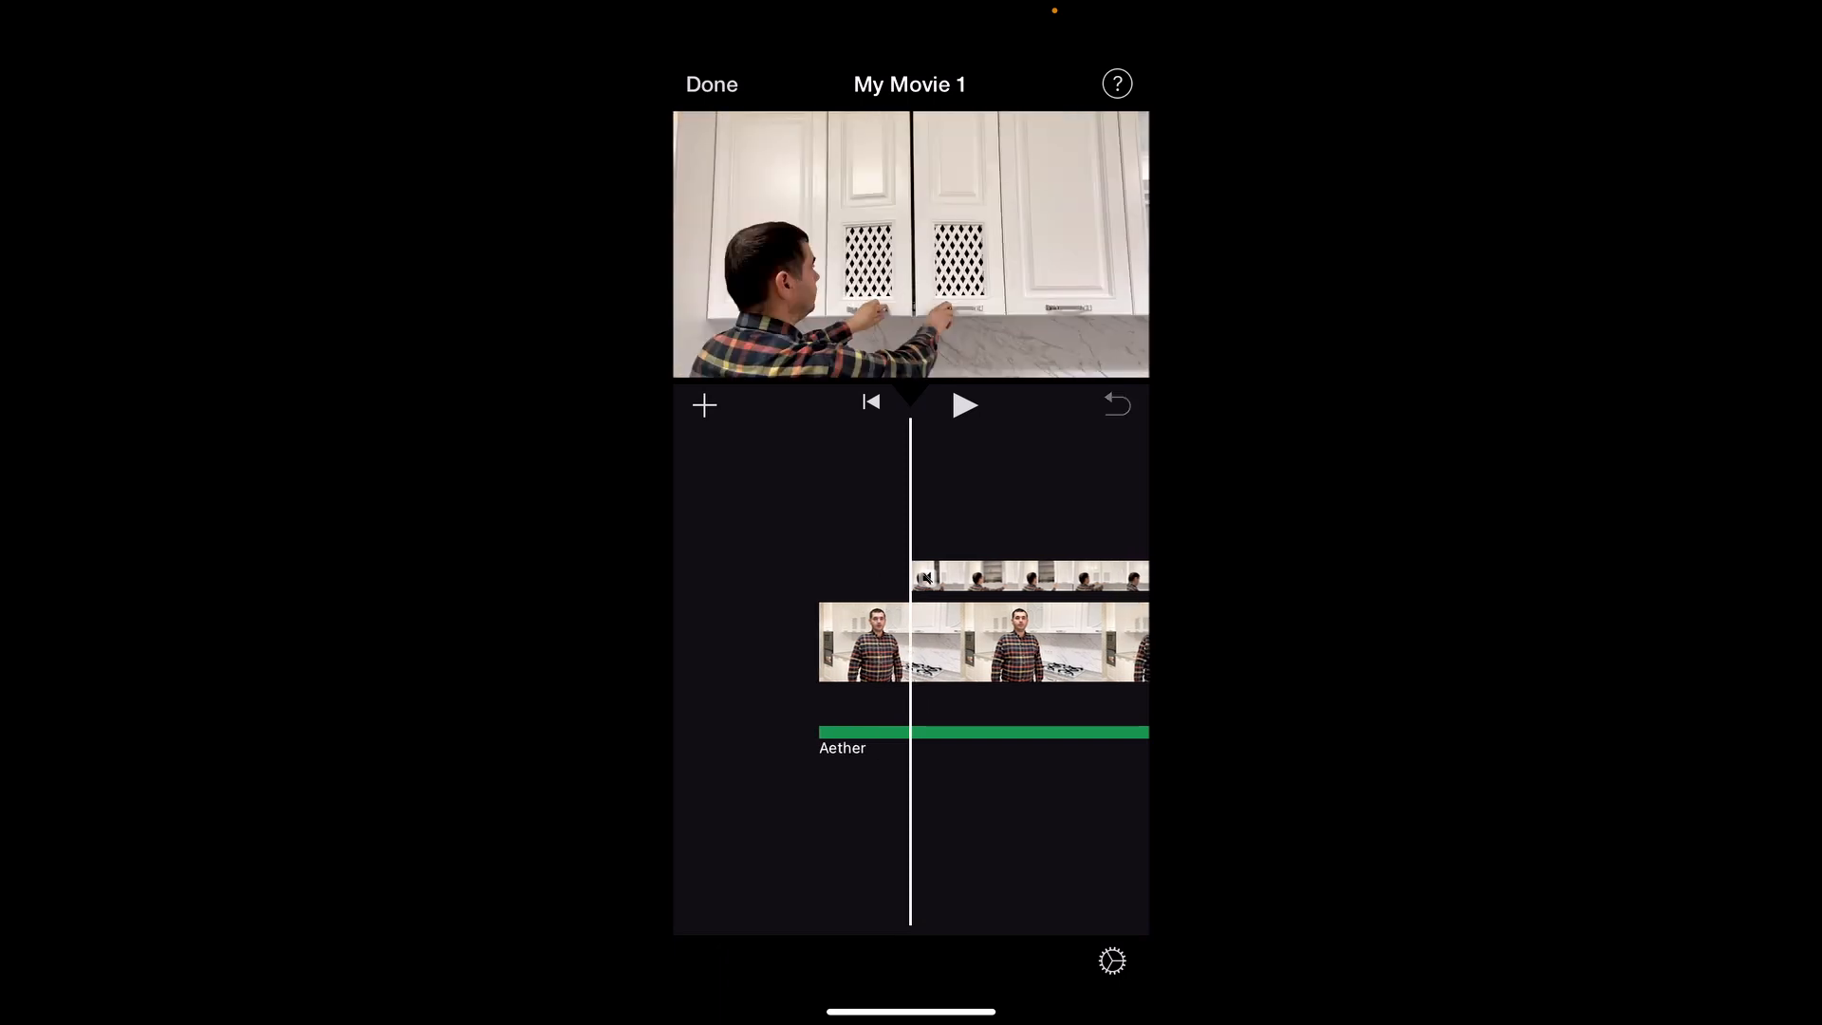
click(964, 404)
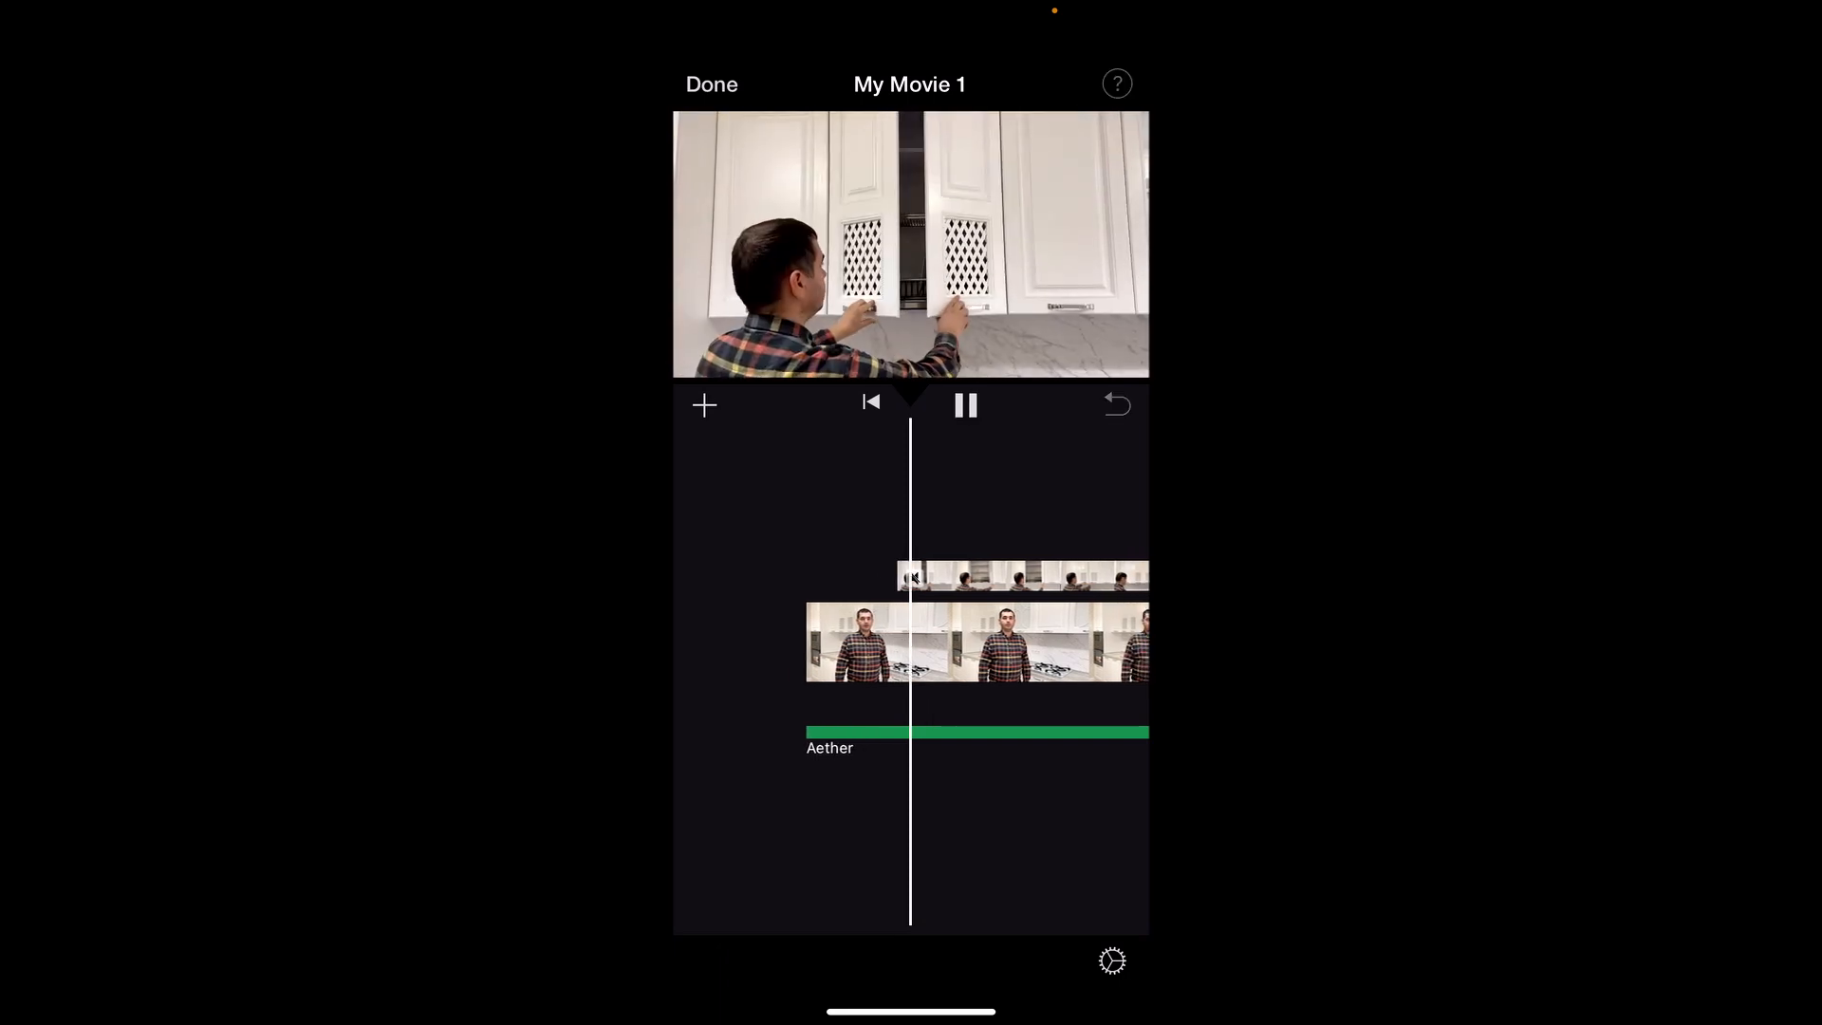
click(965, 405)
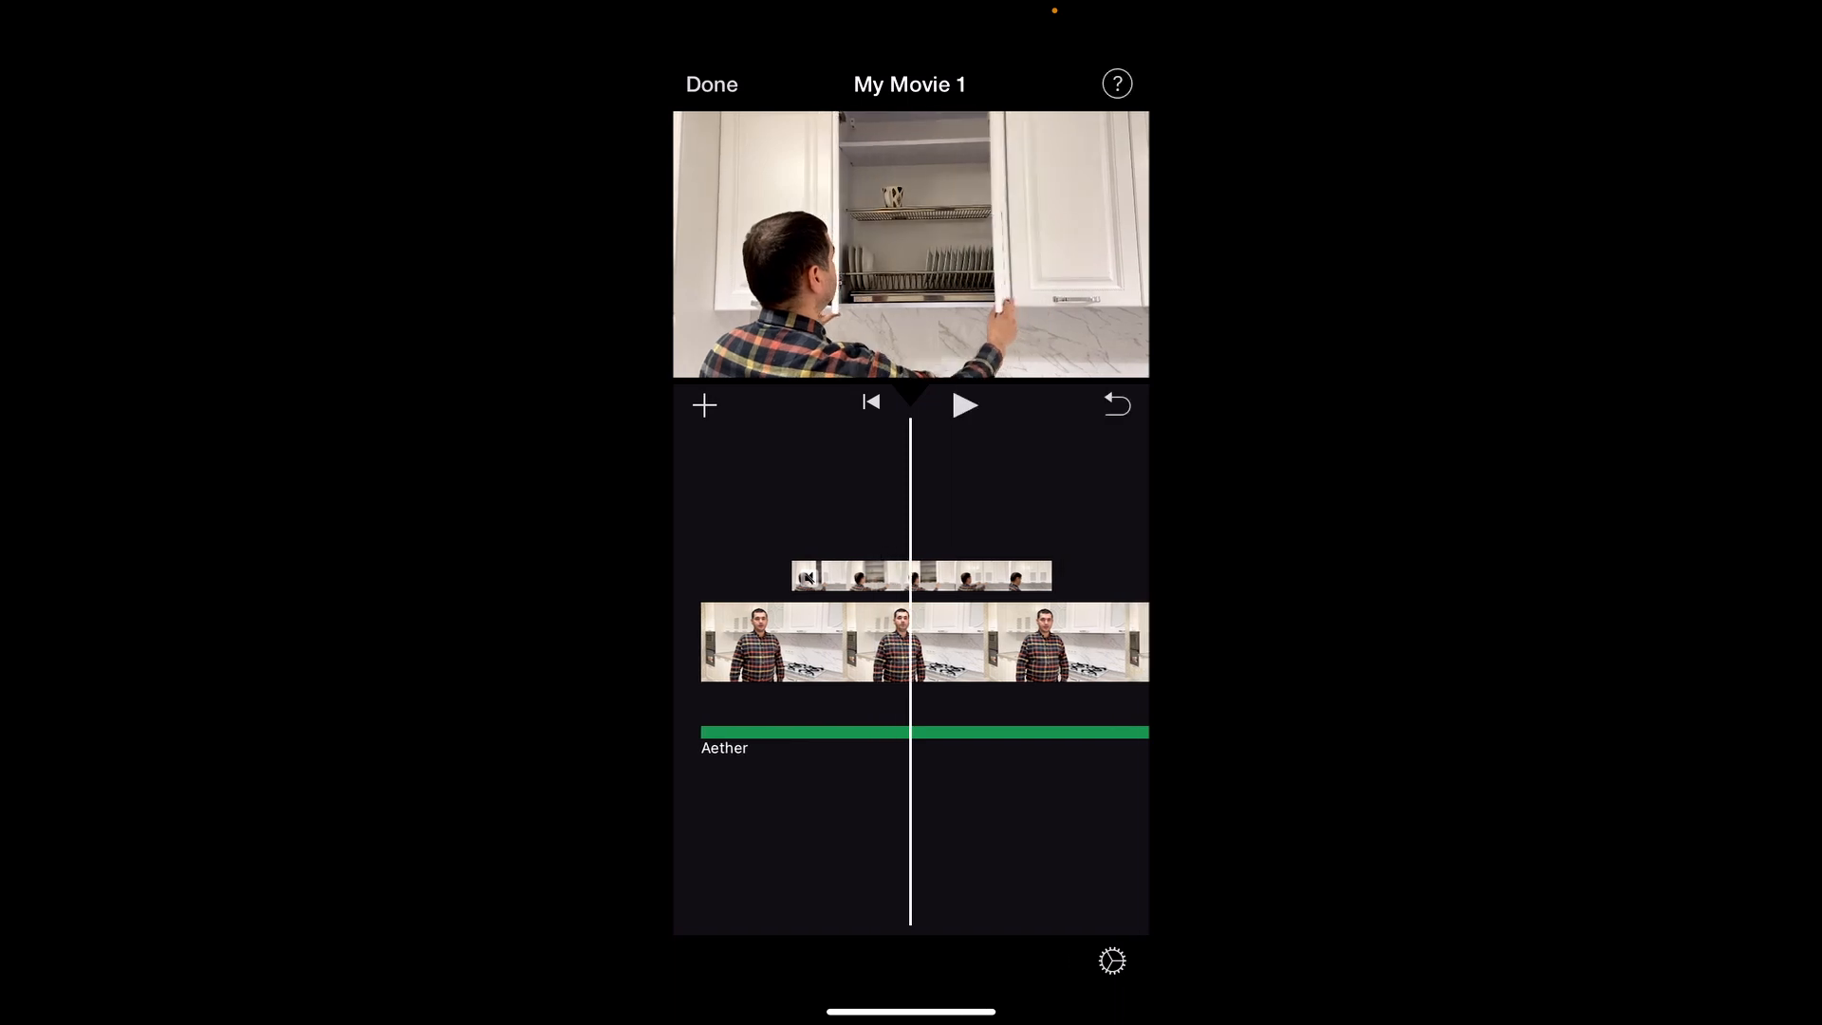
Step: Trim the cabinet cutaway down to a brief shot
click(923, 577)
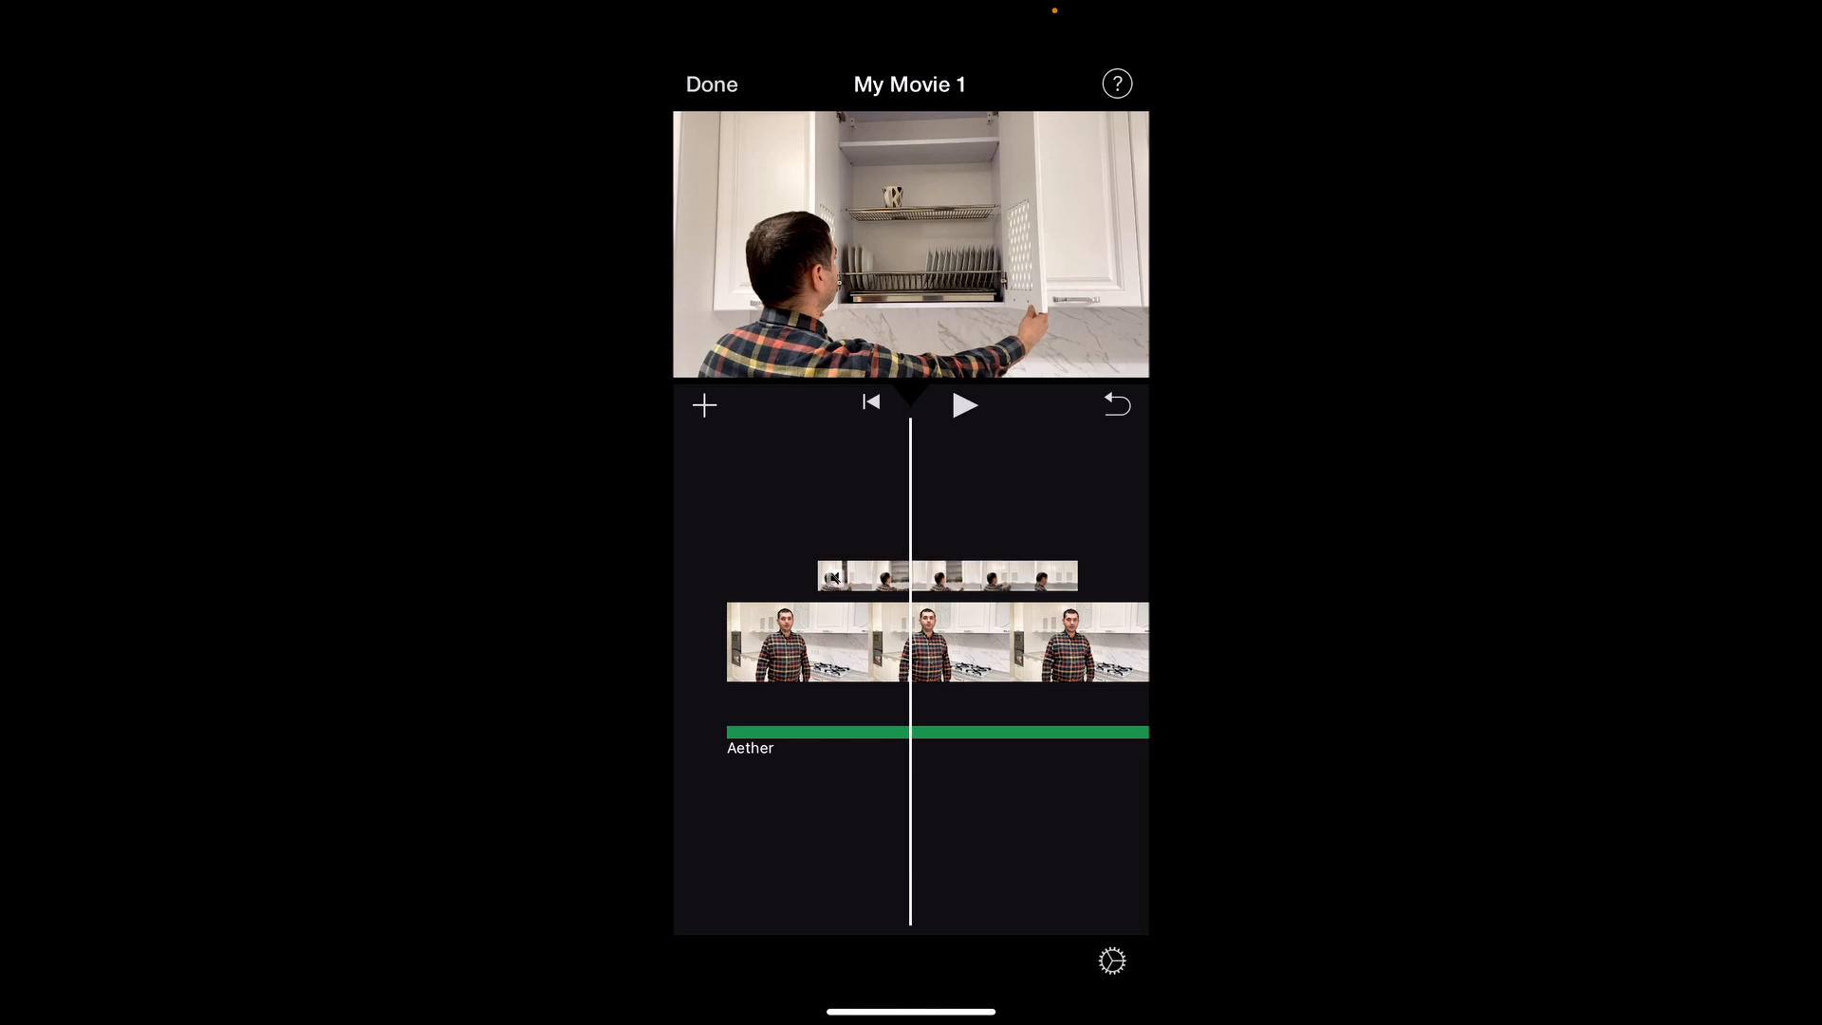
click(945, 577)
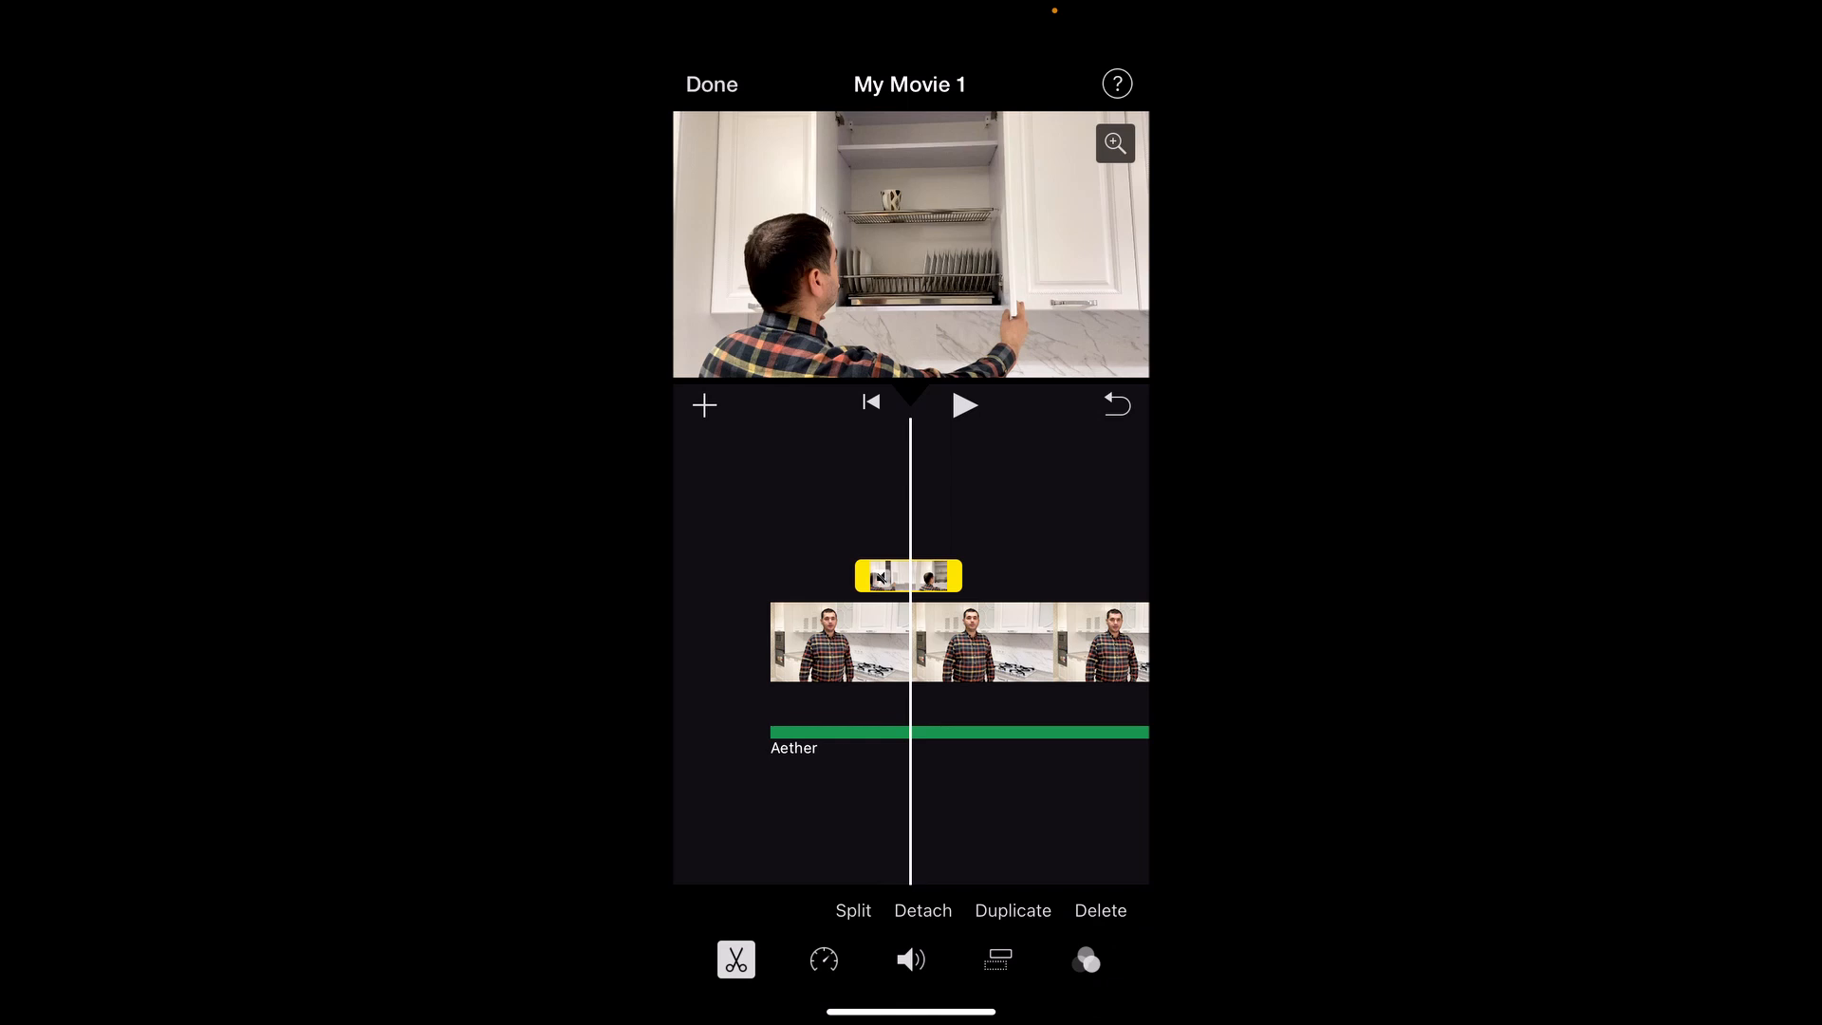
click(912, 961)
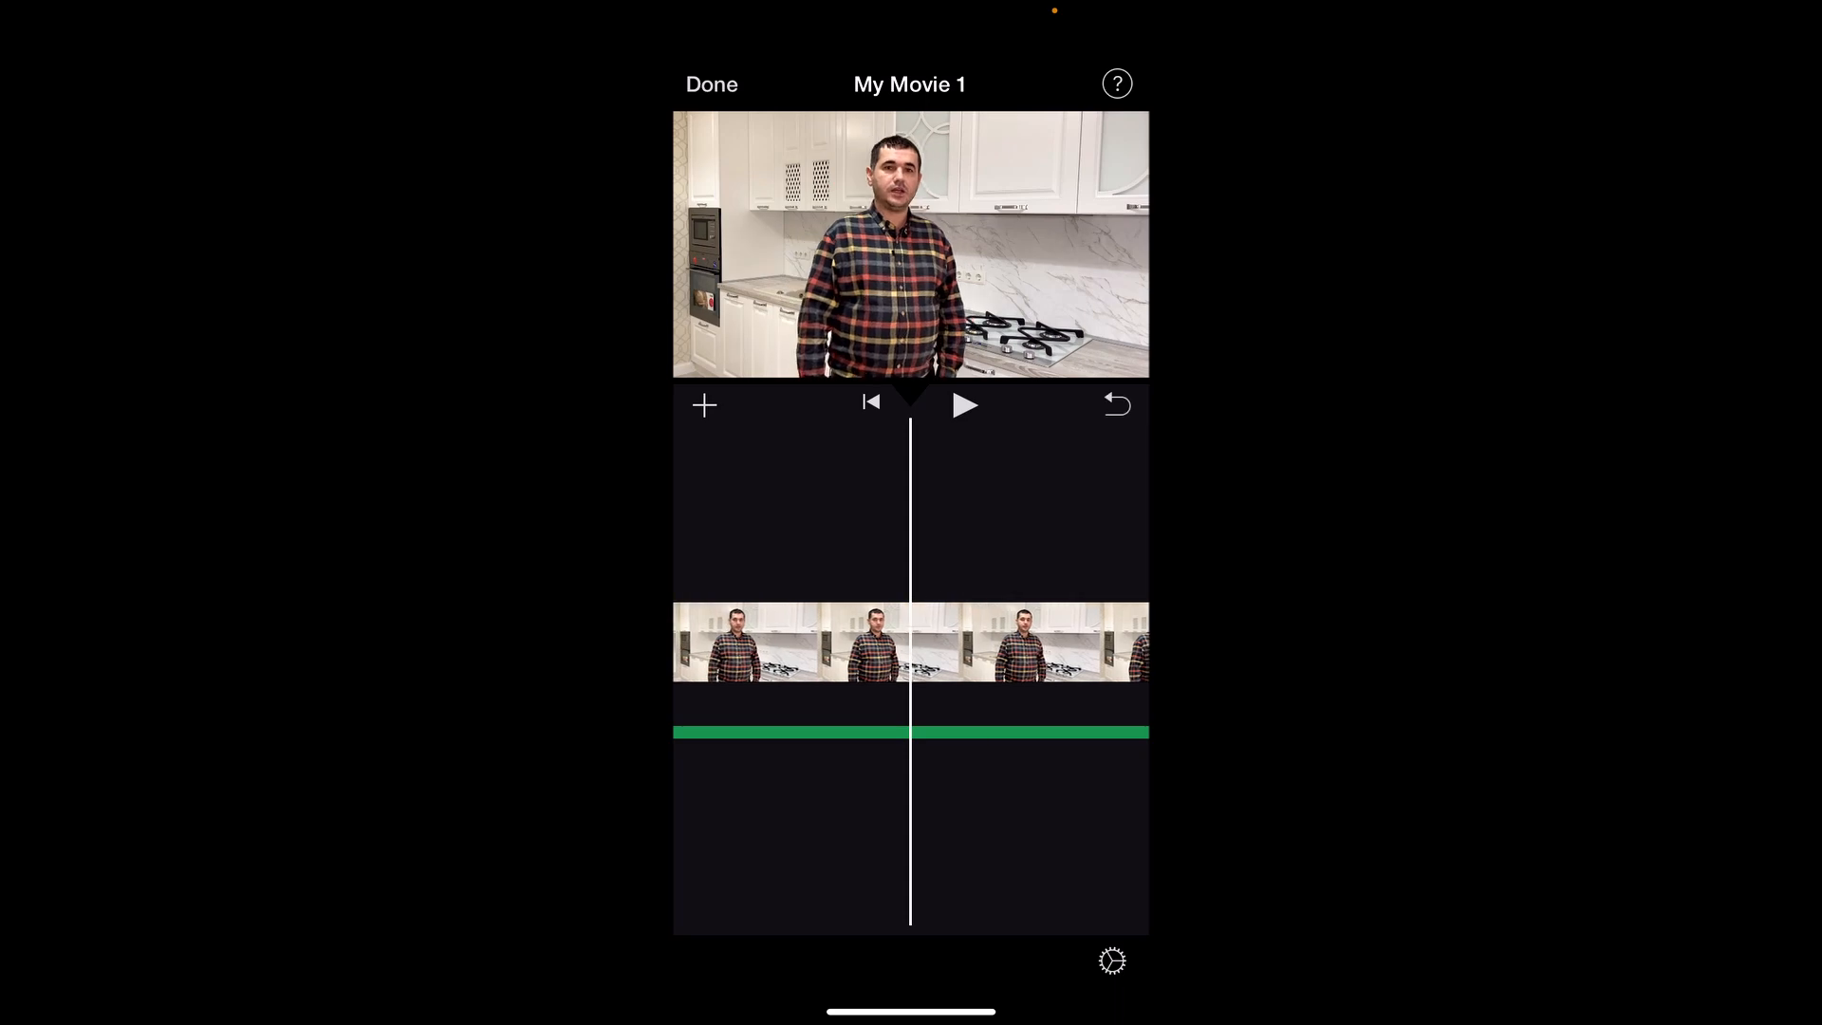
Step: Add the drawer and stove drawer b-roll clips as cutaways over the talking-head clip
click(703, 404)
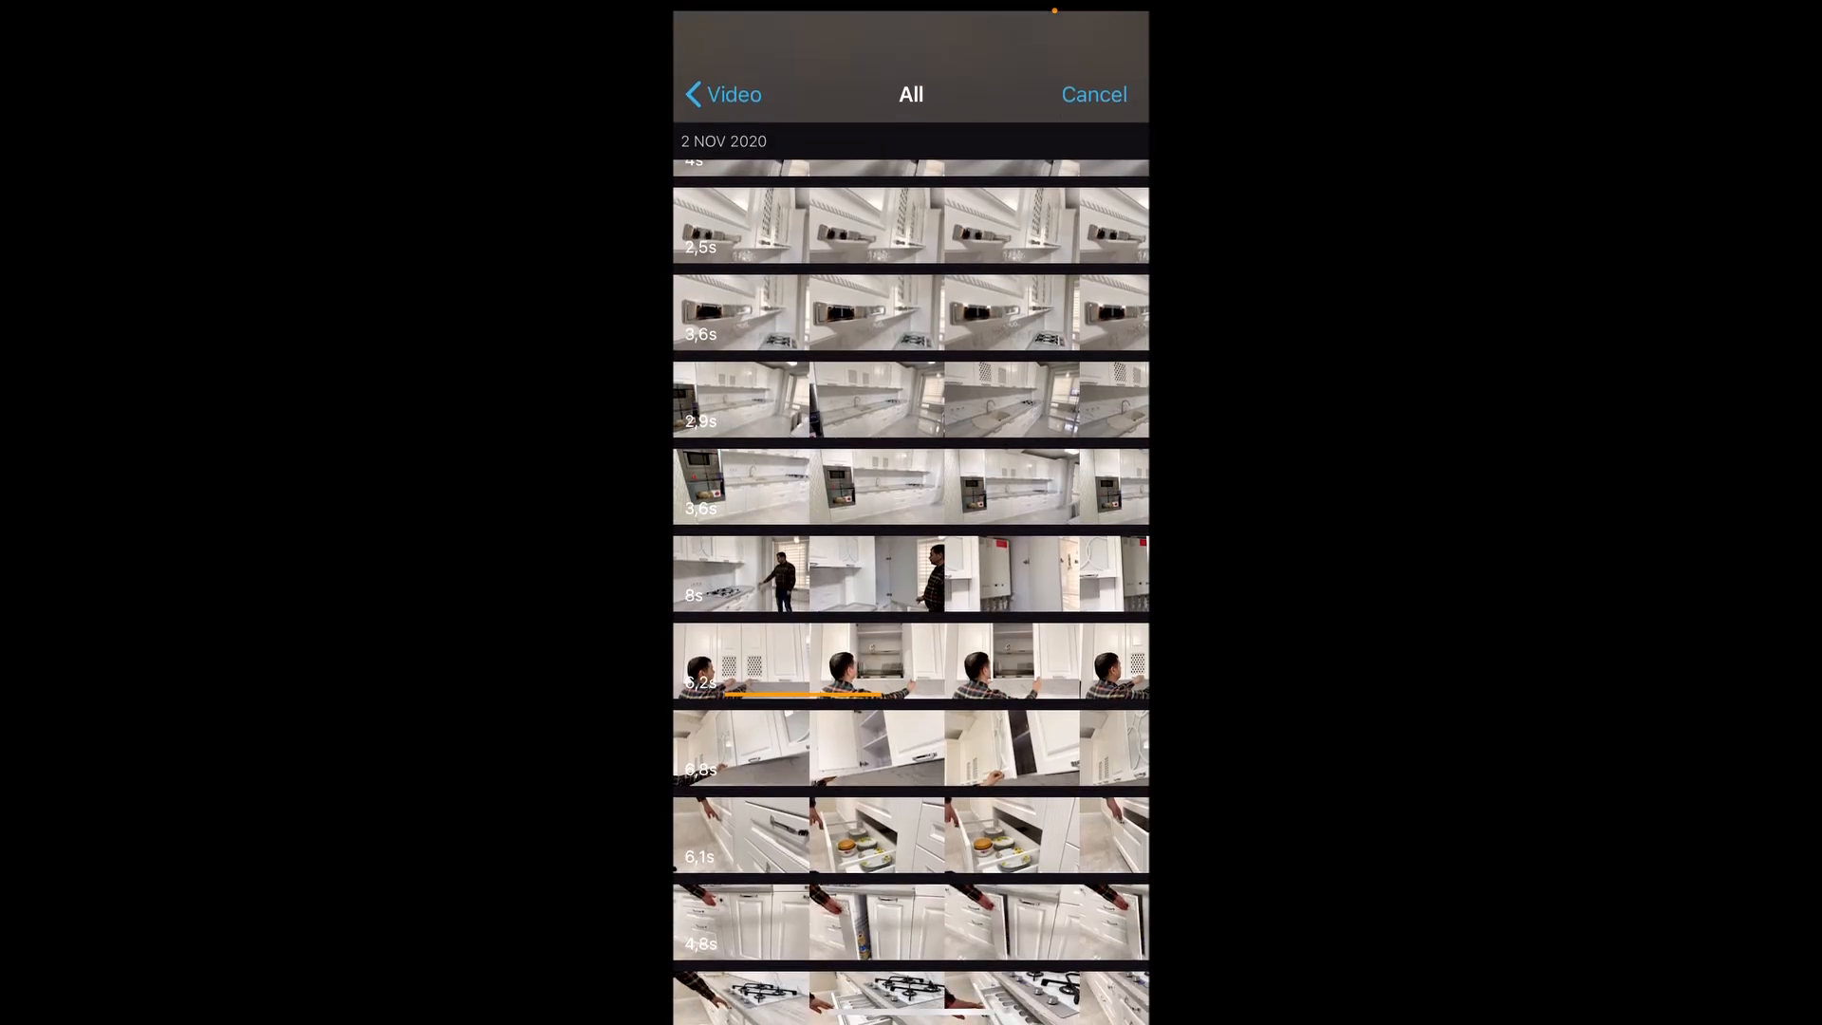
click(912, 573)
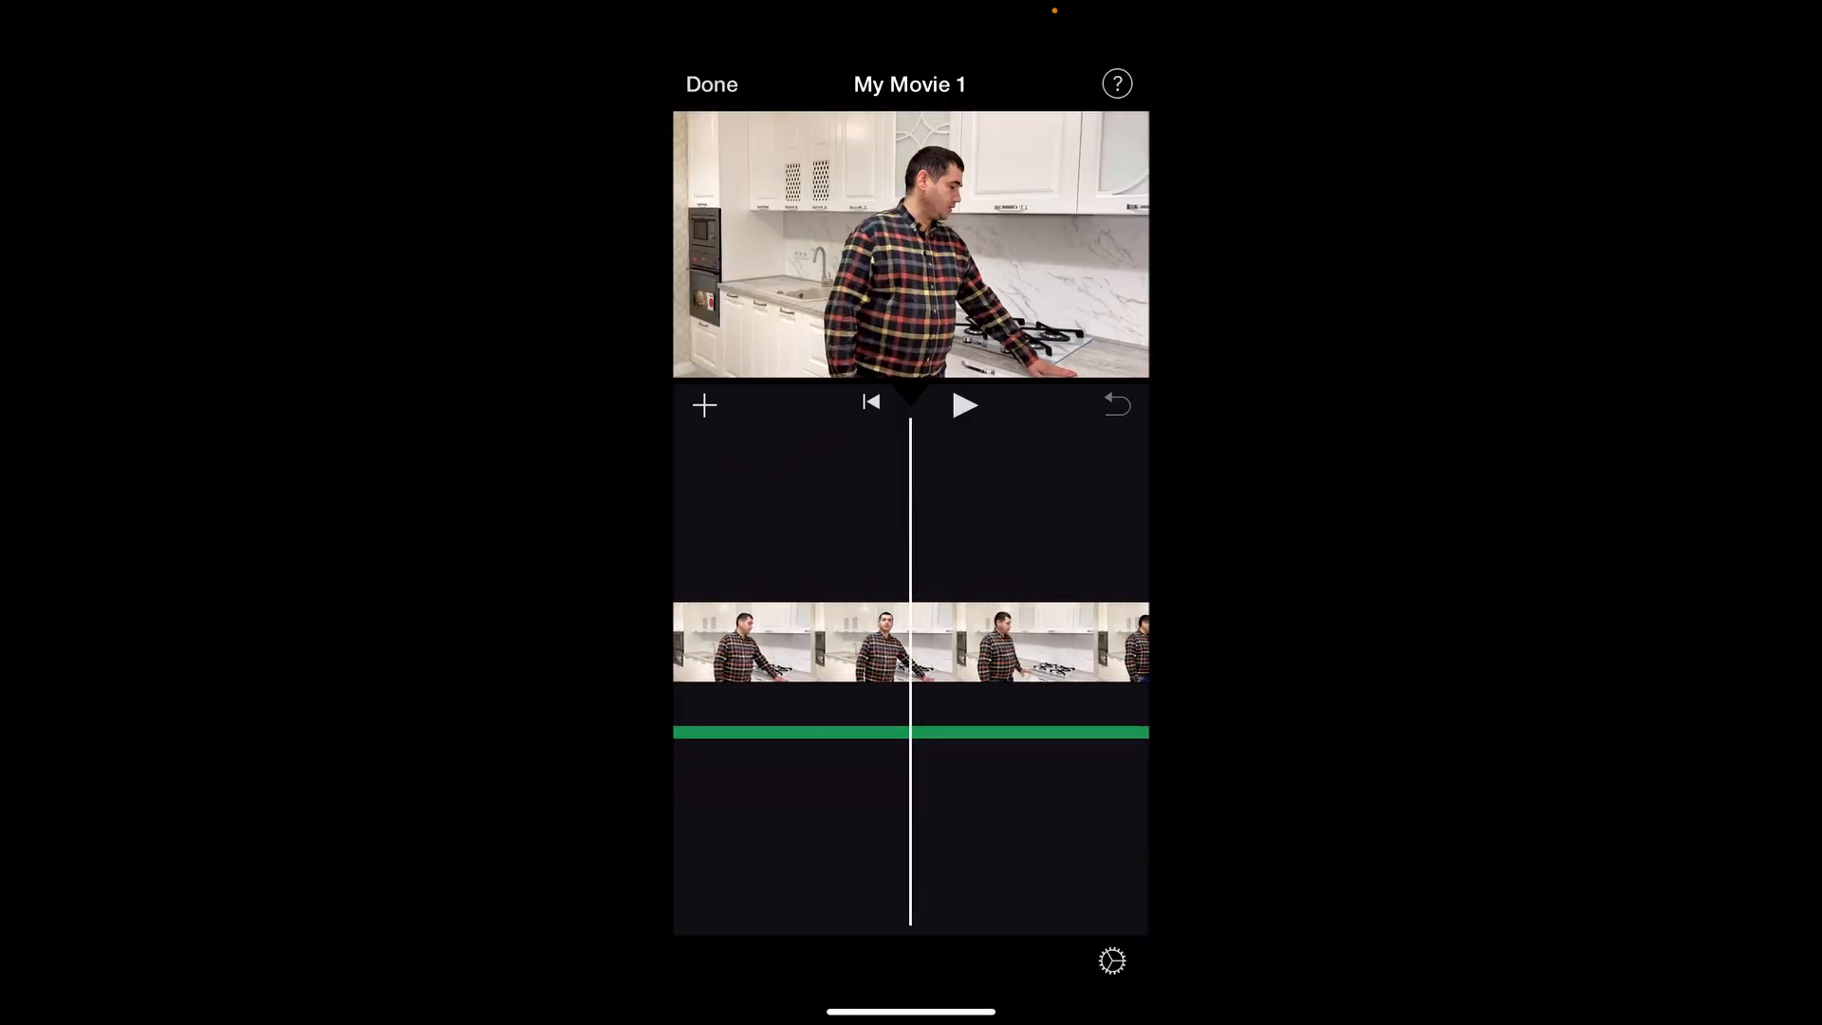
click(702, 405)
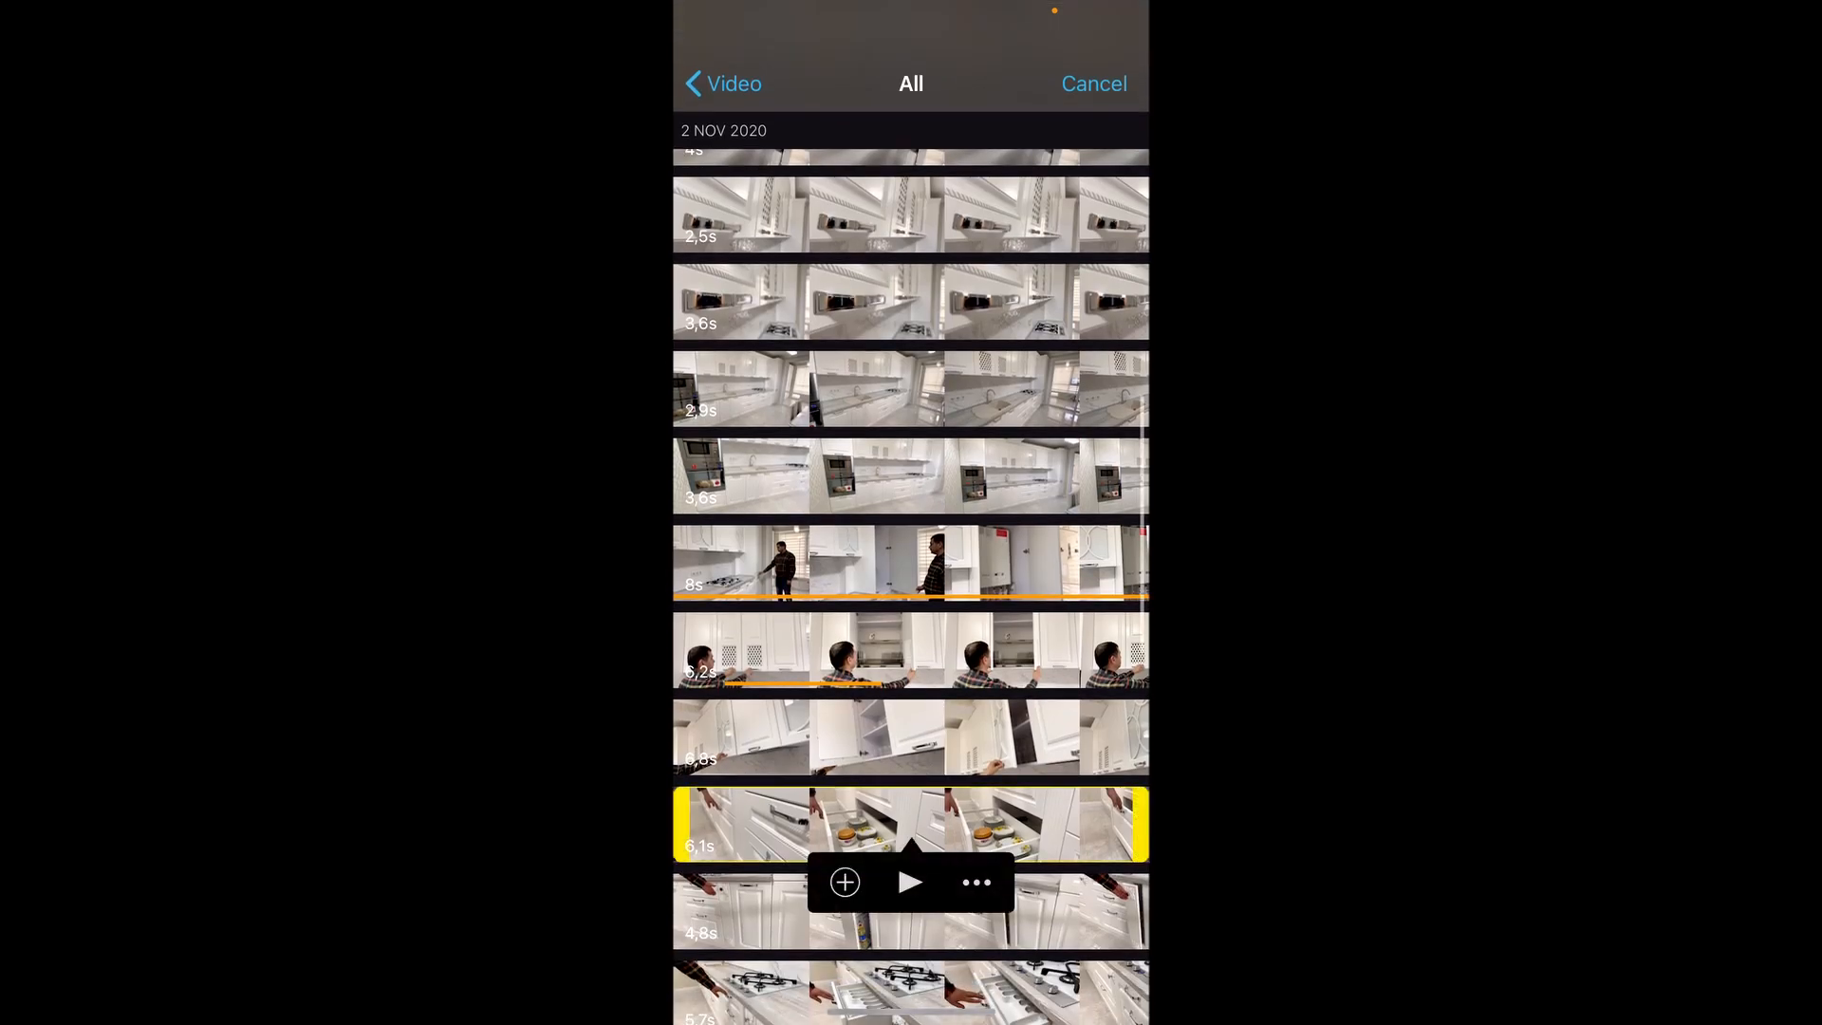
click(845, 881)
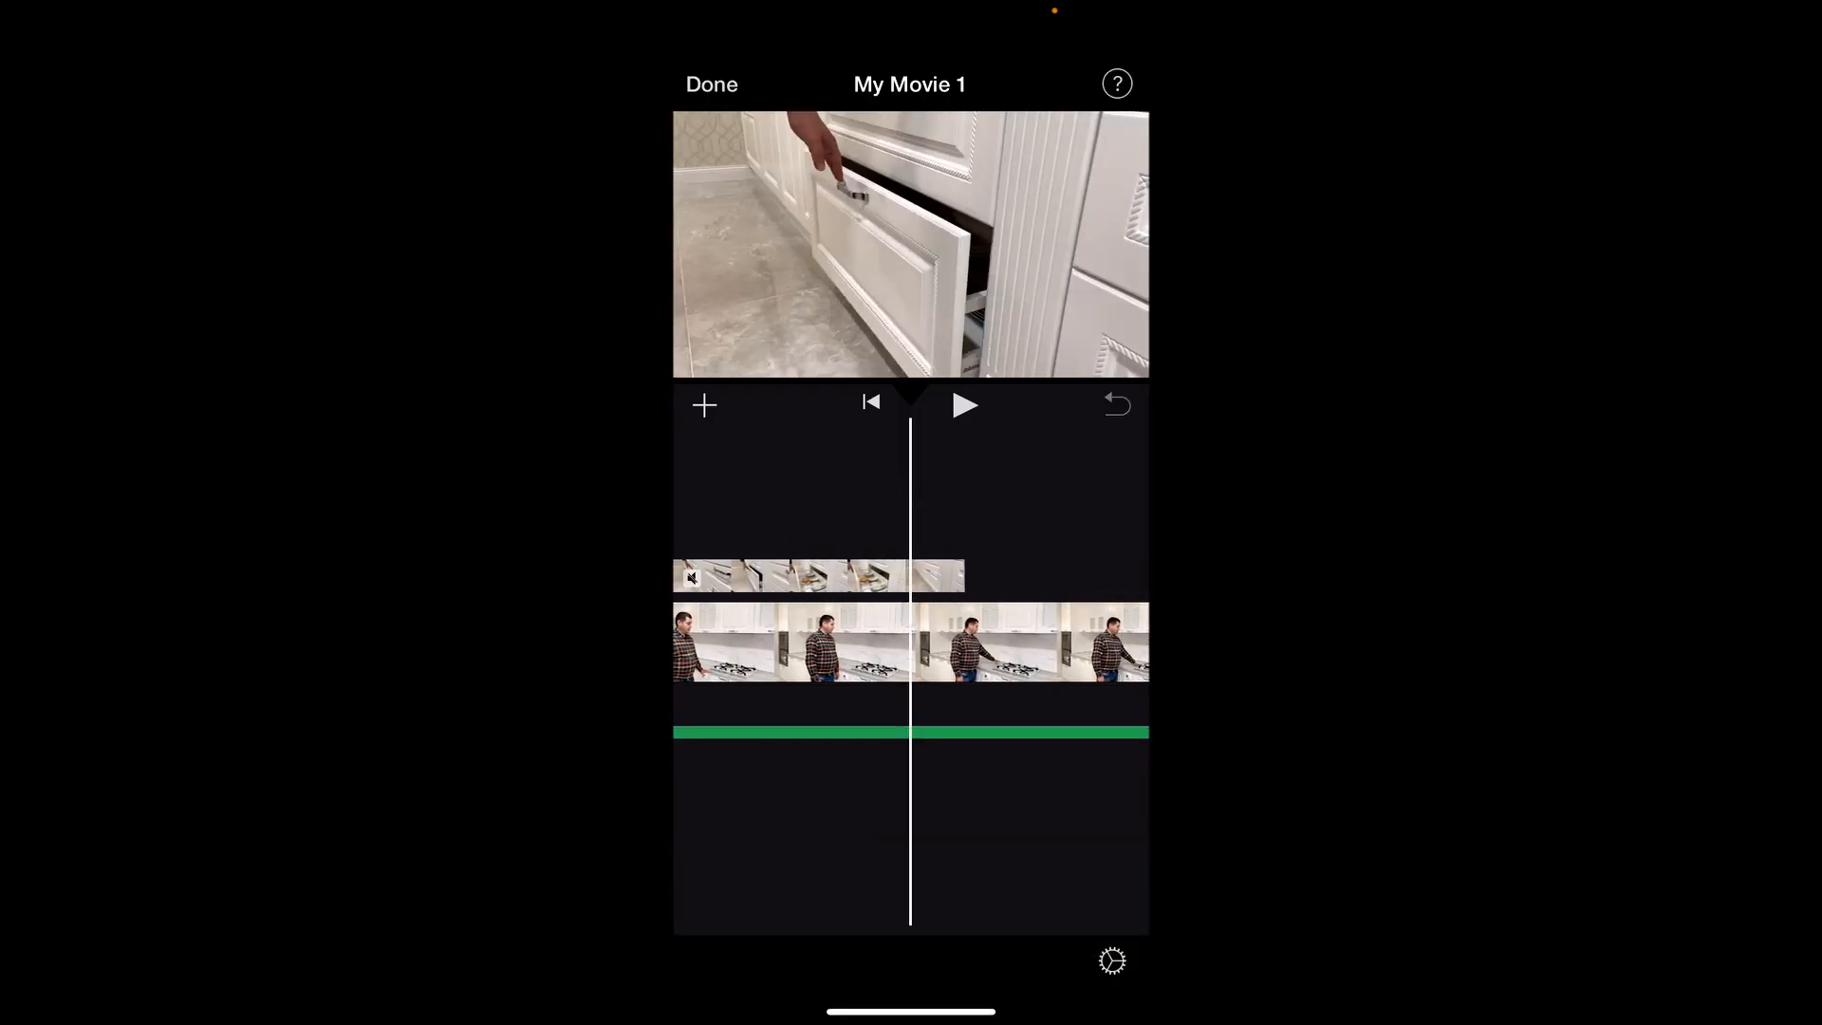
click(703, 406)
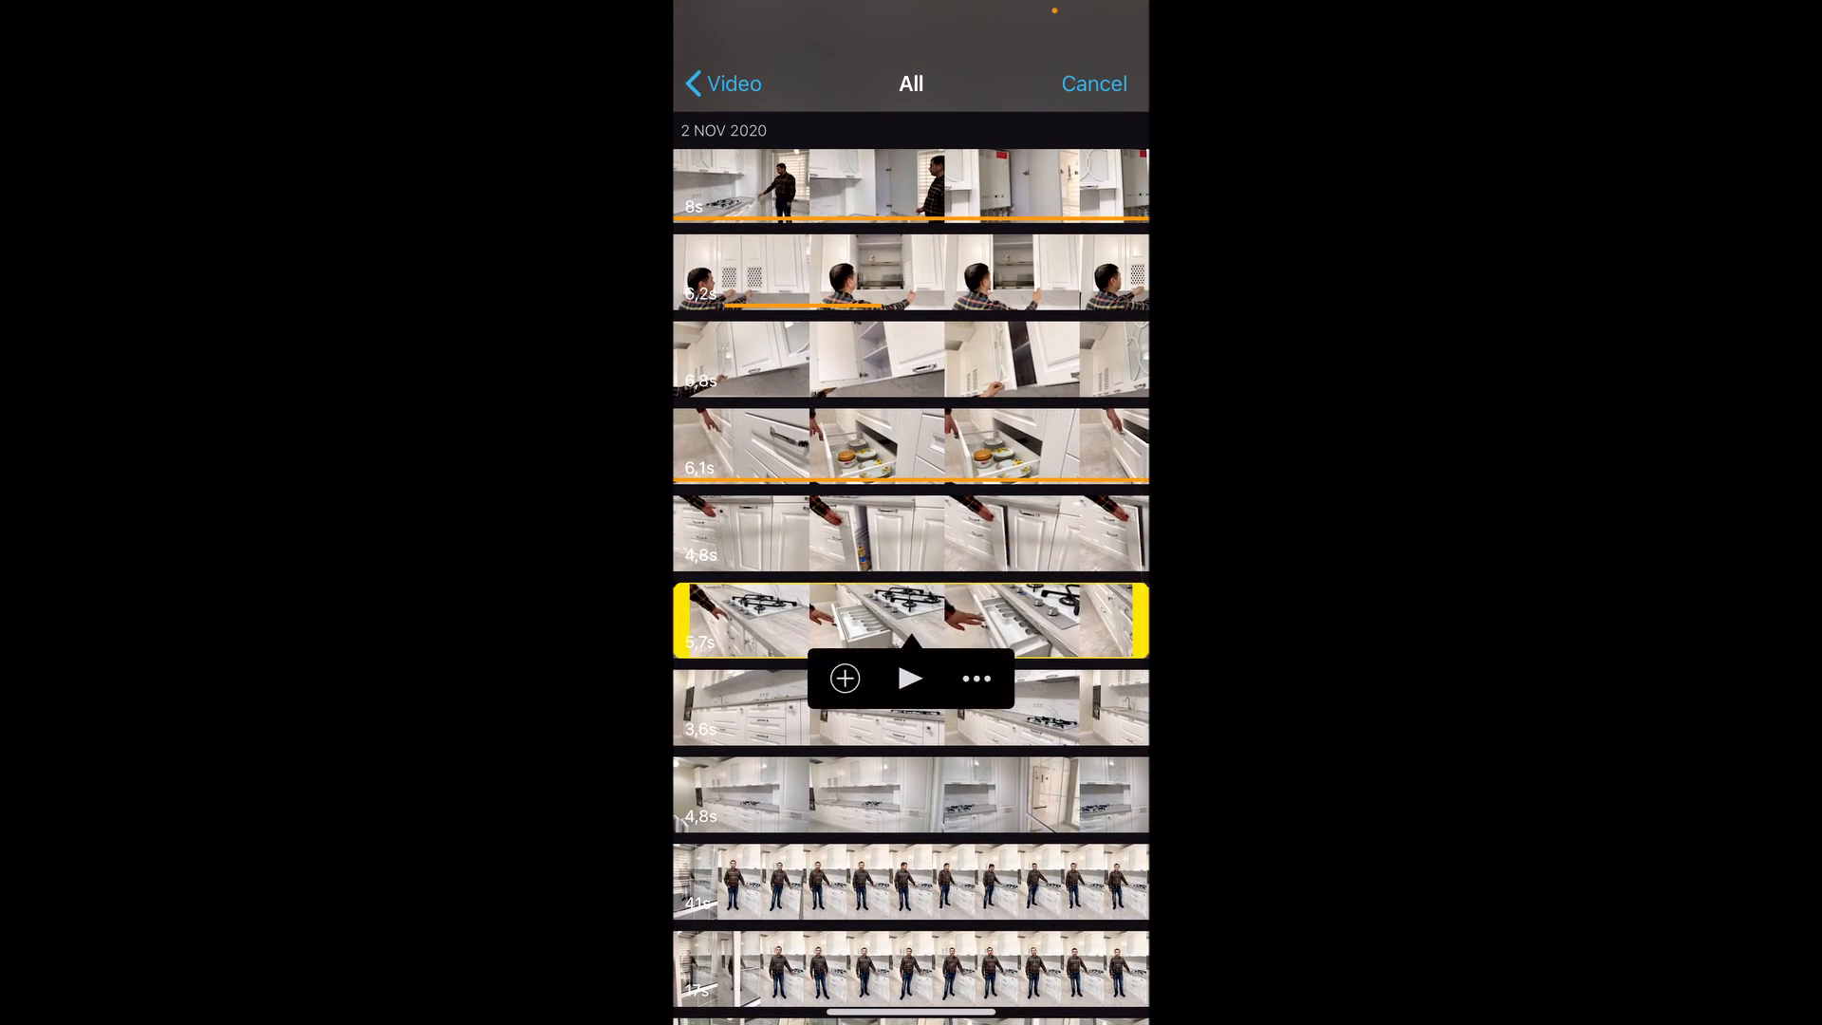
click(845, 678)
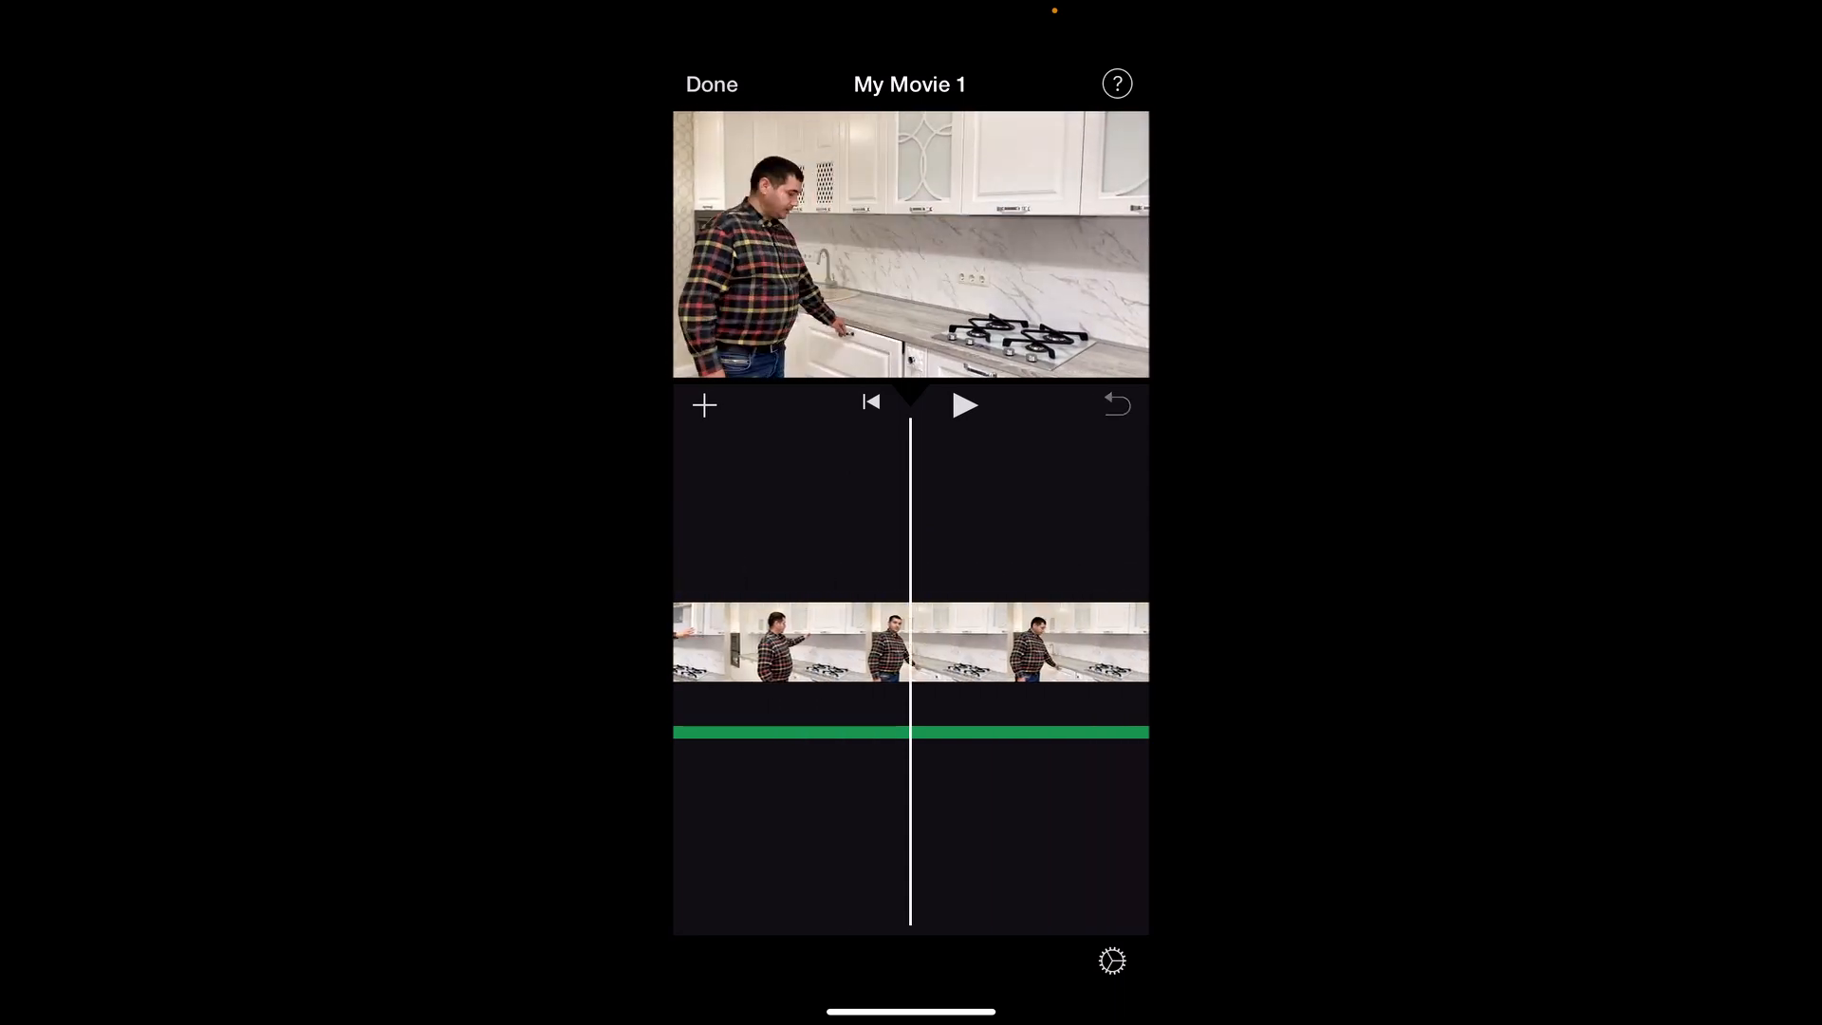
Step: Add the cabinet shelves clip as another cutaway
click(703, 405)
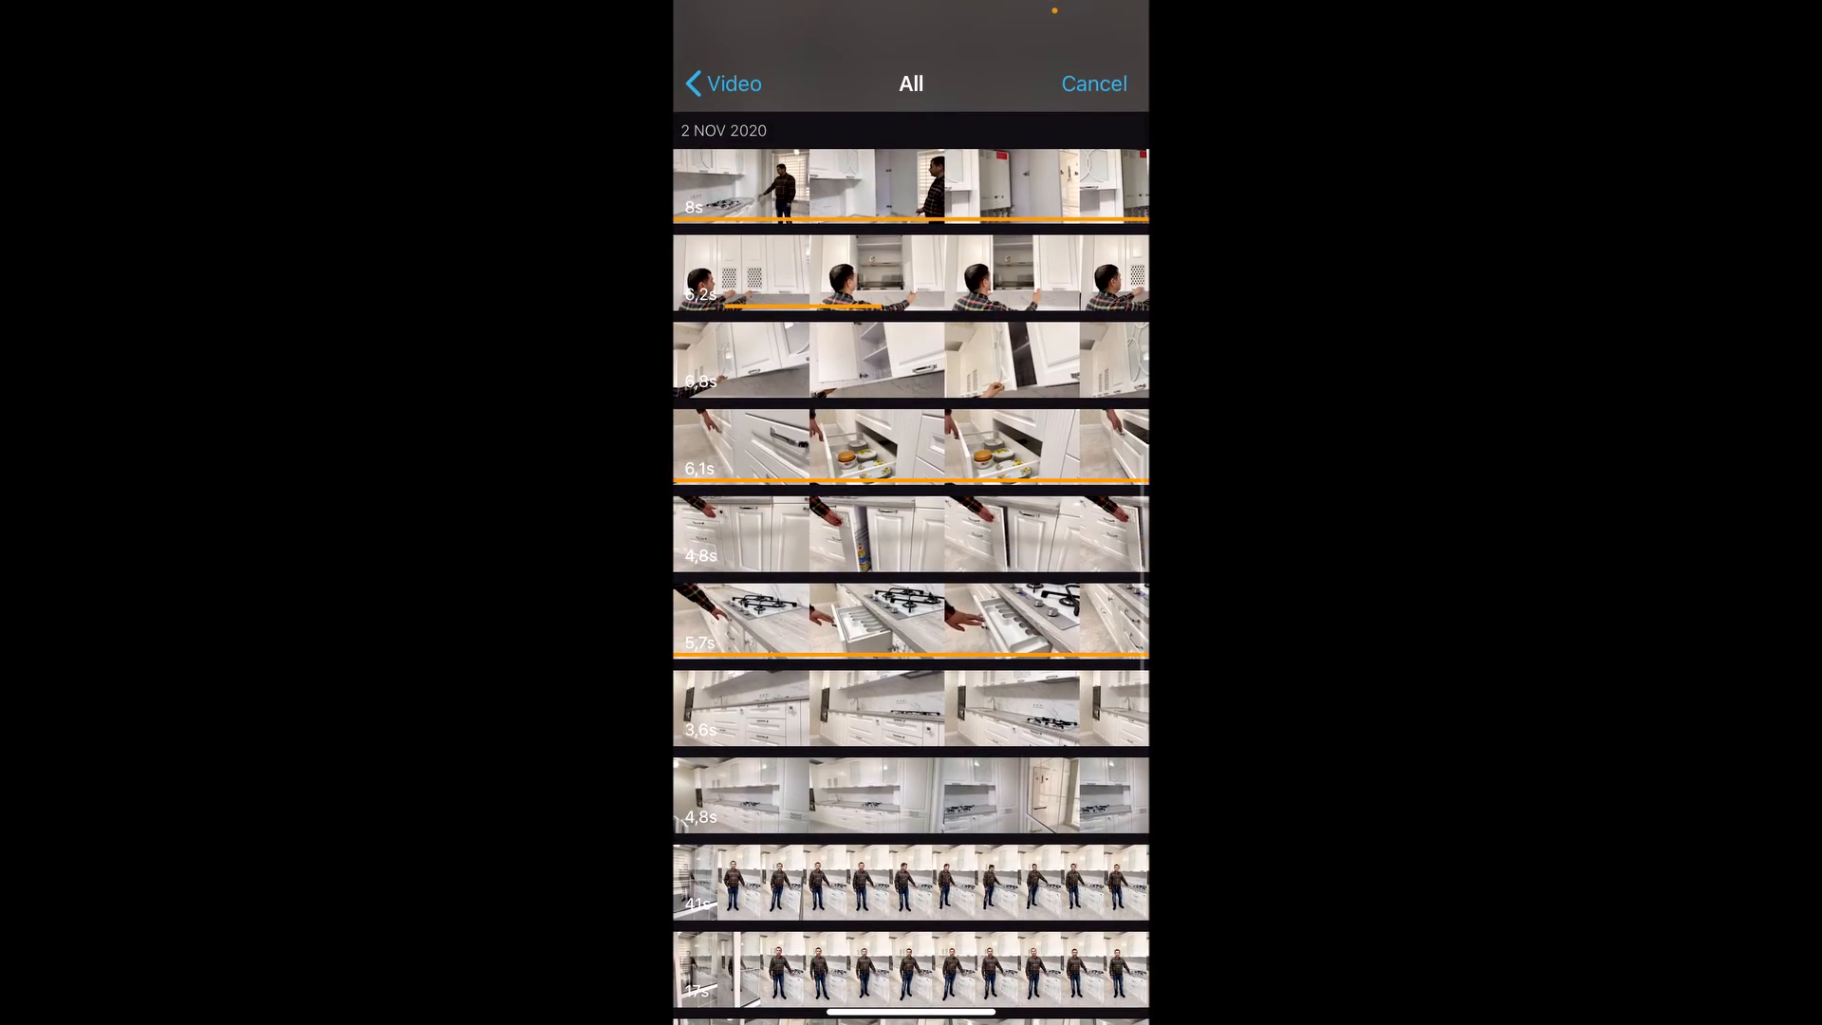
click(909, 794)
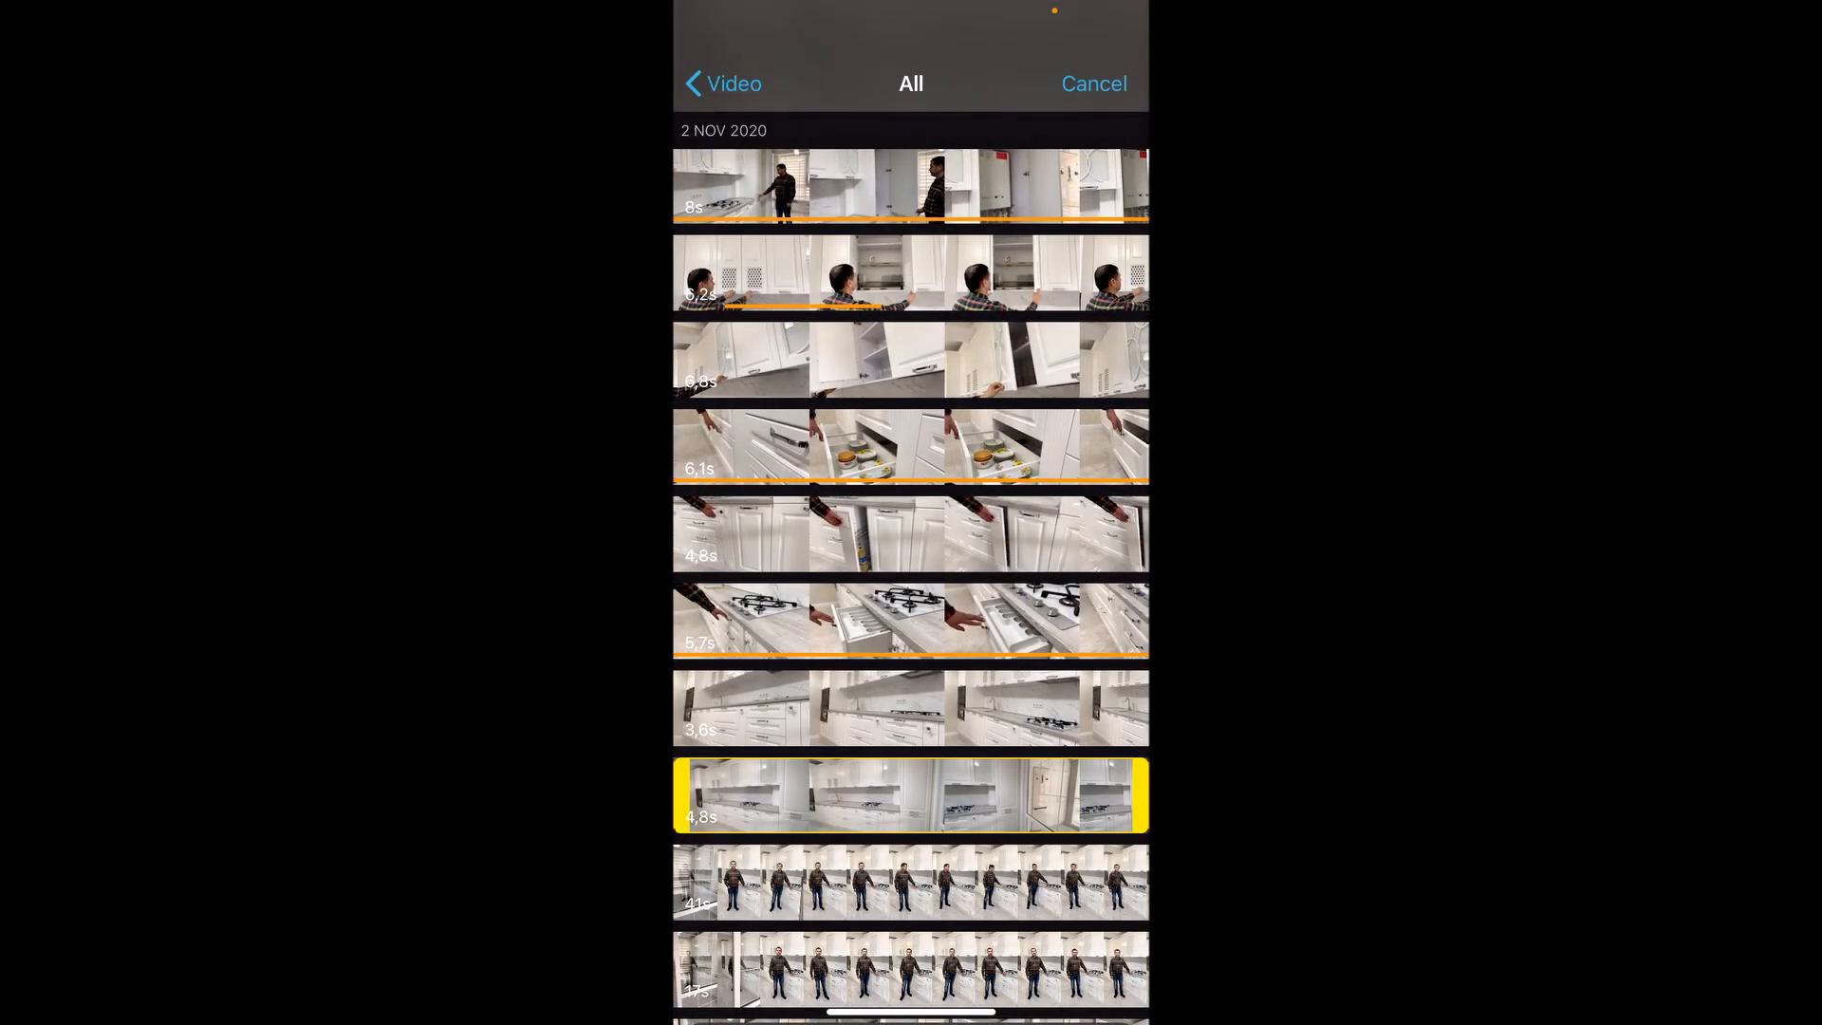
click(909, 796)
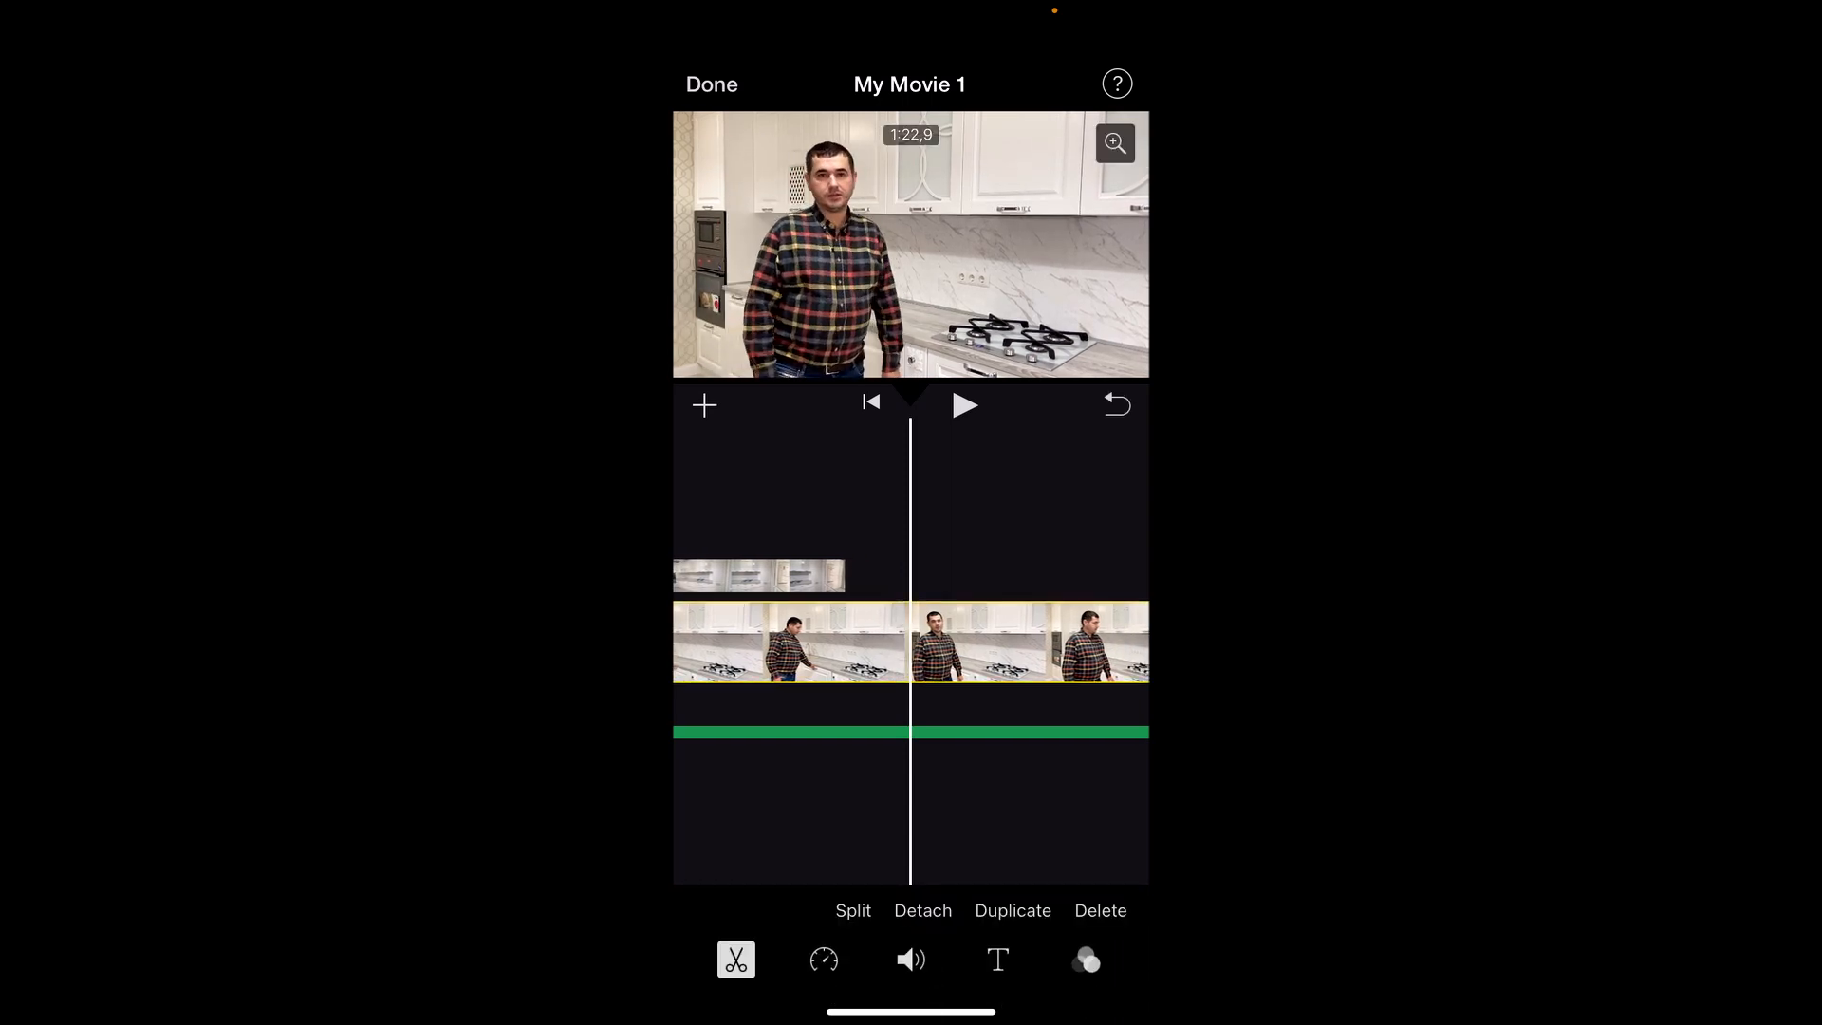
Step: Split the talking-head clip, remove unwanted pieces and trim its ending to about 1:18
click(854, 911)
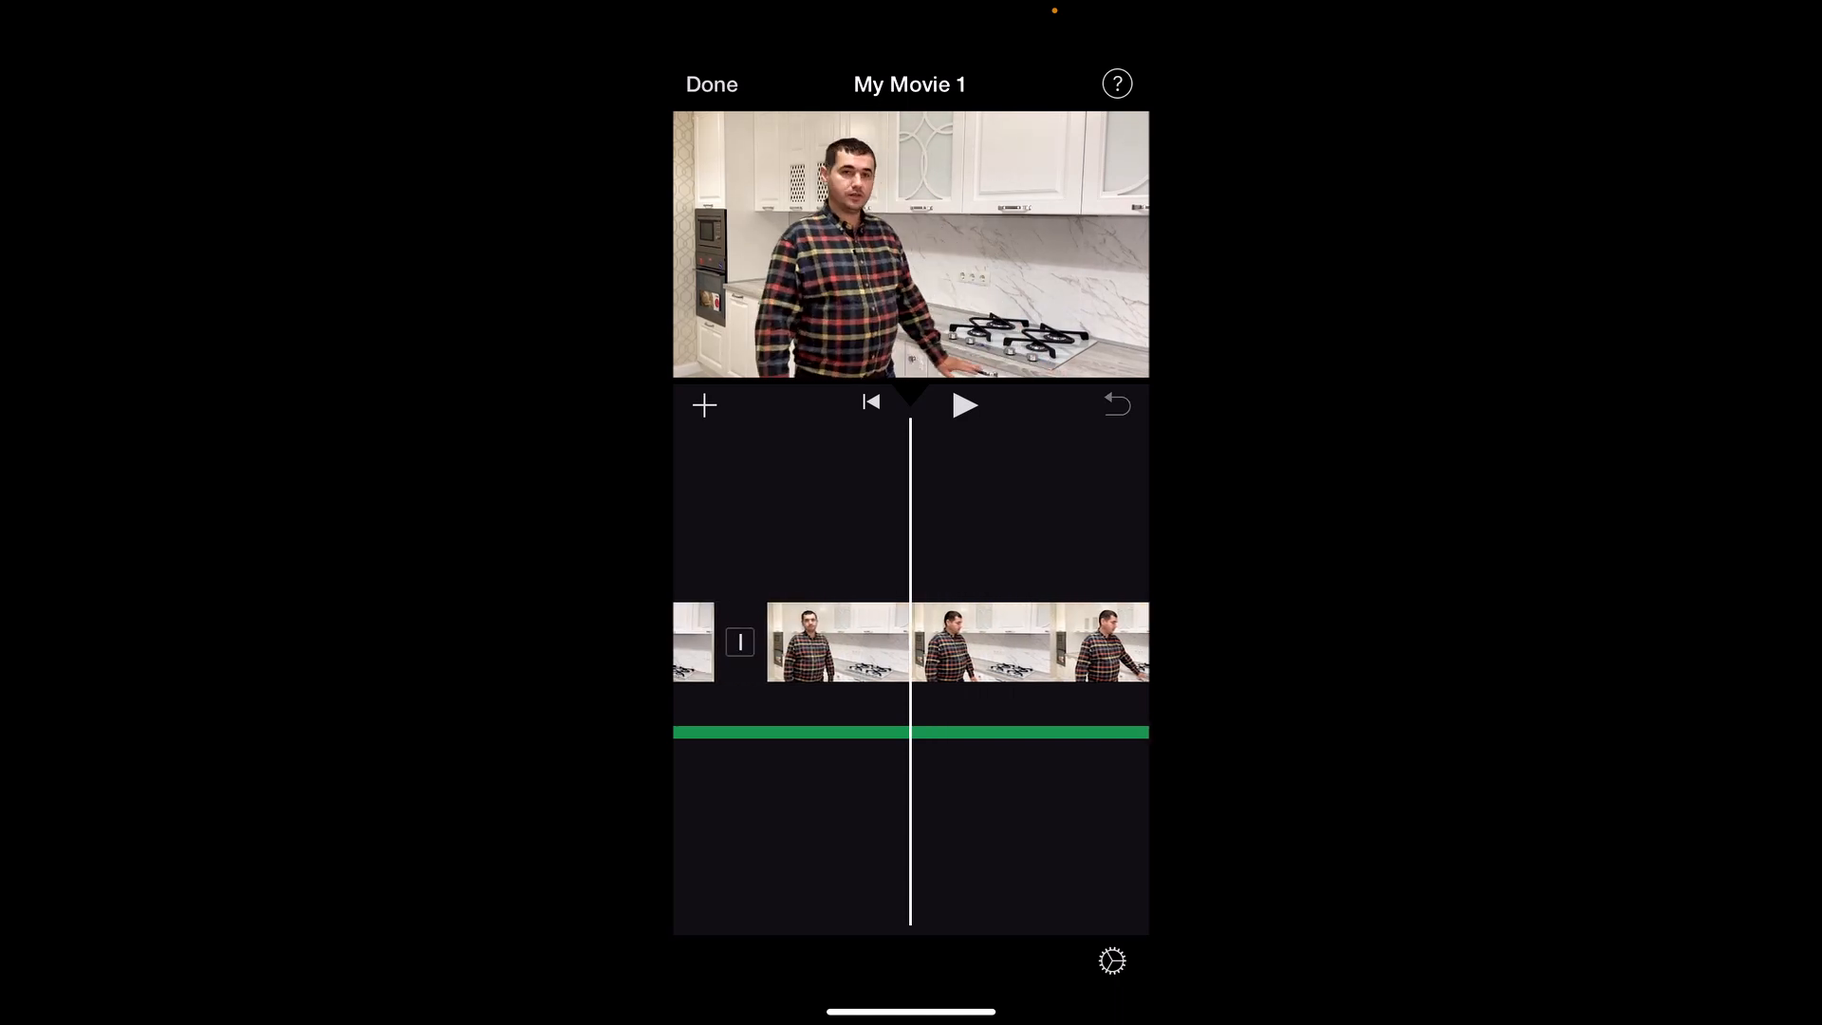
click(944, 641)
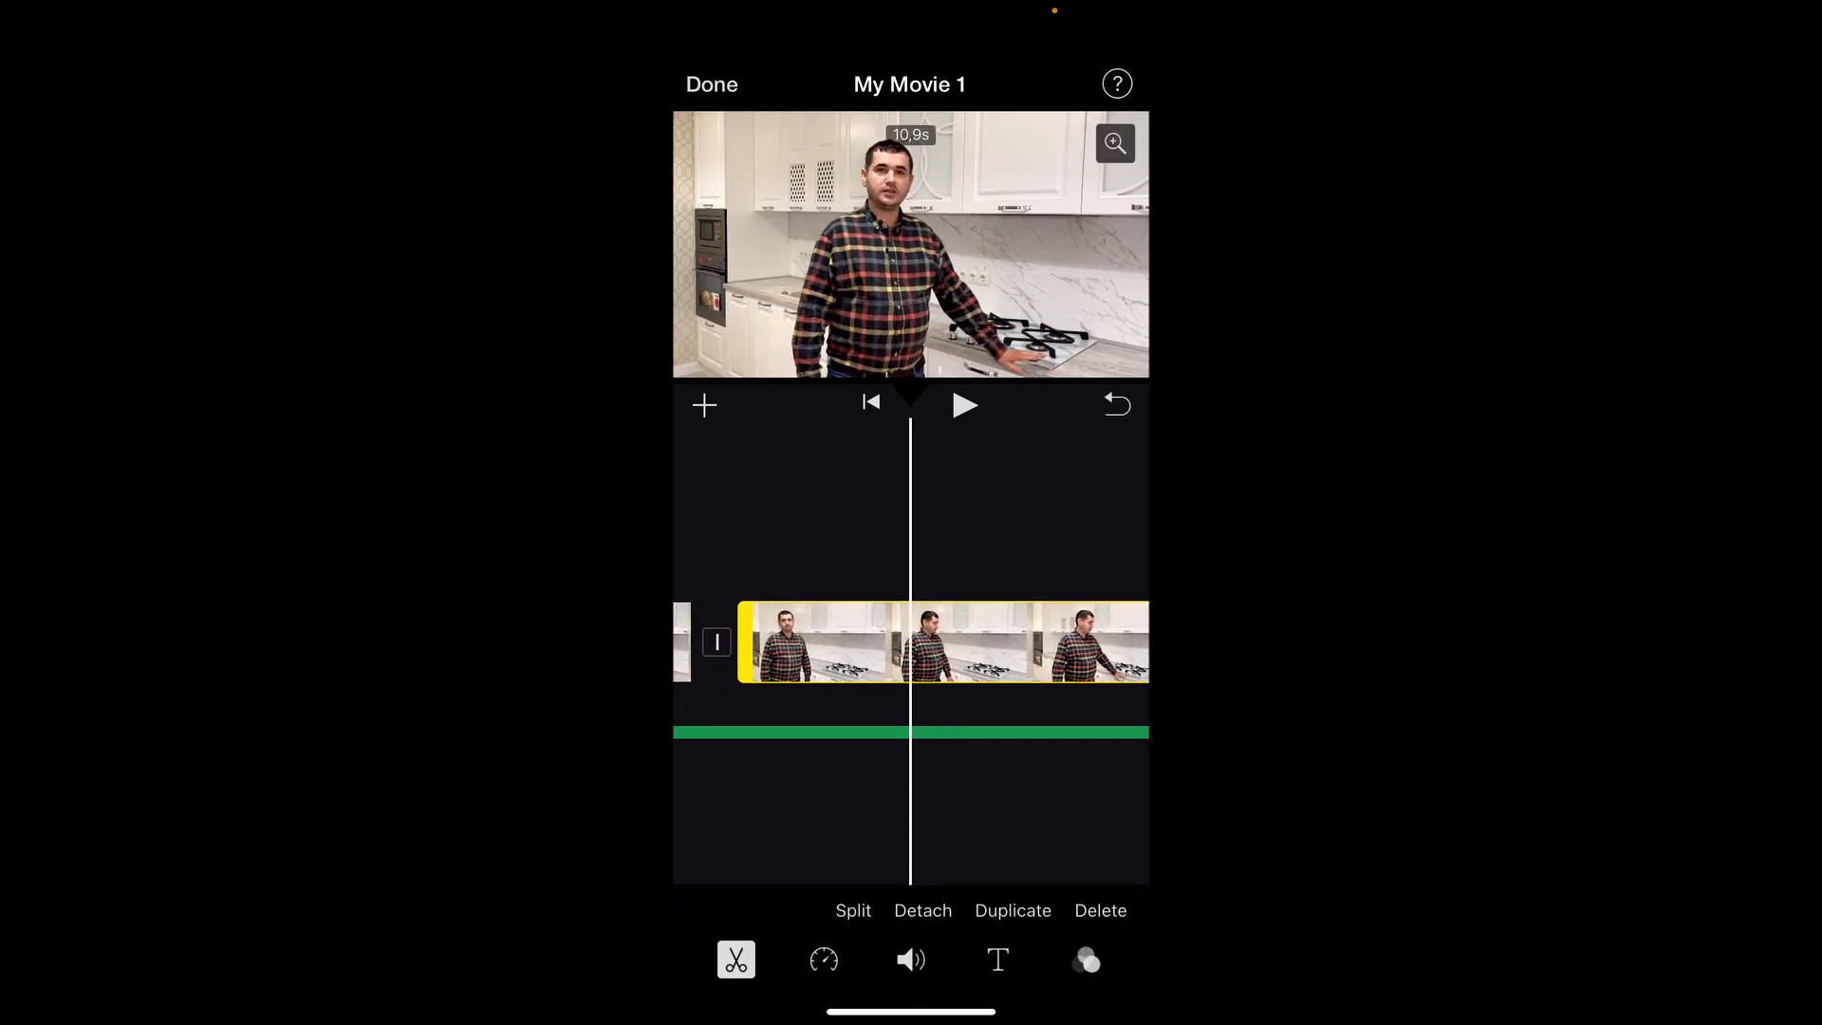
click(854, 911)
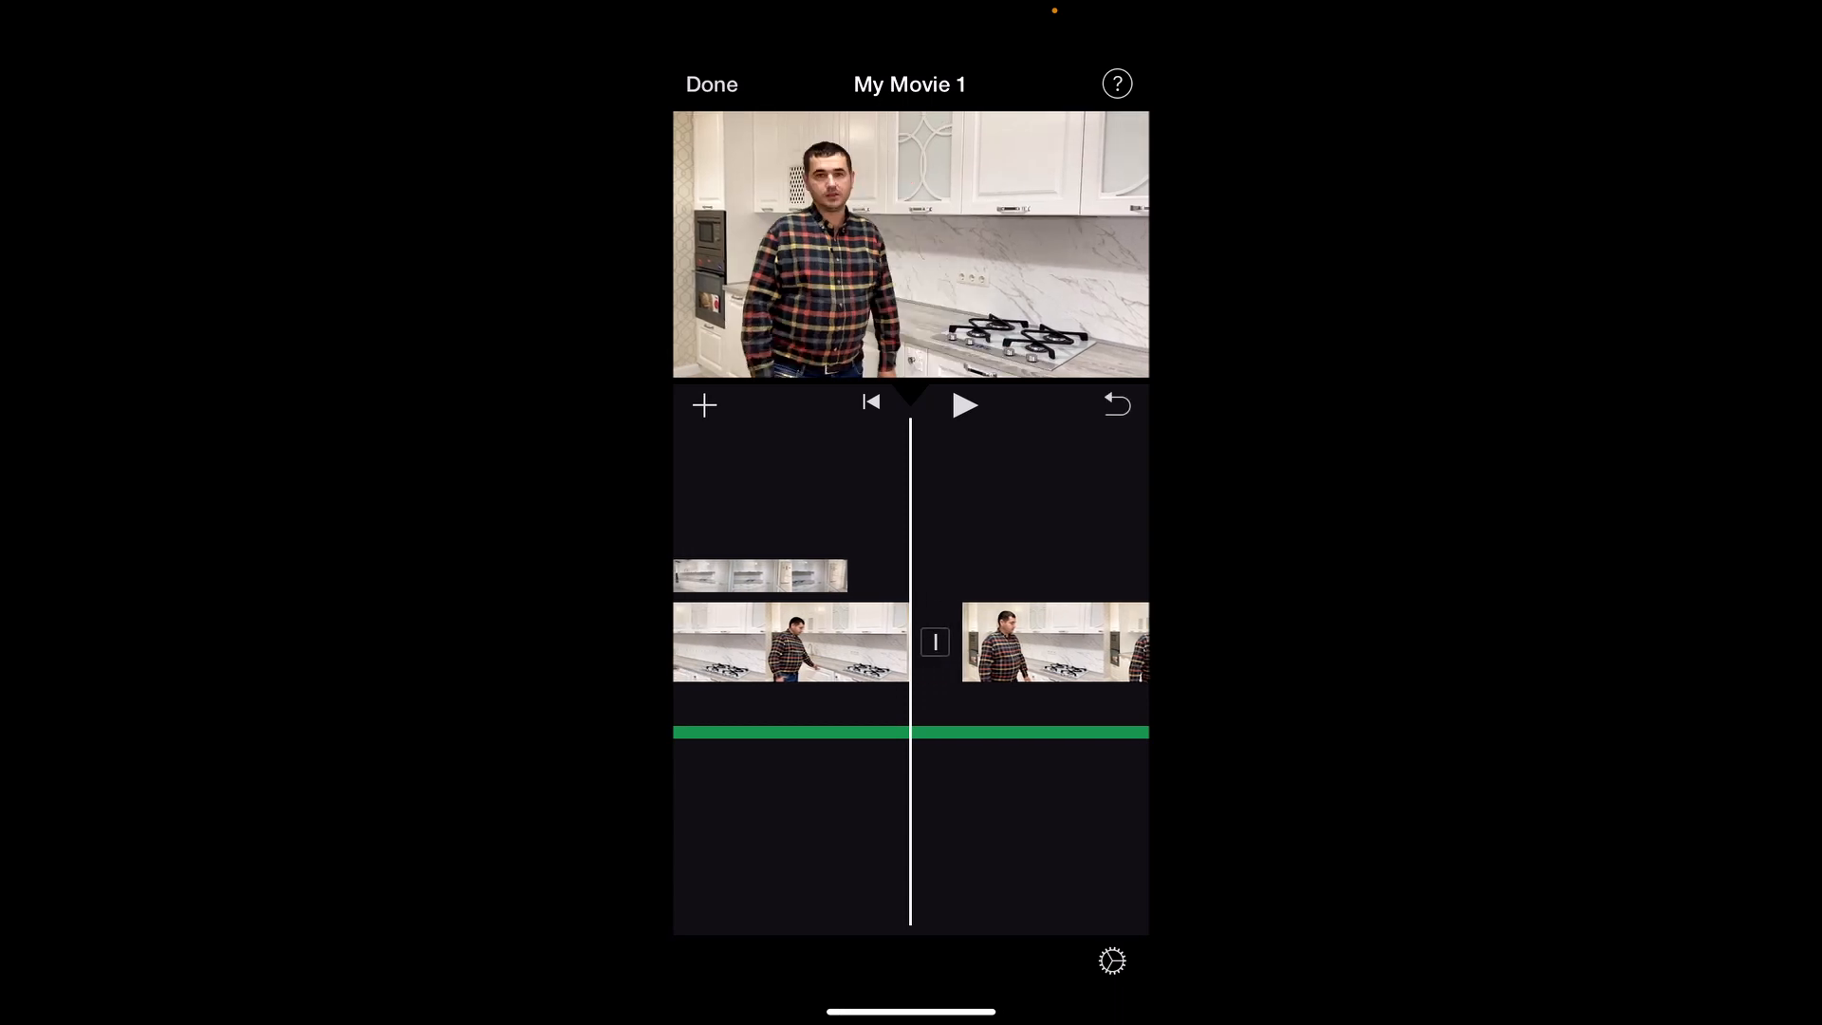
click(760, 576)
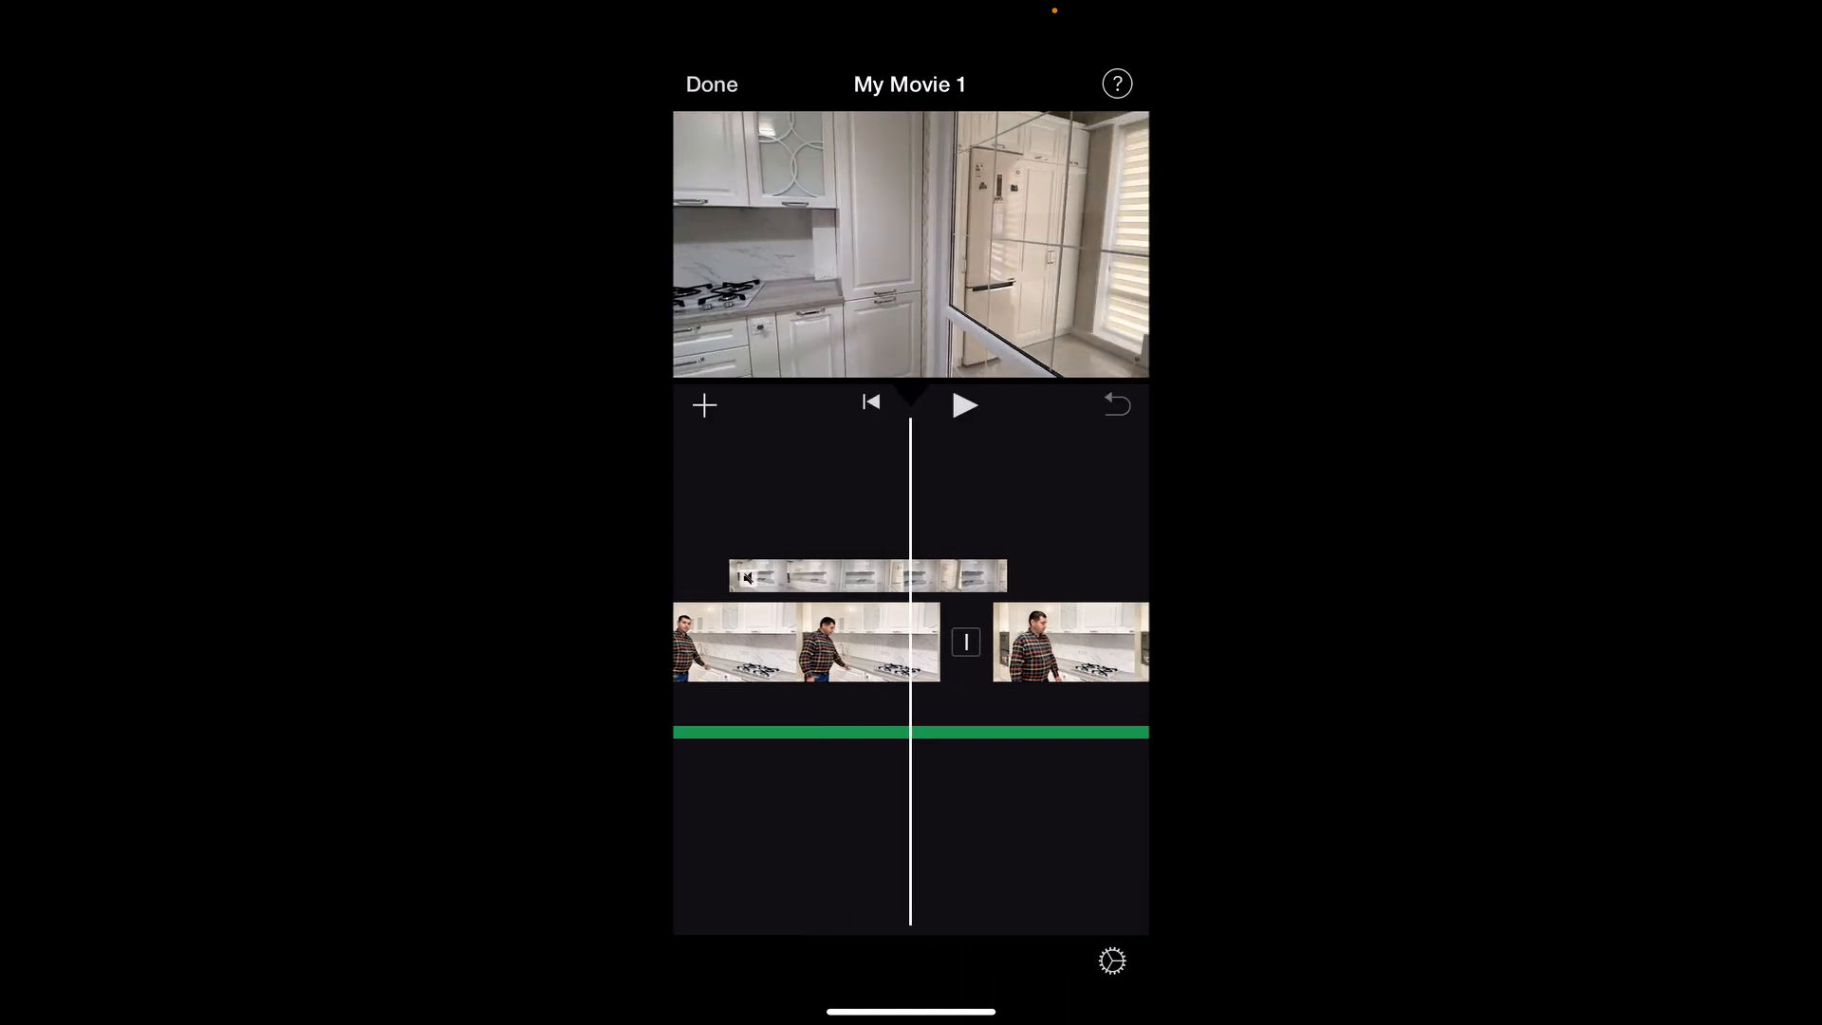
click(867, 577)
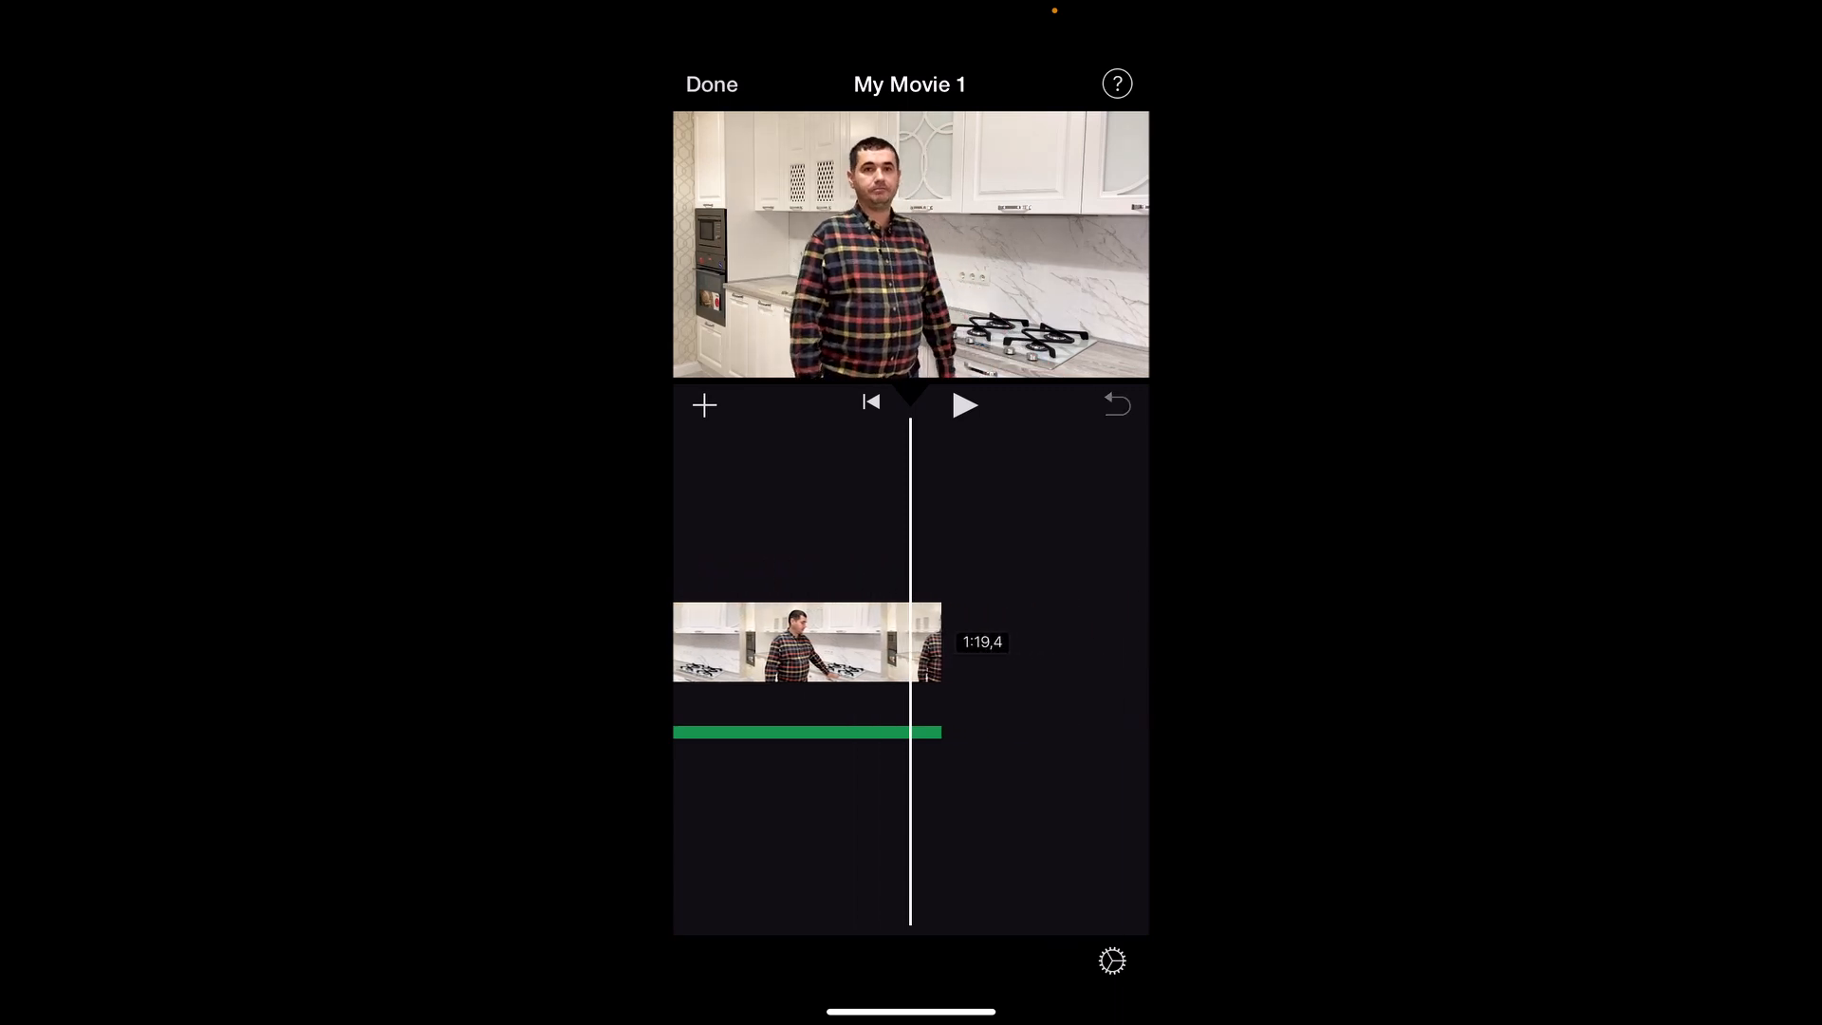
click(801, 641)
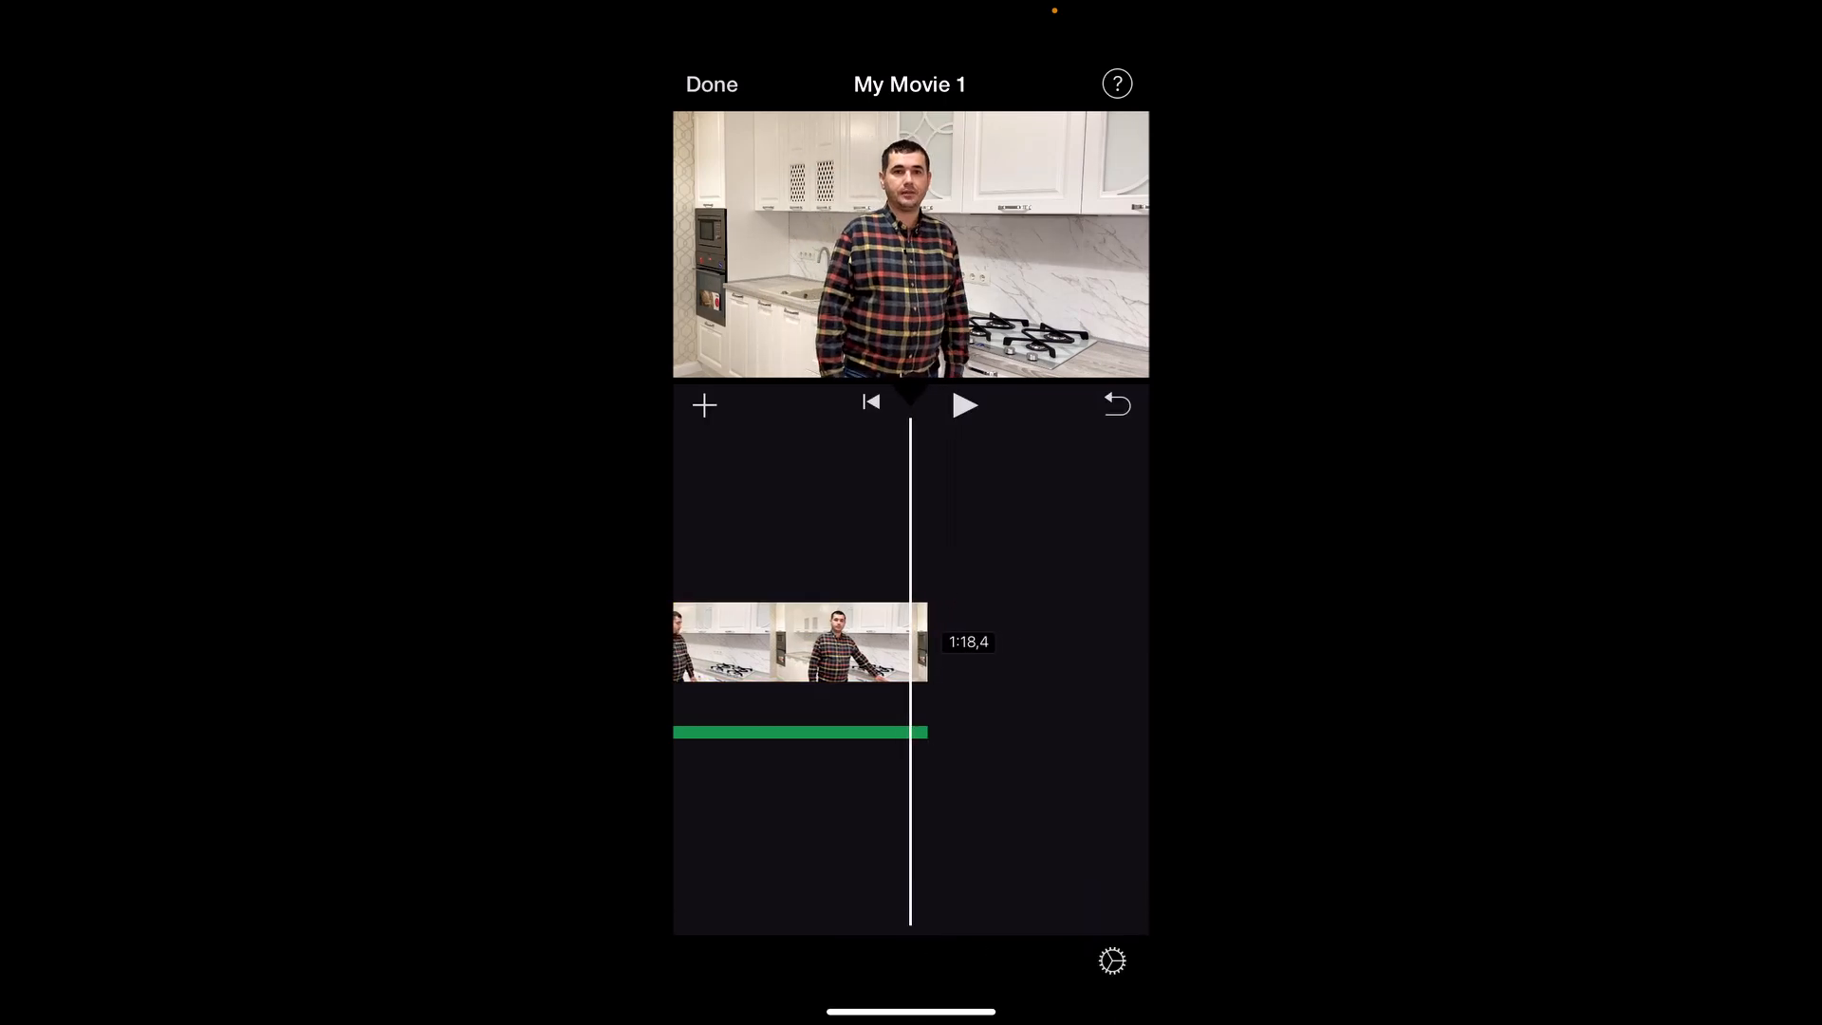
Step: Add the MobMagic logo image from Photos > All as an end card after the kitchen clip
click(702, 405)
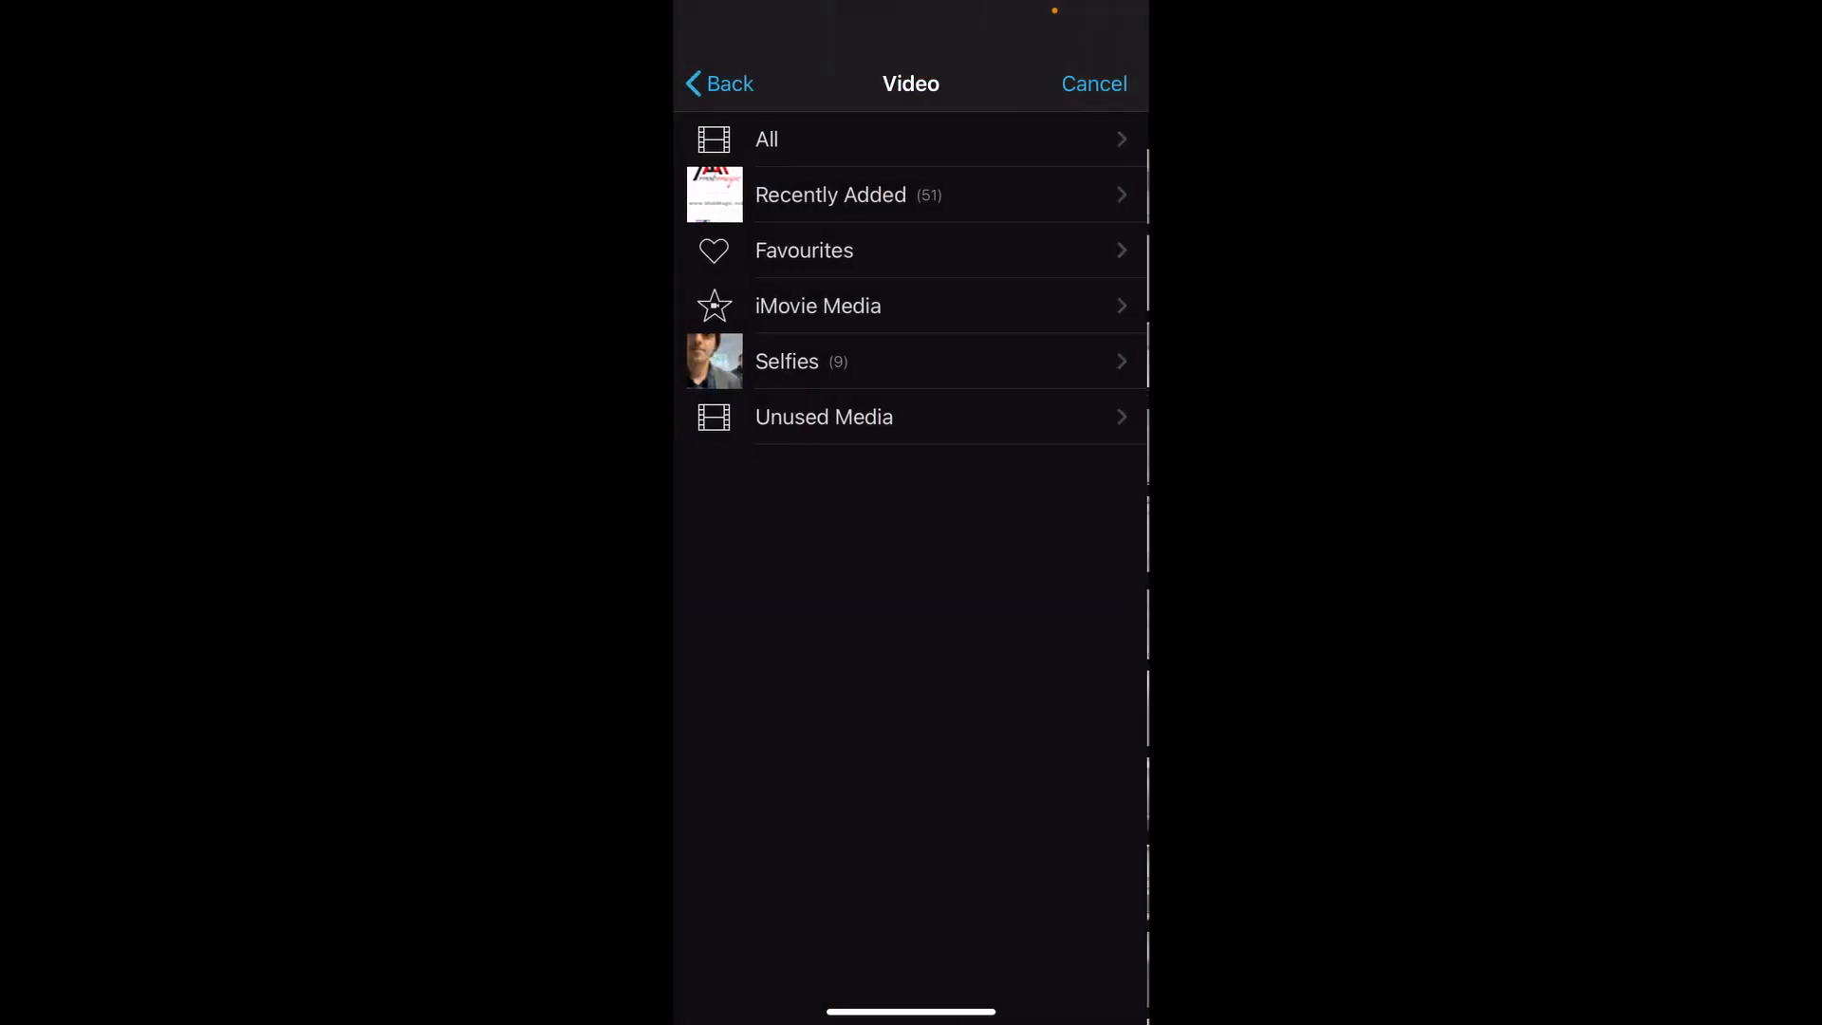
click(848, 194)
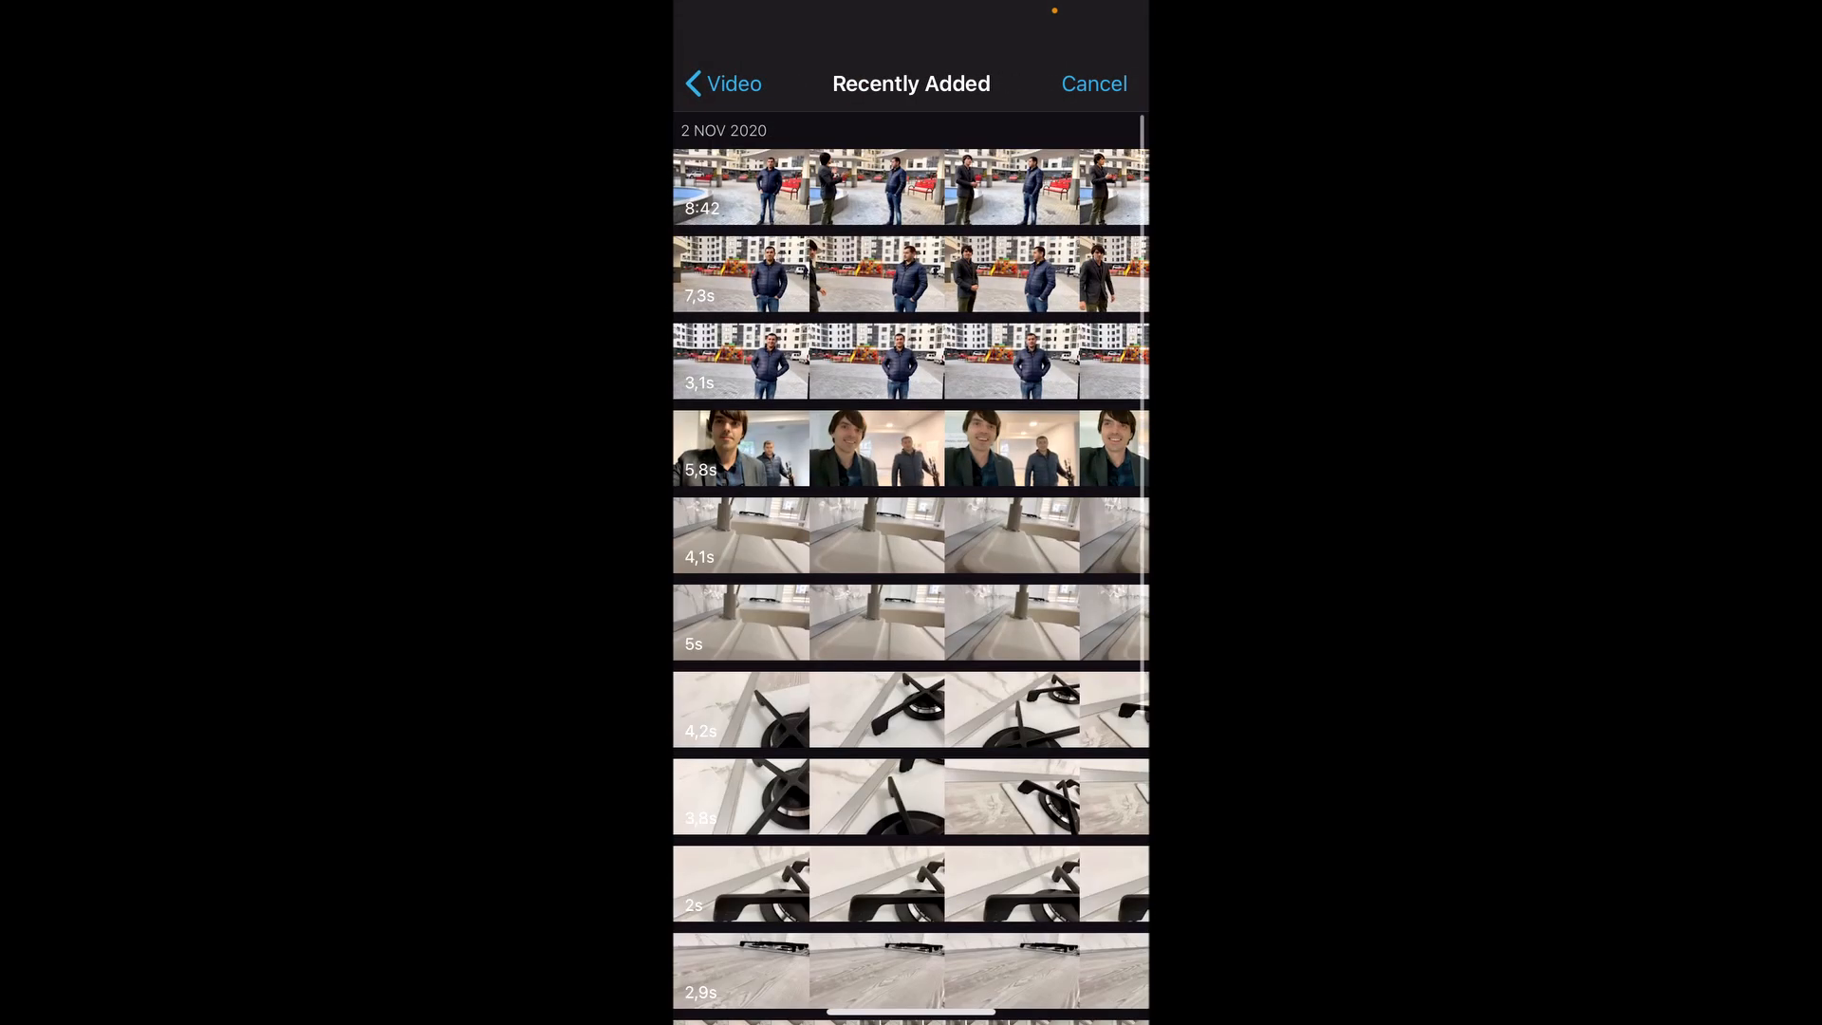
scroll(down, 3)
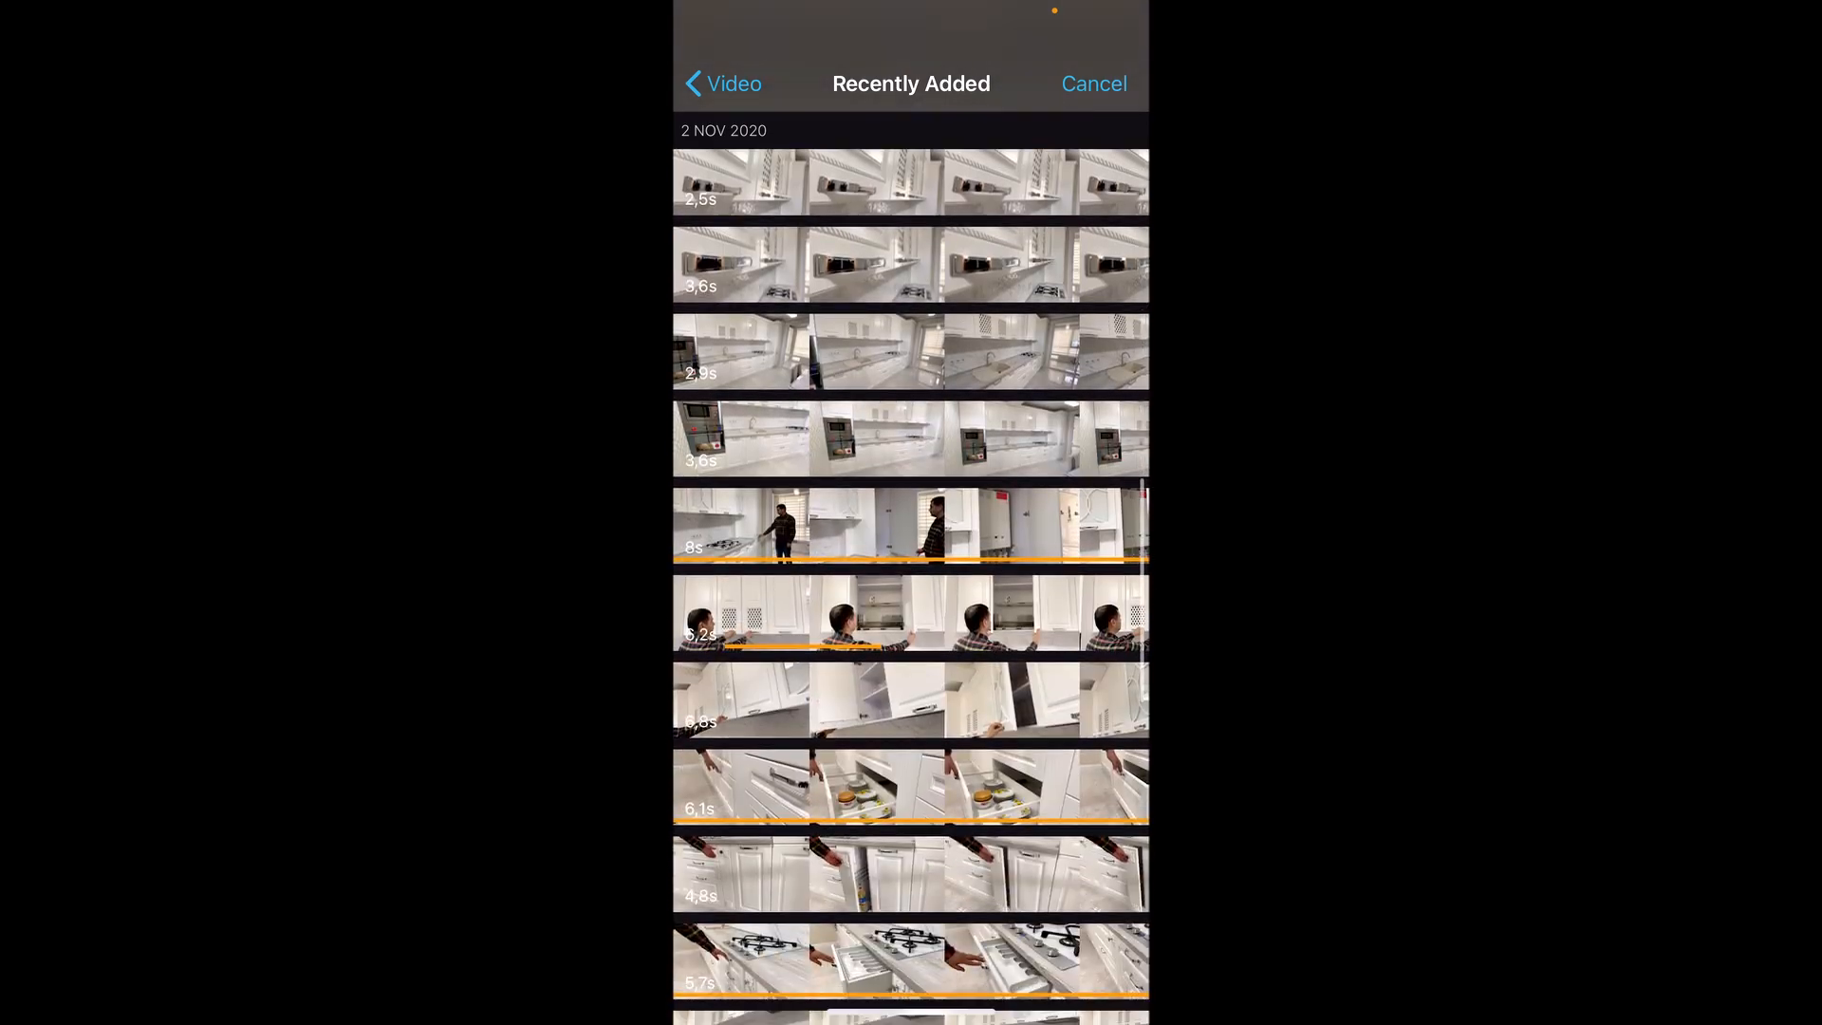
click(723, 84)
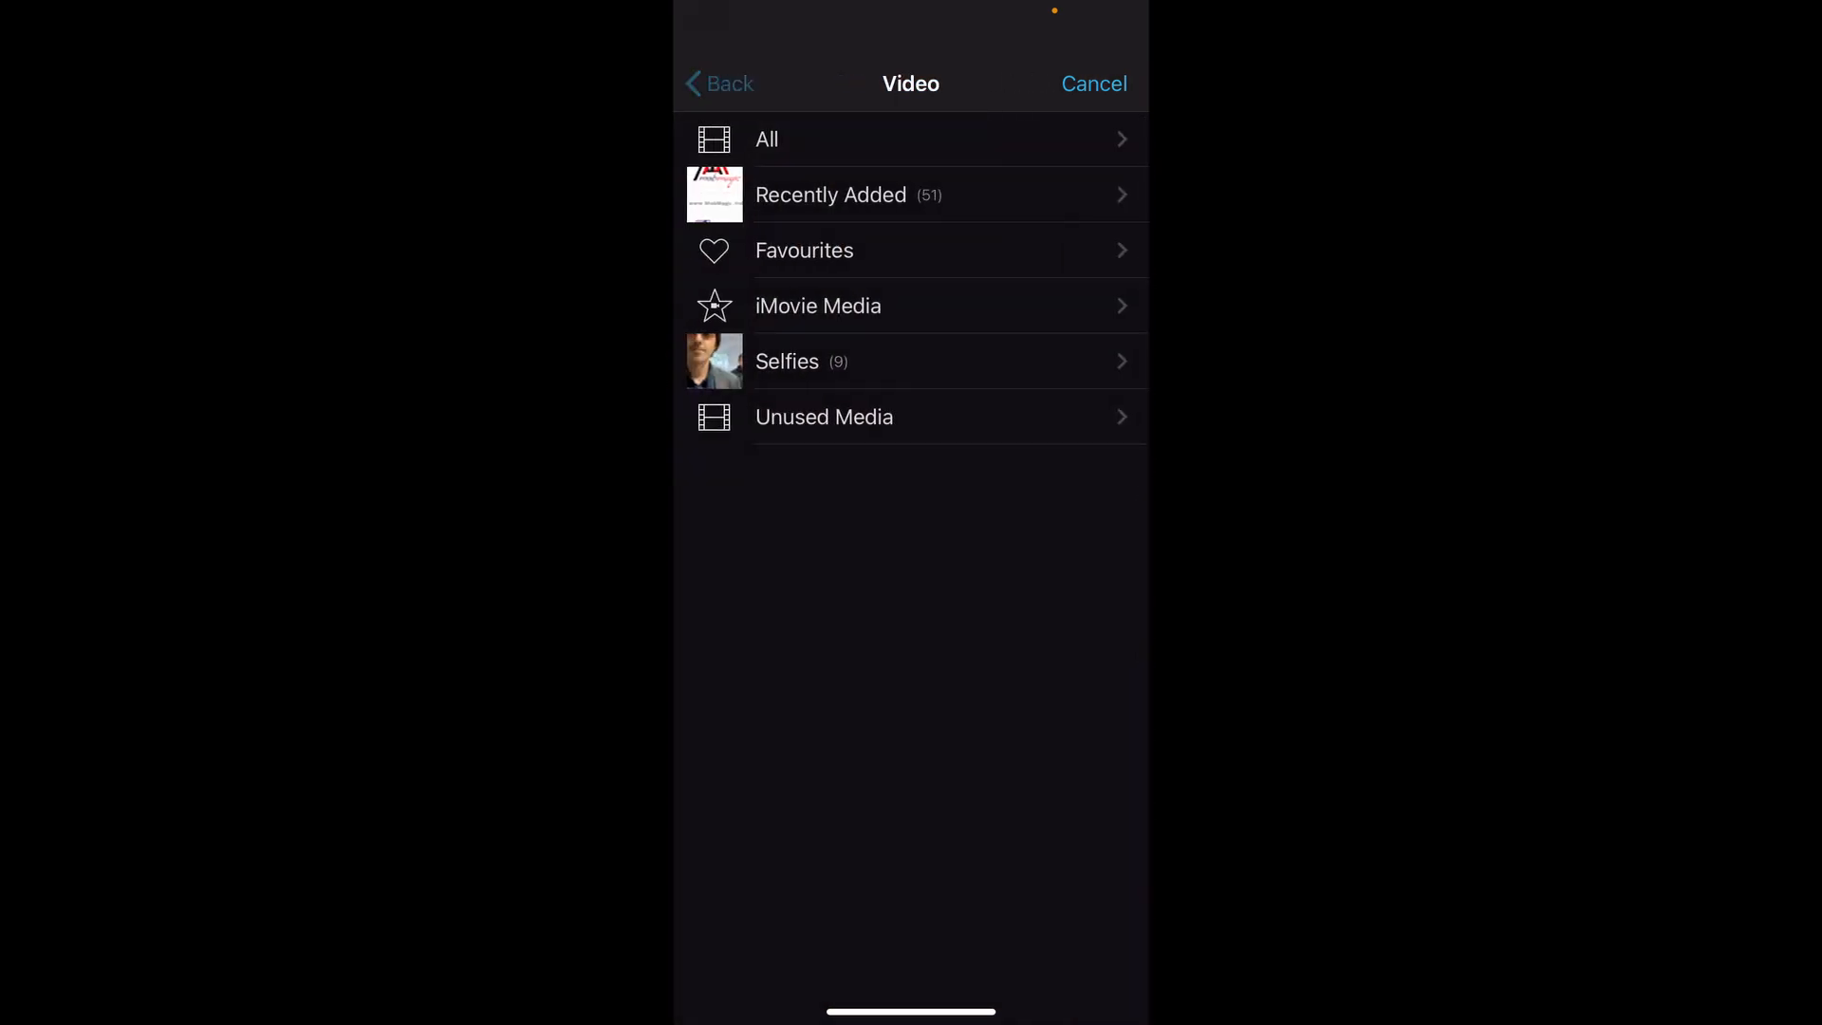
click(722, 83)
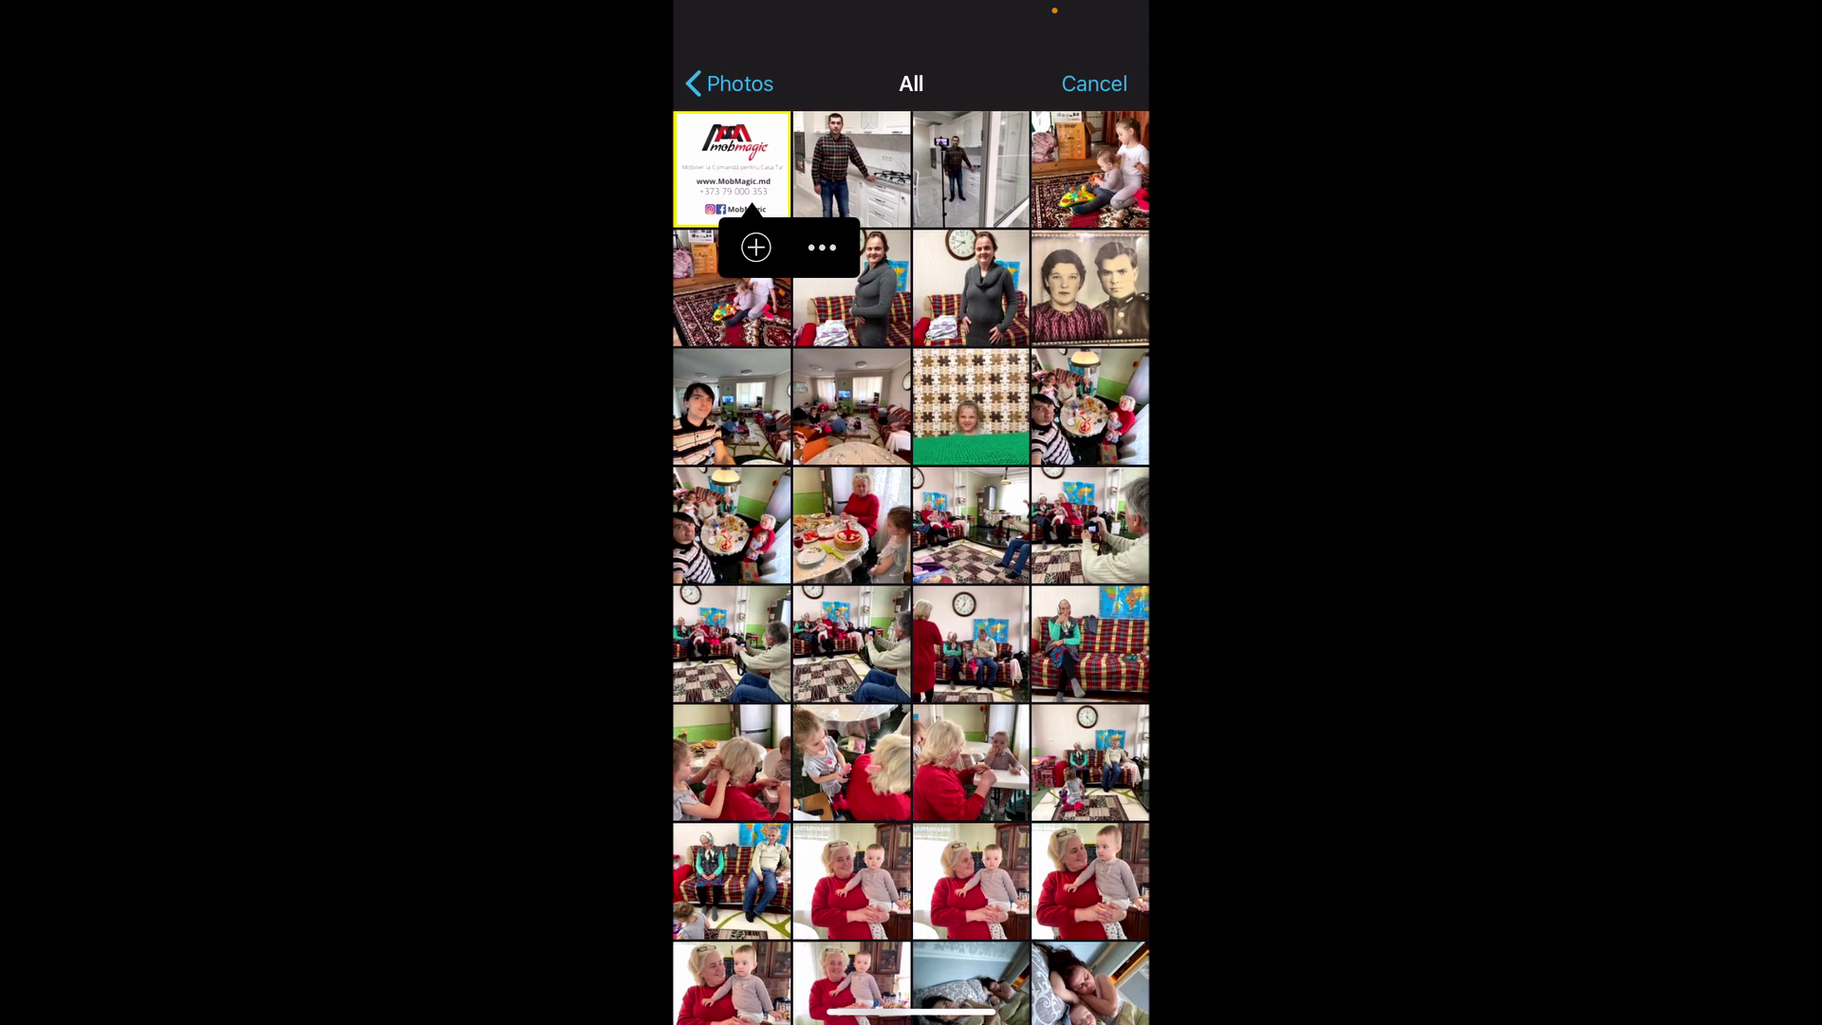
click(755, 247)
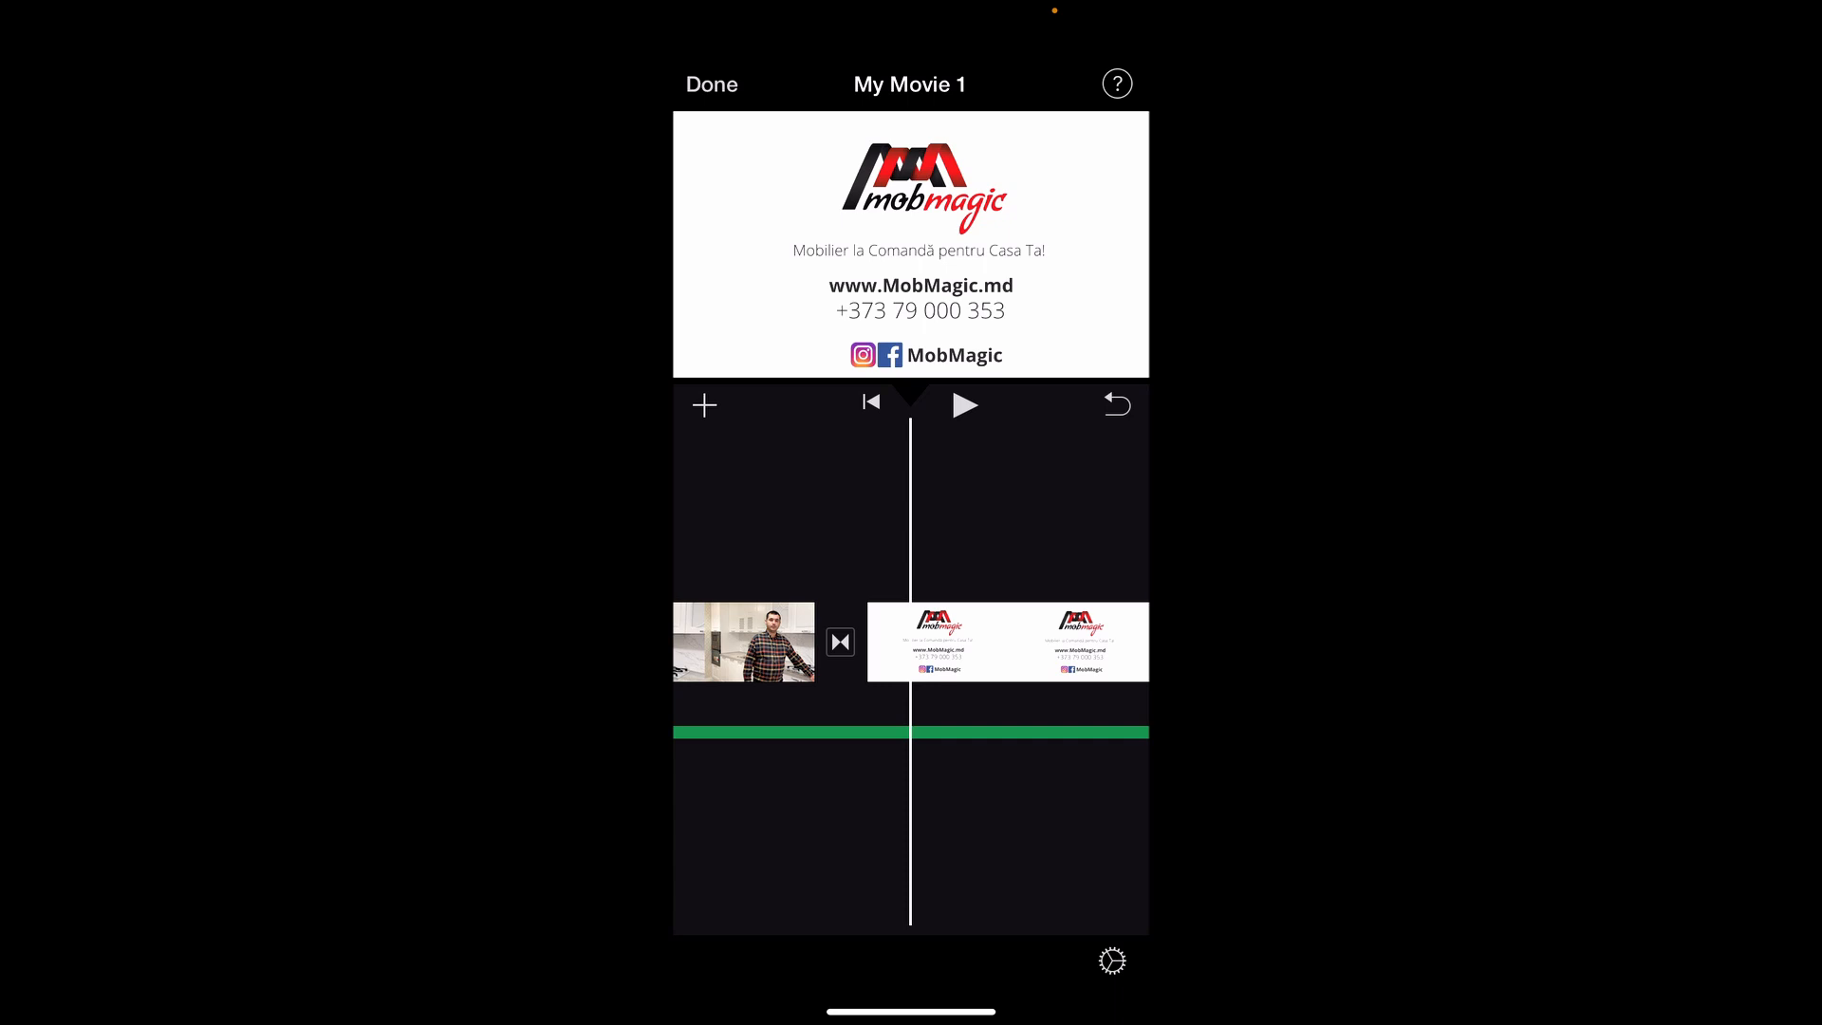
click(711, 86)
text(canv)
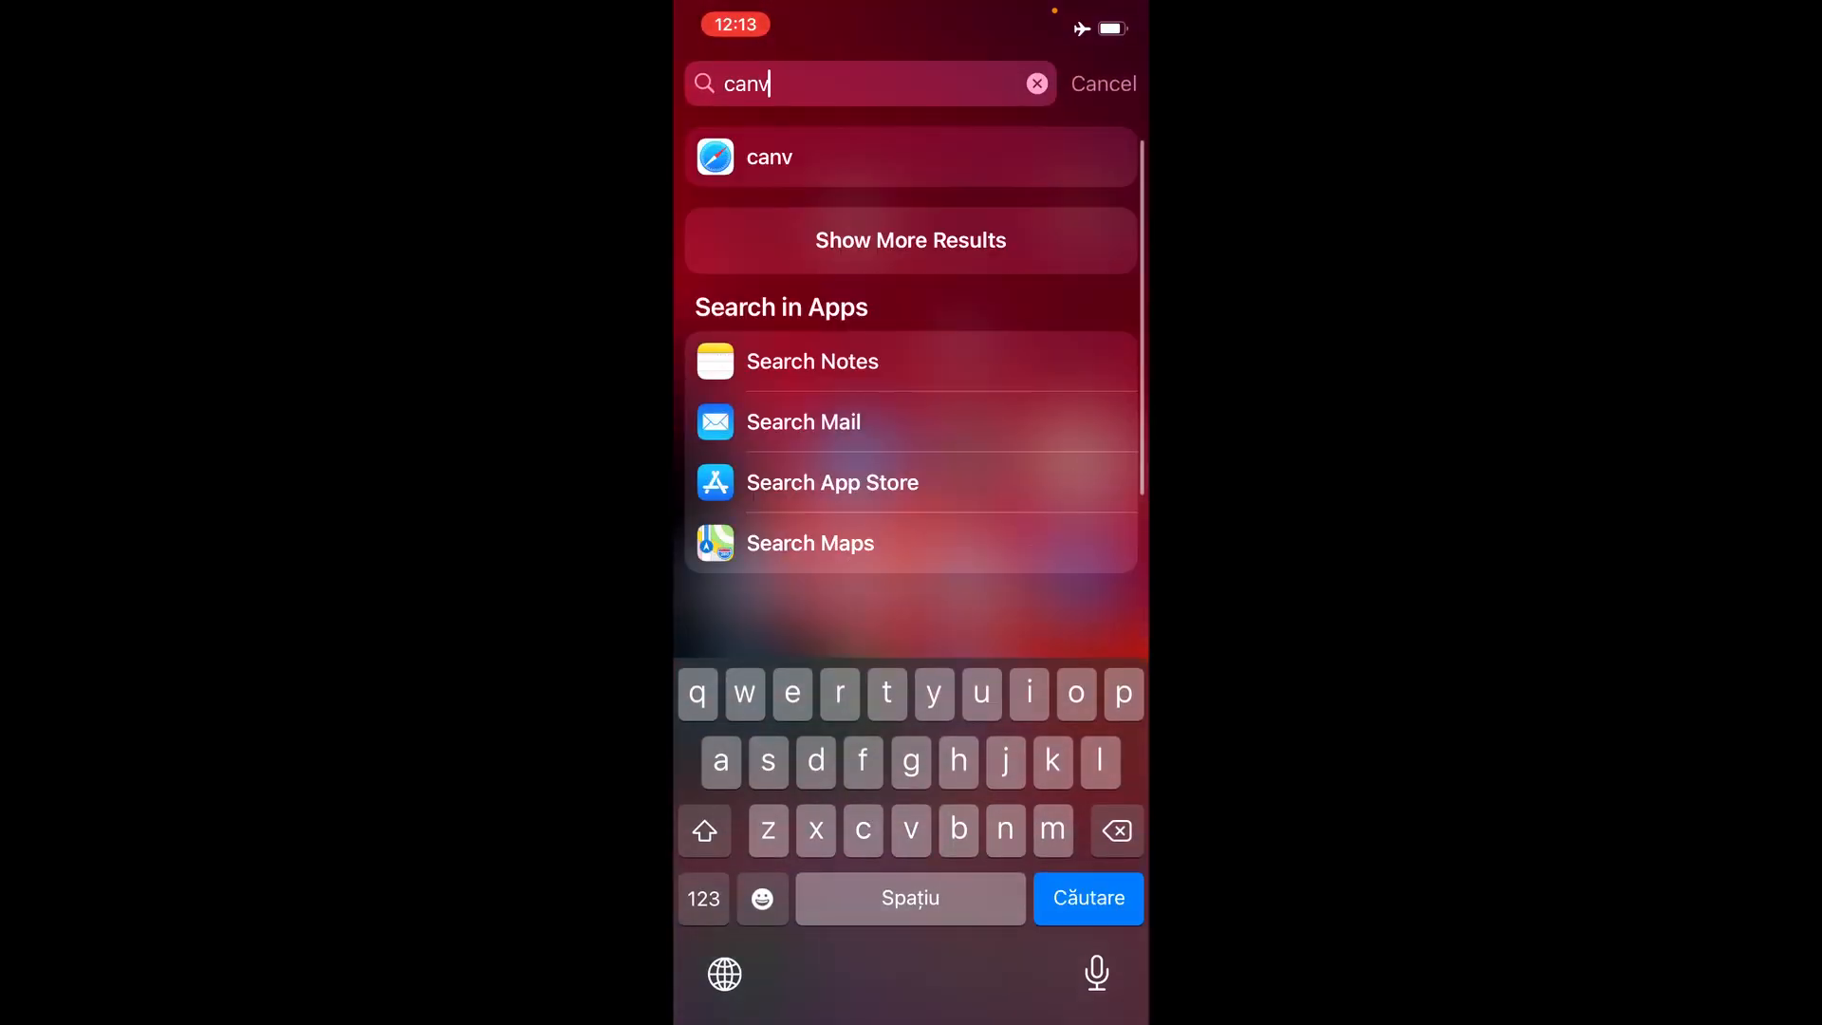
Step: Abandon the Spotlight search and relaunch iMovie from the Photo & Video folder
key(backspace)
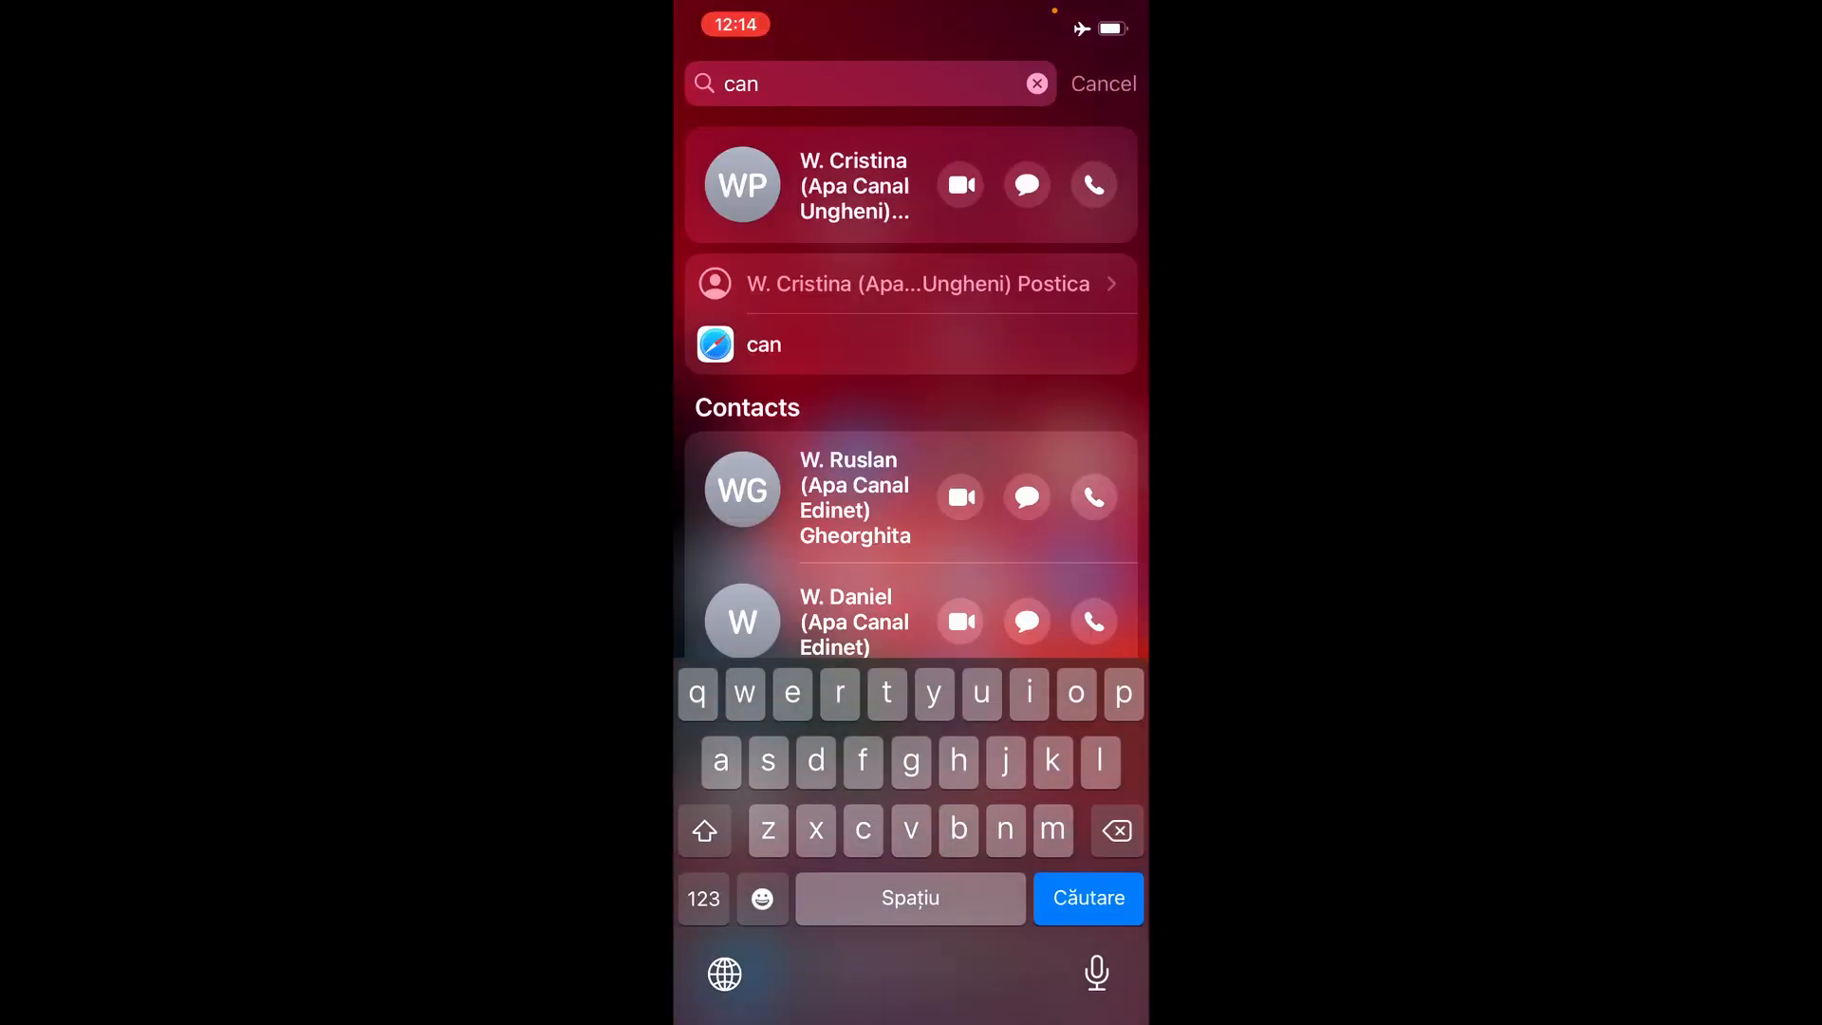
text(va)
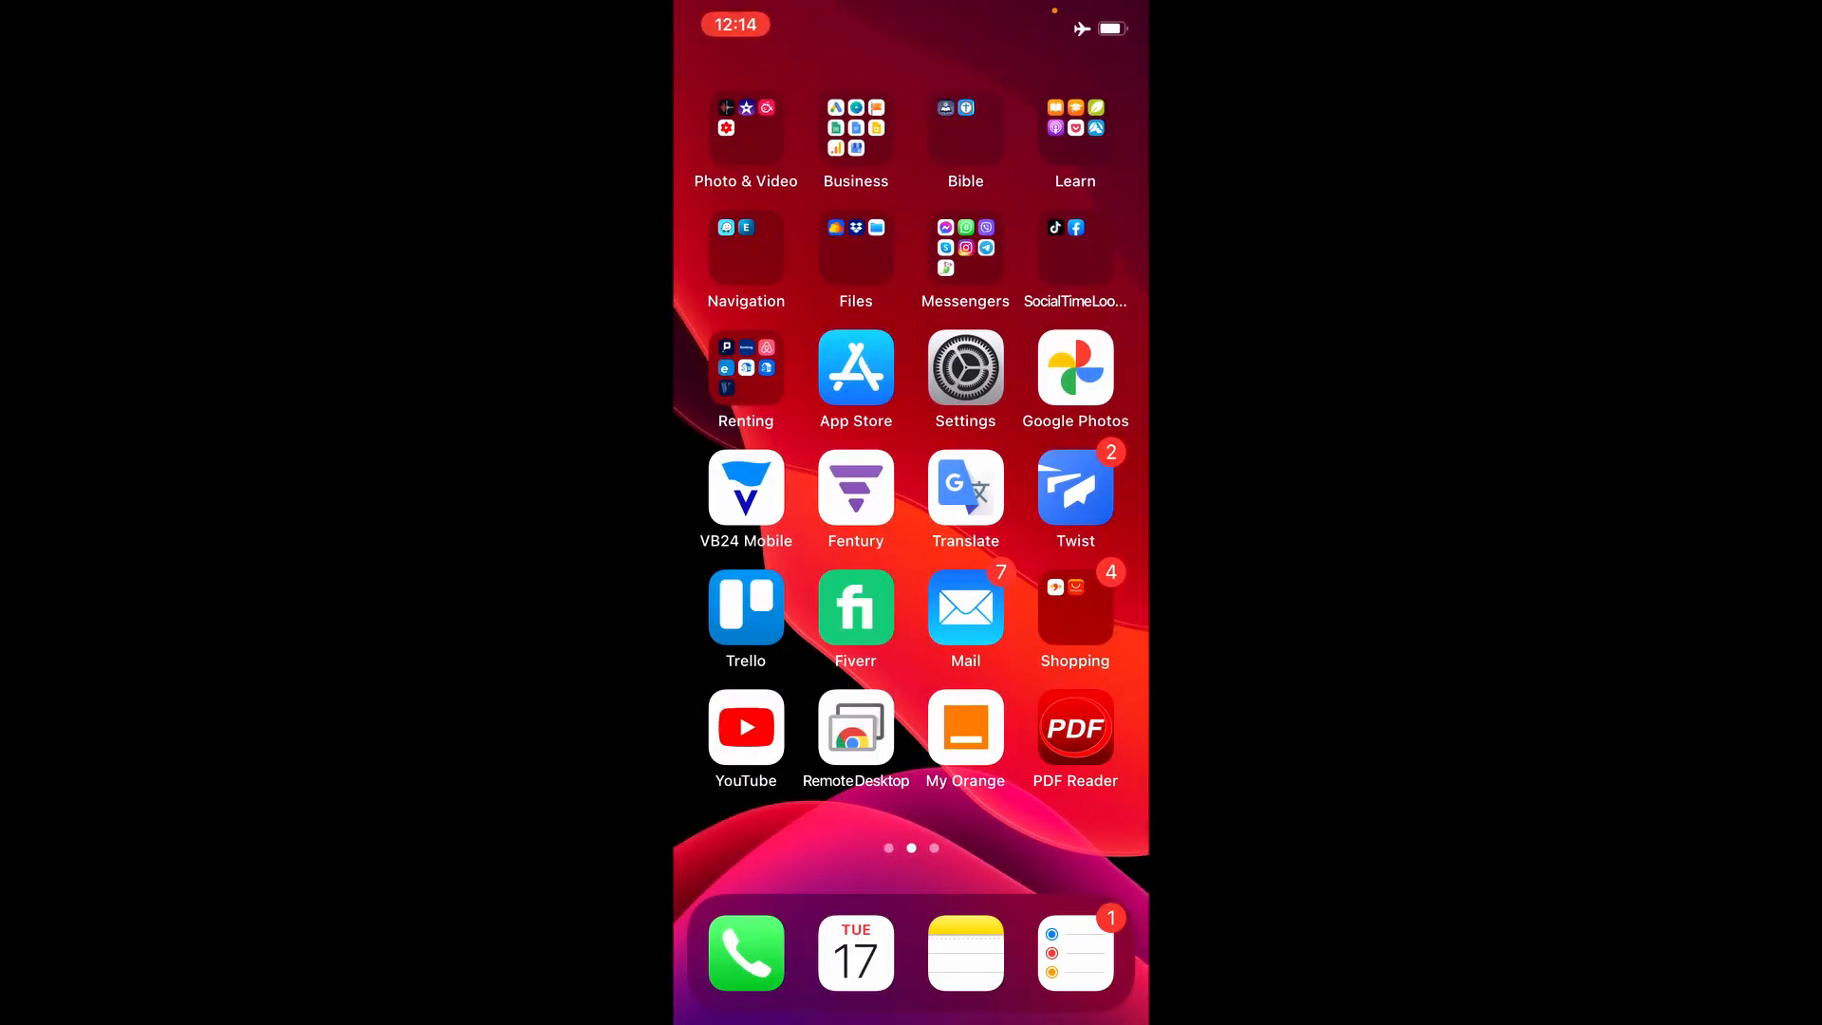
click(746, 129)
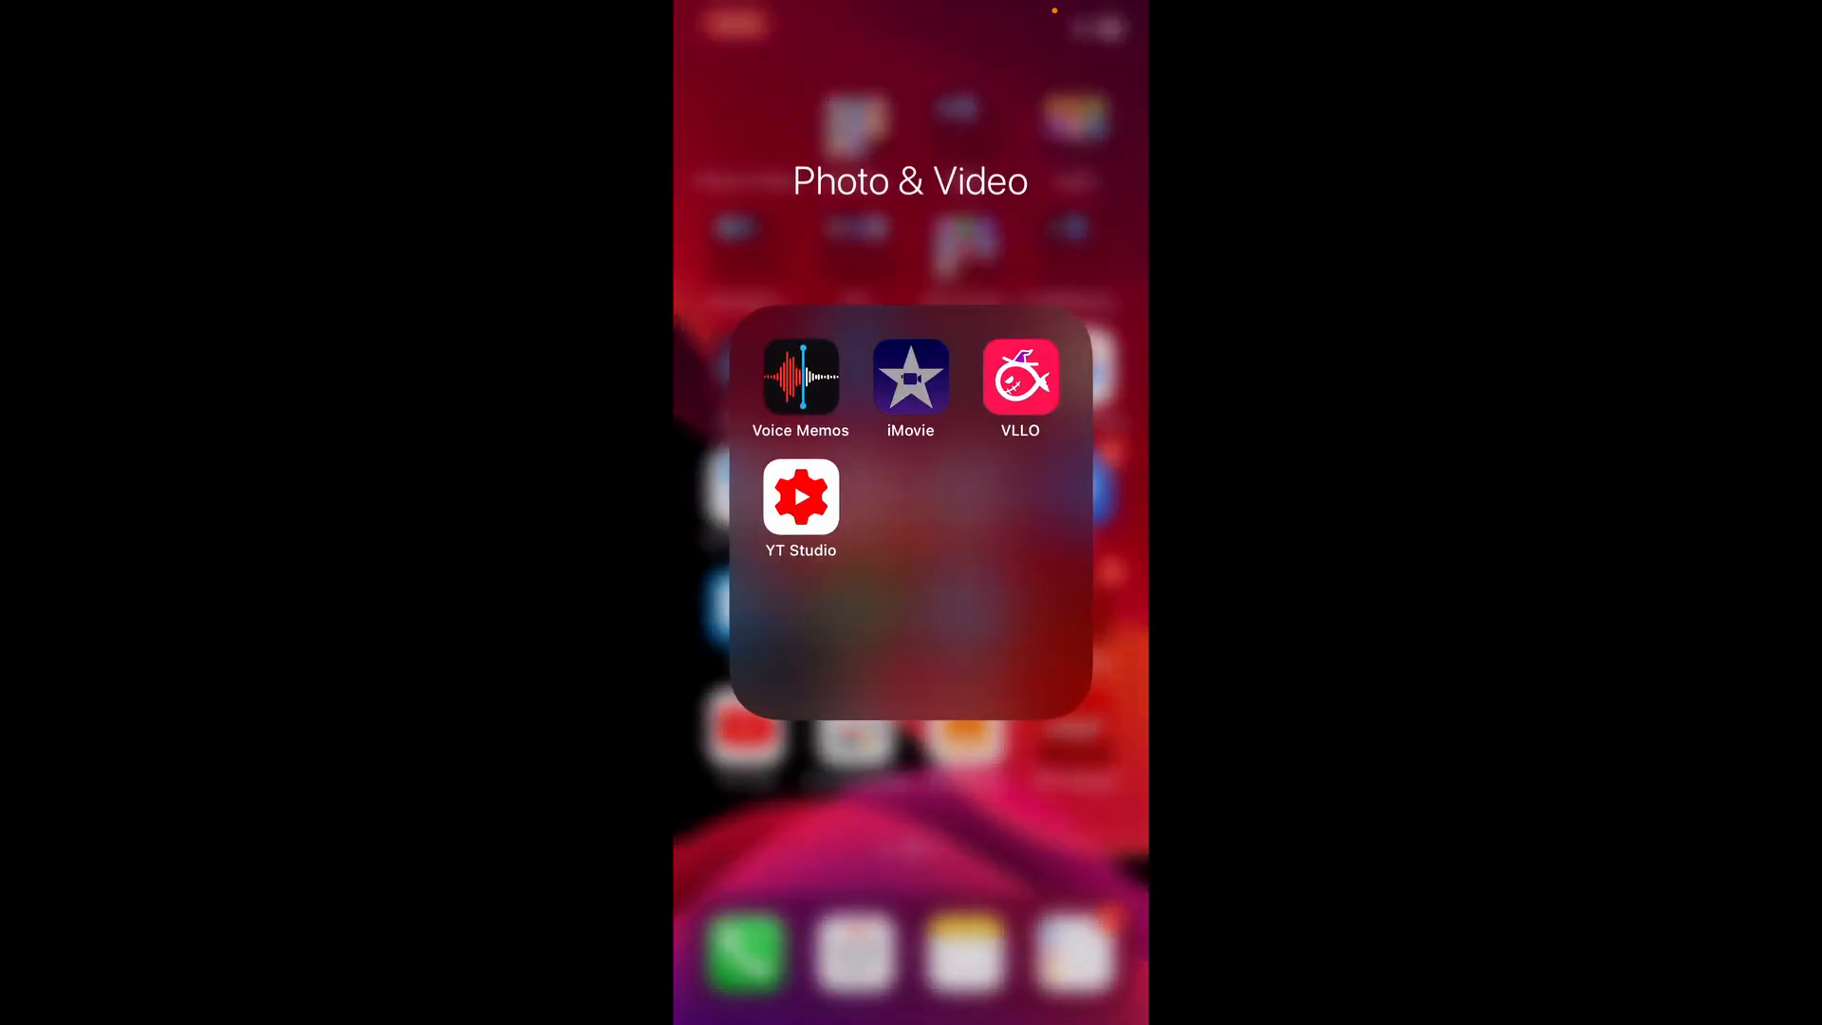
click(909, 387)
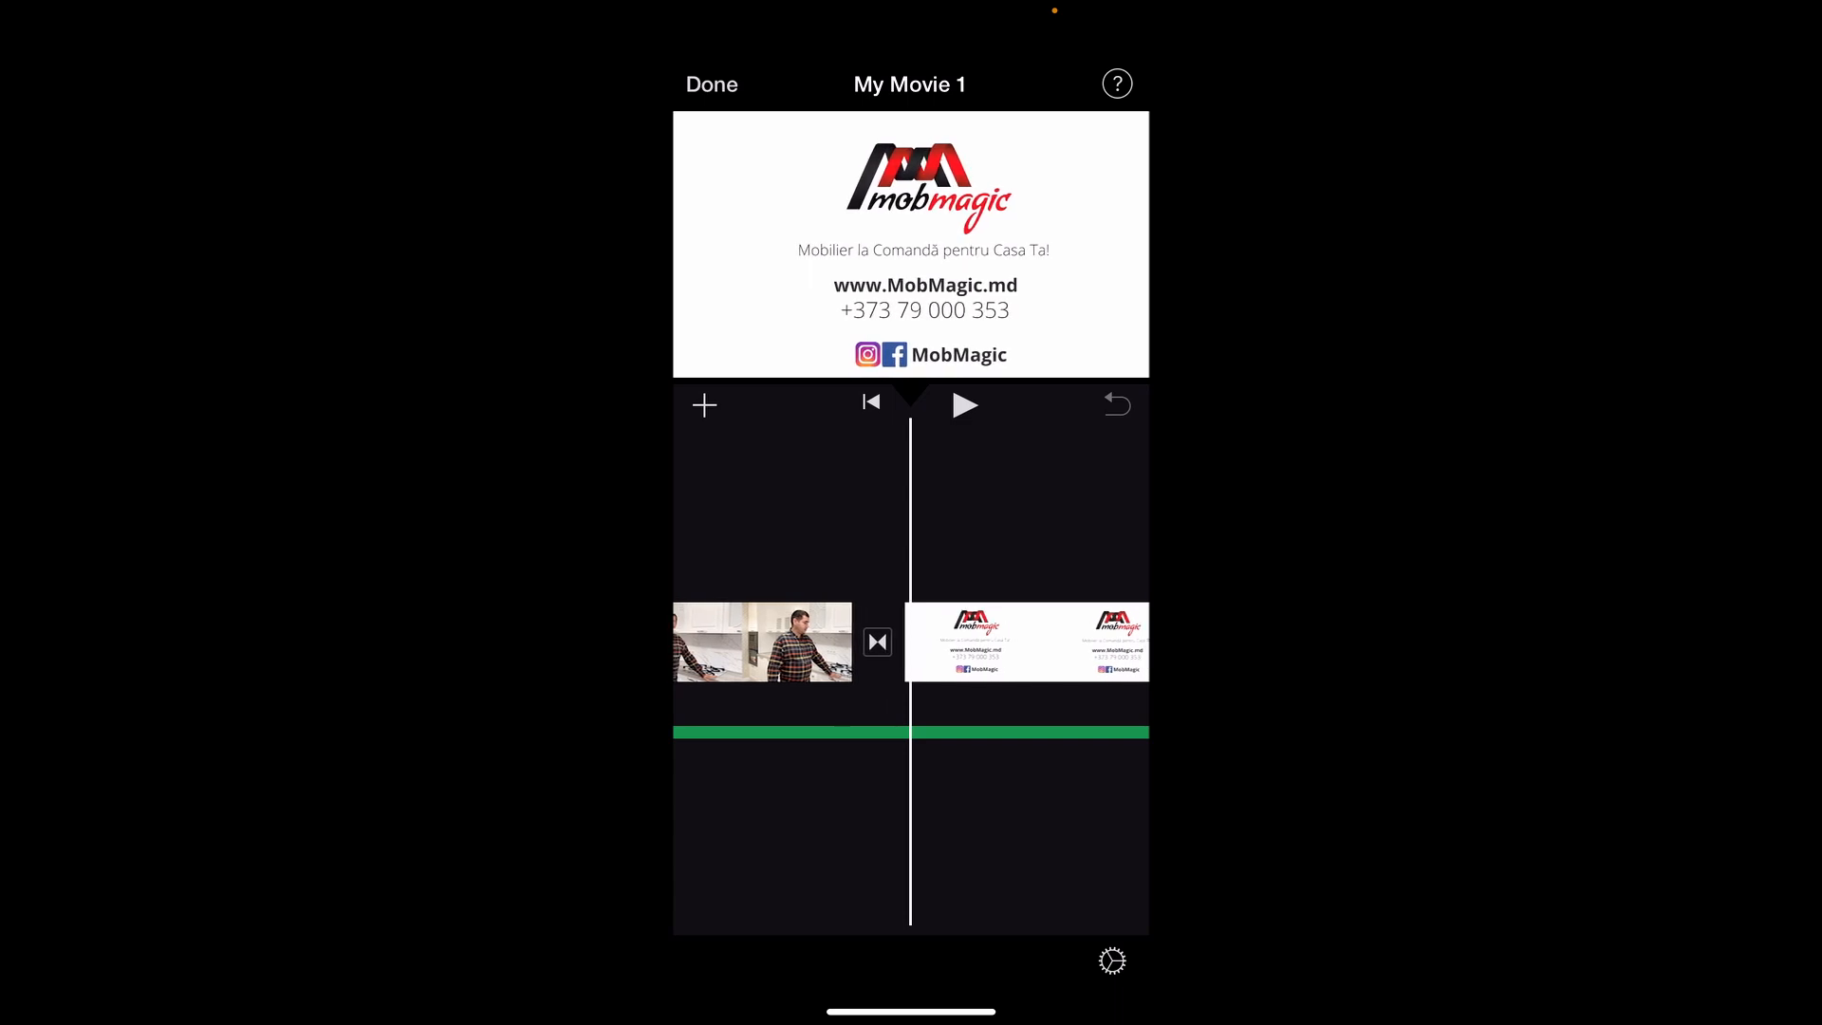
Step: Select the MobMagic logo end card and check the 1-second dissolve leading into it
click(1027, 642)
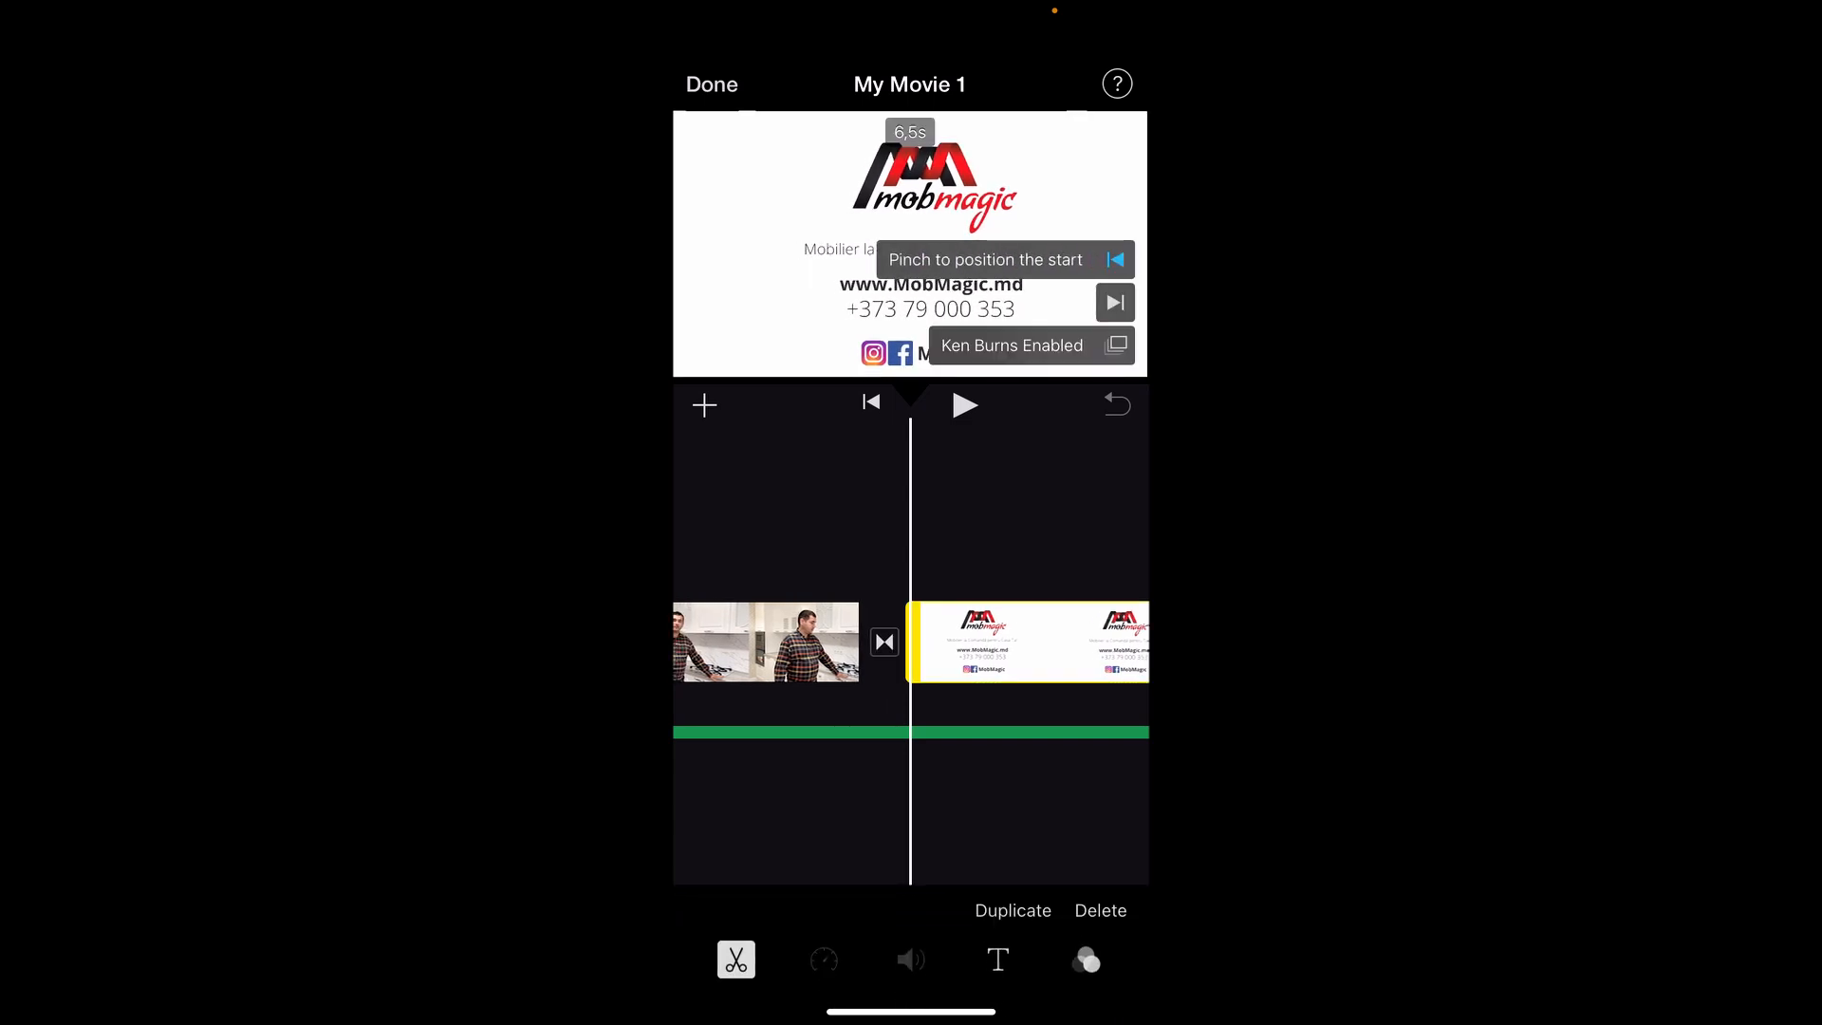
click(884, 642)
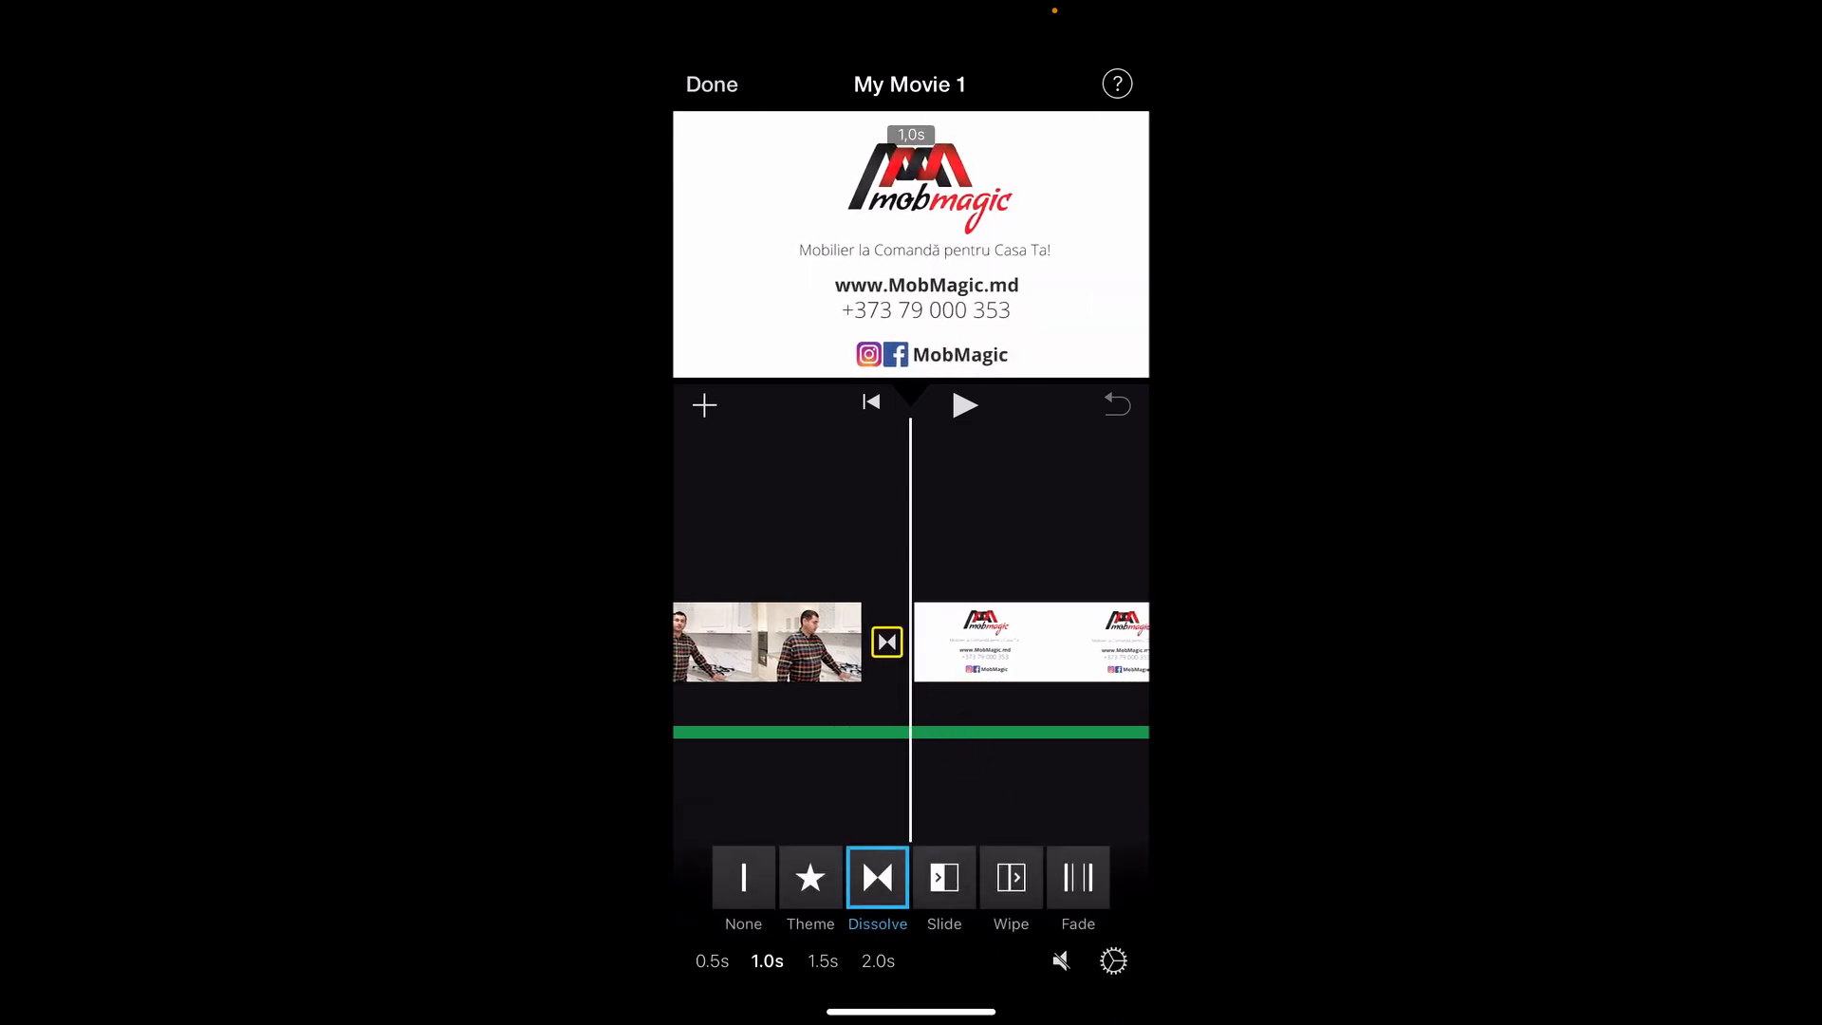
click(885, 642)
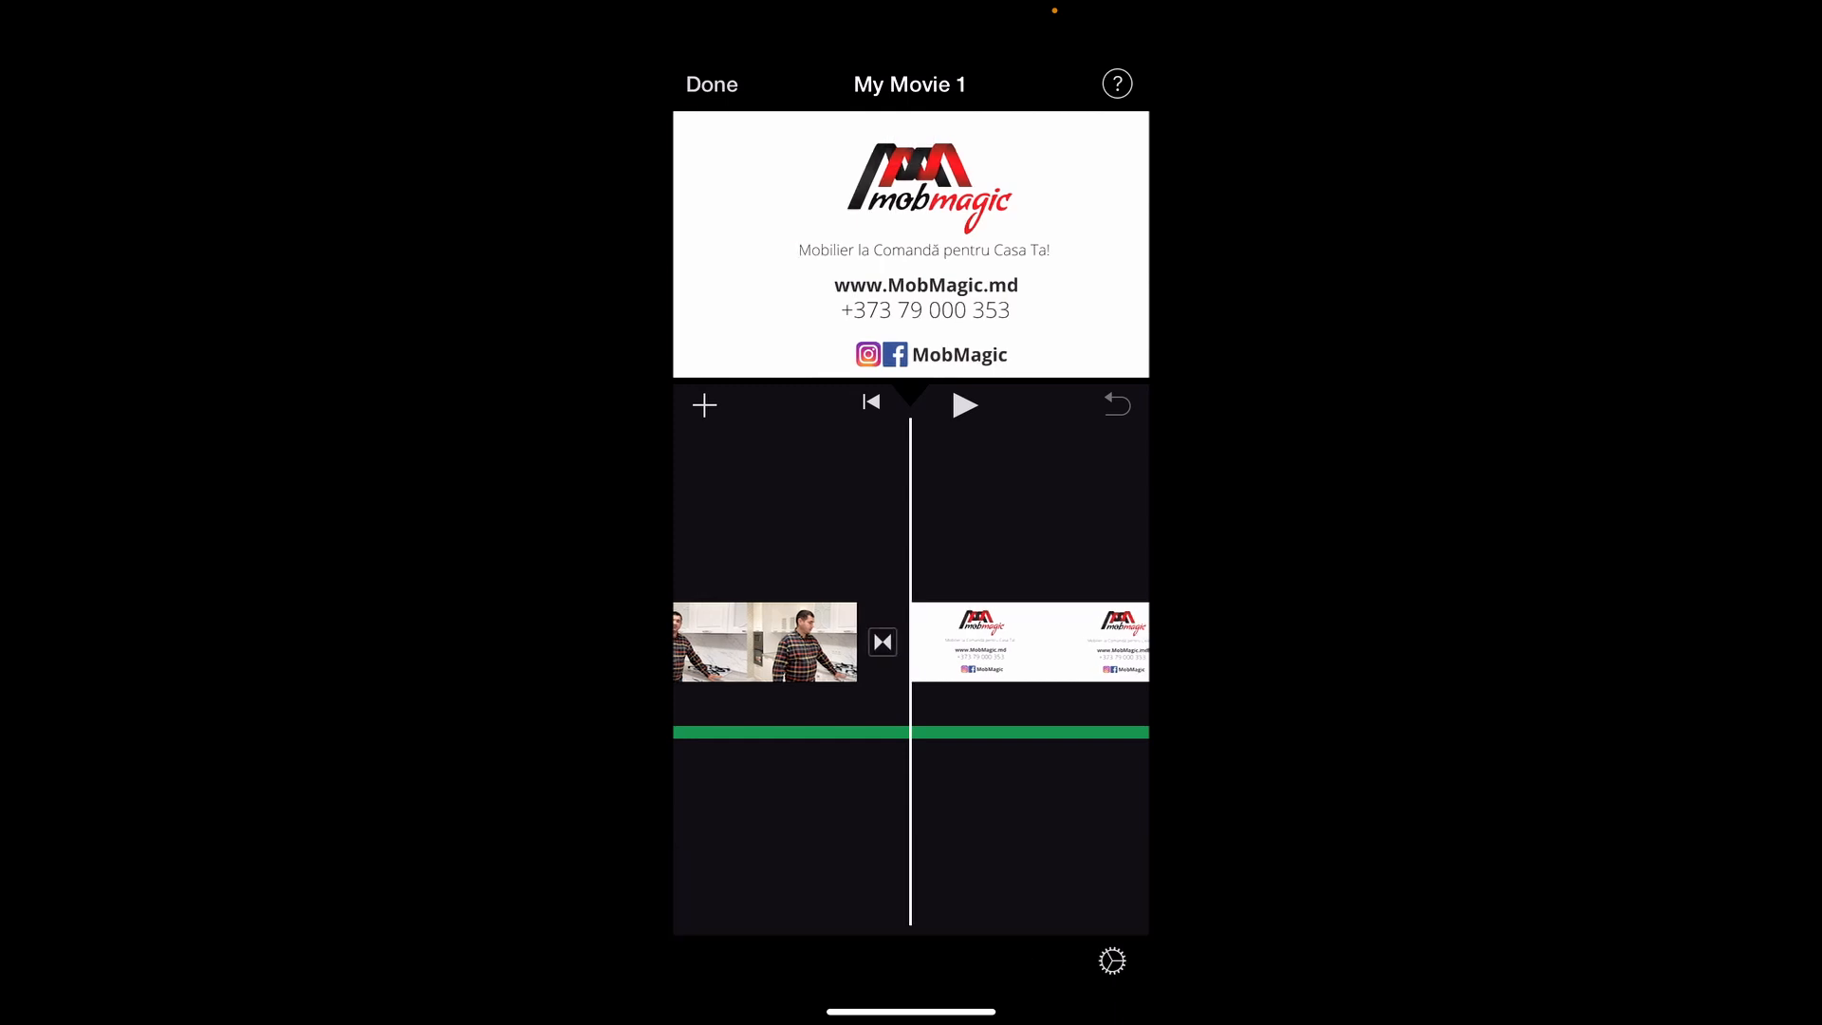
click(1027, 642)
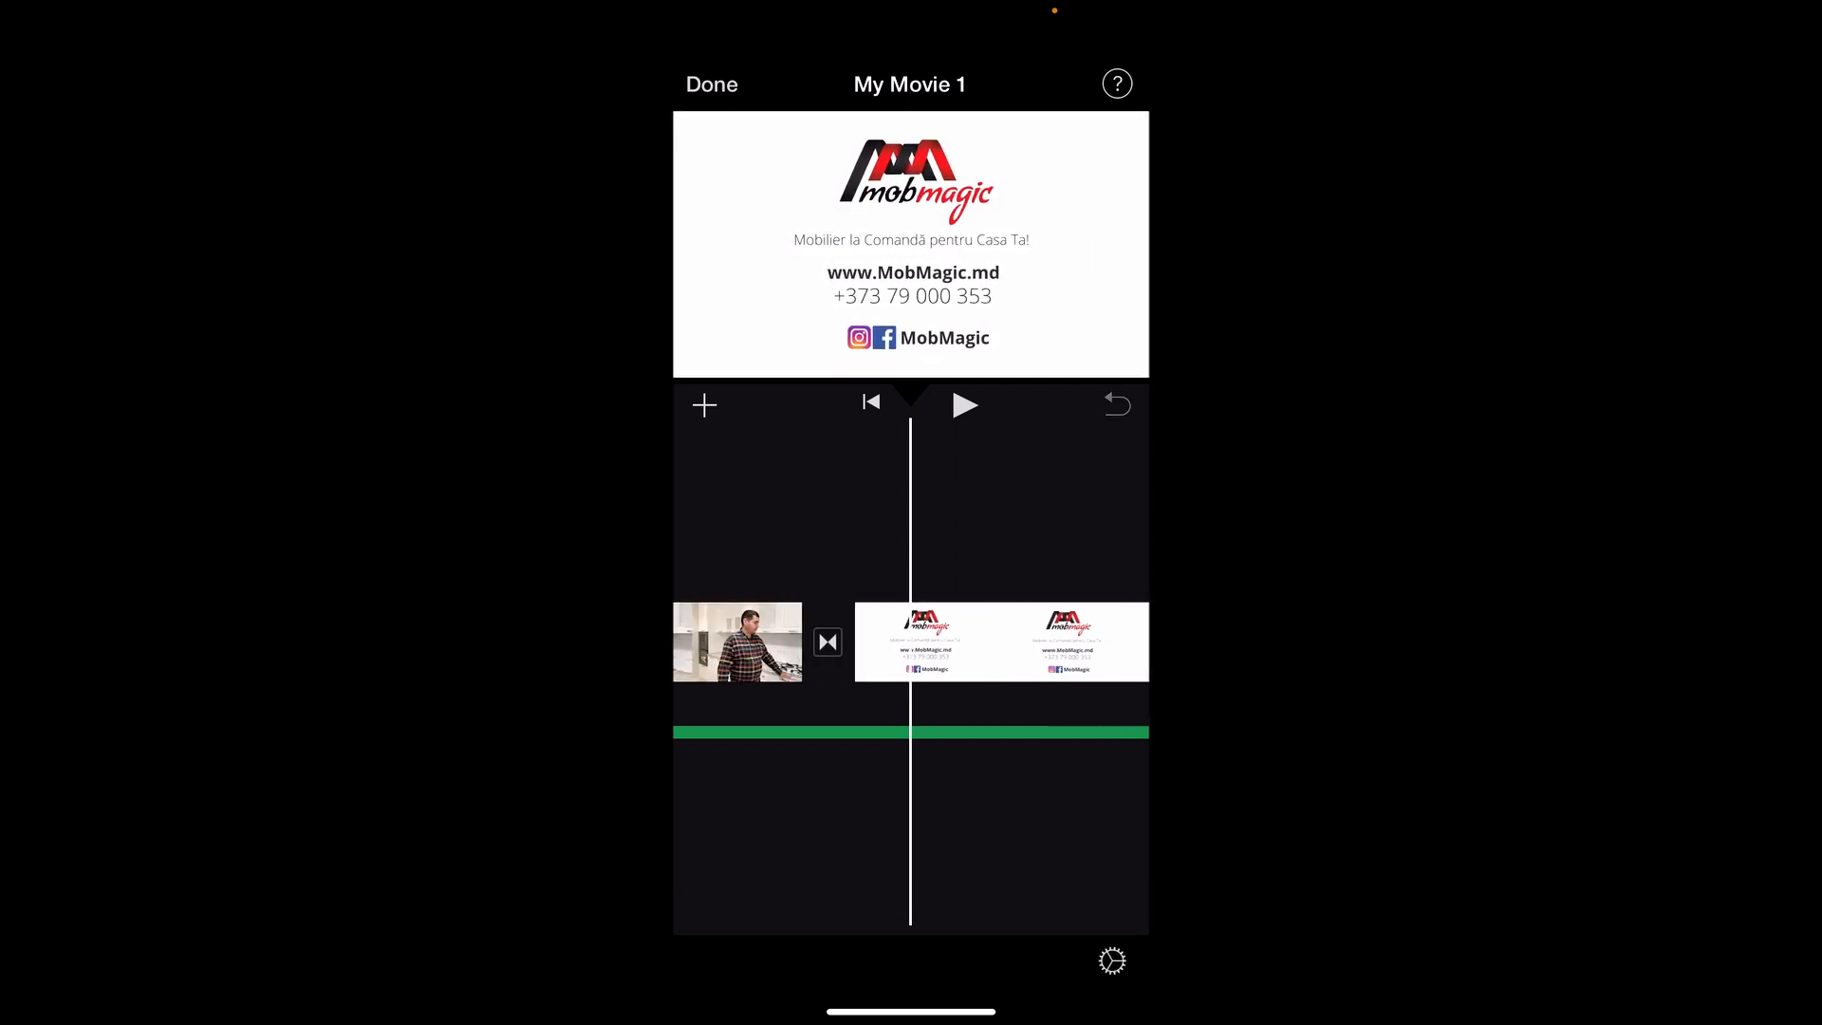
click(964, 405)
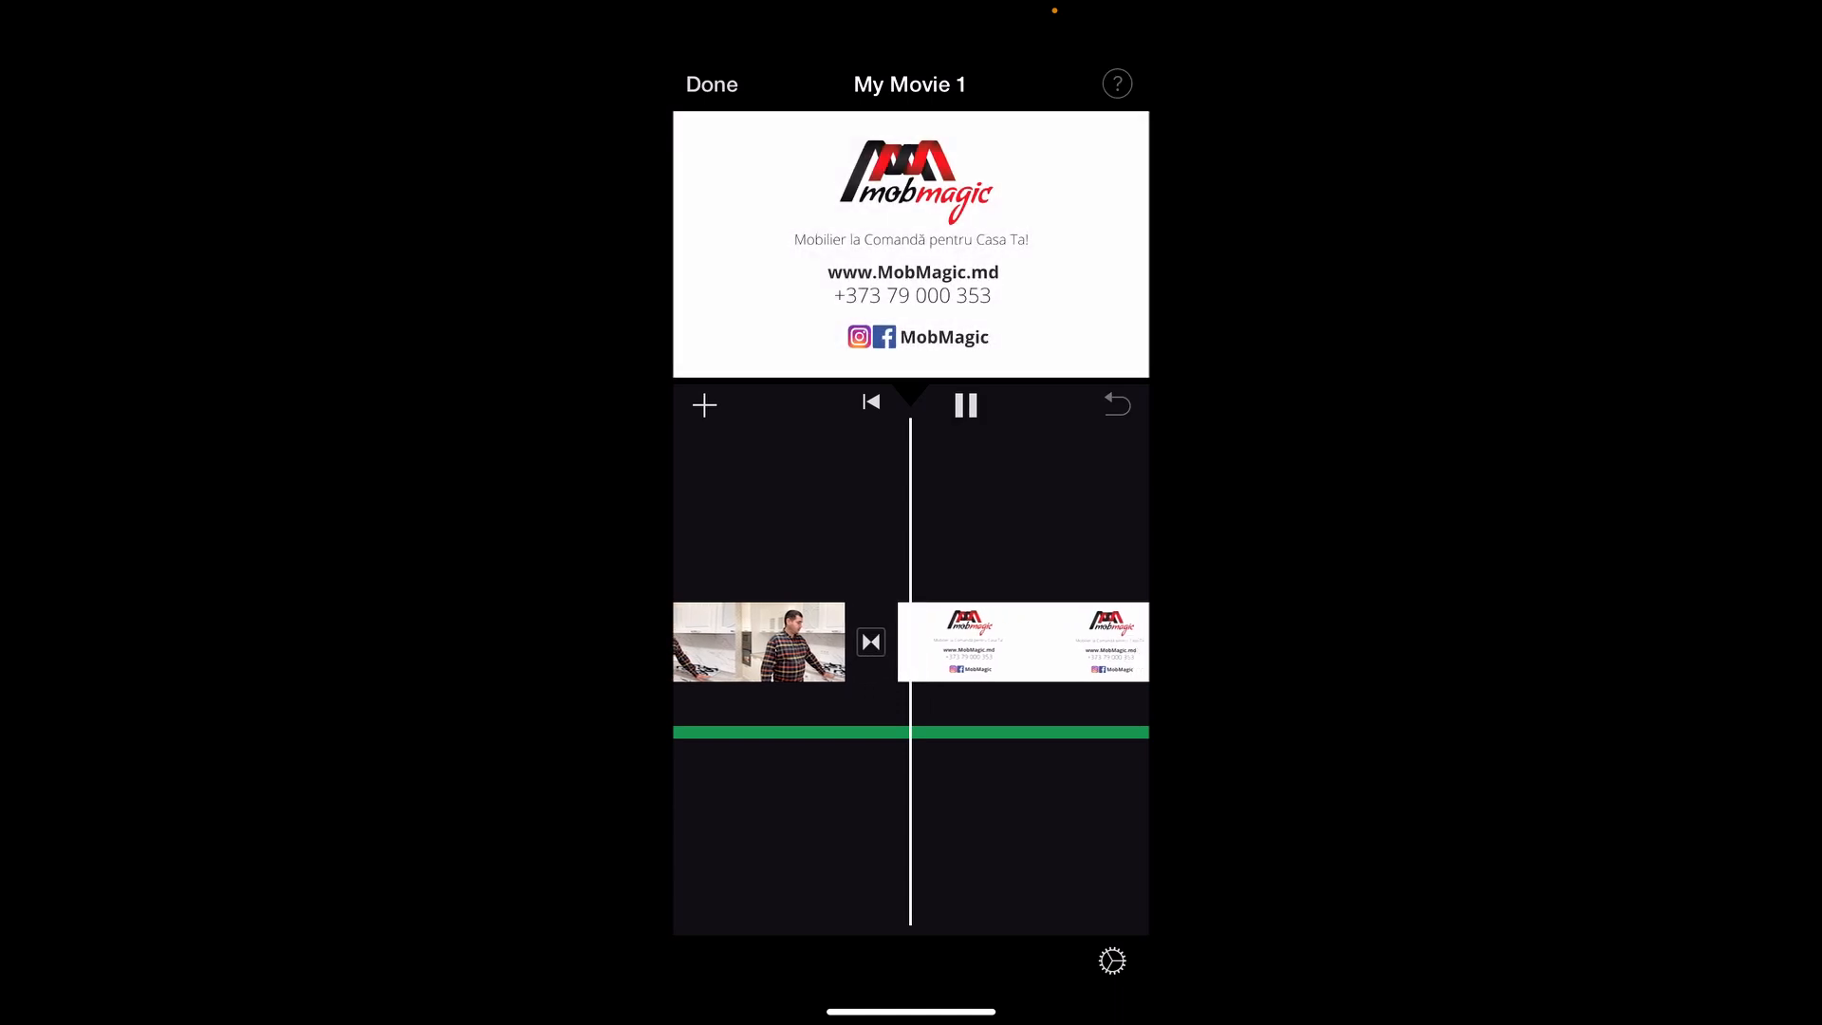
click(965, 404)
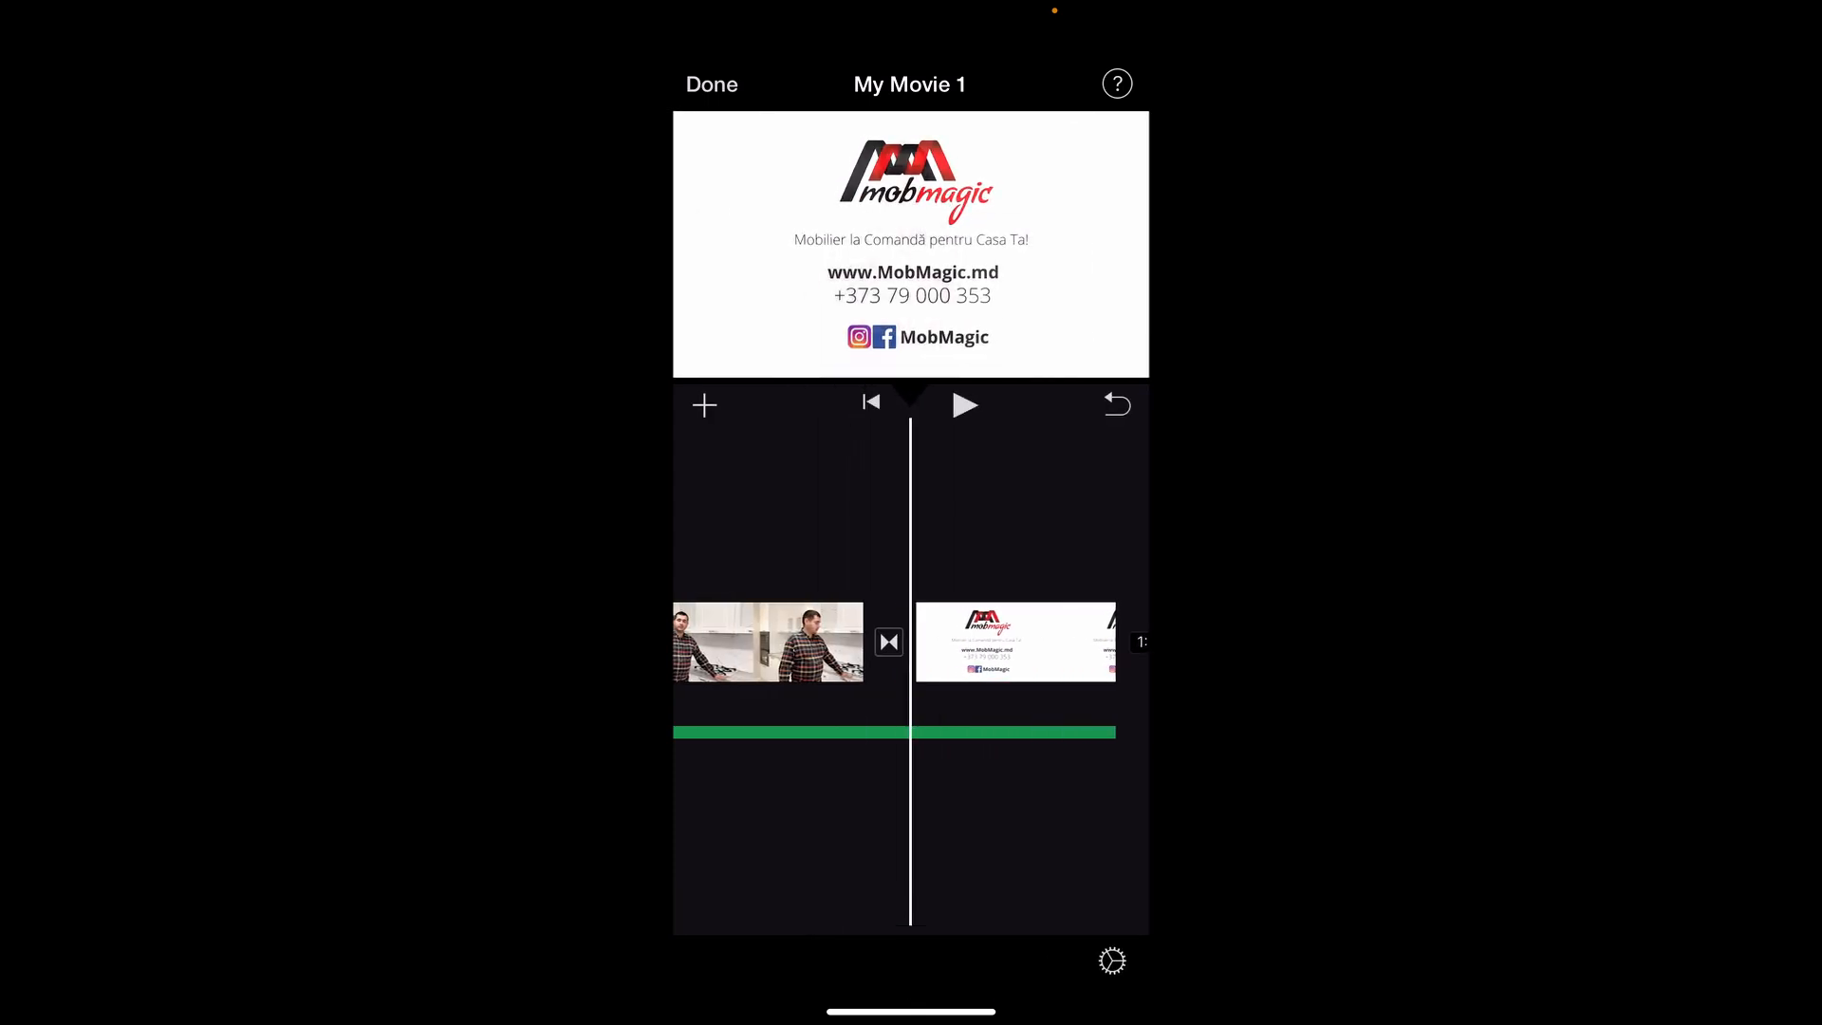
click(964, 404)
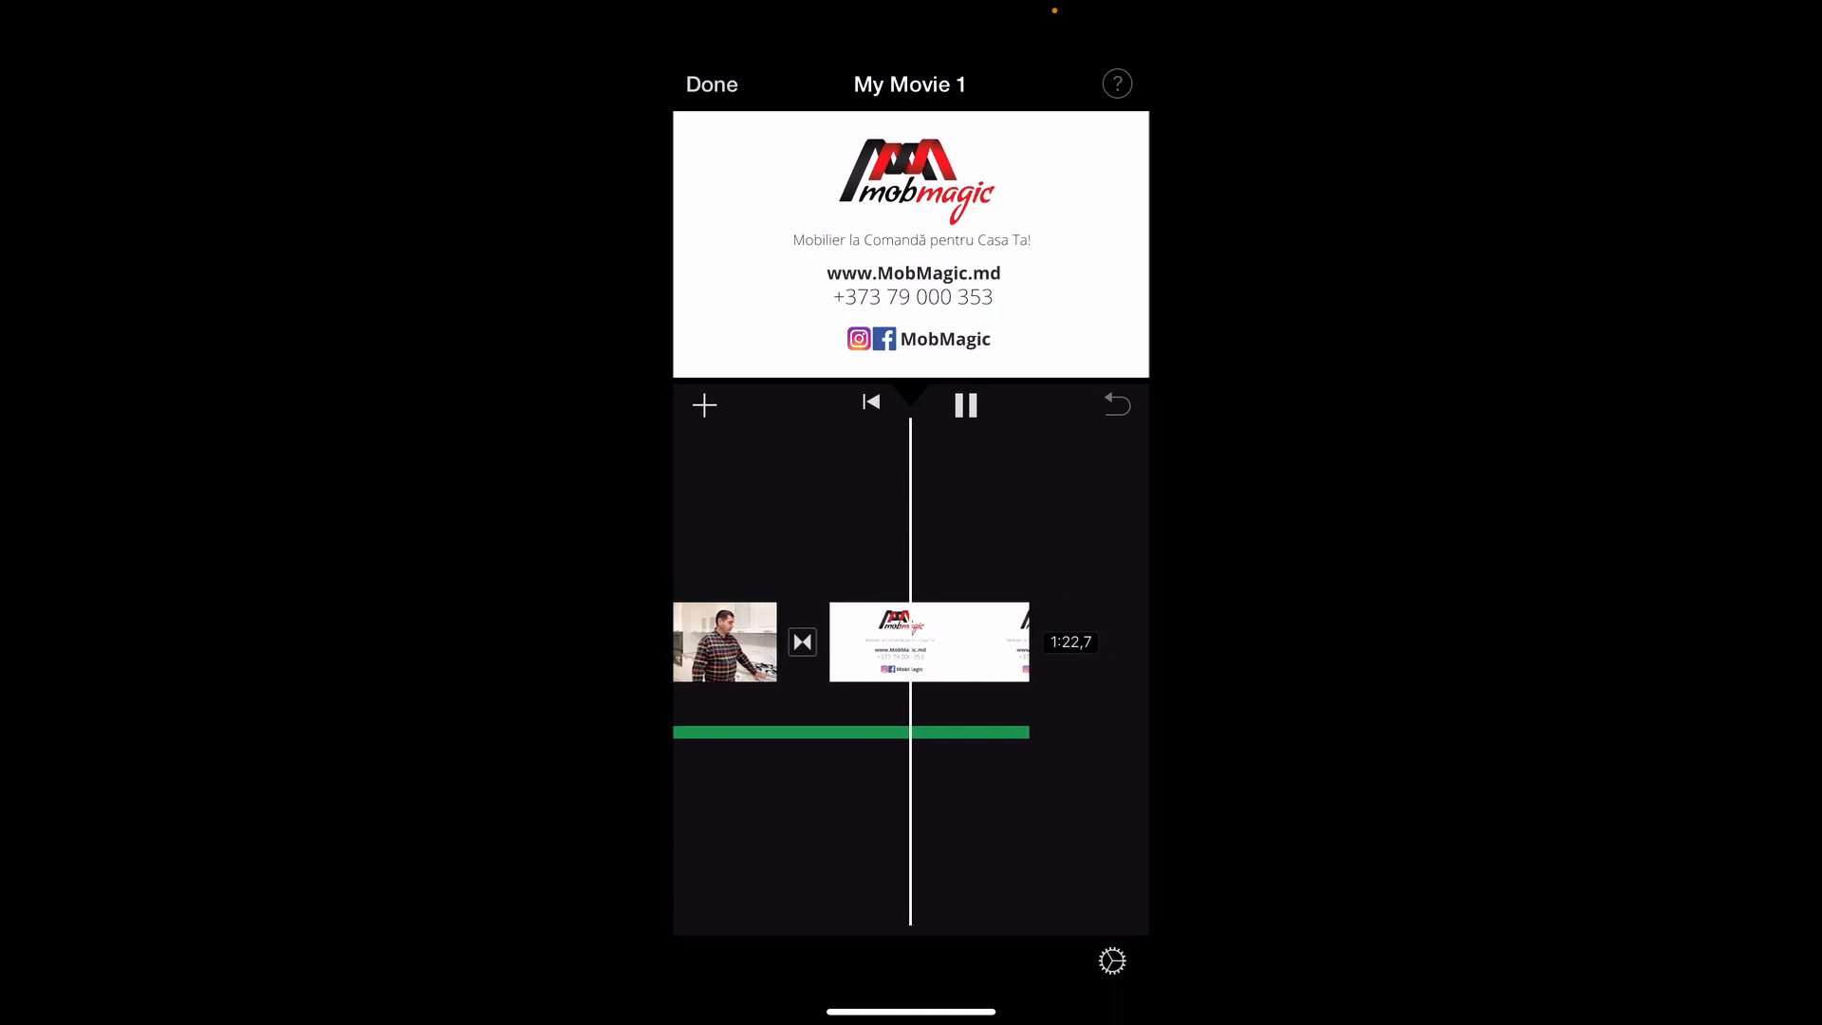
click(931, 641)
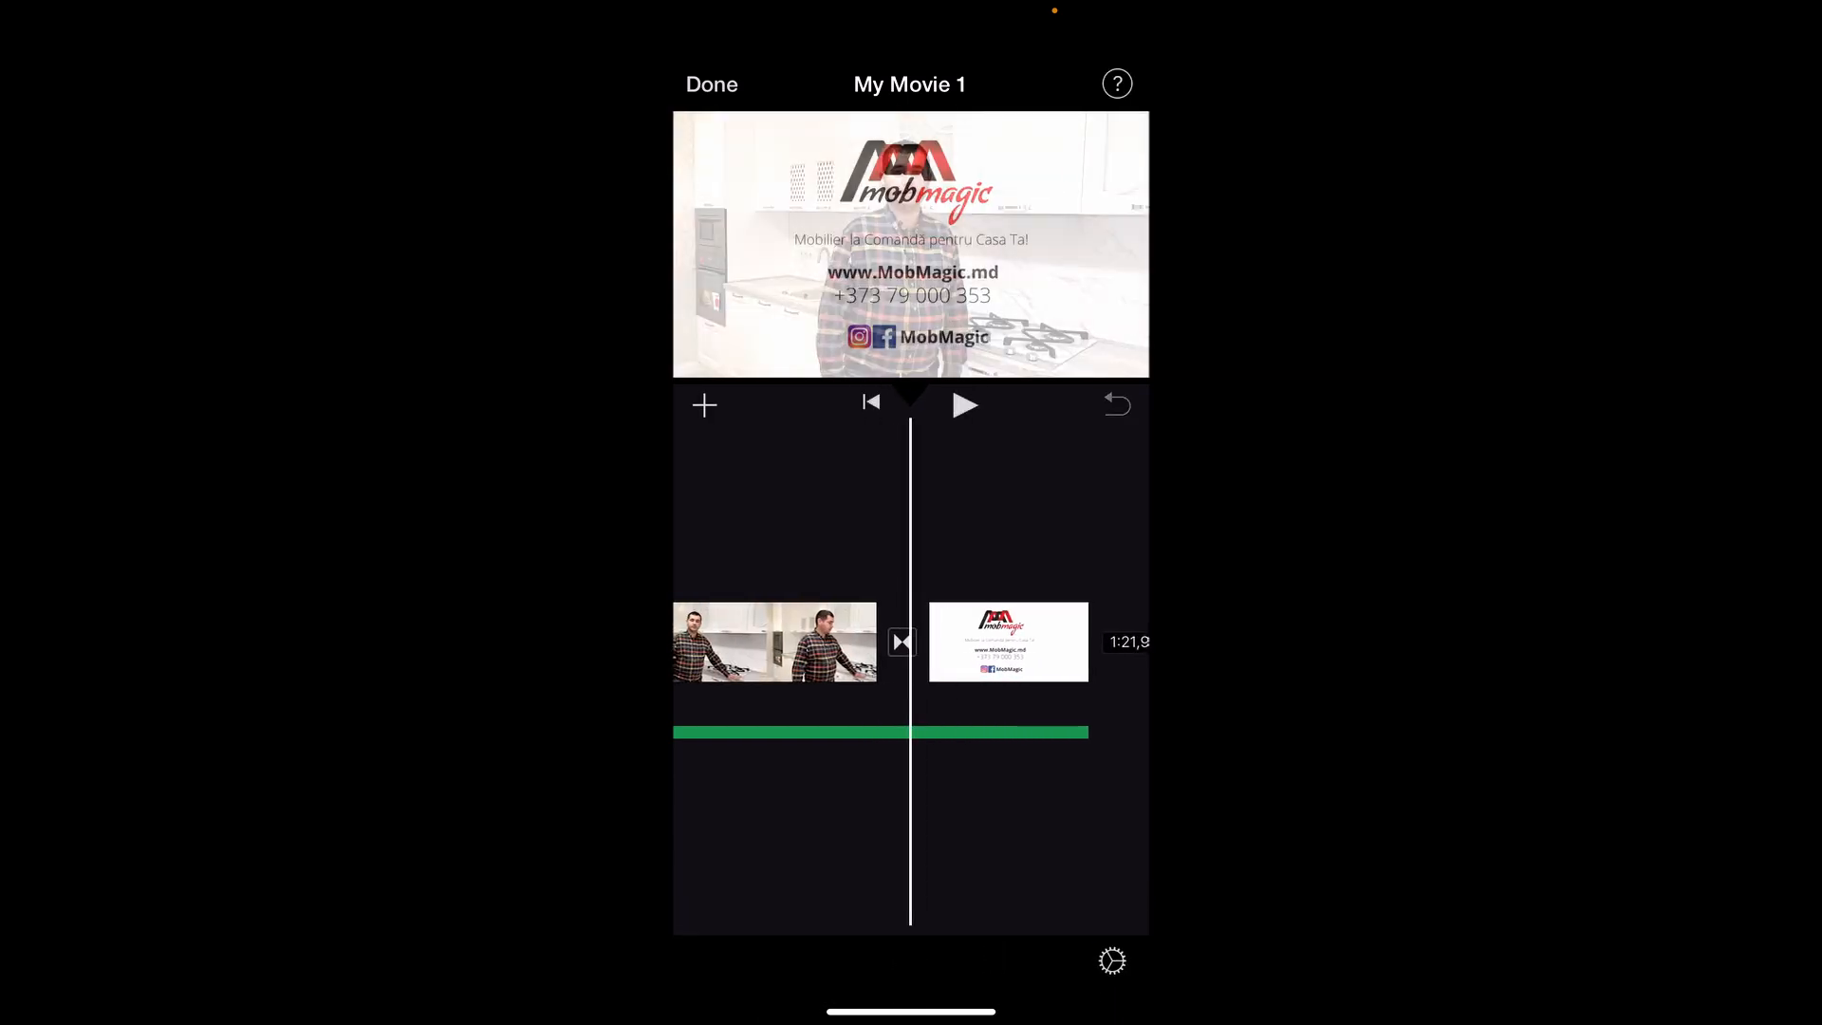
click(964, 404)
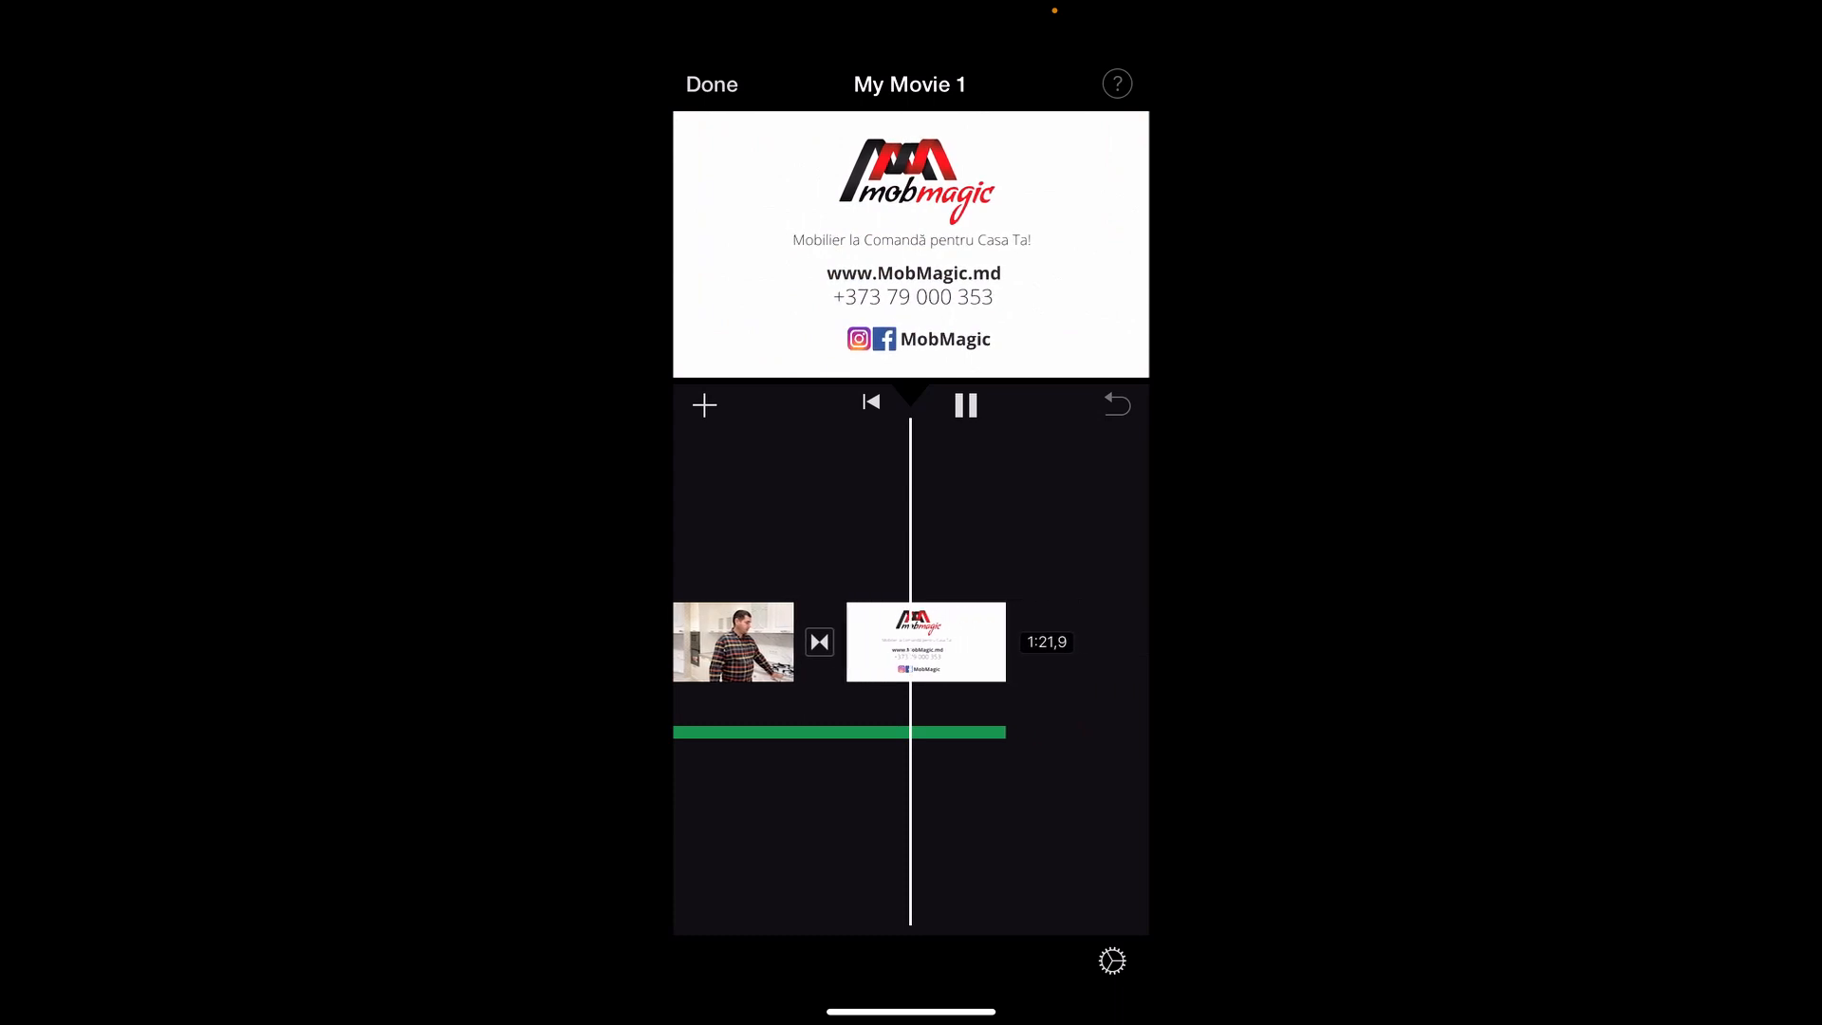
click(927, 642)
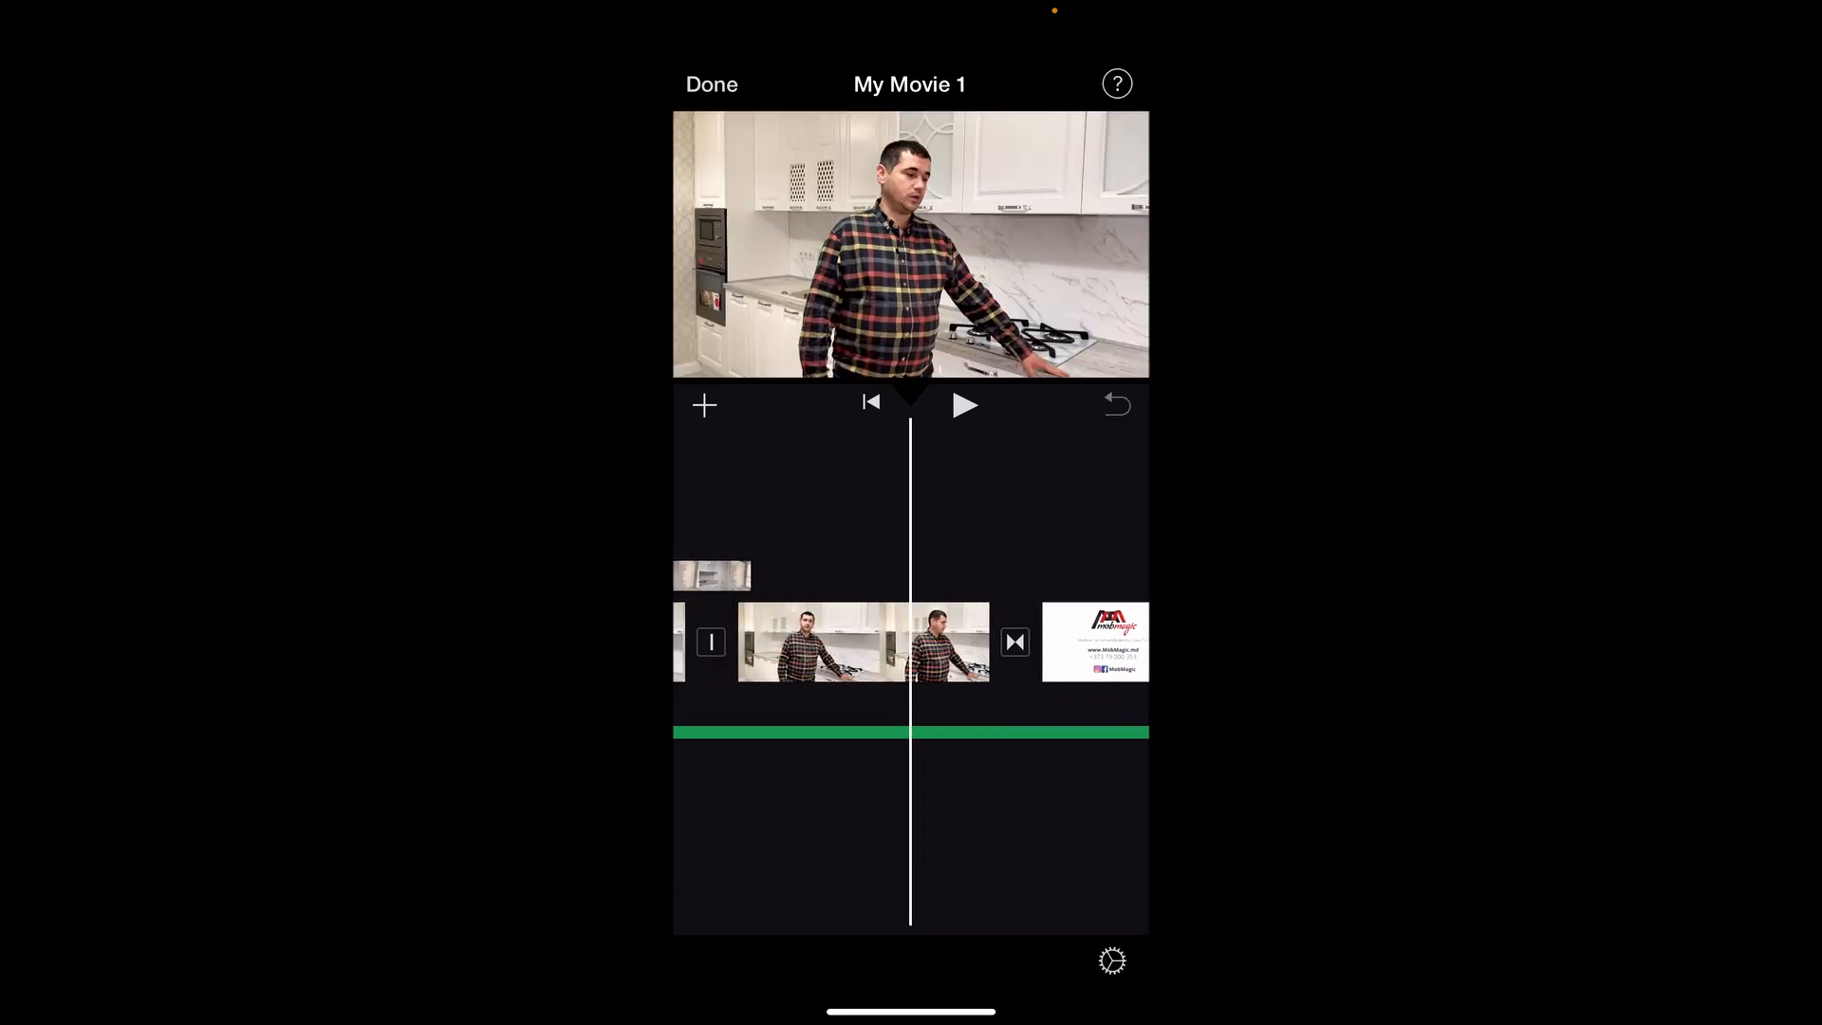
click(965, 404)
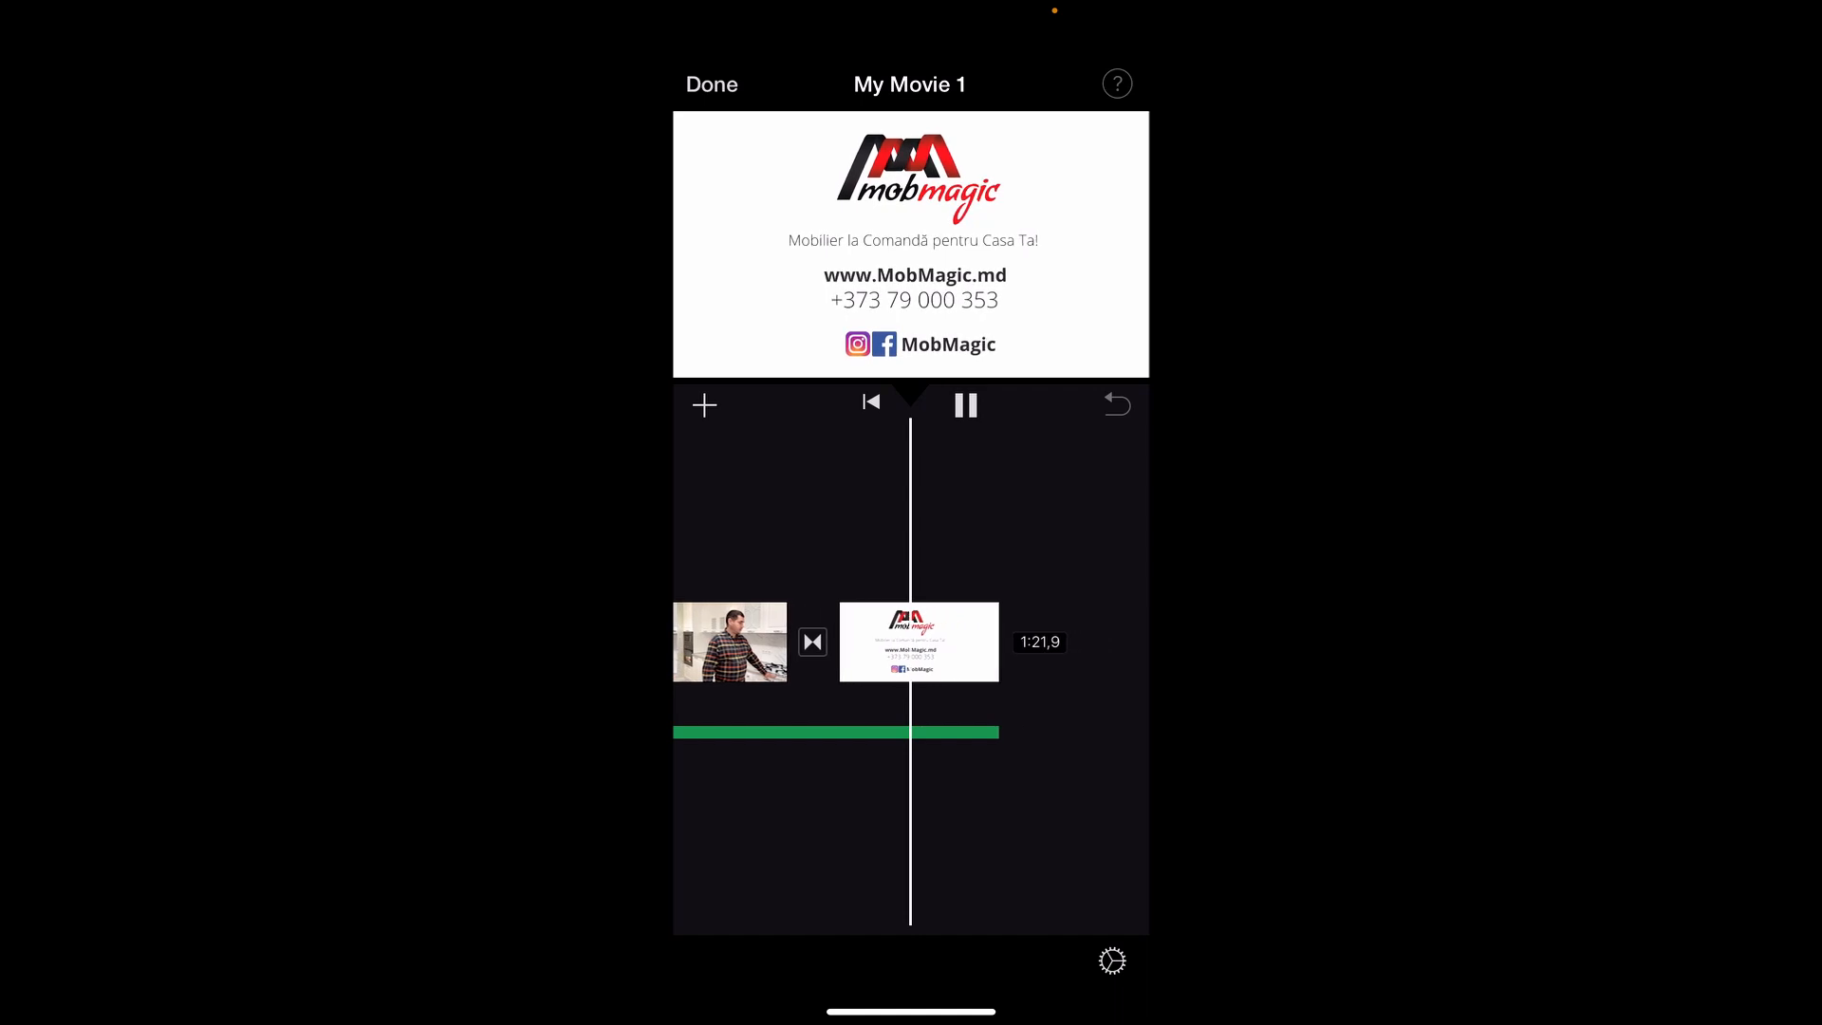
click(964, 404)
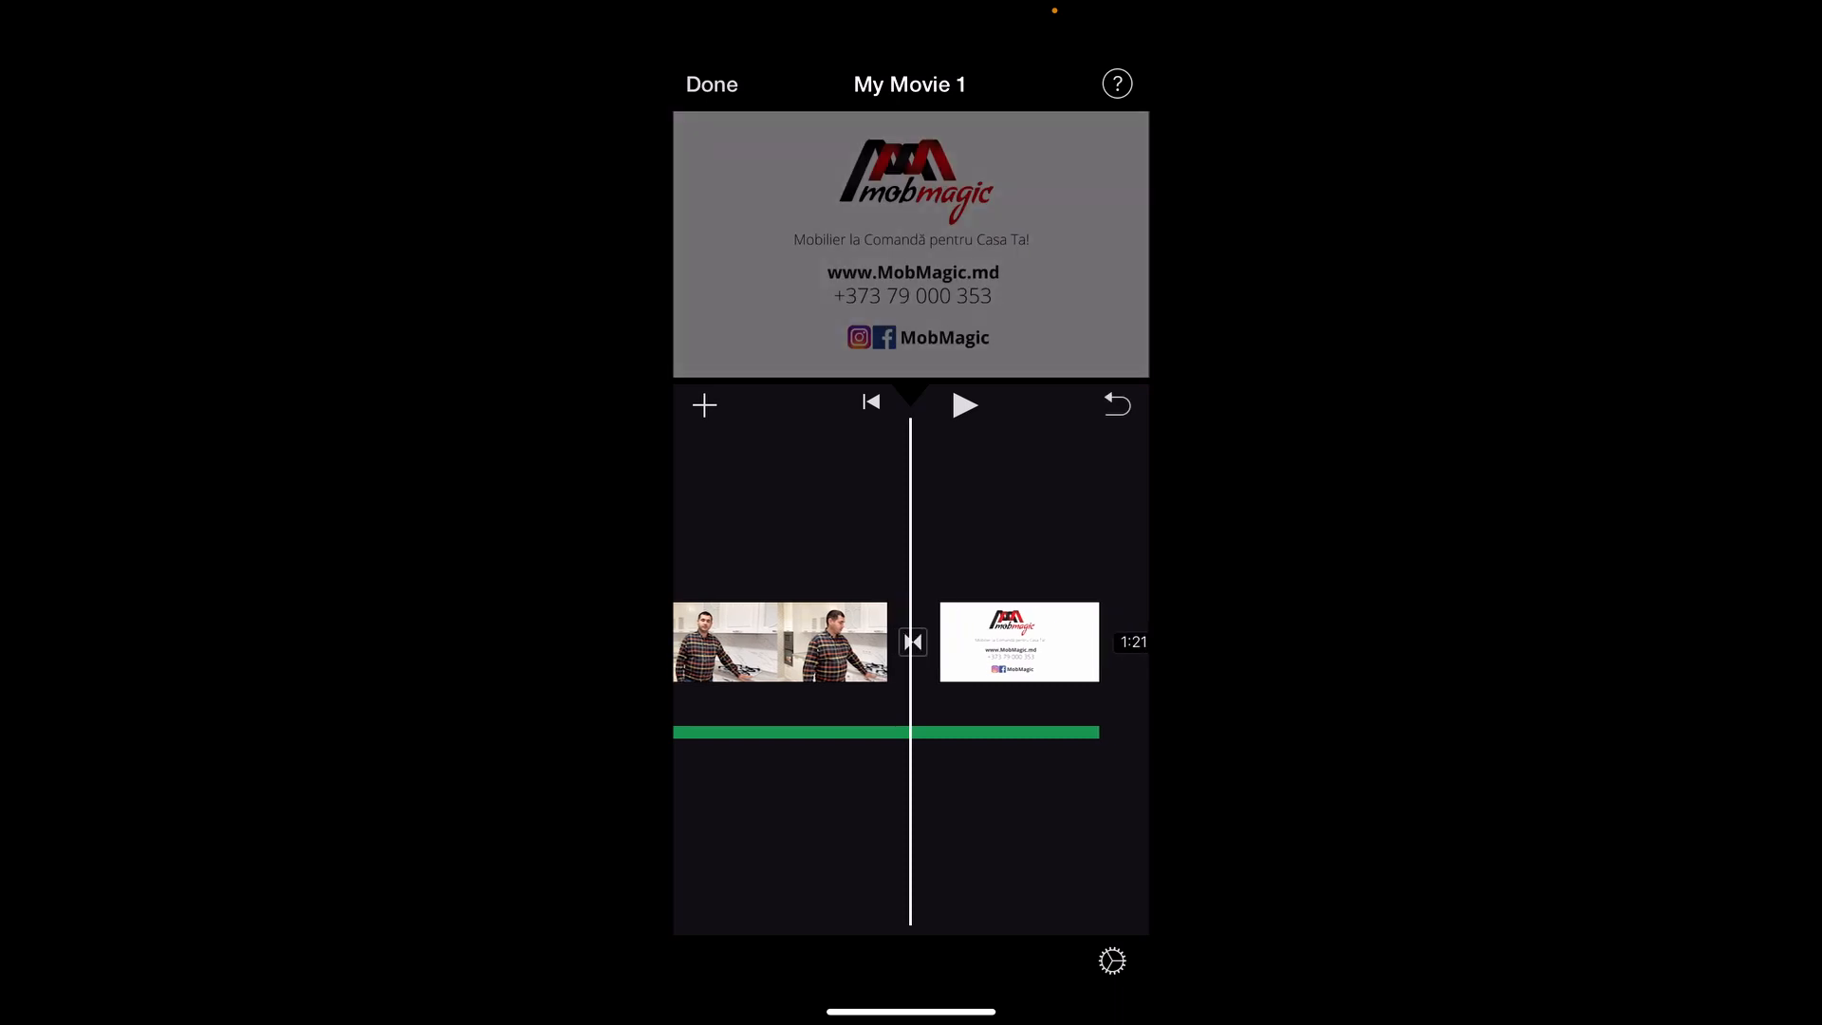
Step: Make the transition before the logo card a Fade, then select the long kitchen clip
click(911, 642)
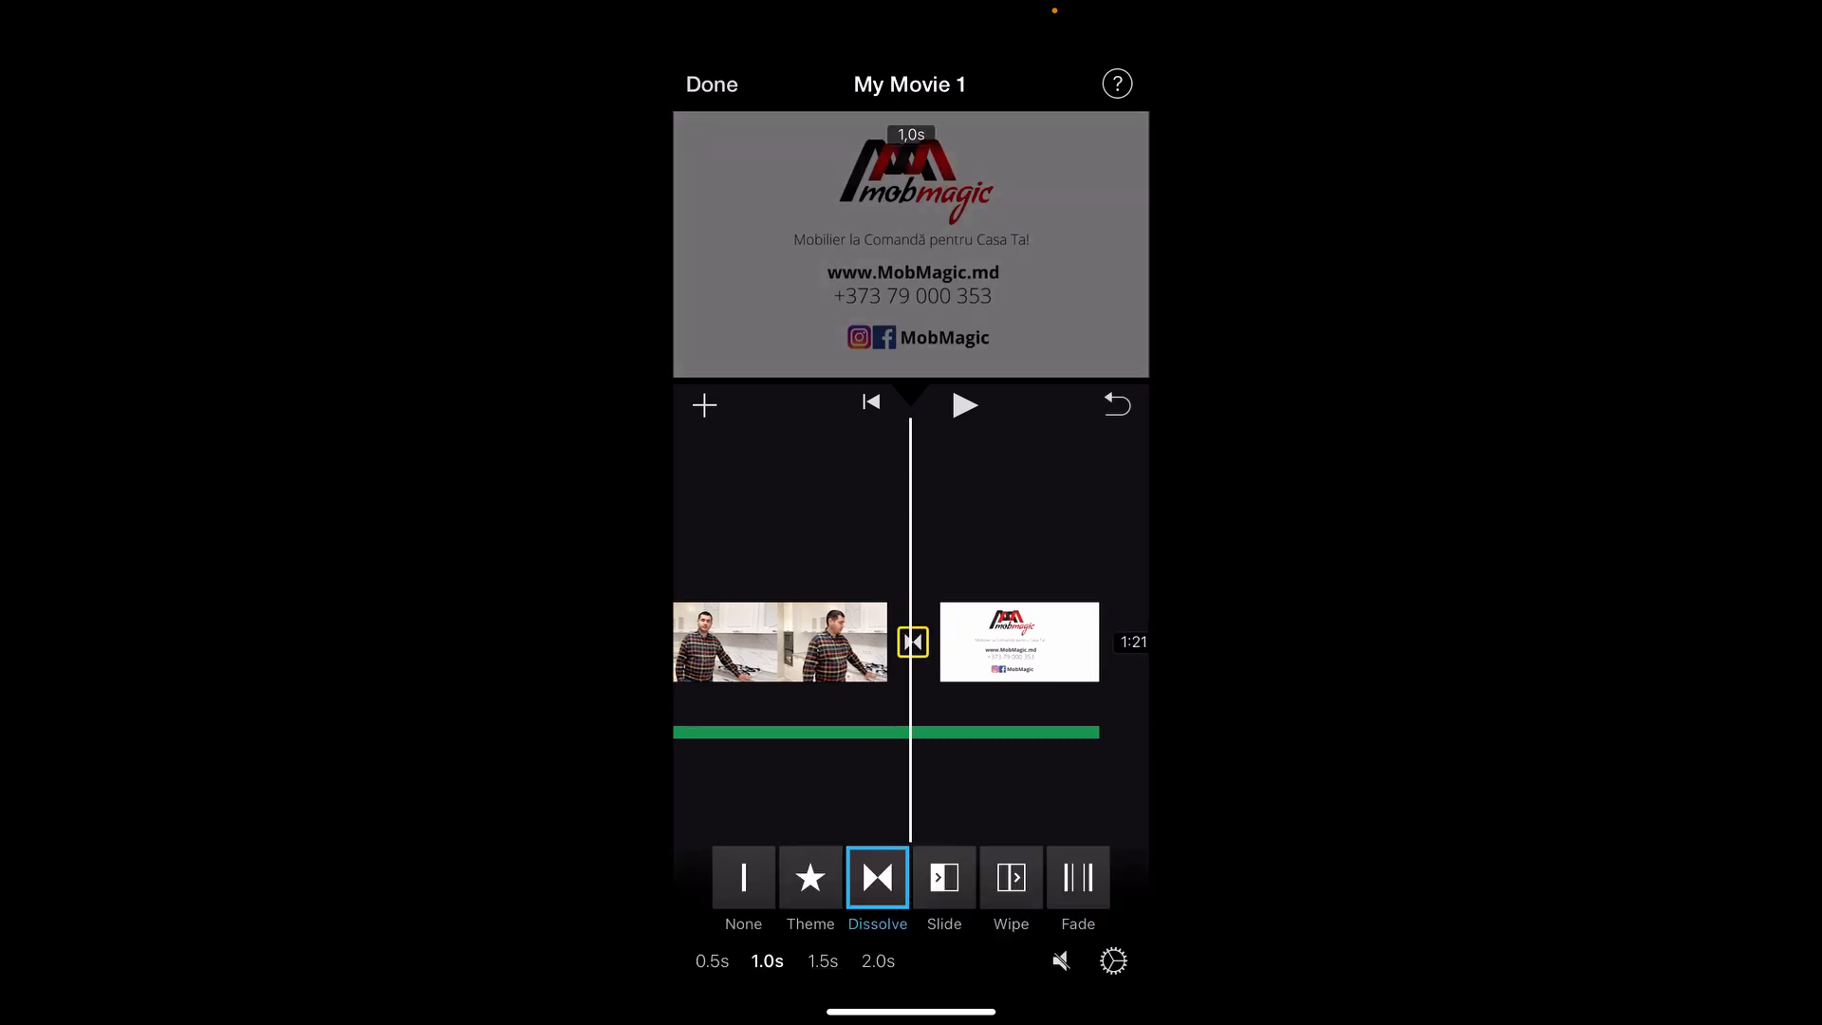
click(1078, 878)
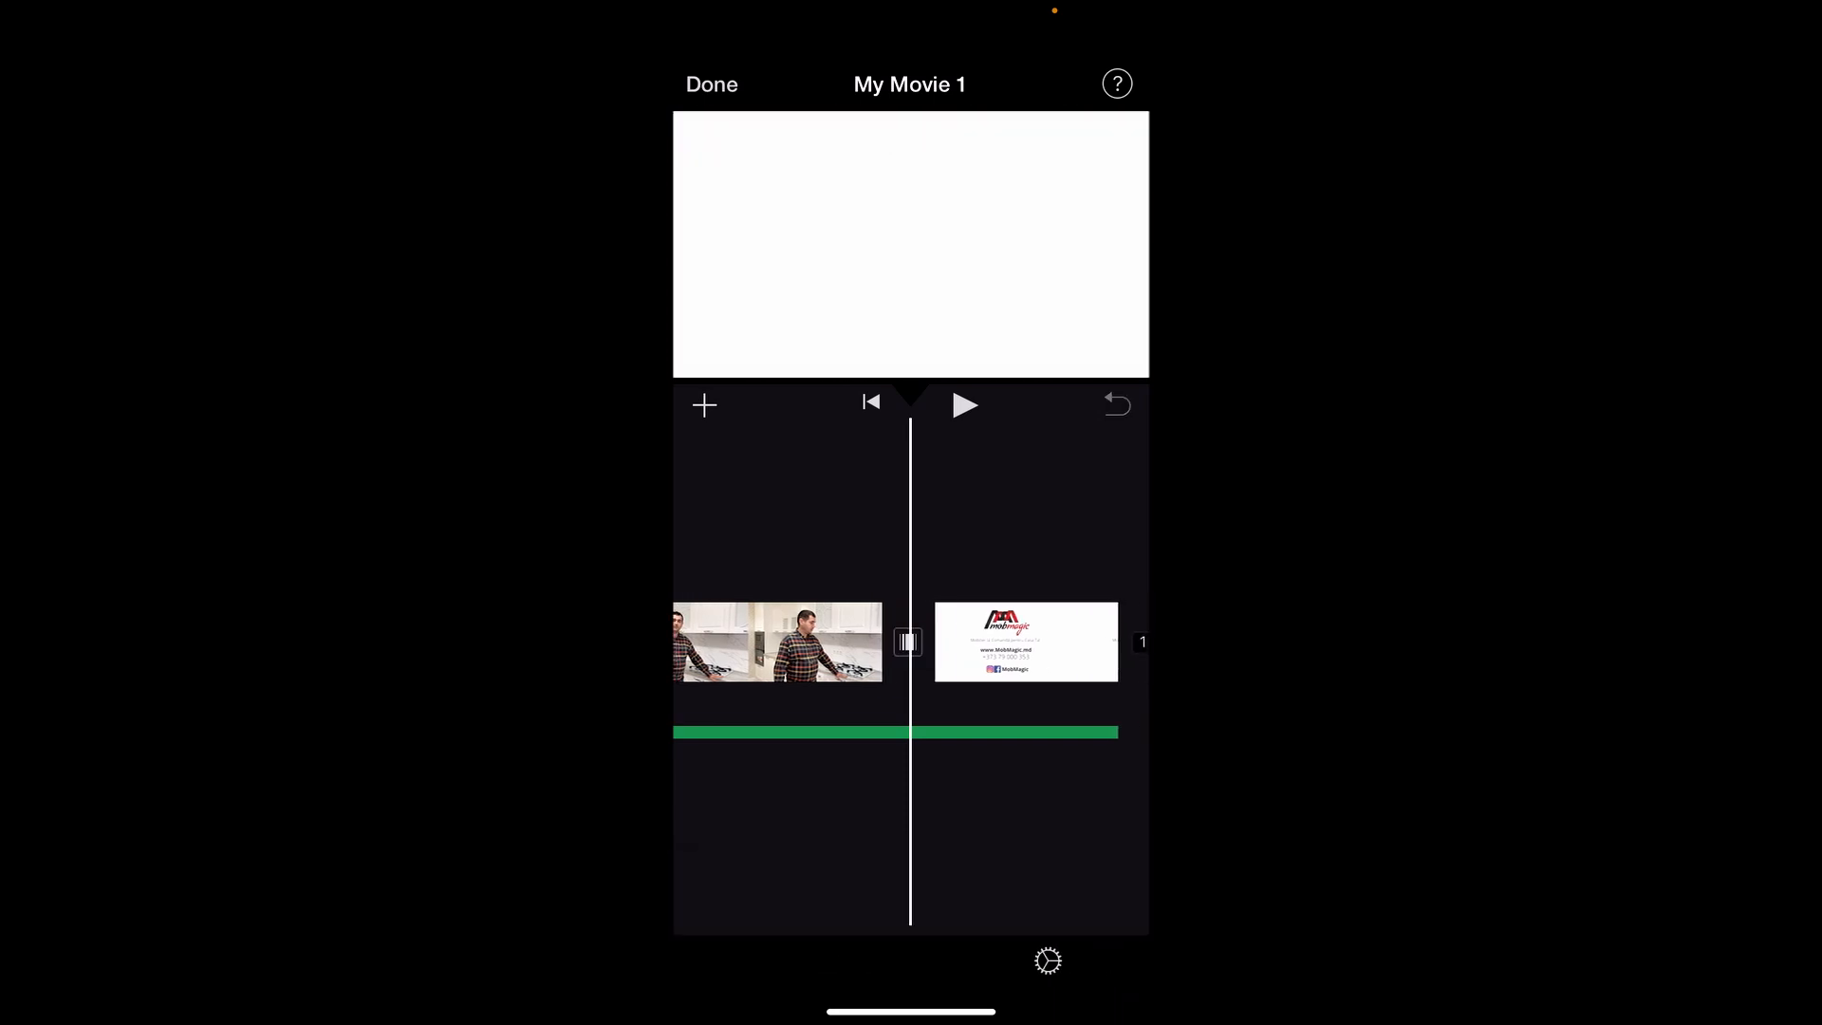
click(964, 404)
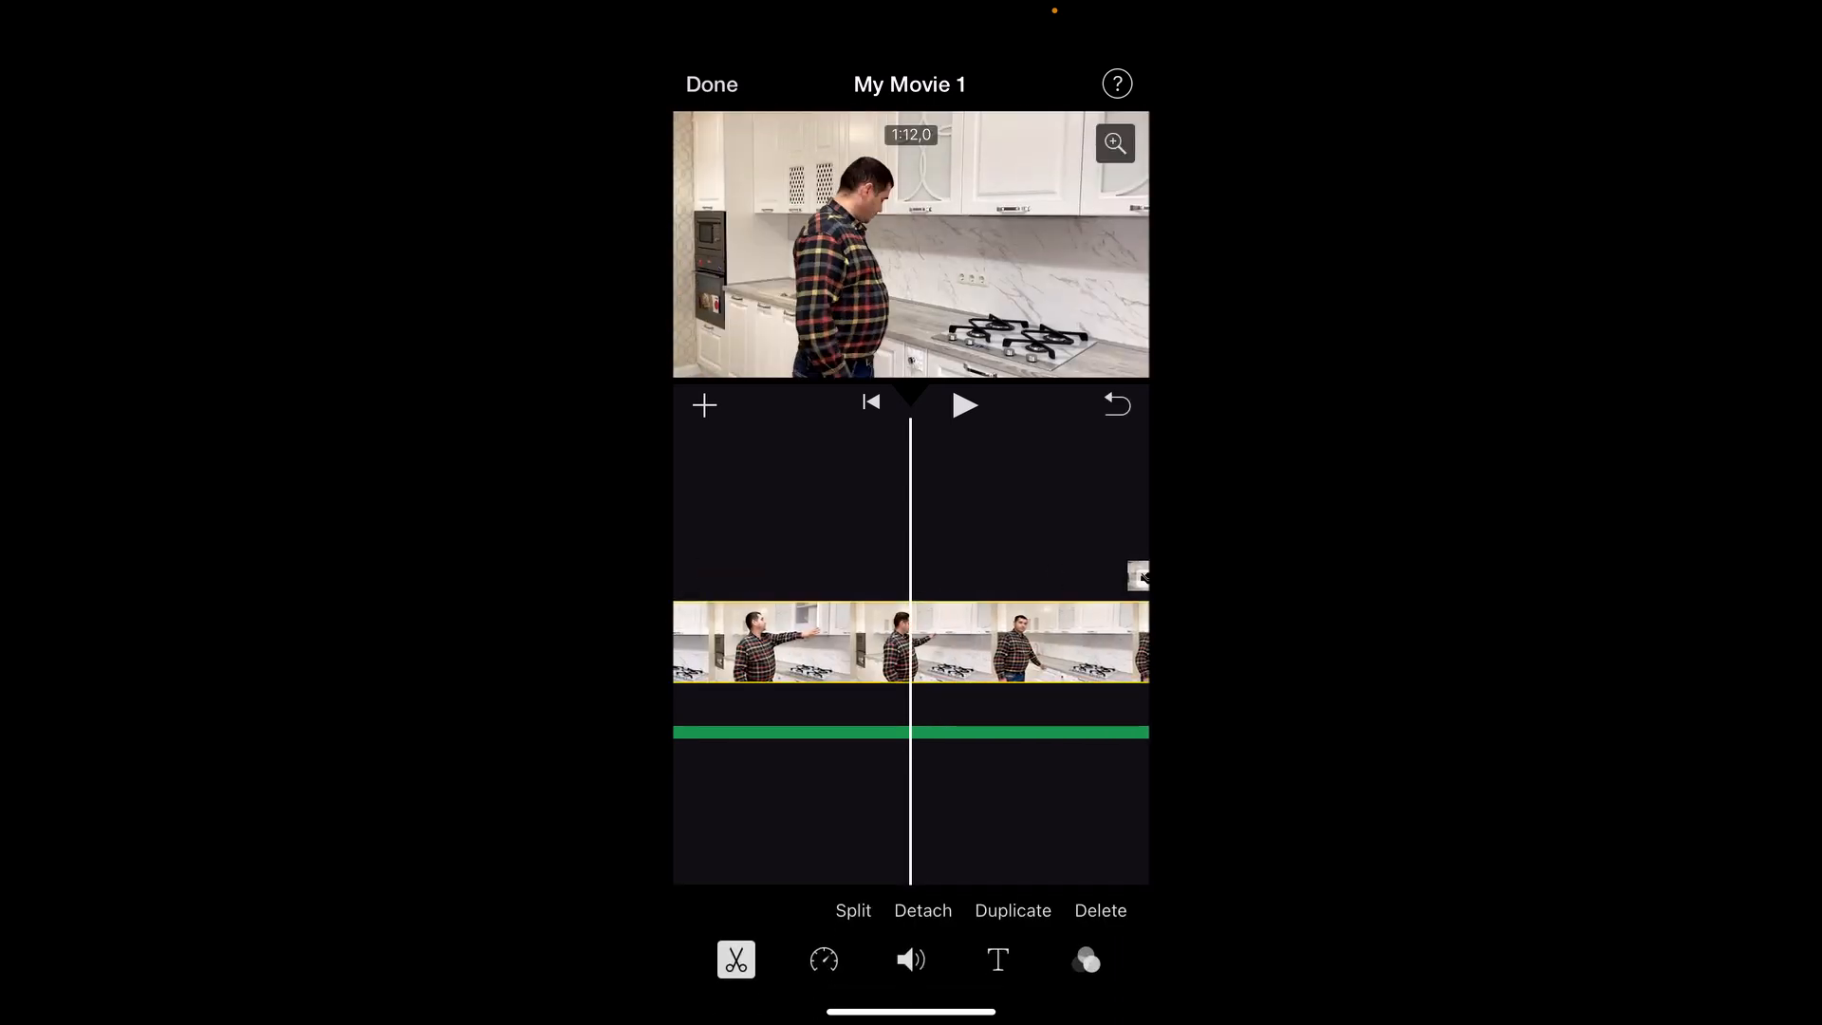
Step: Raise the long kitchen clip's volume to about 307%
click(911, 961)
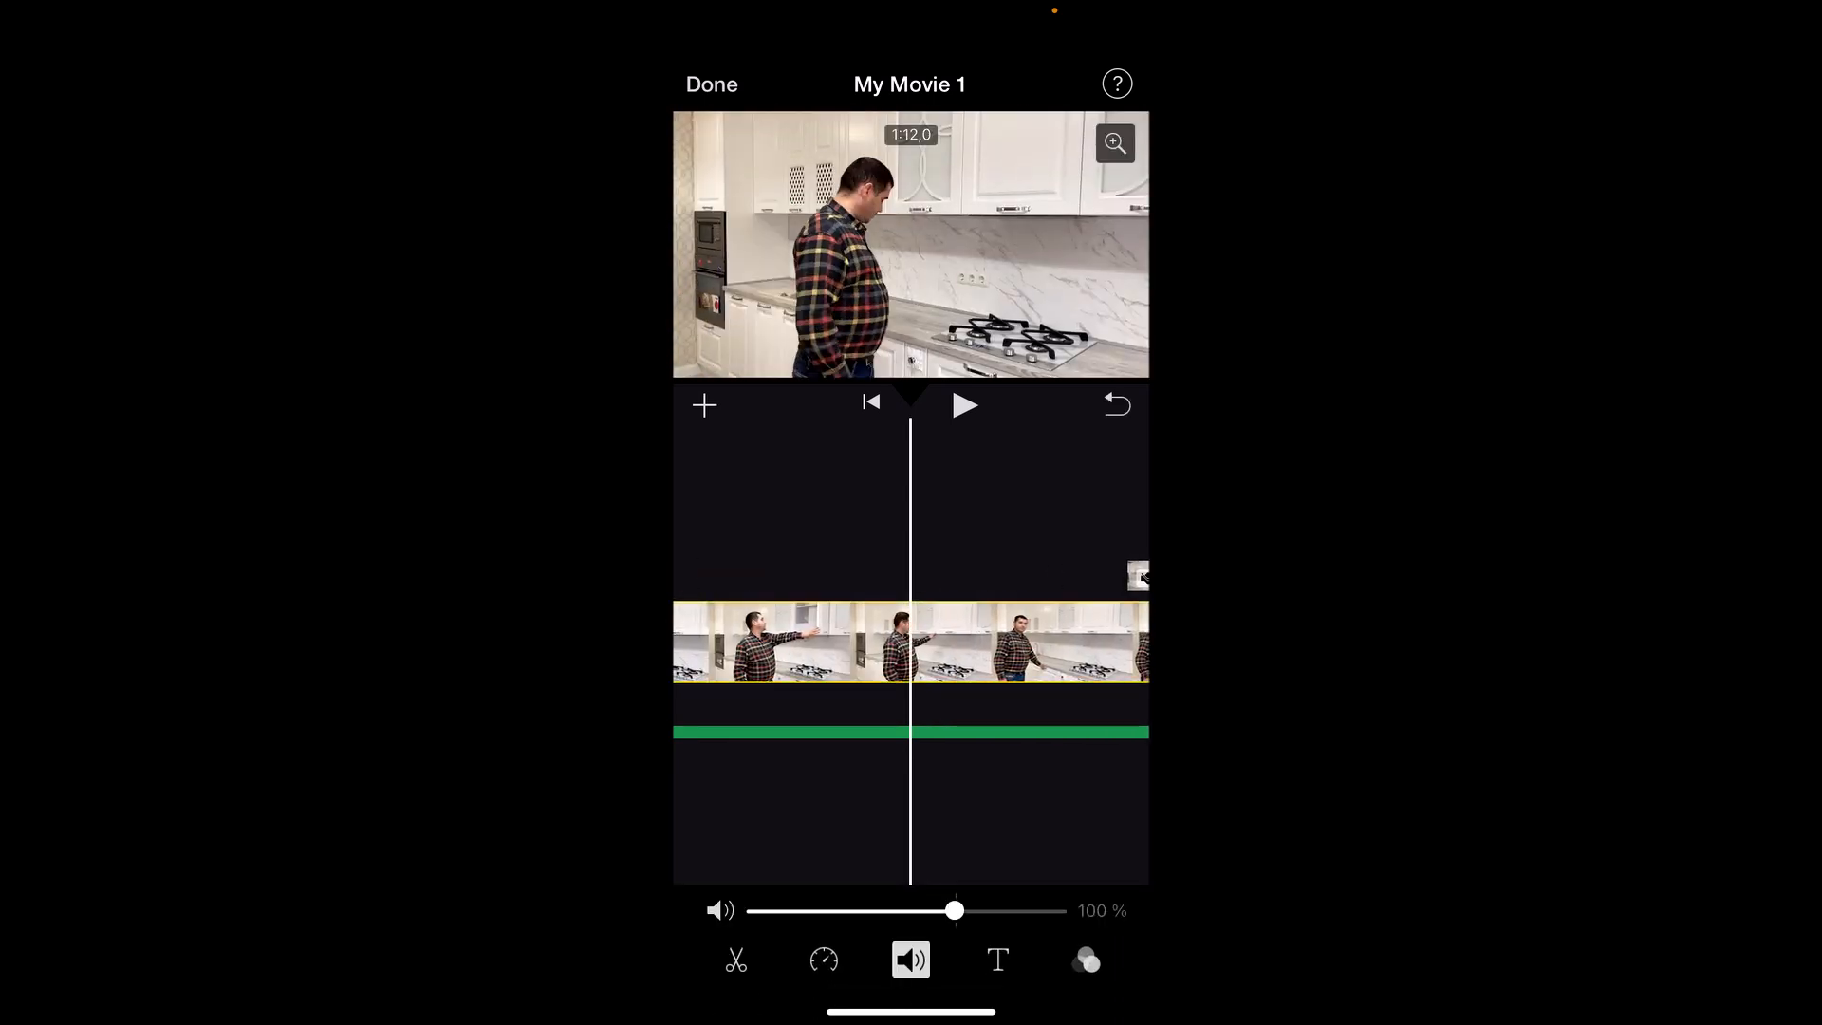
drag(955, 911, 1025, 911)
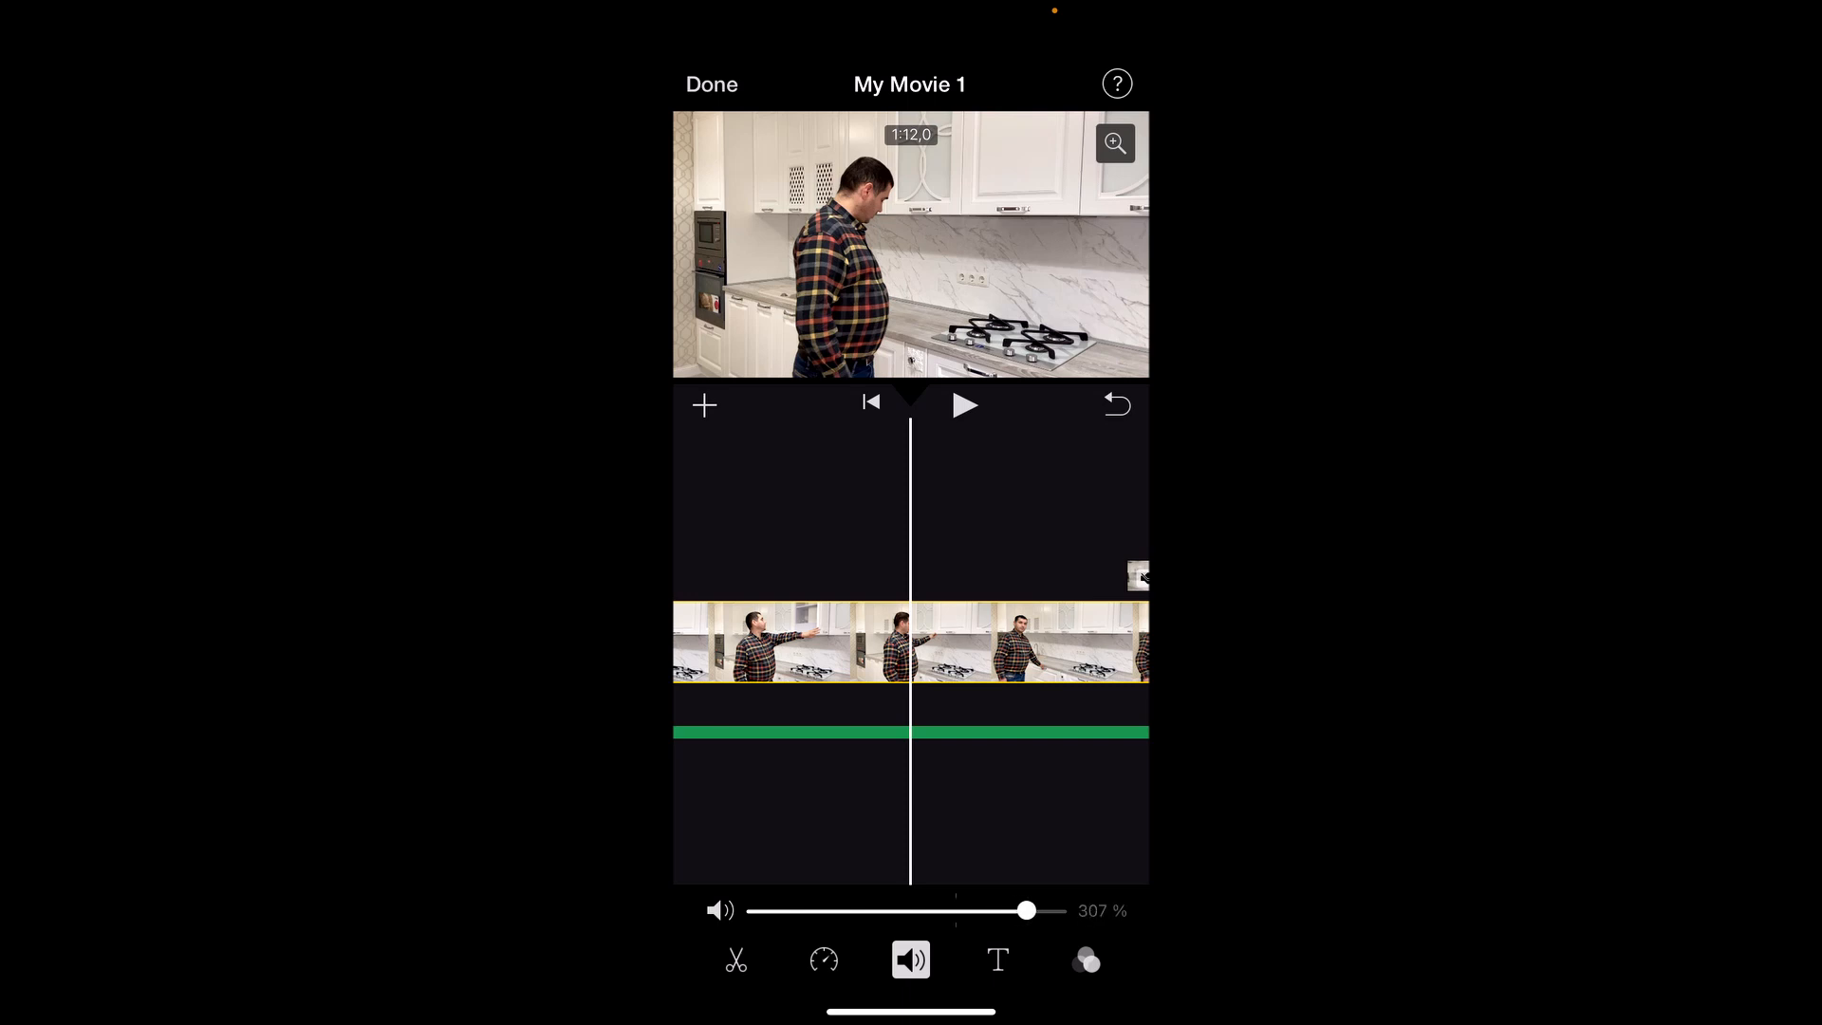
drag(1023, 911, 981, 911)
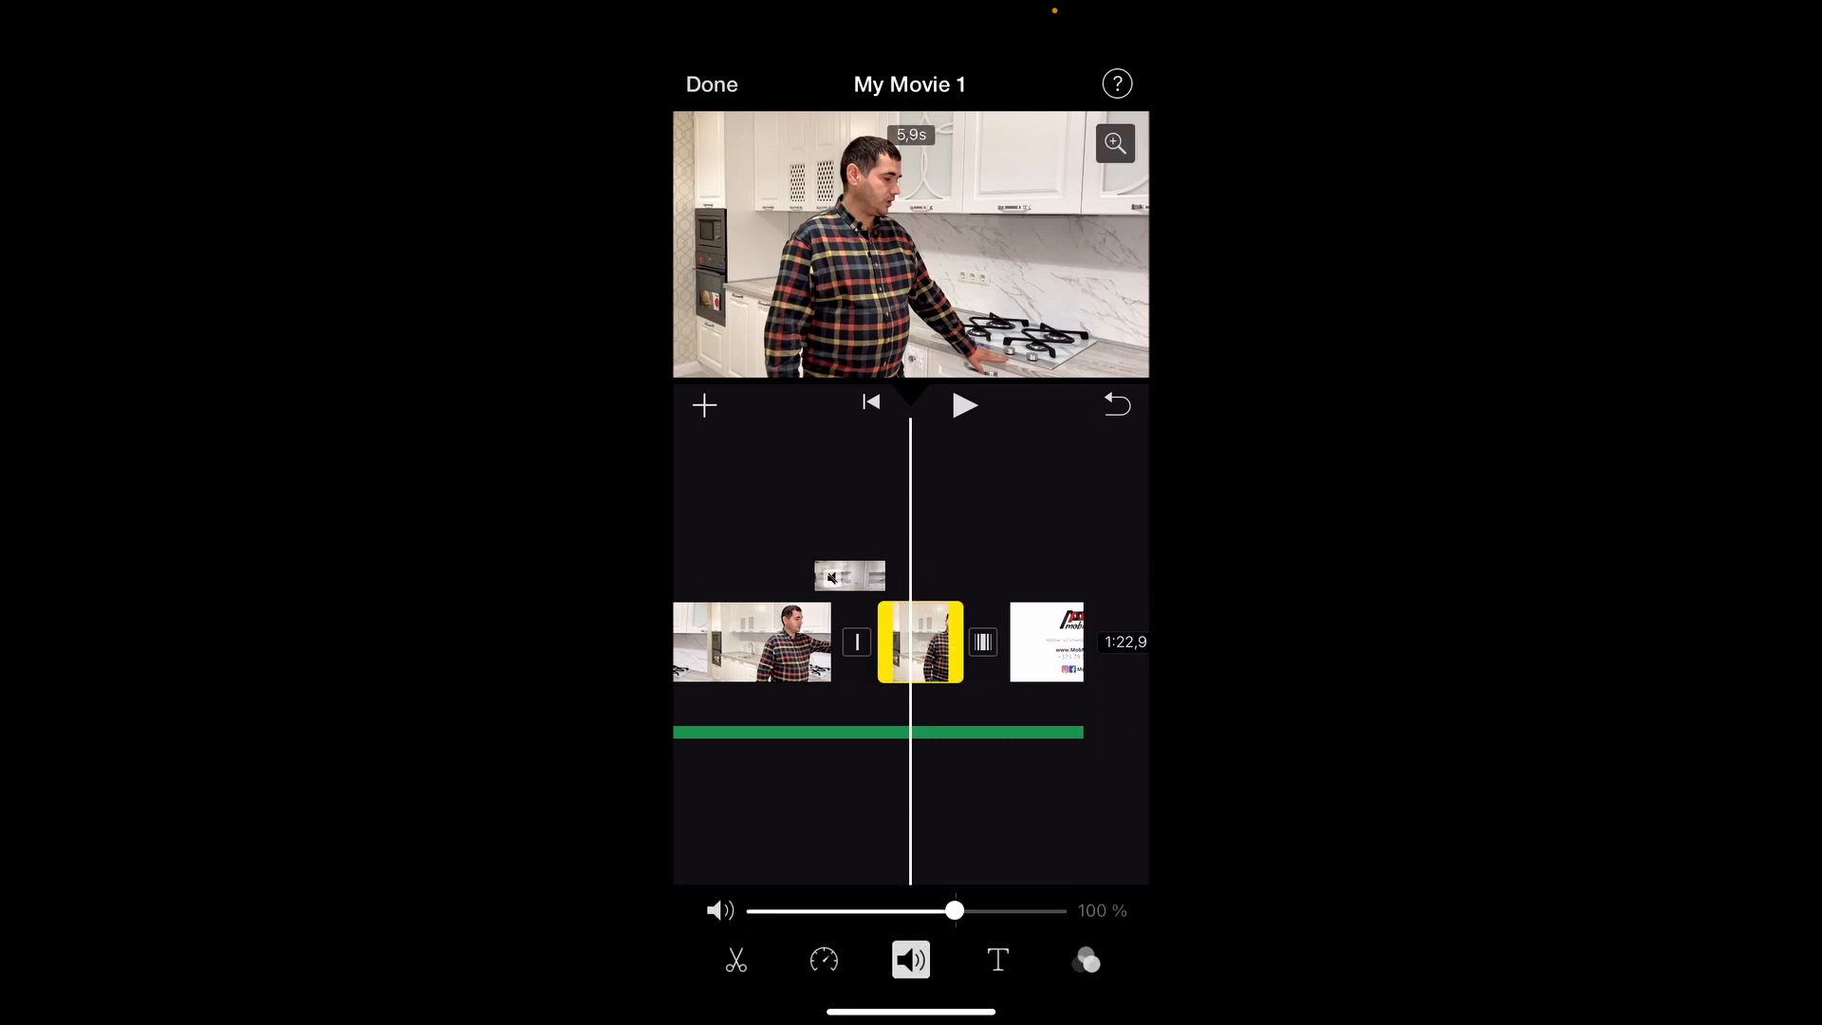
Step: Raise the short clip near the end to about 179% volume
drag(955, 909, 1014, 909)
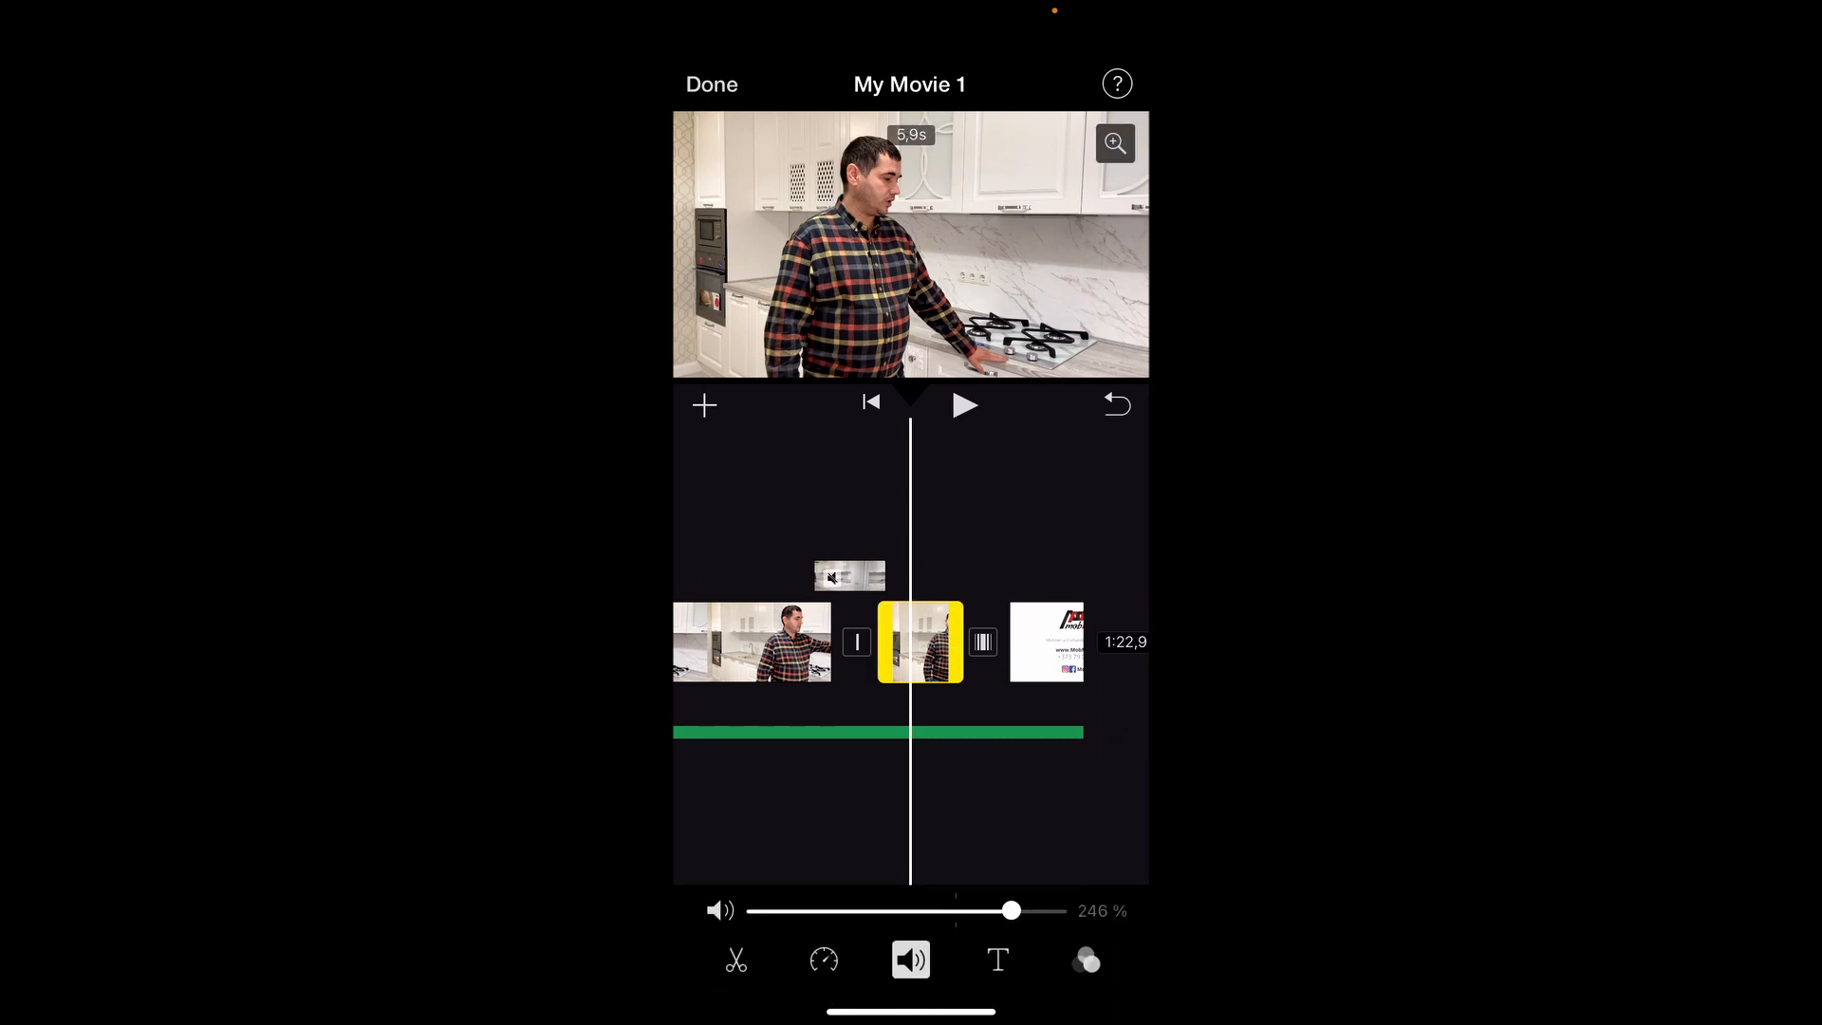
drag(1013, 912, 991, 911)
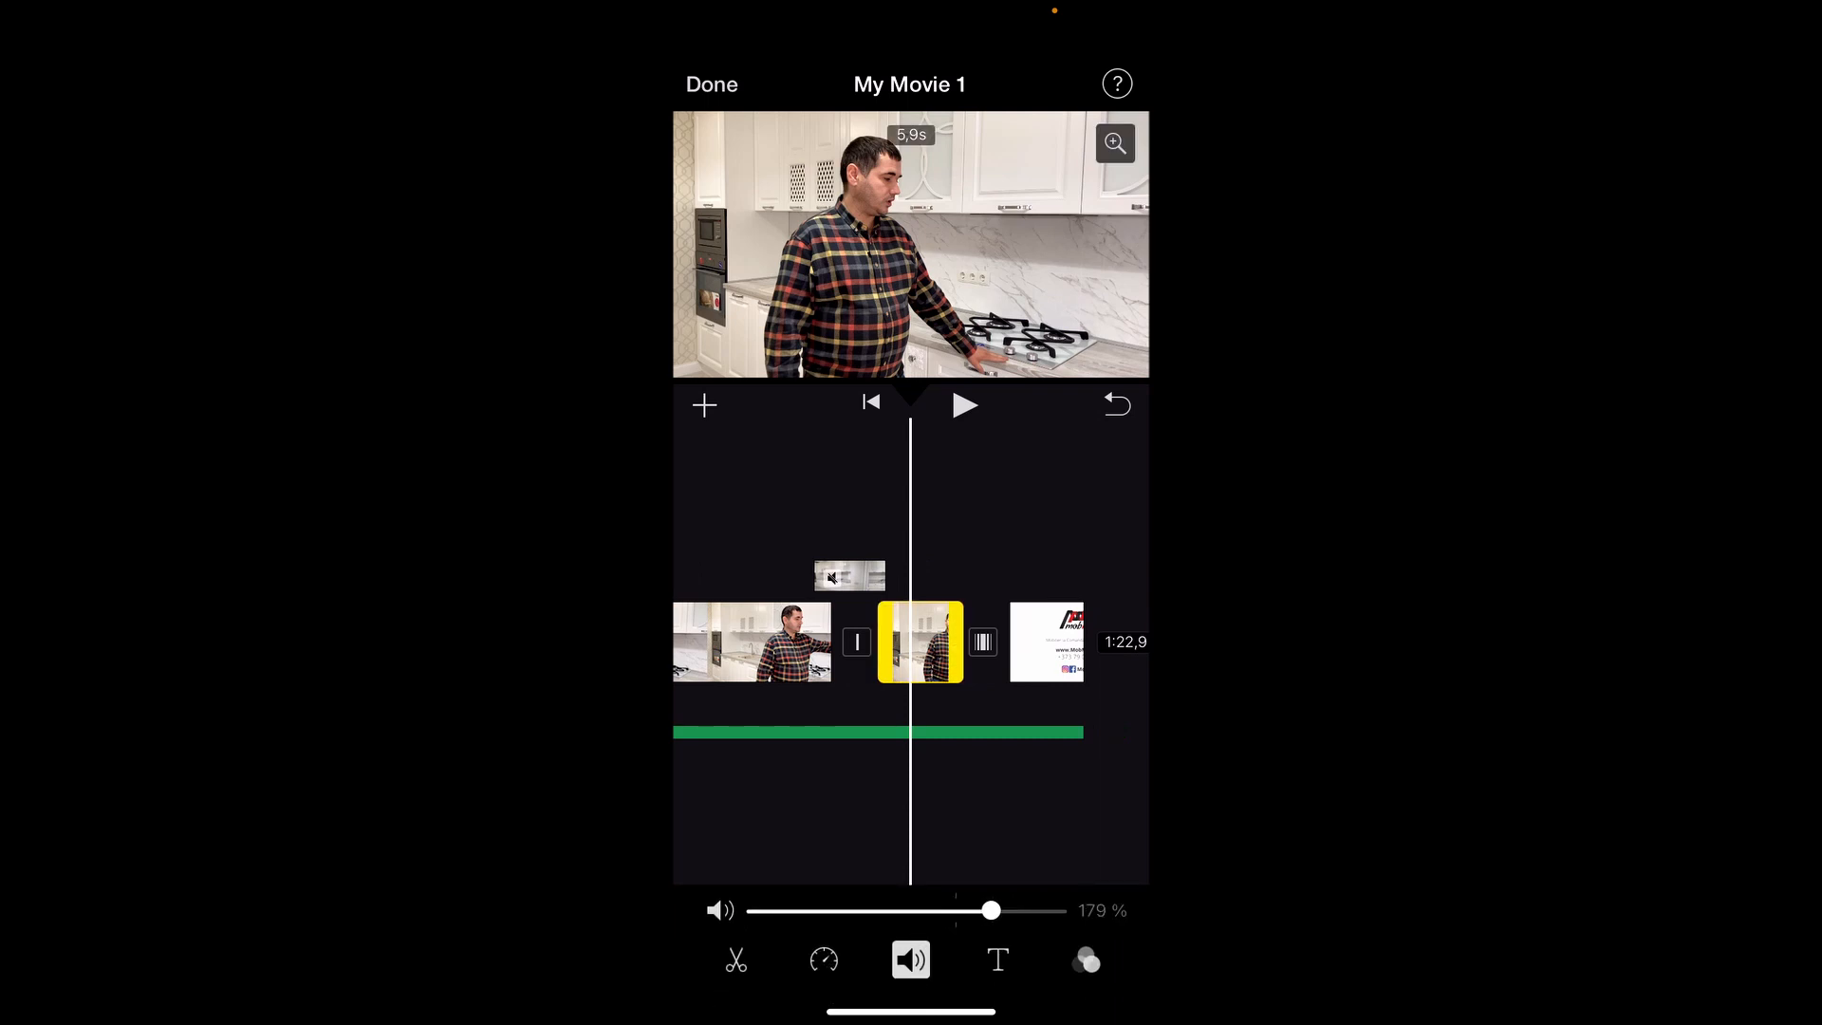